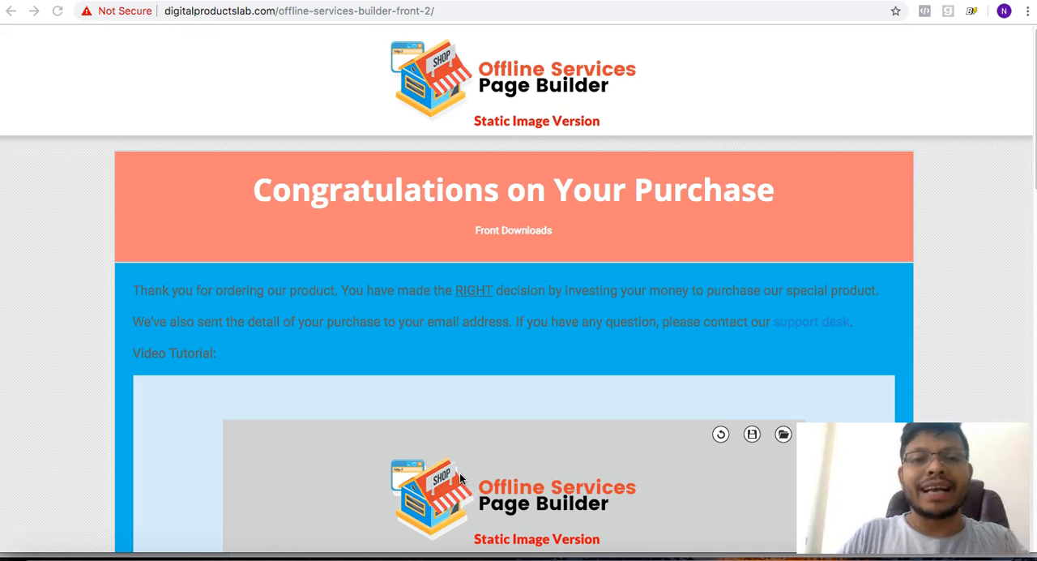
- Look over the Offline Services Page Builder start screen before beginning
{"action": "left_click", "coordinate": [468, 469]}
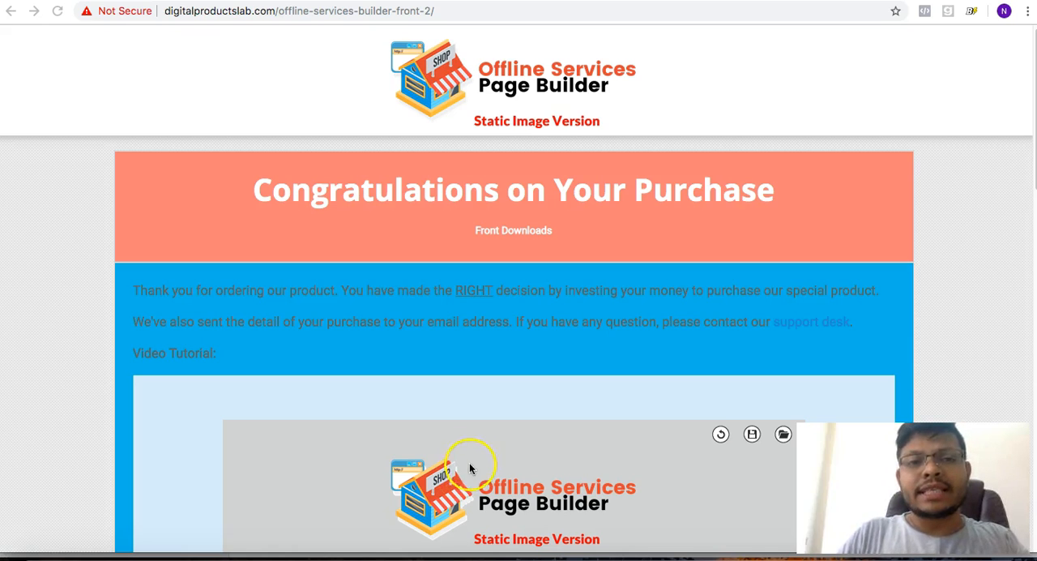
{"action": "mouse_move", "coordinate": [477, 444]}
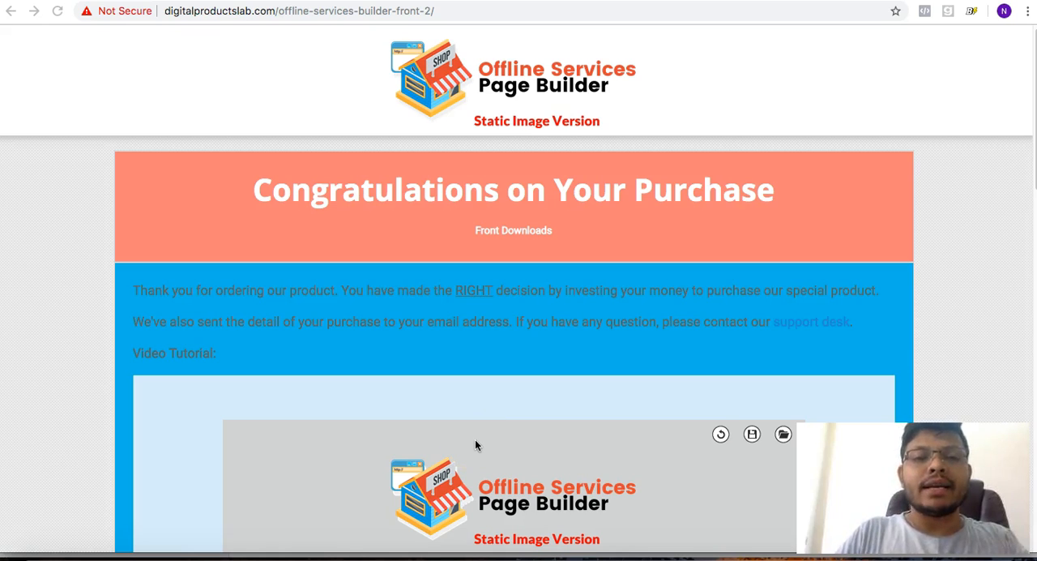
{"action": "mouse_move", "coordinate": [486, 436]}
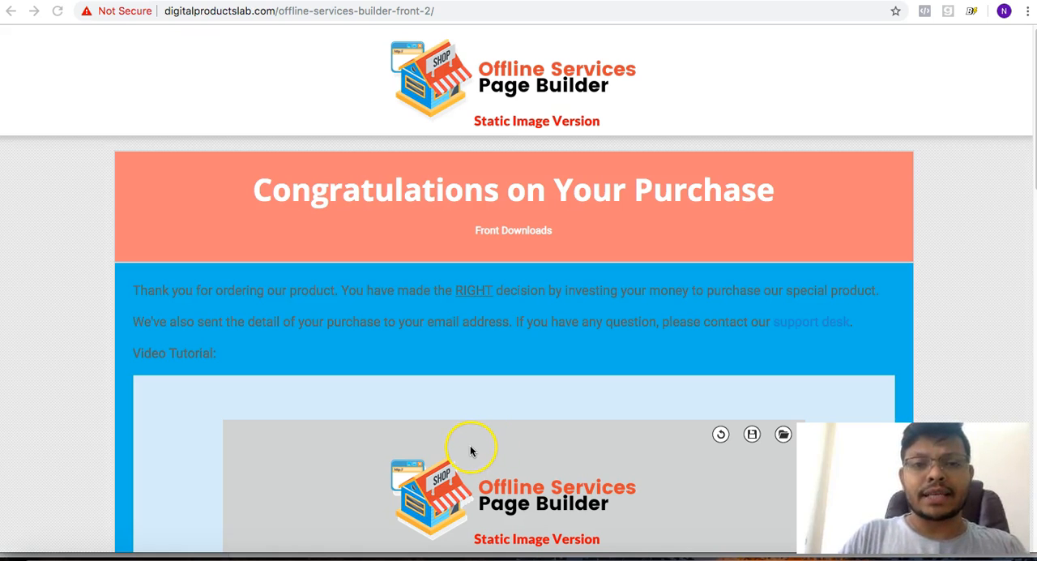
{"action": "scroll", "scroll_direction": "down", "scroll_amount": 3}
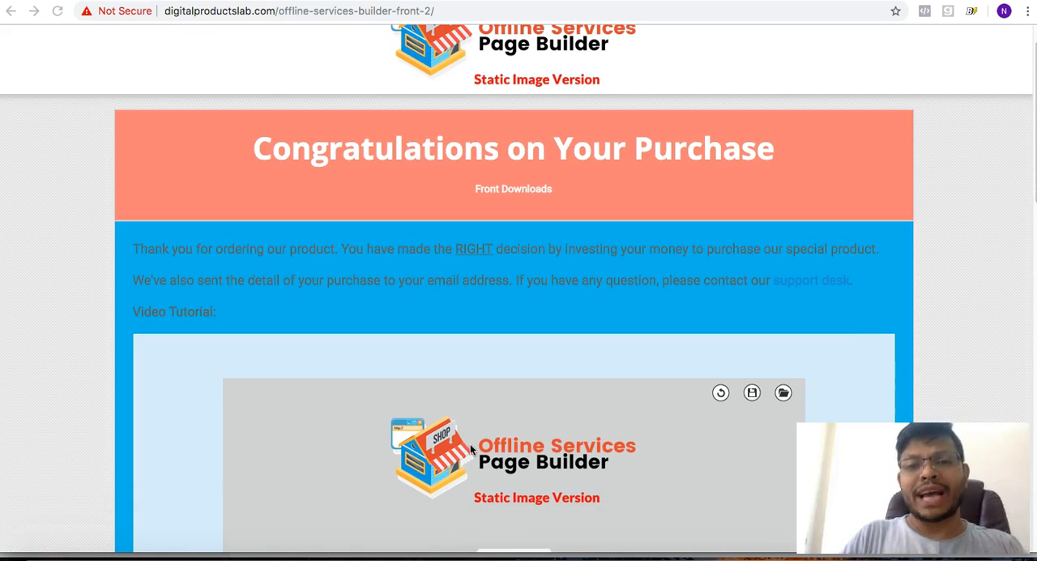
{"action": "scroll", "scroll_direction": "up", "scroll_amount": 3}
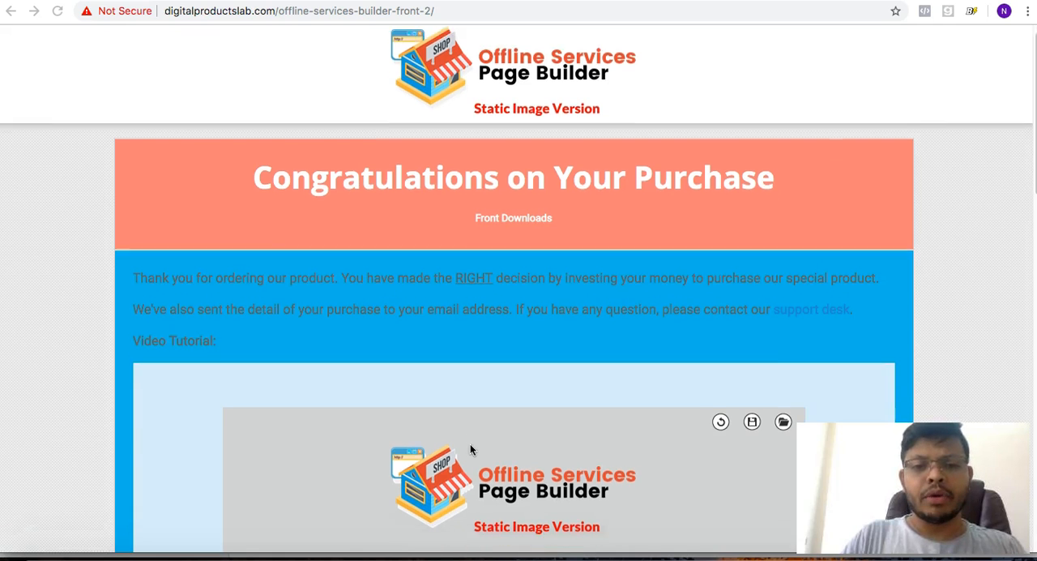
{"action": "scroll", "scroll_direction": "down", "scroll_amount": 3}
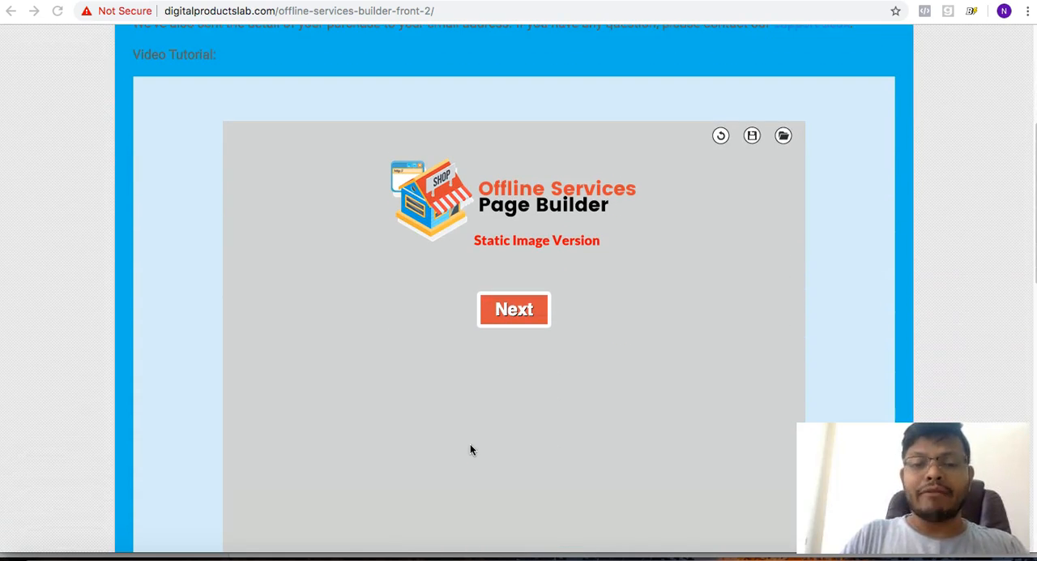
{"action": "scroll", "scroll_direction": "up", "scroll_amount": 3}
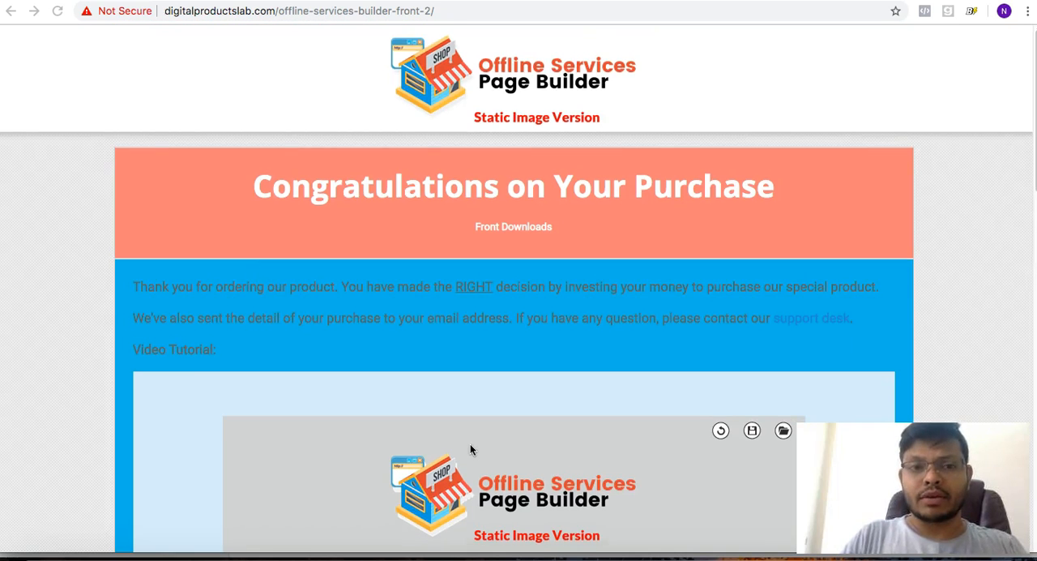
{"action": "scroll", "scroll_direction": "down", "scroll_amount": 3}
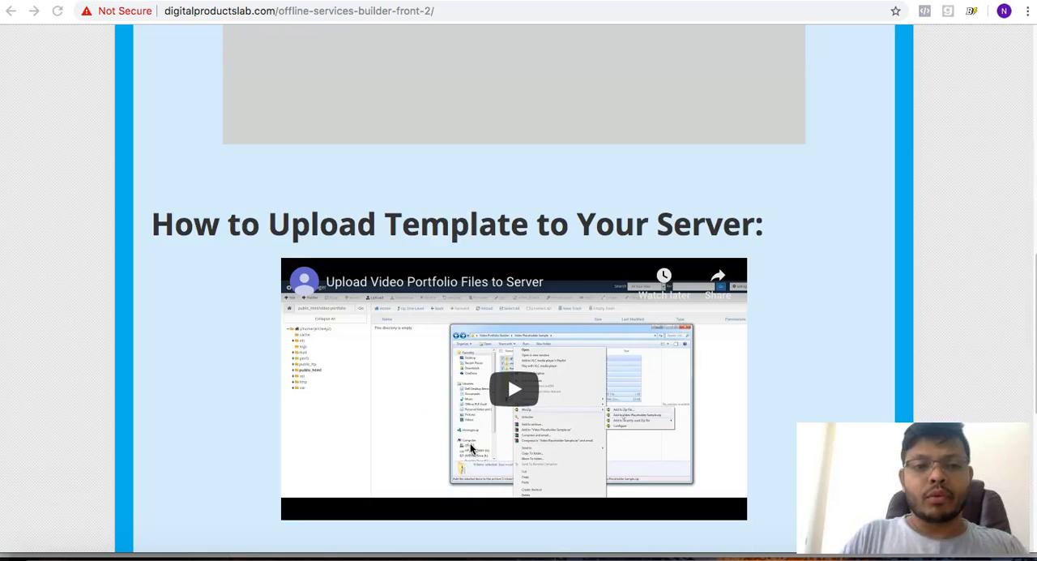
{"action": "scroll", "scroll_direction": "up", "scroll_amount": 3}
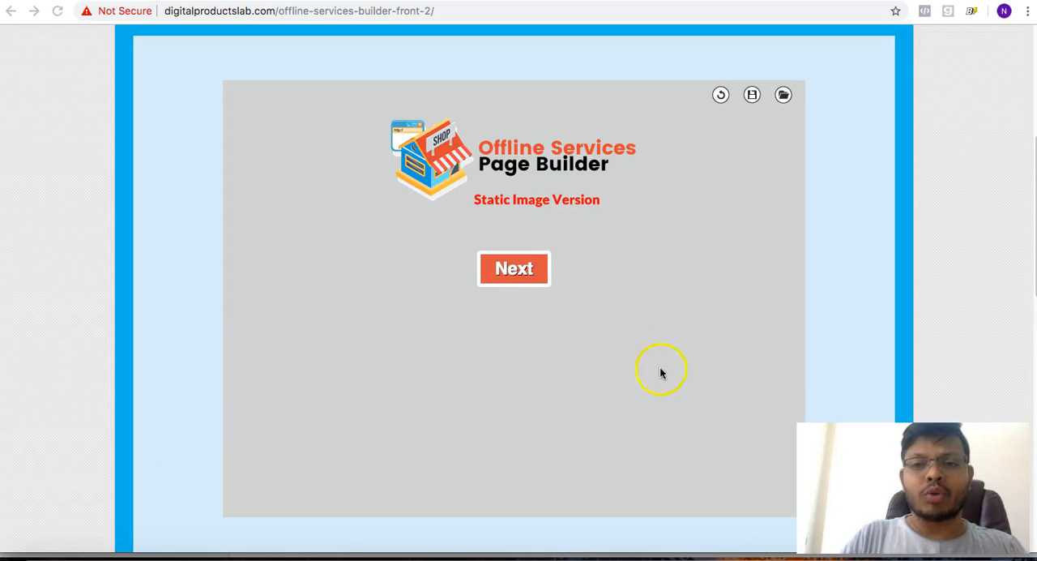
{"action": "mouse_move", "coordinate": [768, 154]}
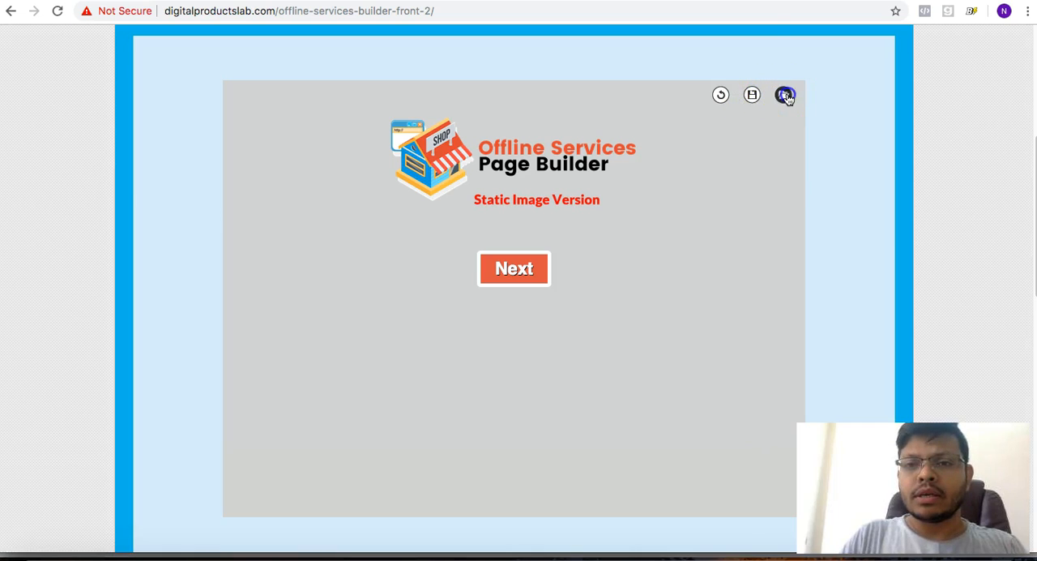
- Check the saved-project file picker without loading anything and review the rest of the start page
{"action": "left_click", "coordinate": [784, 96]}
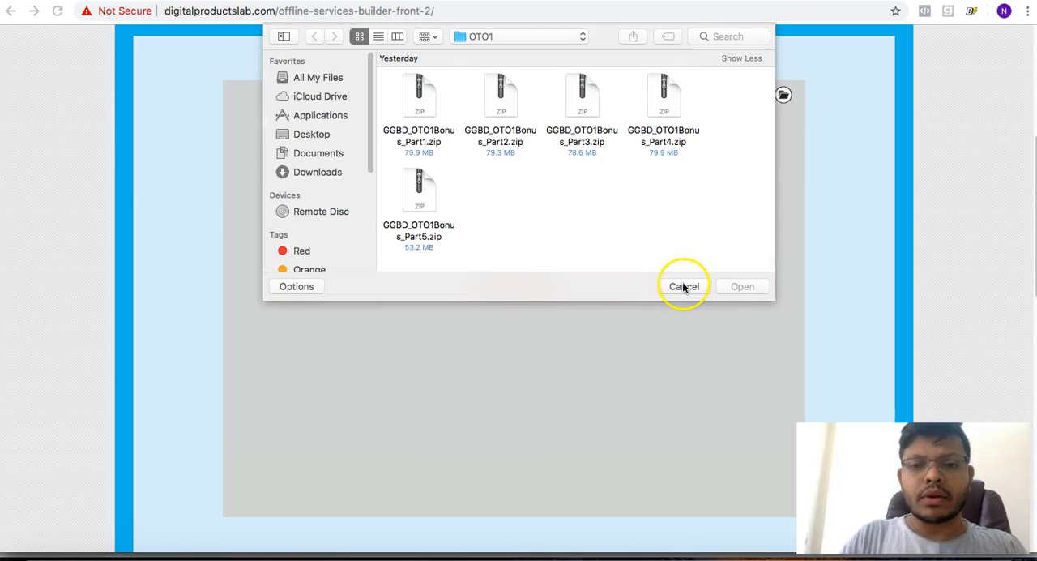
{"action": "left_click", "coordinate": [684, 285]}
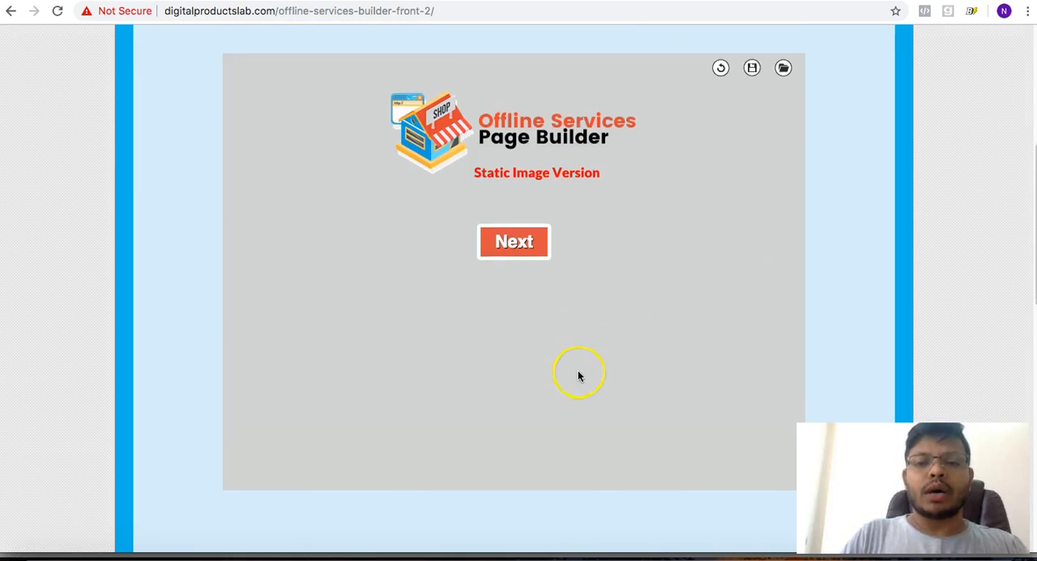
{"action": "scroll", "scroll_direction": "down", "scroll_amount": 3}
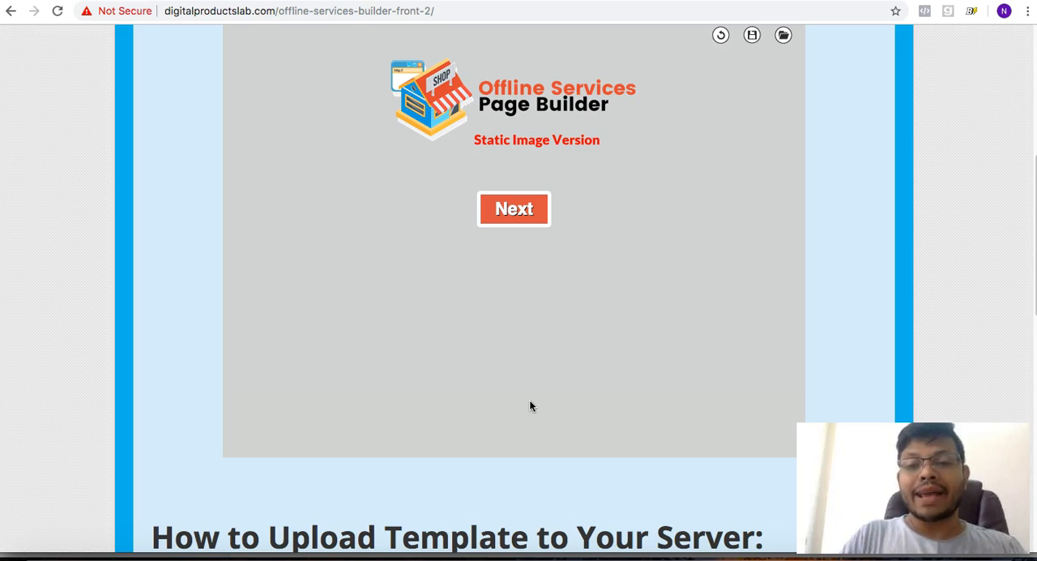
{"action": "scroll", "scroll_direction": "down", "scroll_amount": 3}
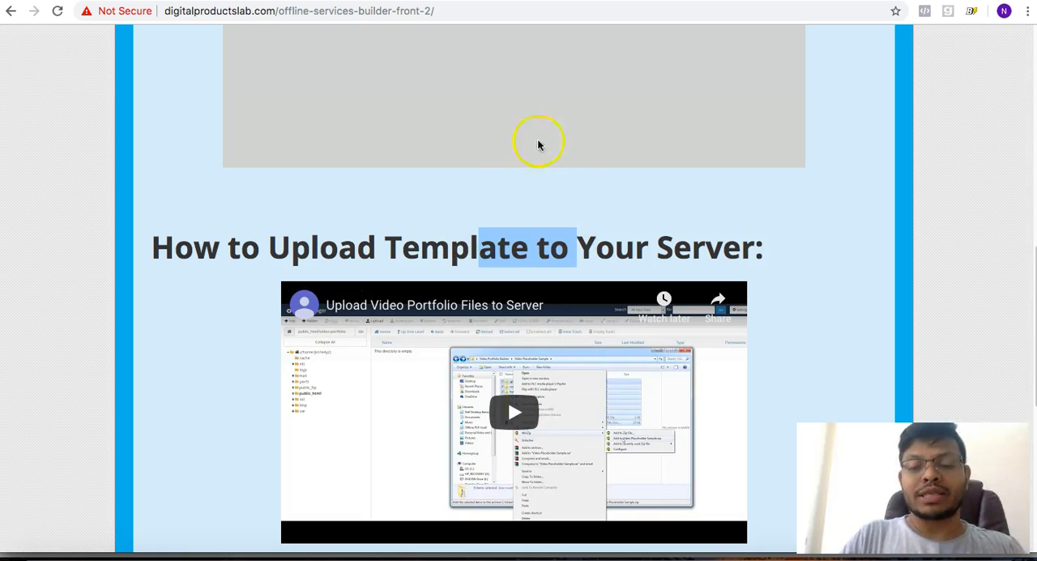
{"action": "scroll", "scroll_direction": "down", "scroll_amount": 3}
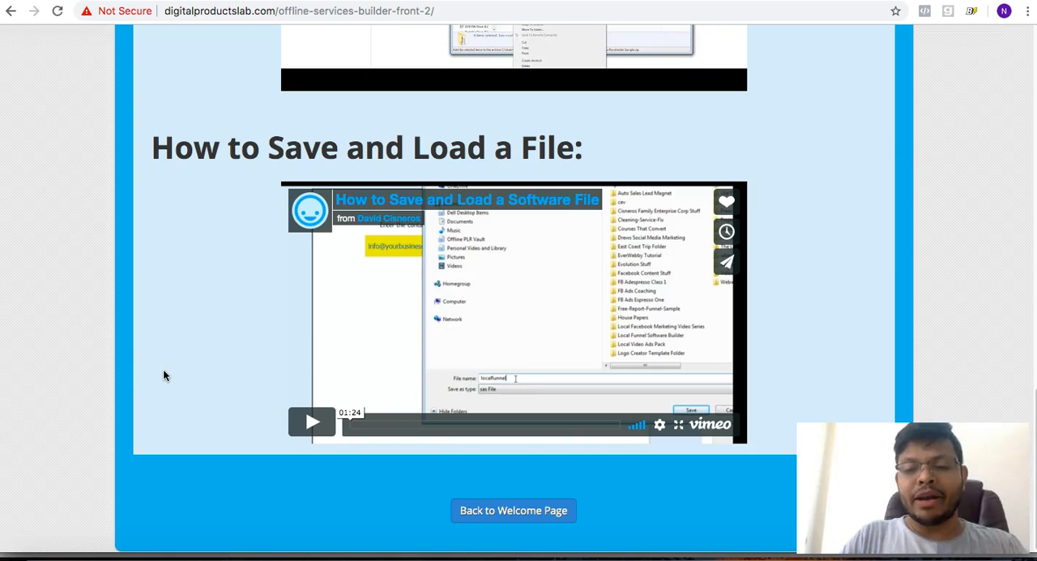
{"action": "scroll", "scroll_direction": "down", "scroll_amount": 3}
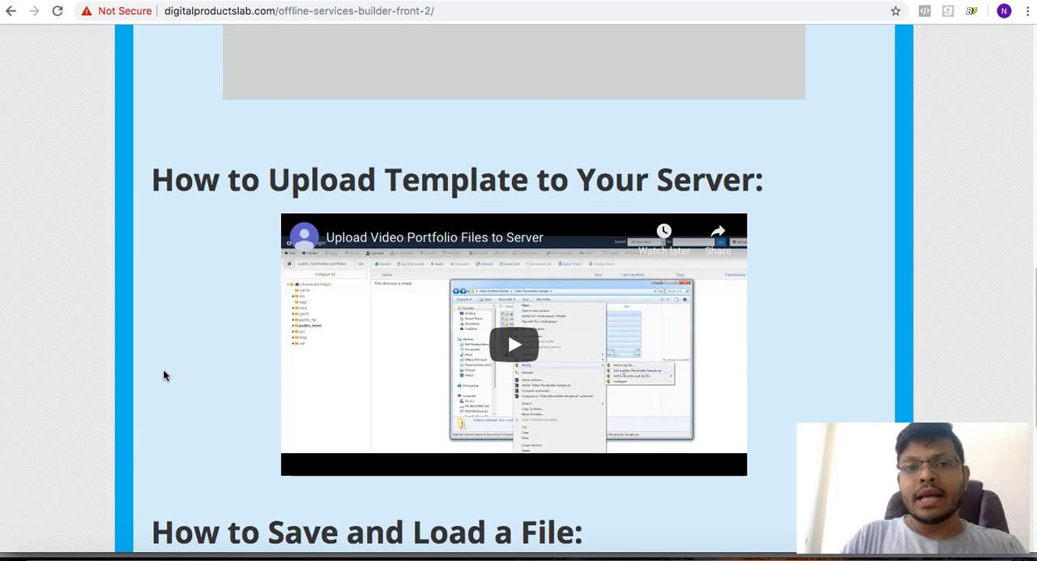
{"action": "scroll", "scroll_direction": "up", "scroll_amount": 3}
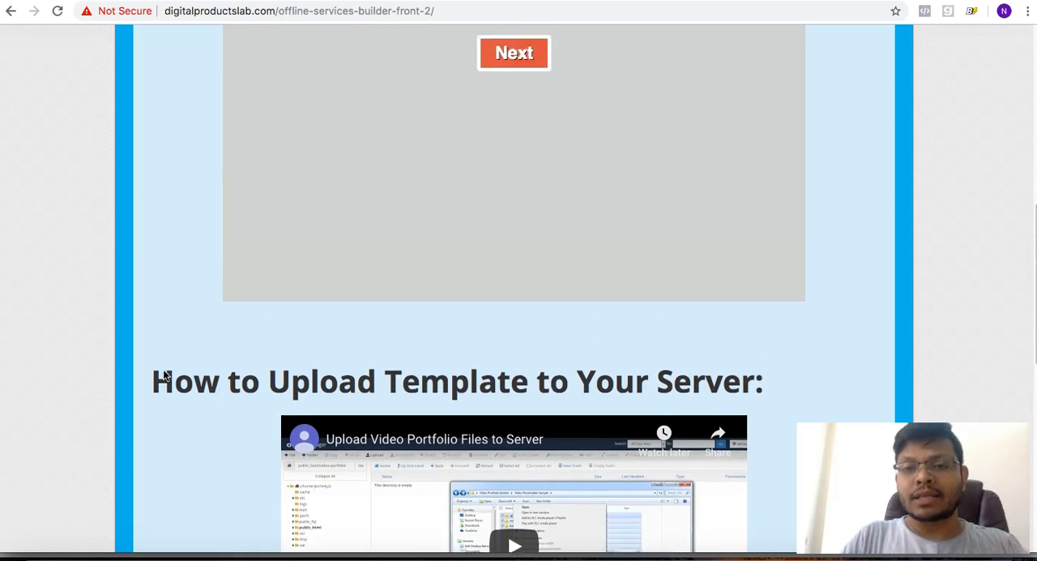
{"action": "scroll", "scroll_direction": "up", "scroll_amount": 3}
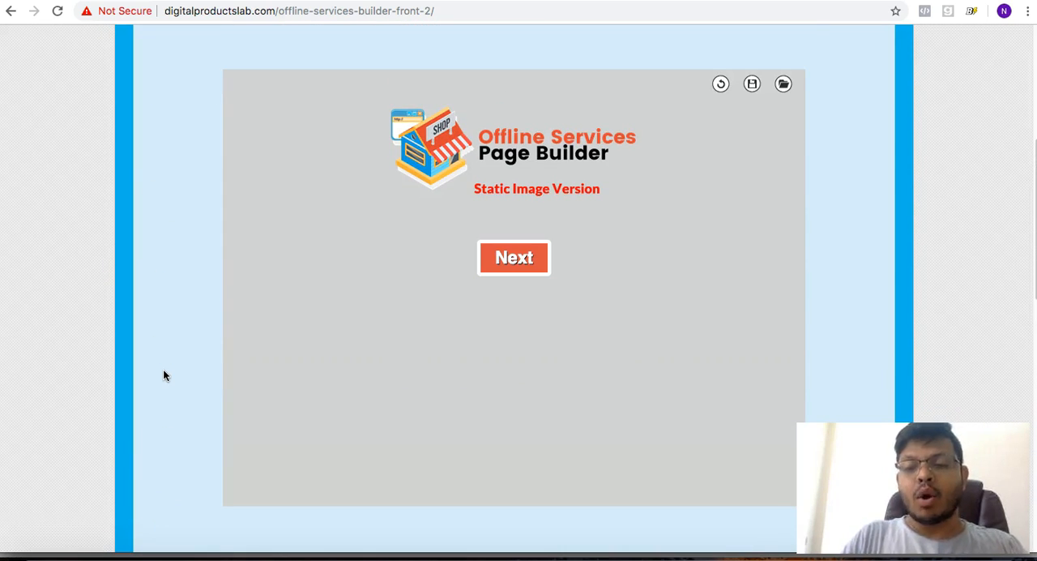
{"action": "scroll", "scroll_direction": "down", "scroll_amount": 3}
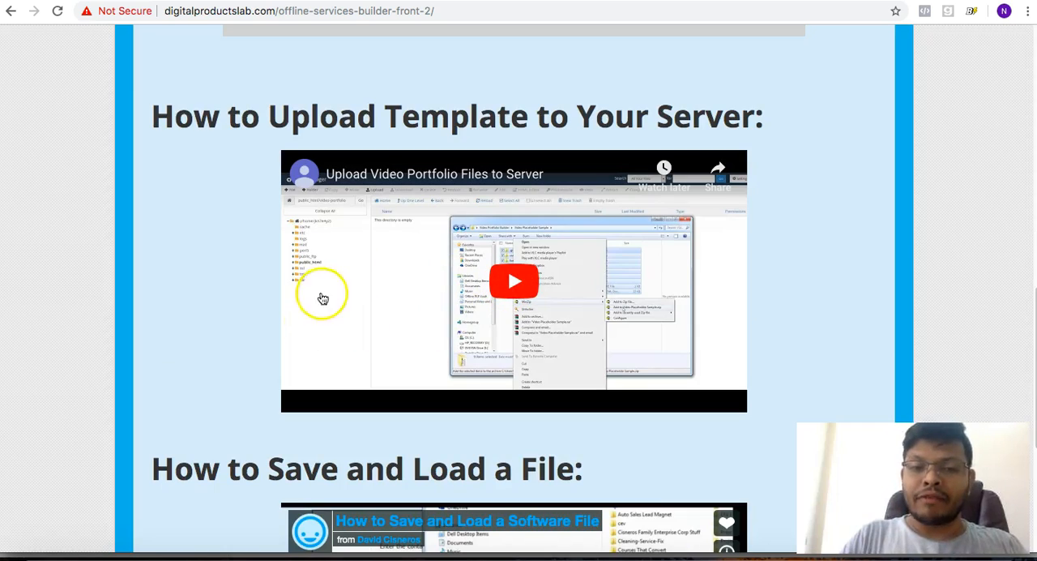
{"action": "mouse_move", "coordinate": [376, 237]}
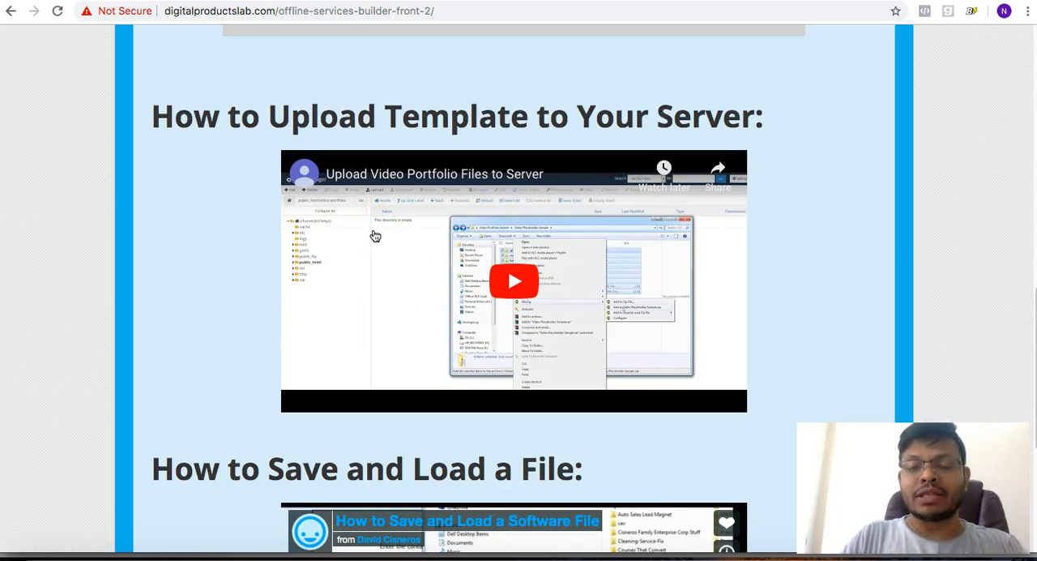
{"action": "scroll", "scroll_direction": "down", "scroll_amount": 3}
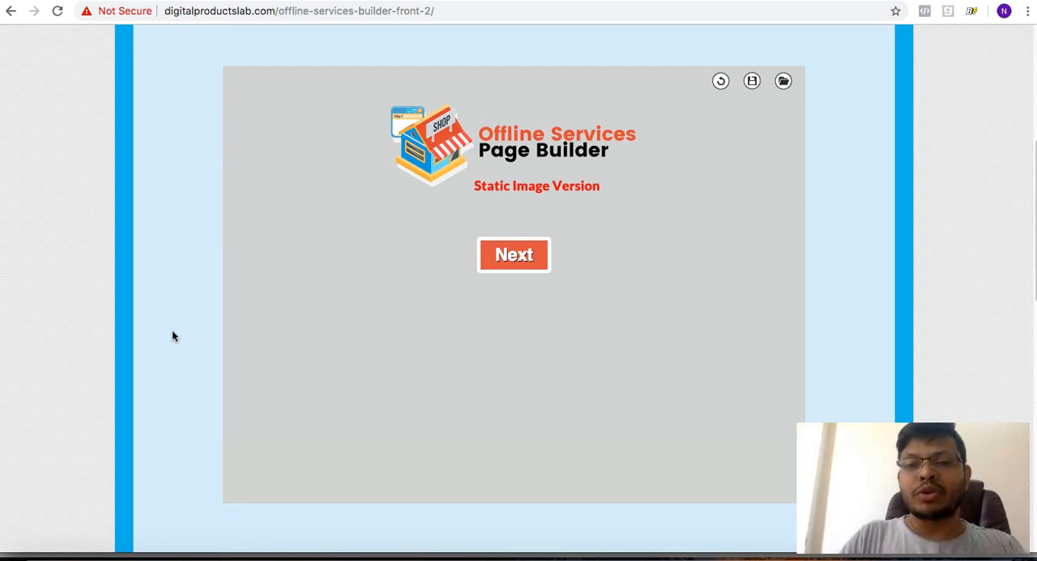
{"action": "mouse_move", "coordinate": [726, 321]}
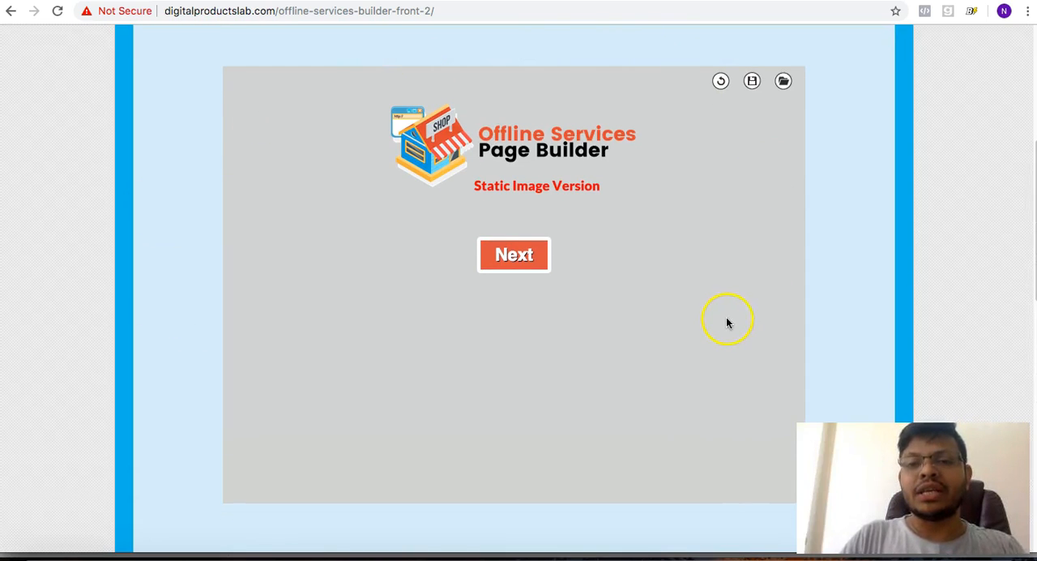
{"action": "mouse_move", "coordinate": [438, 350]}
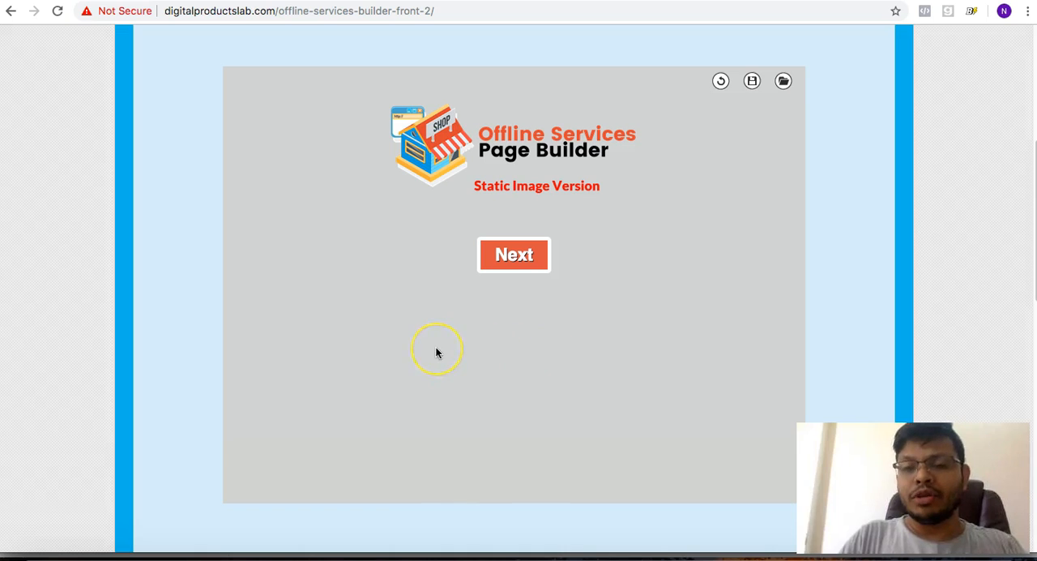
{"action": "mouse_move", "coordinate": [437, 352]}
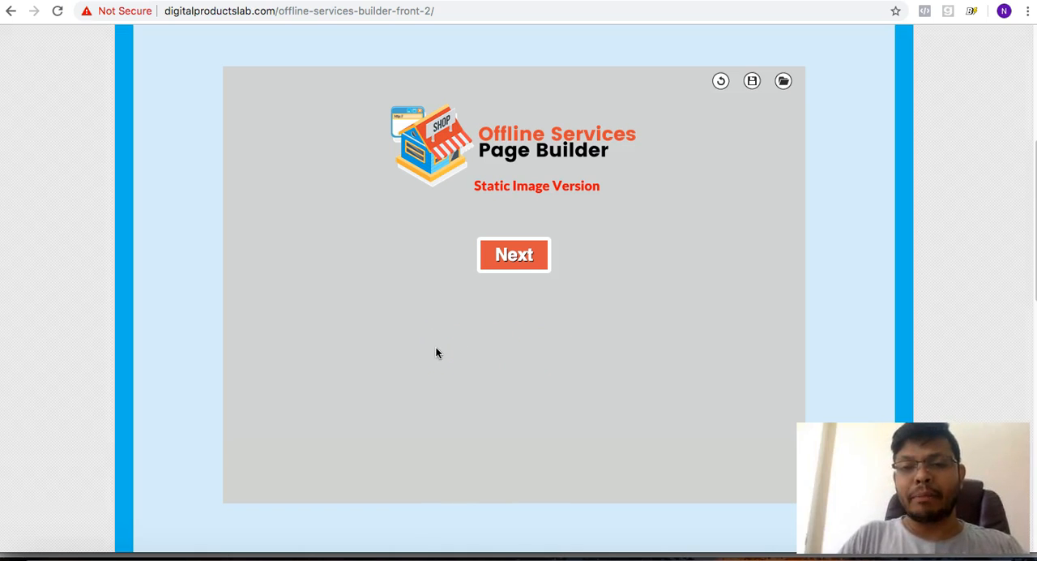
{"action": "mouse_move", "coordinate": [437, 347]}
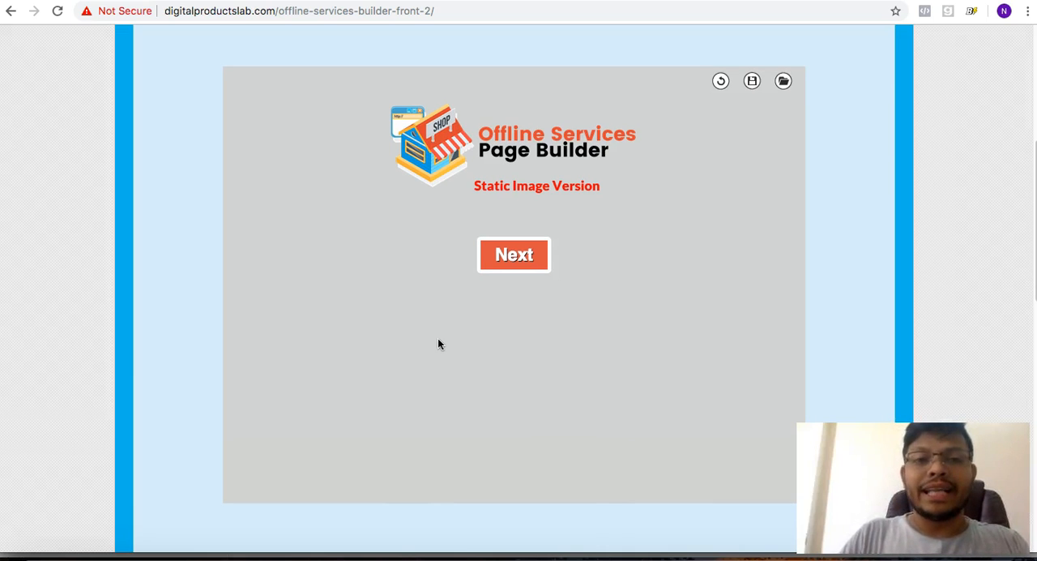
{"action": "scroll", "scroll_direction": "down", "scroll_amount": 3}
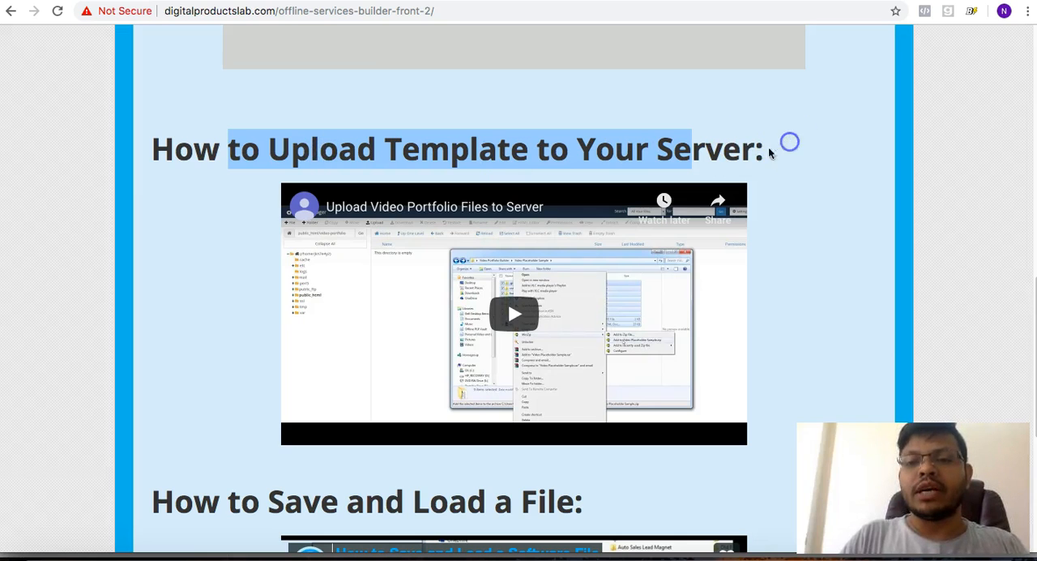
{"action": "scroll", "scroll_direction": "down", "scroll_amount": 3}
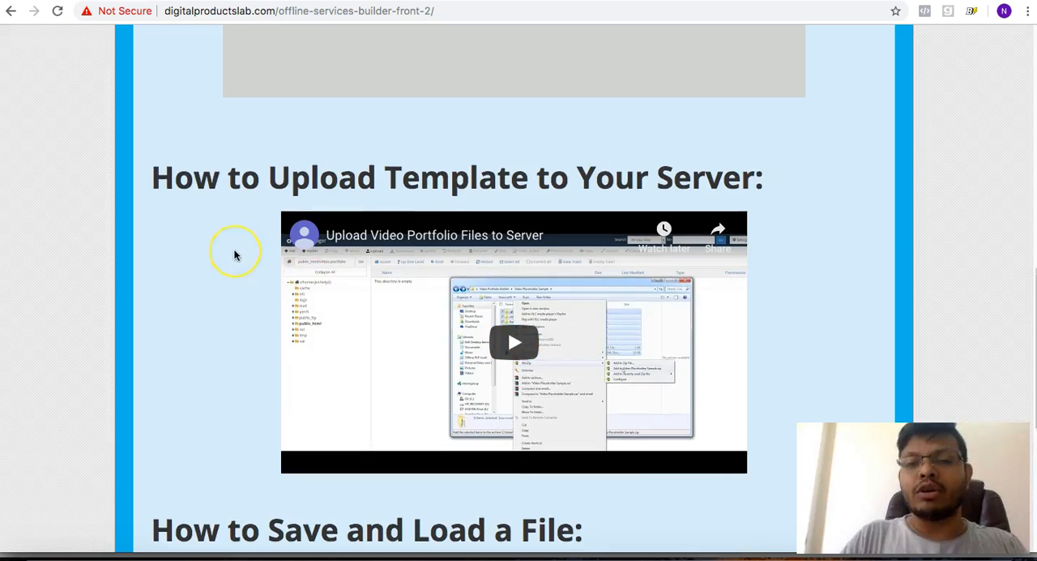
{"action": "scroll", "scroll_direction": "down", "scroll_amount": 3}
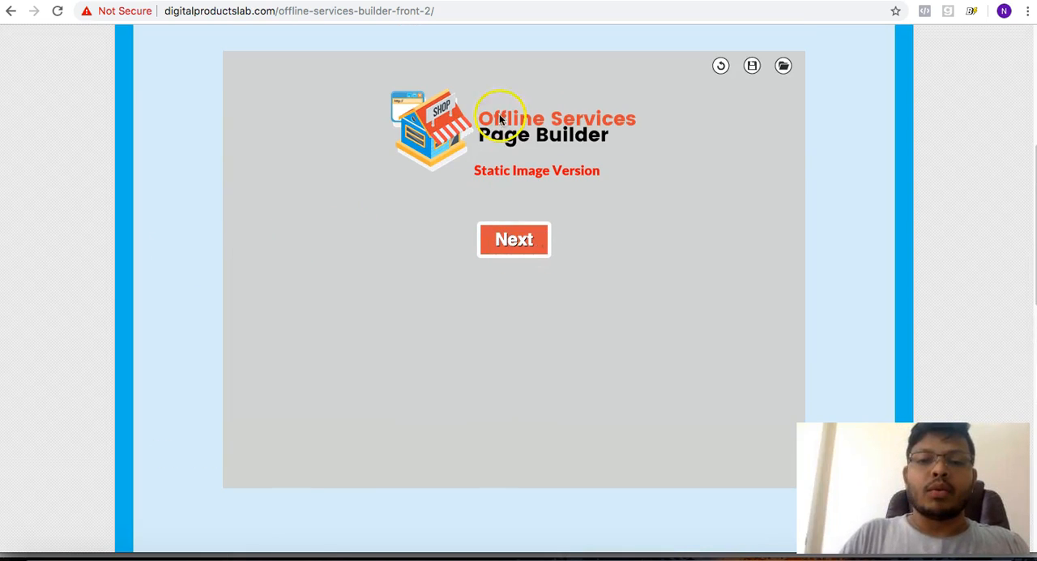
- Start the builder and set the business name to 'Niranjan's Pizzeria' from the autofill suggestion
{"action": "left_click", "coordinate": [513, 240]}
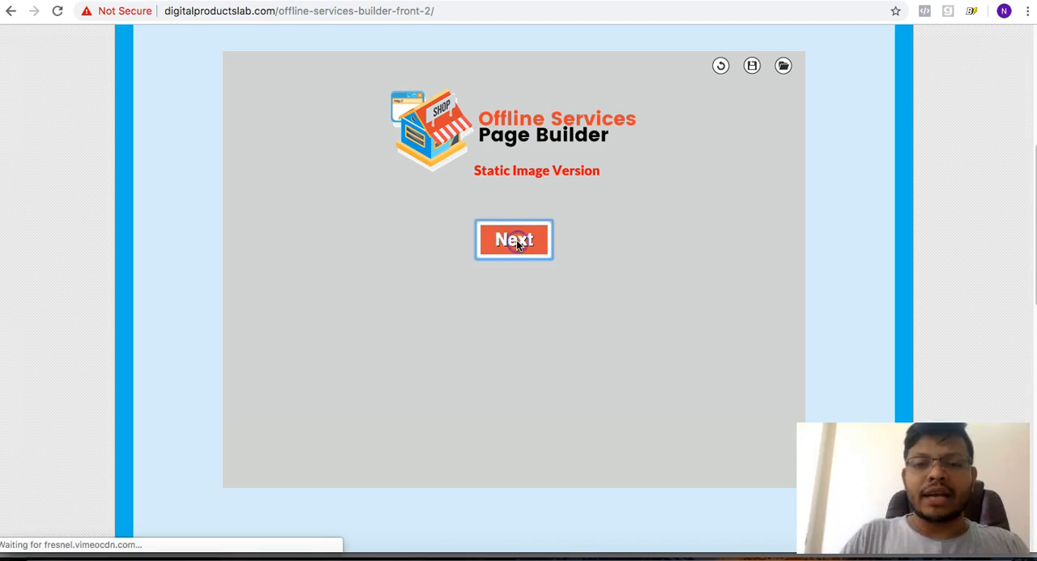
{"action": "left_click", "coordinate": [514, 239]}
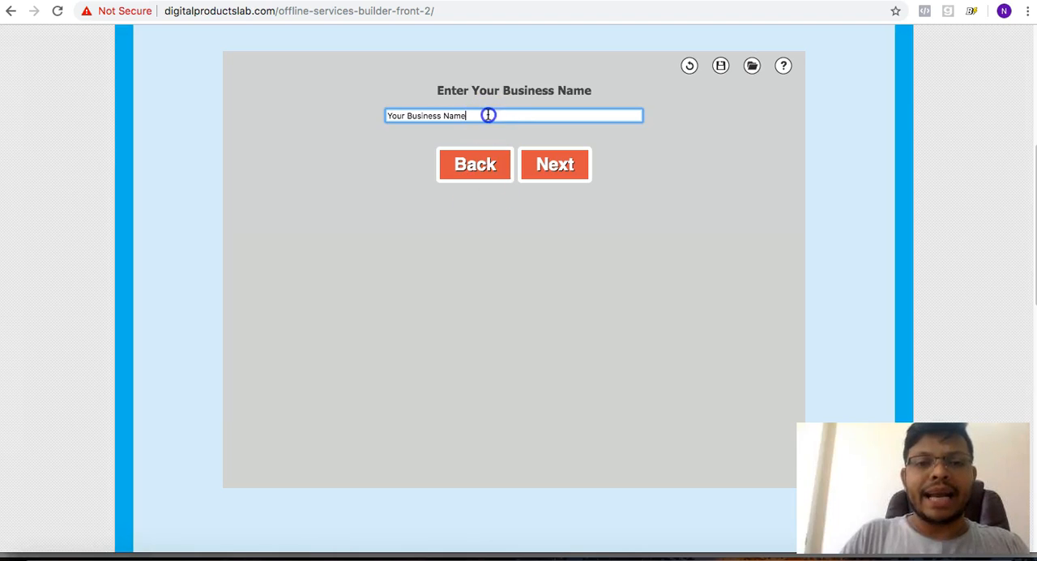
{"action": "type", "text": "Your Bus"}
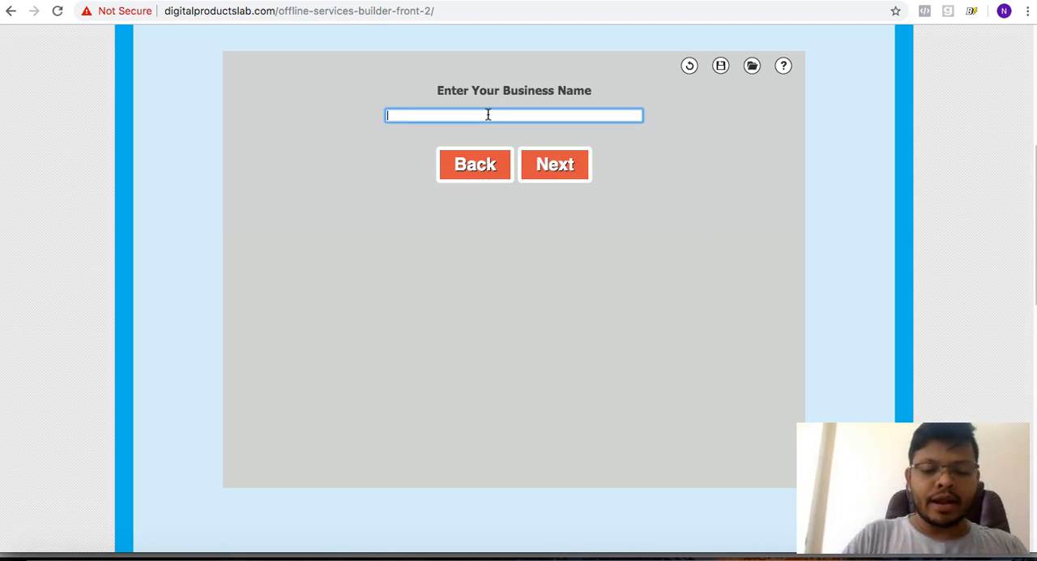
{"action": "type", "text": "Niranjan"}
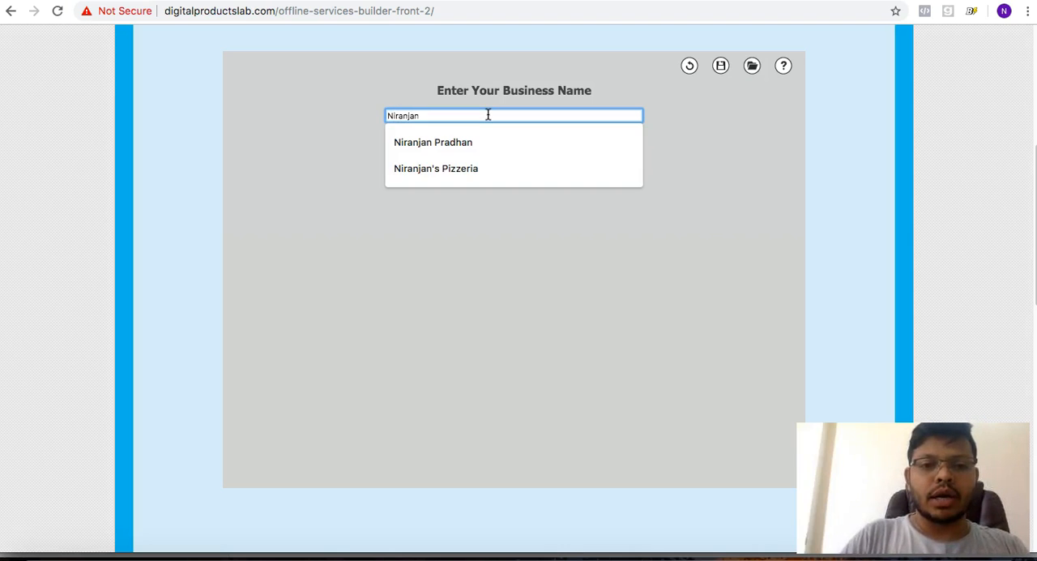
{"action": "left_click", "coordinate": [436, 168]}
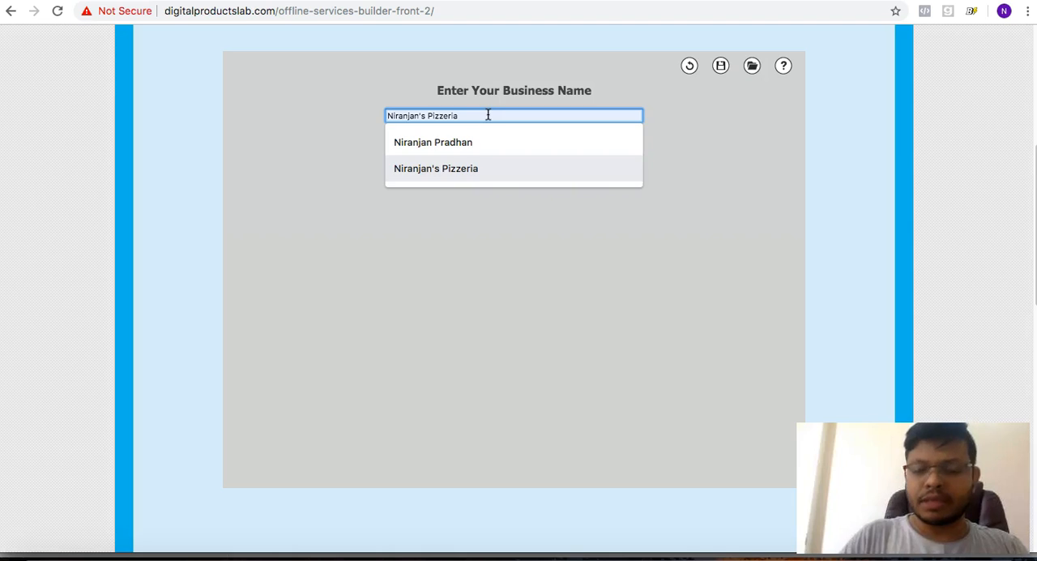
{"action": "left_click", "coordinate": [436, 168]}
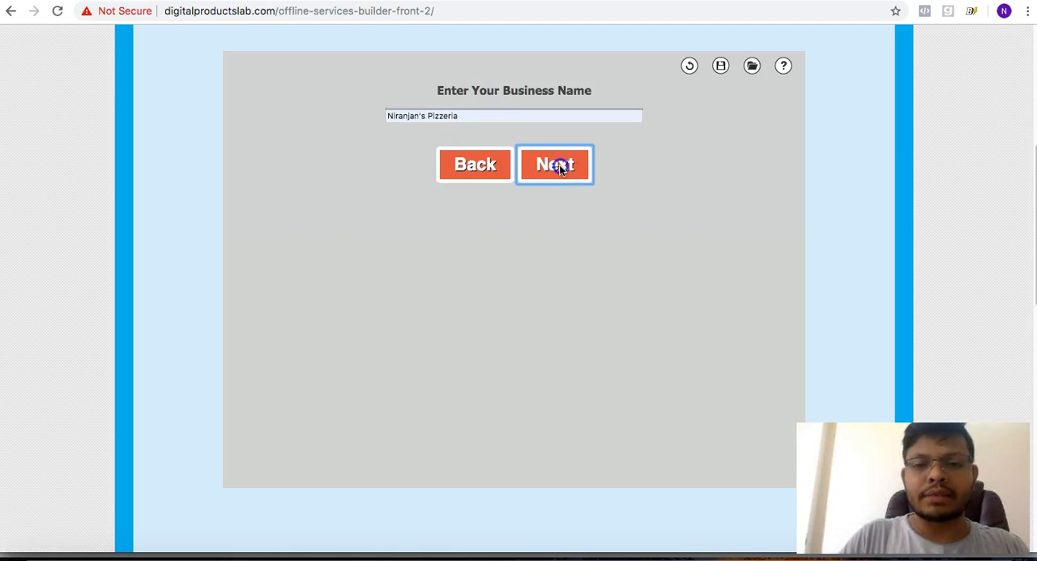
{"action": "left_click", "coordinate": [554, 166]}
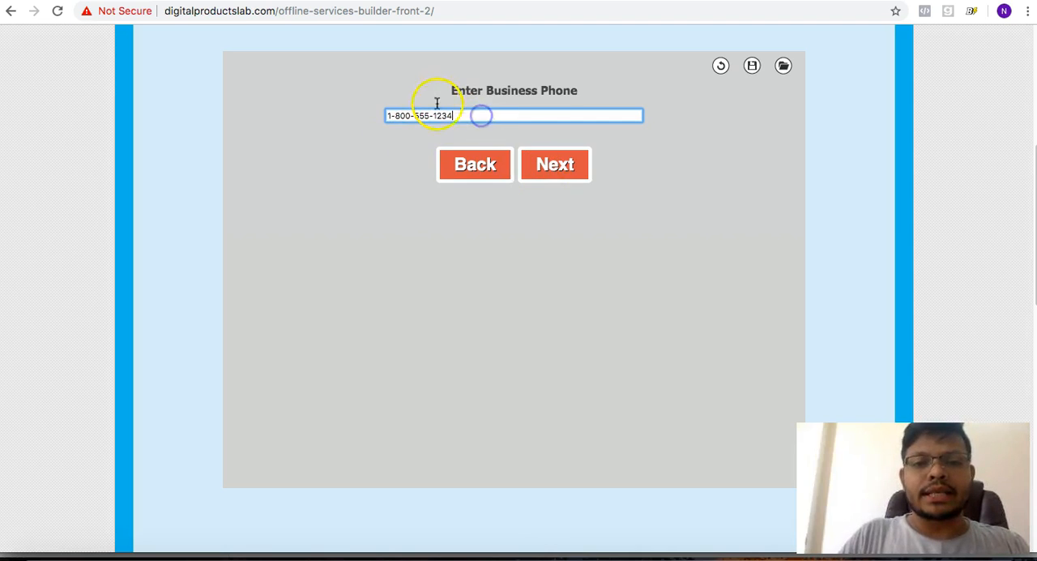
{"action": "left_click", "coordinate": [554, 164]}
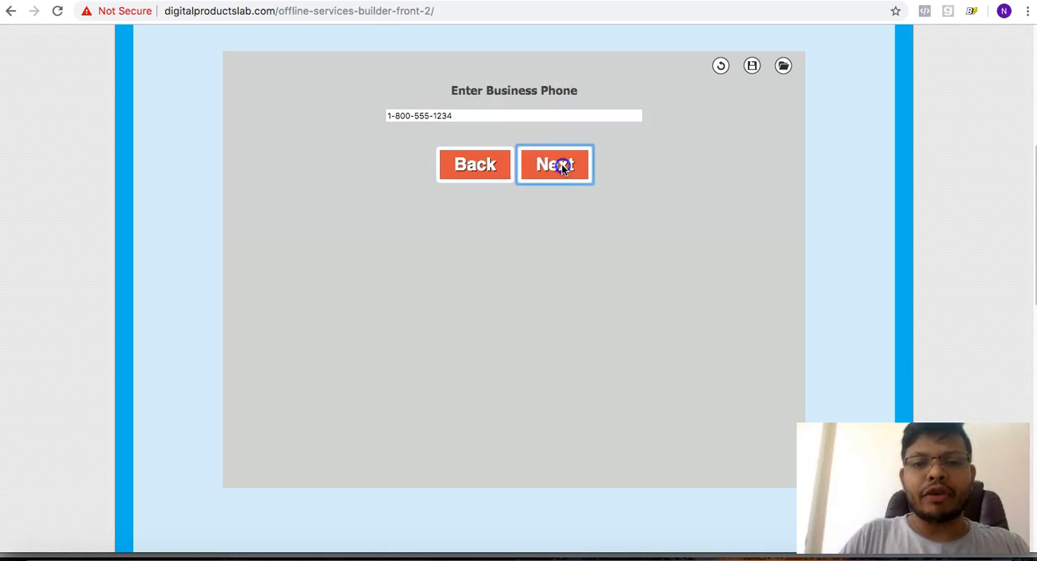
{"action": "left_click", "coordinate": [554, 165]}
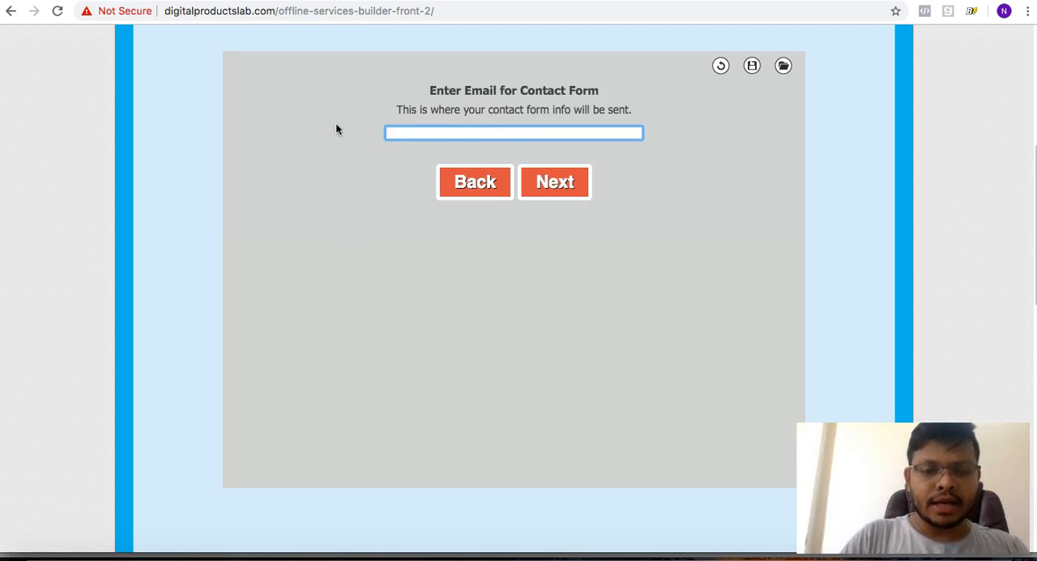
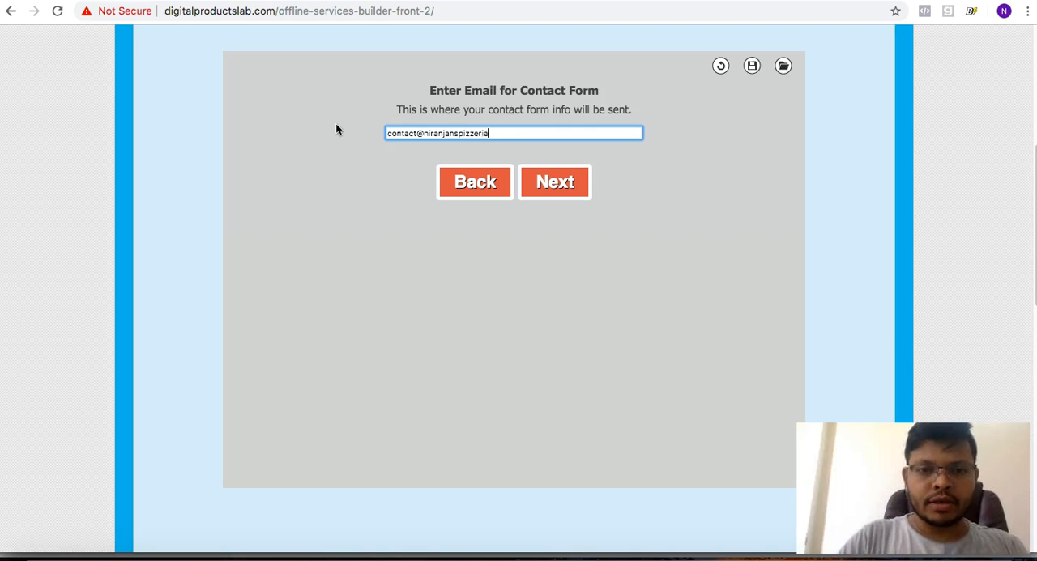
- Finish the contact email, keep 2016 as the company start date and reach the history title
{"action": "left_click", "coordinate": [554, 182]}
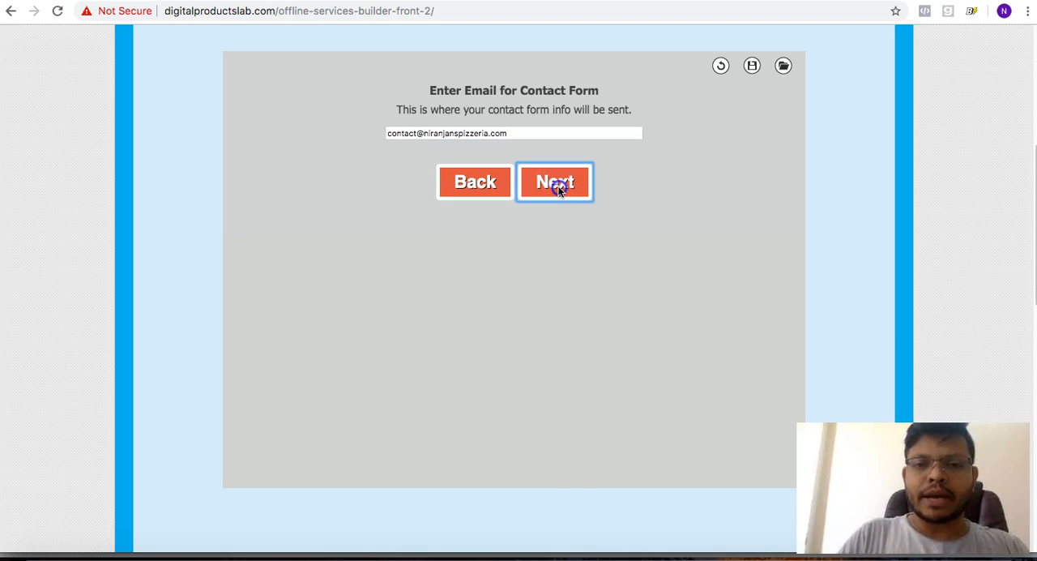
{"action": "left_click", "coordinate": [554, 182]}
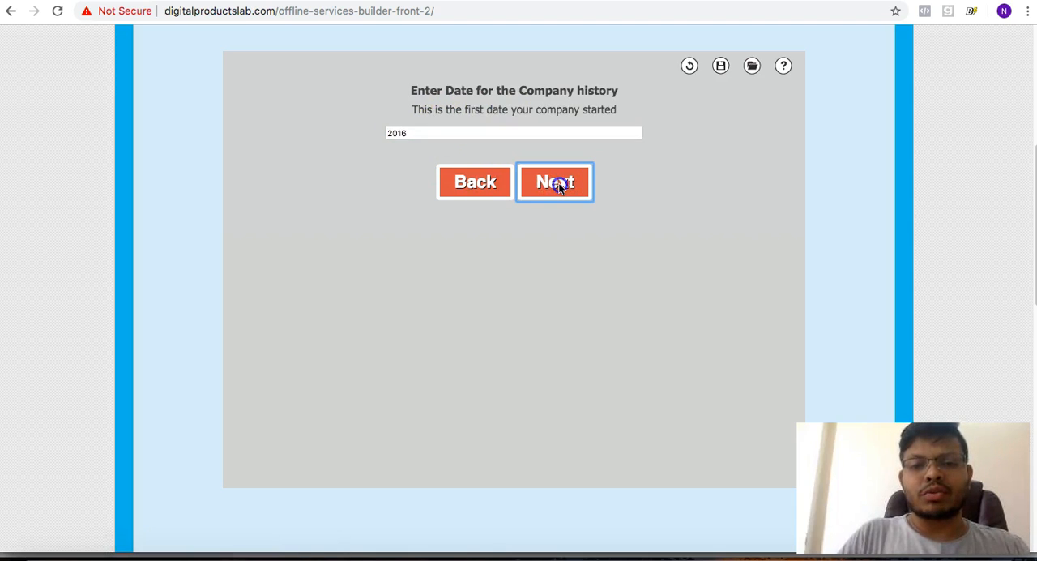
{"action": "left_click", "coordinate": [554, 181]}
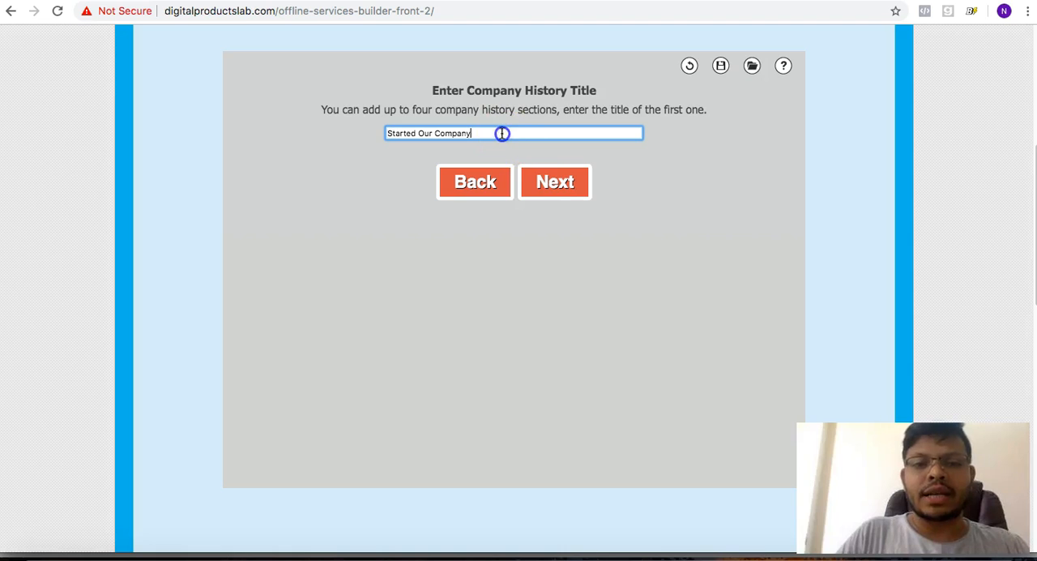
- Keep 'Started Our Company' and write the pizza-lovers history blurb ending 'so we created one.'
{"action": "left_click", "coordinate": [554, 182]}
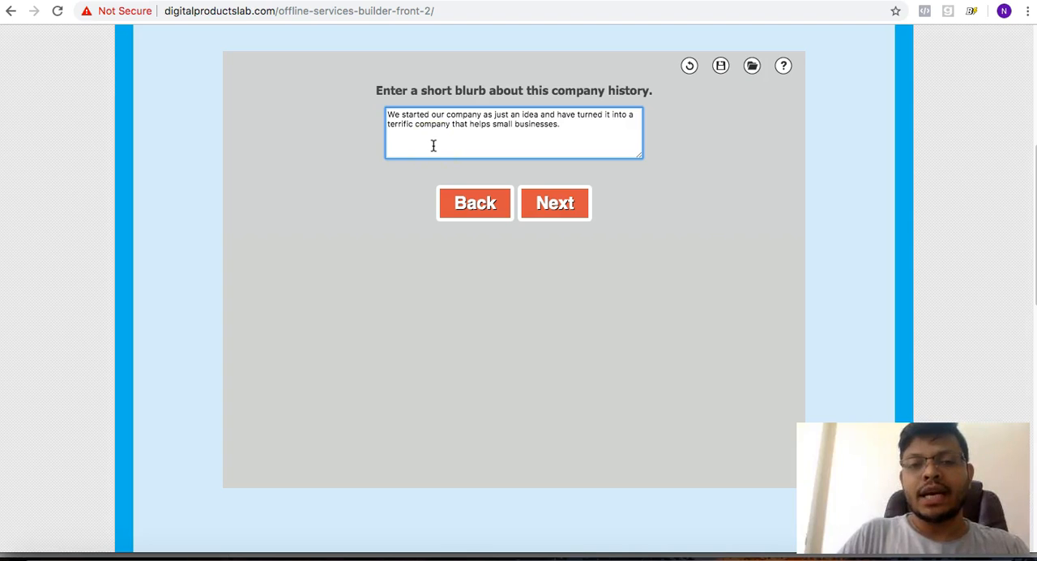
{"action": "mouse_move", "coordinate": [544, 141]}
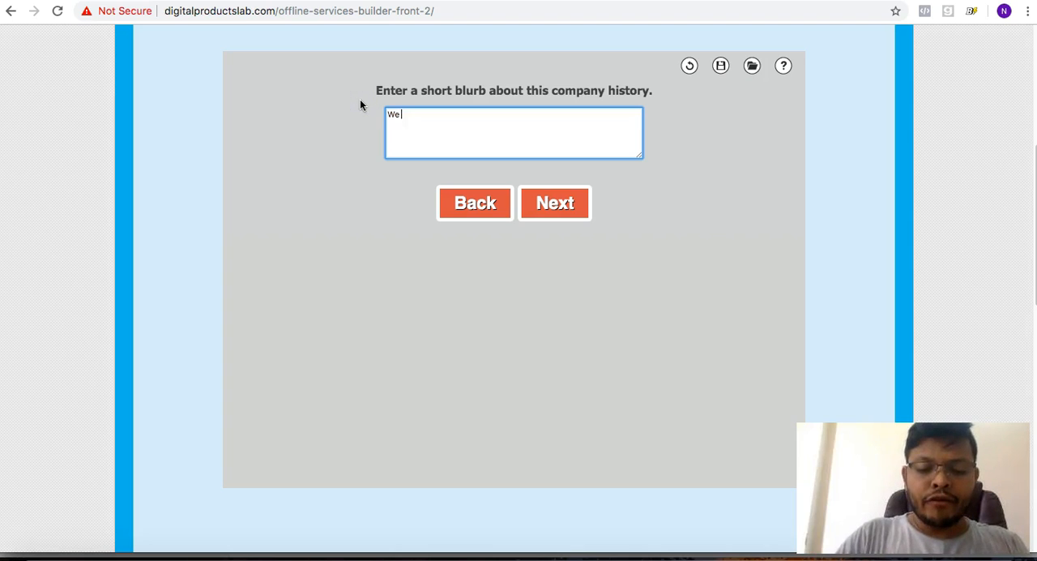
{"action": "type", "text": "love Pi"}
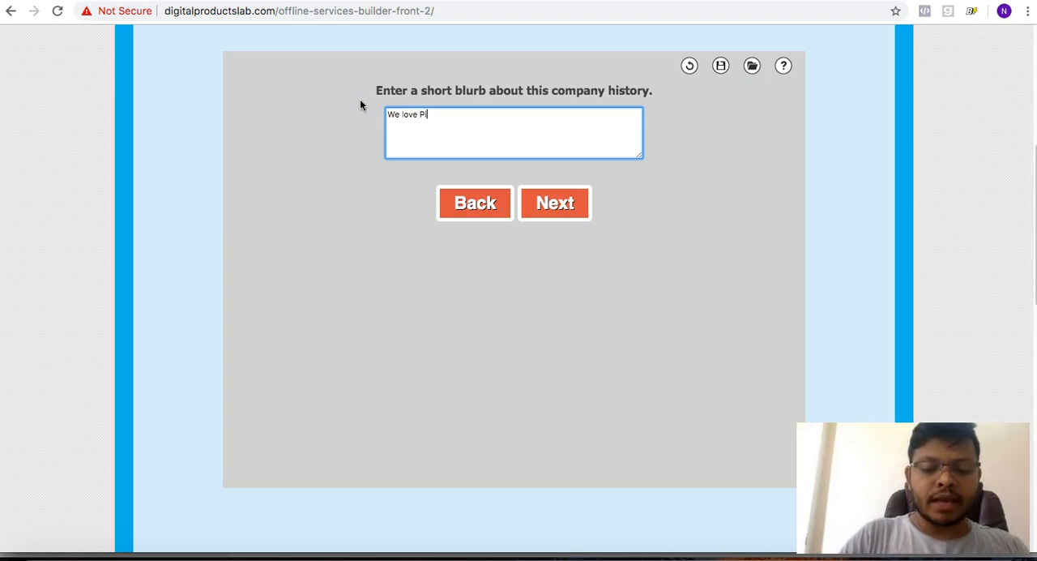
{"action": "type", "text": "zza and we know"}
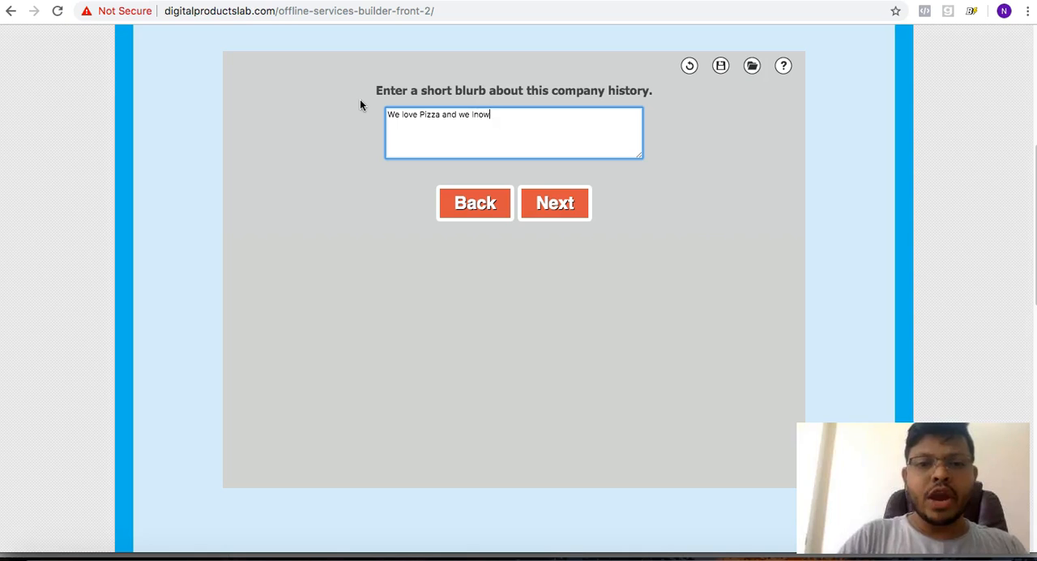
{"action": "type", "text": "know"}
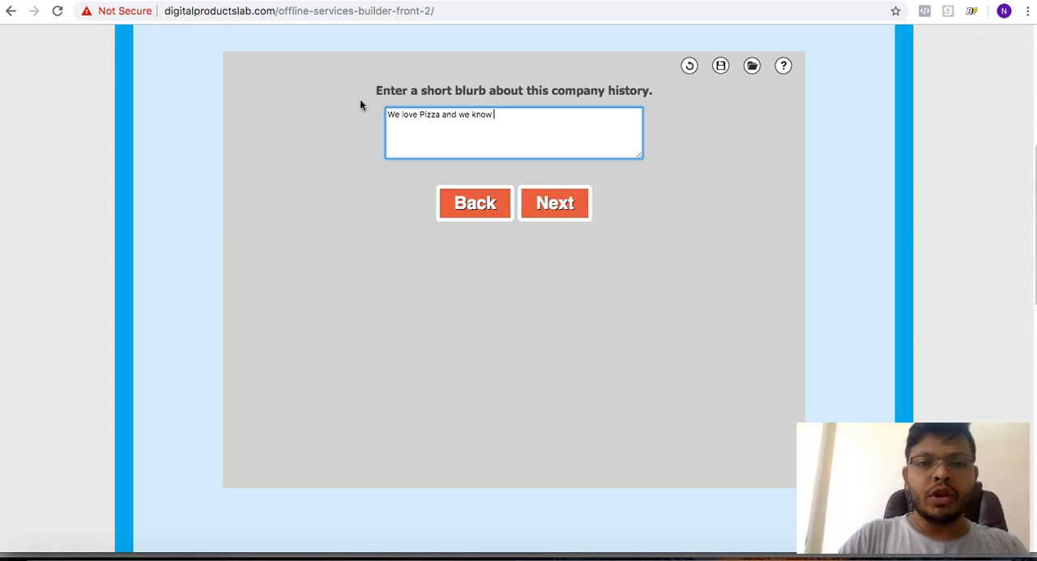
{"action": "type", "text": "there ha"}
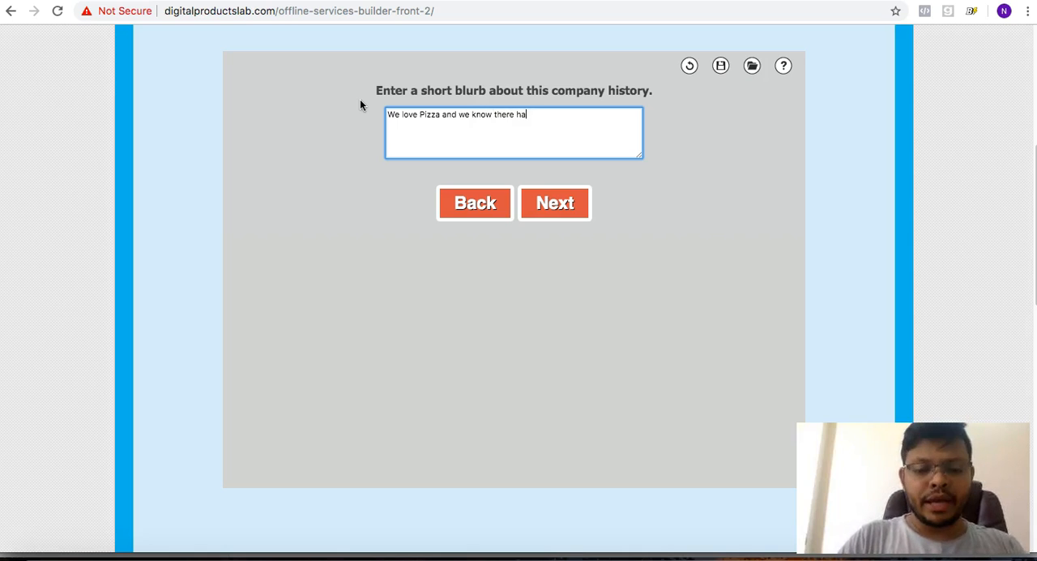
{"action": "type", "text": "d to be a"}
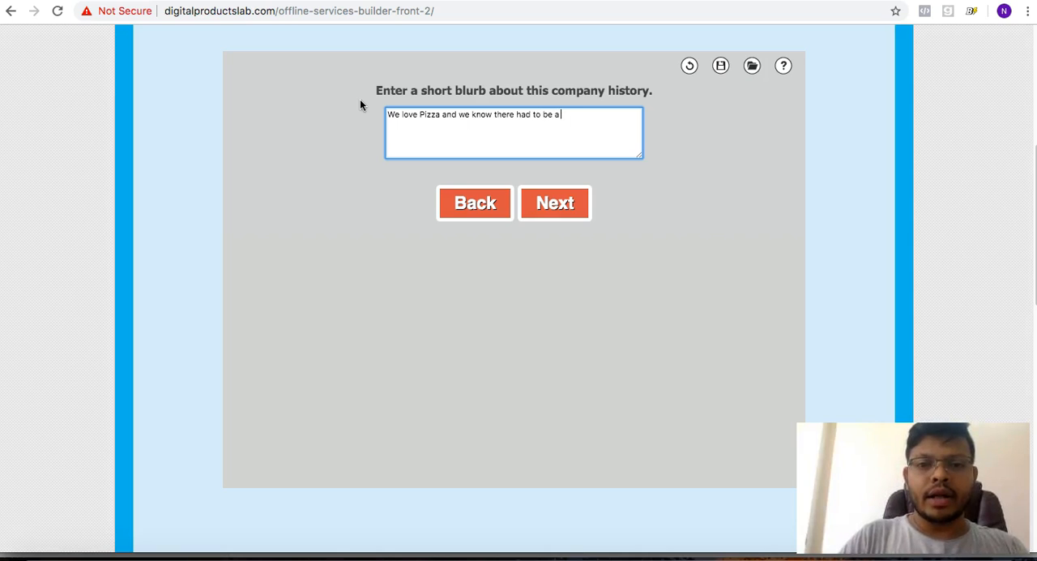
{"action": "type", "text": "Pizzeria in town"}
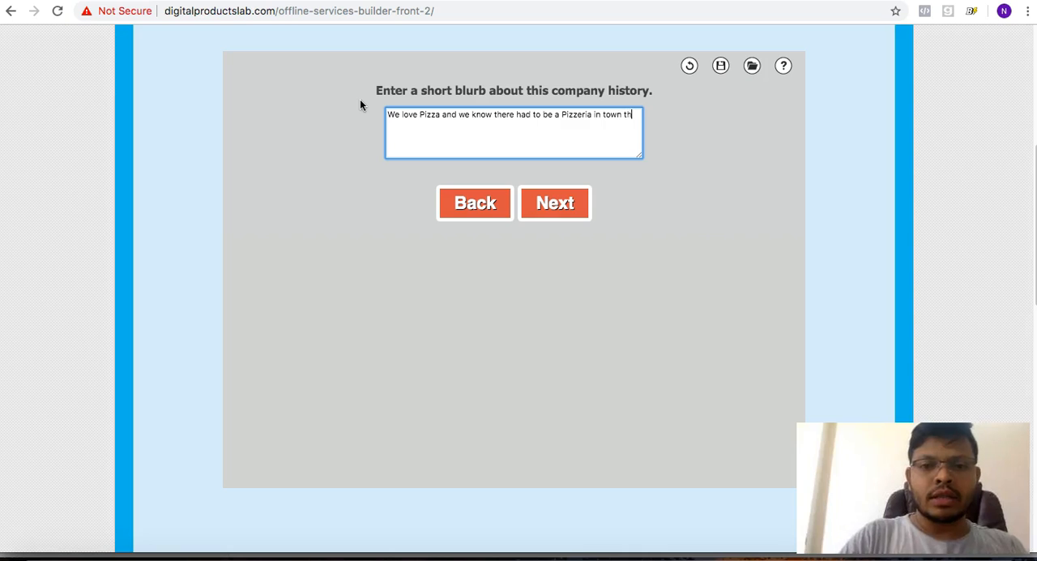
{"action": "type", "text": "that served Pi"}
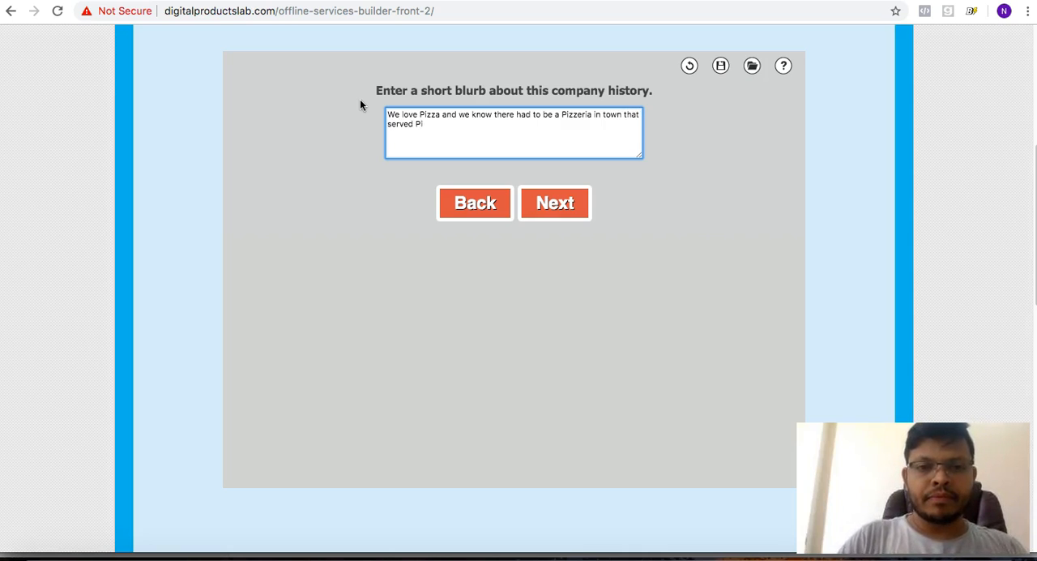
{"action": "type", "text": "zza t"}
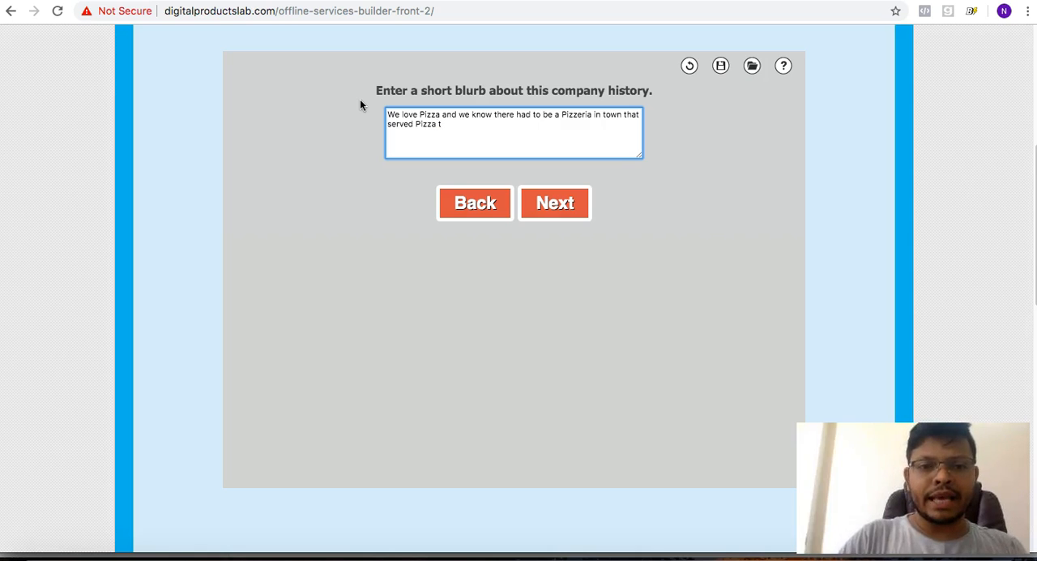
{"action": "type", "text": "he way we li"}
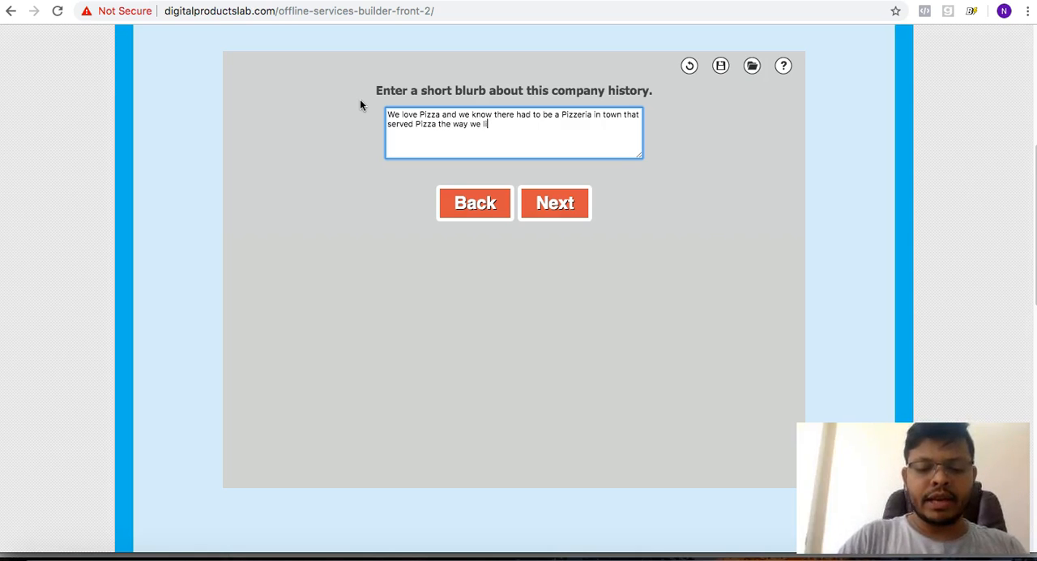
{"action": "type", "text": "ke it. It wa"}
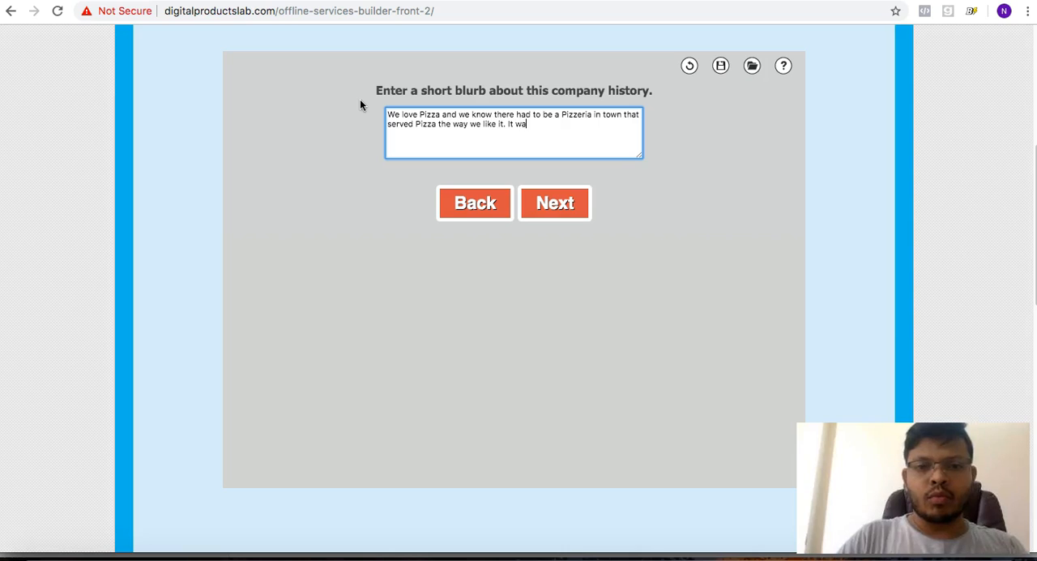
{"action": "type", "text": "sn't there, so w"}
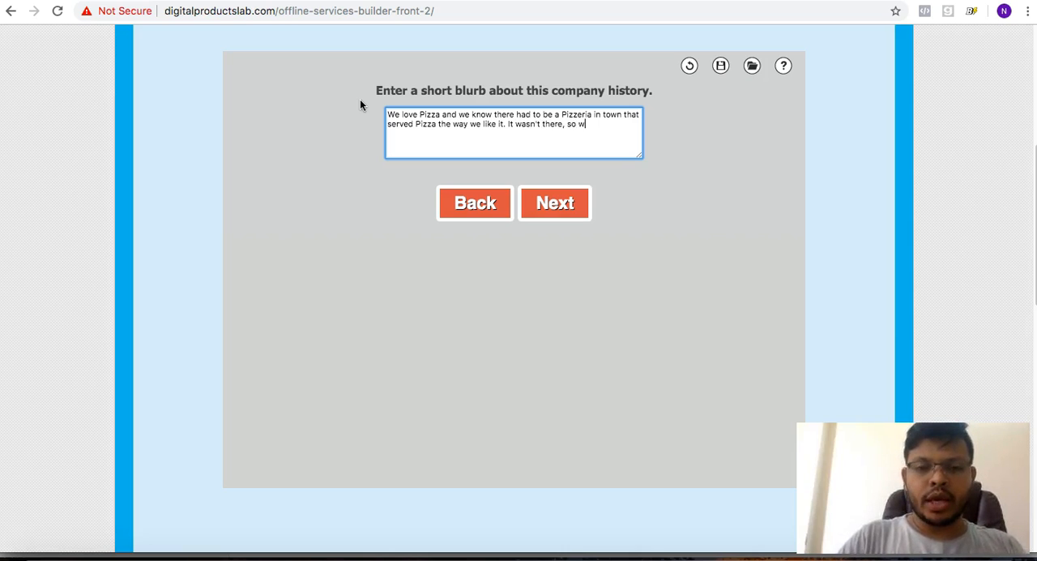
{"action": "type", "text": "e created one."}
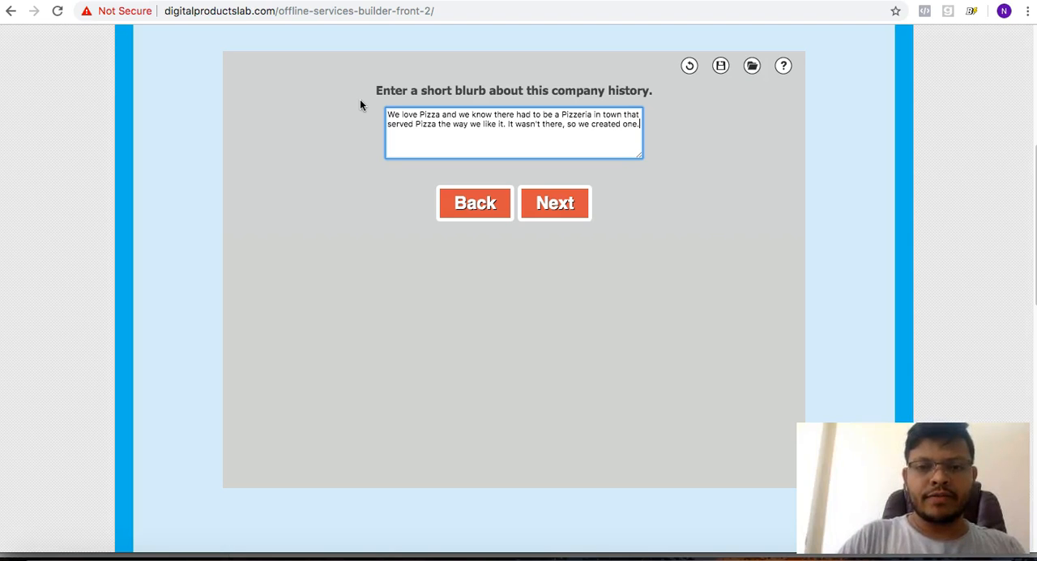
{"action": "left_click", "coordinate": [554, 203]}
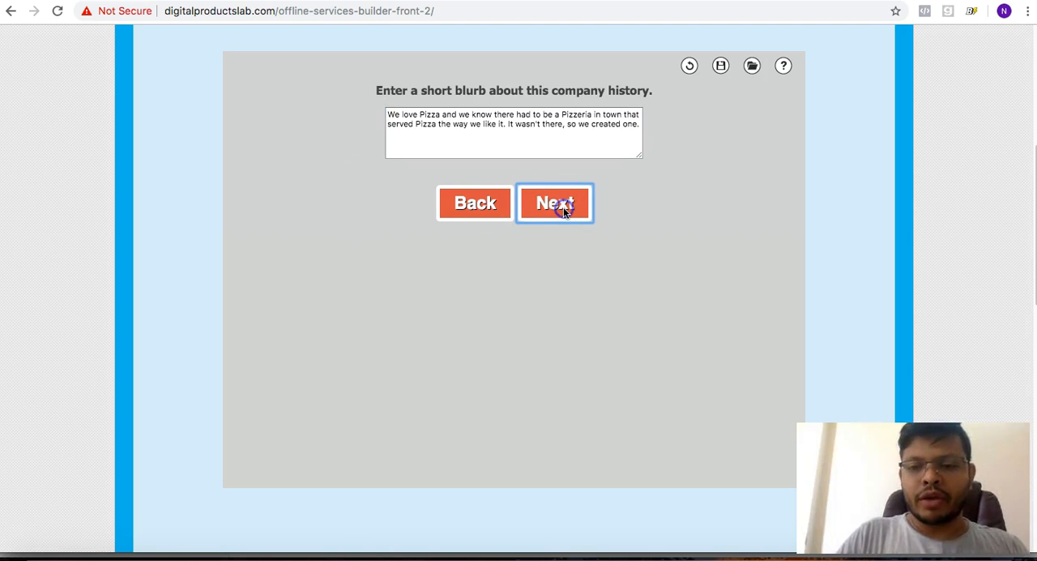
- Leave the first company history image empty and reach the 2017-2018 history date
{"action": "left_click", "coordinate": [554, 203]}
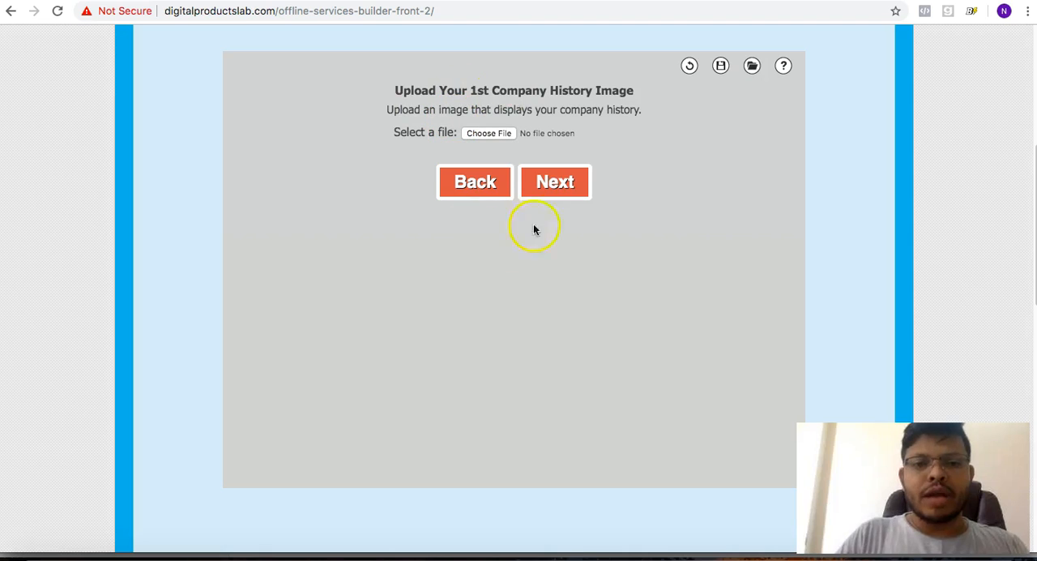
{"action": "mouse_move", "coordinate": [430, 92]}
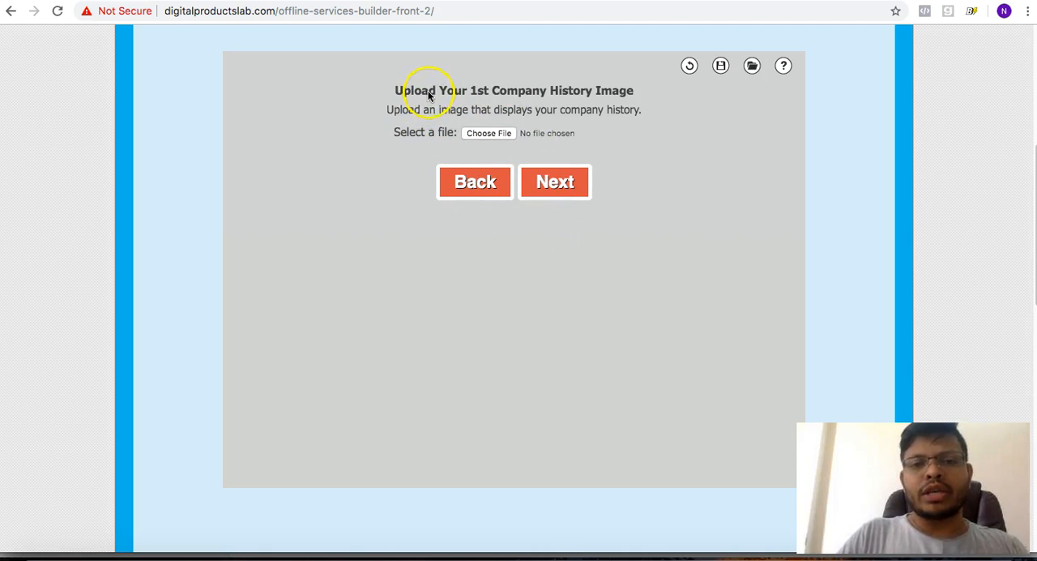
{"action": "mouse_move", "coordinate": [550, 103]}
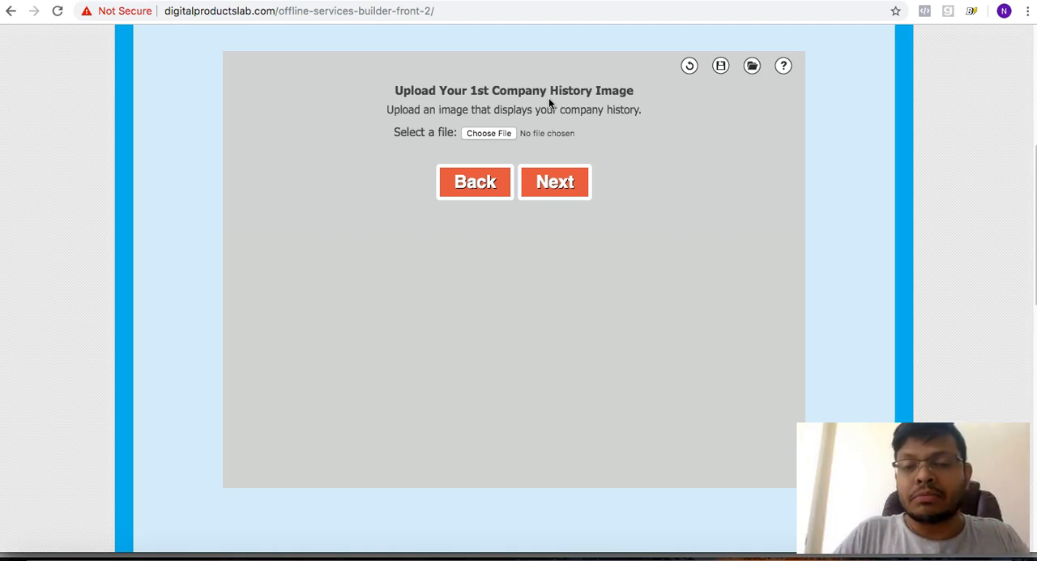
{"action": "mouse_move", "coordinate": [564, 176]}
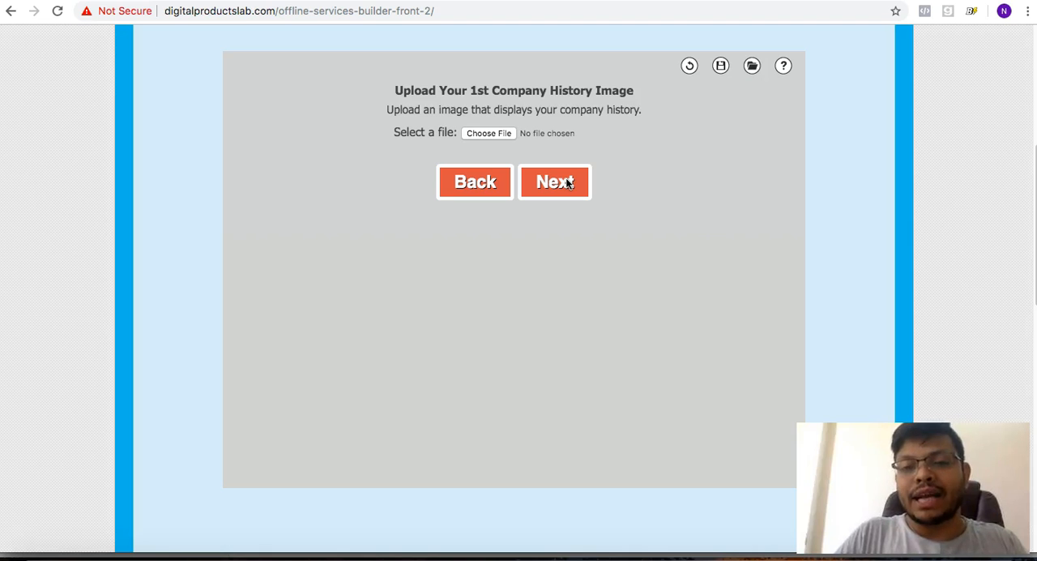
{"action": "mouse_move", "coordinate": [561, 184]}
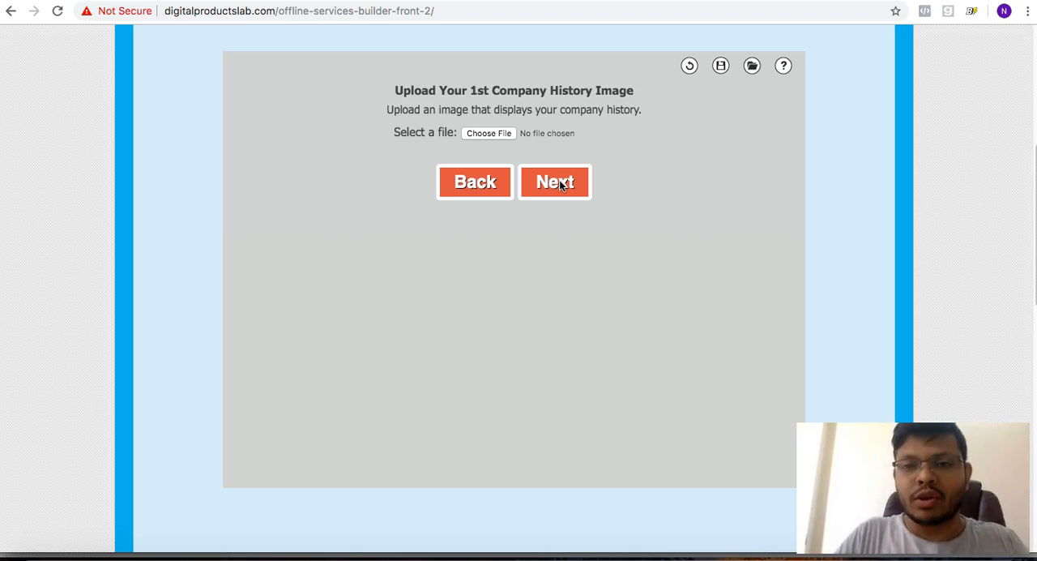
{"action": "left_click", "coordinate": [554, 182]}
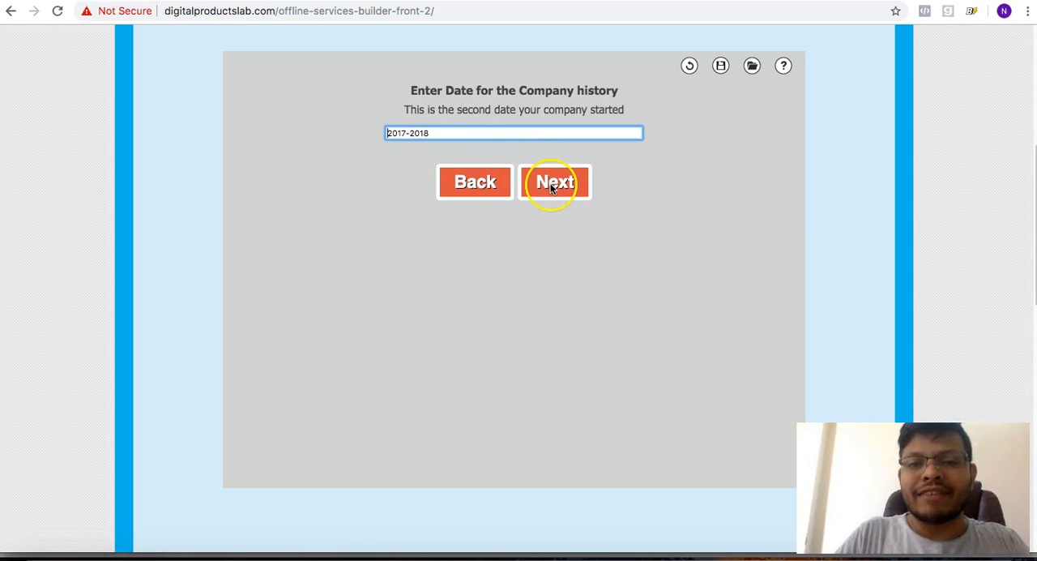
- Accept the date and 'We began to Grow' title, then write the chain-of-3-restaurants blurb ending 'Our customers love us.'
{"action": "left_click", "coordinate": [554, 181]}
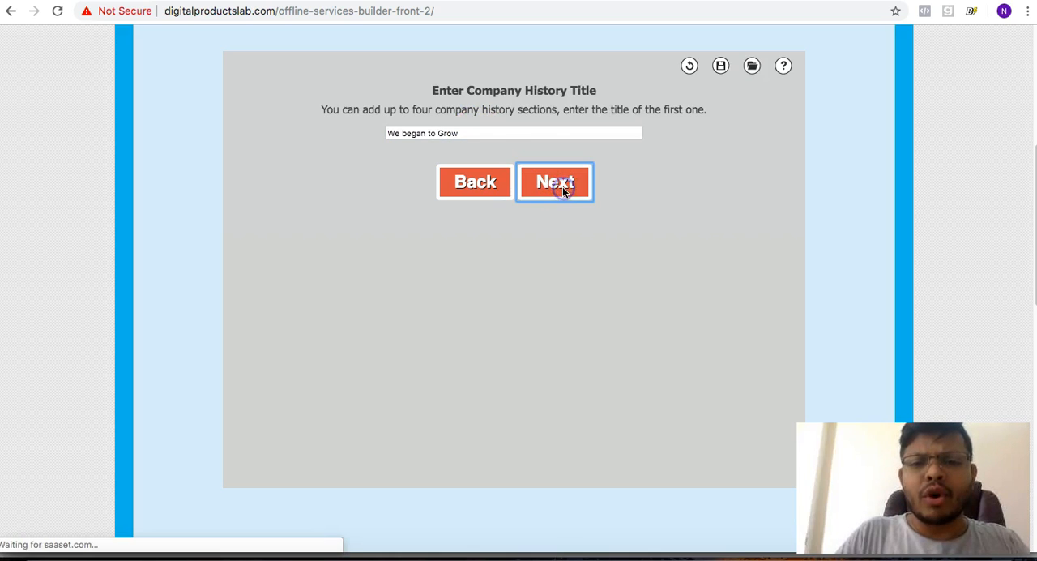
{"action": "left_click", "coordinate": [554, 181]}
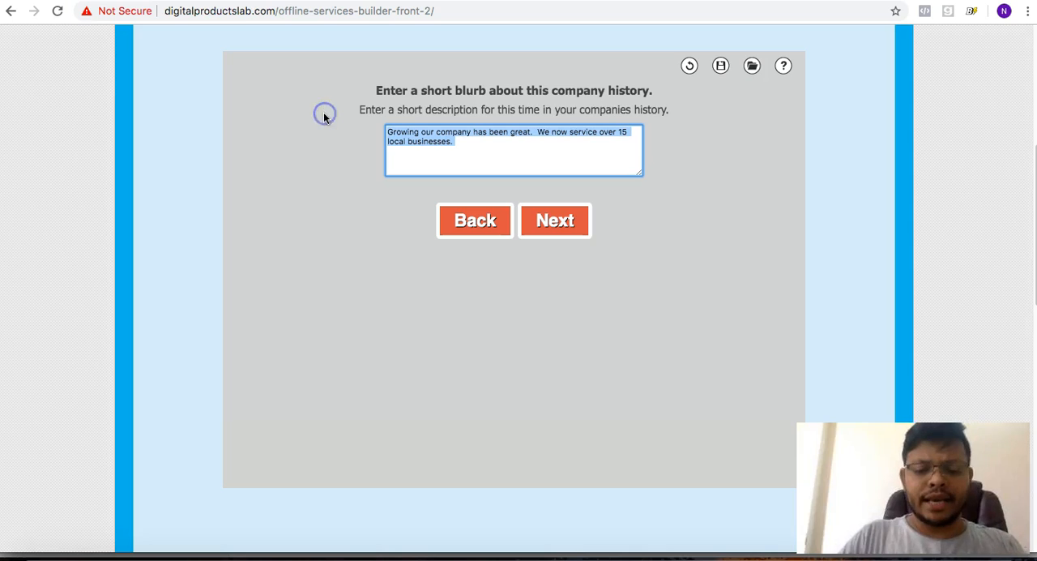
{"action": "mouse_move", "coordinate": [324, 116]}
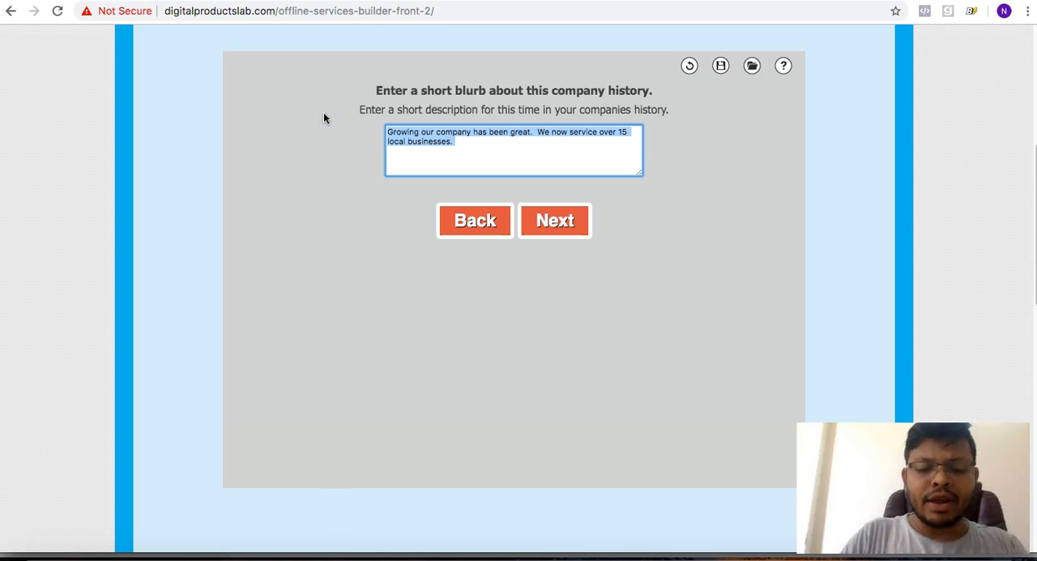
{"action": "type", "text": "We grew"}
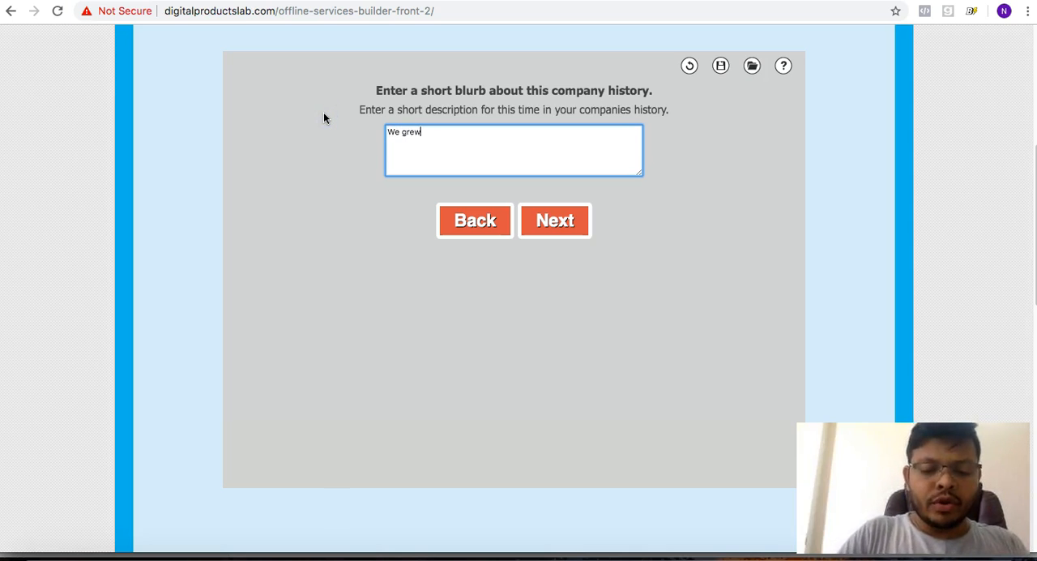
{"action": "type", "text": "into a ch"}
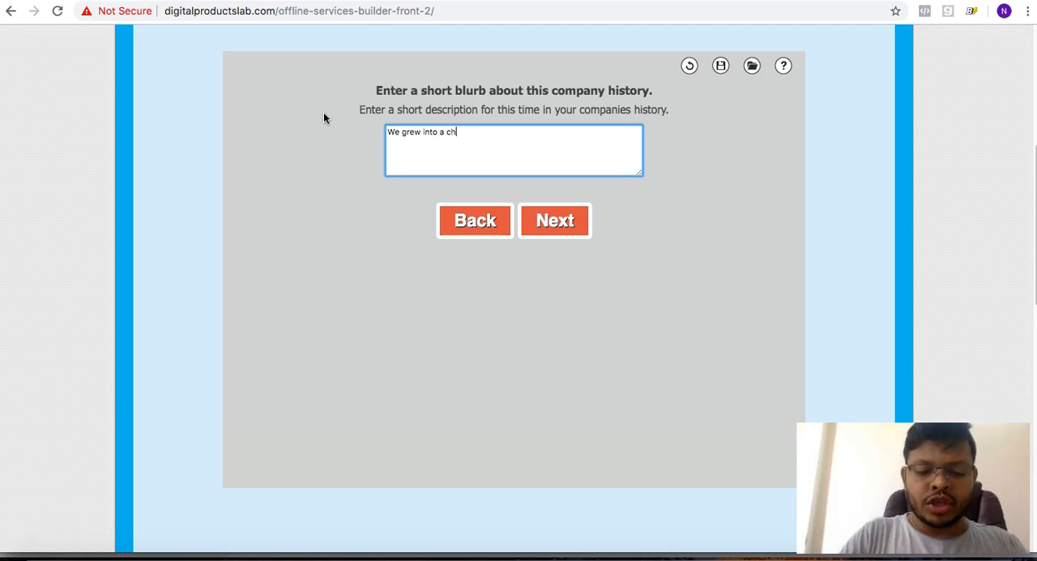
{"action": "type", "text": "ain of 3"}
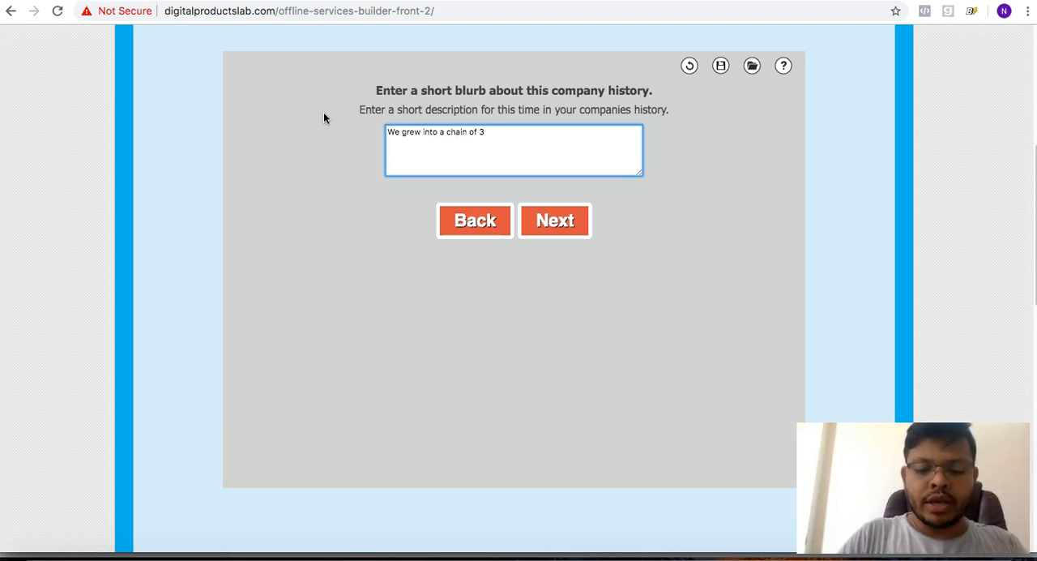
{"action": "type", "text": "rest"}
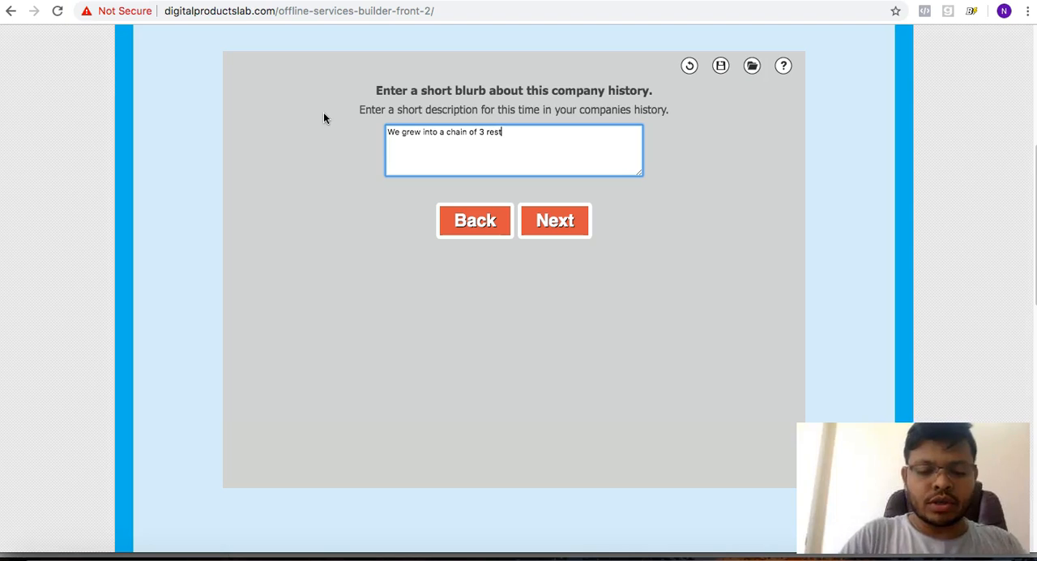
{"action": "type", "text": "aurants"}
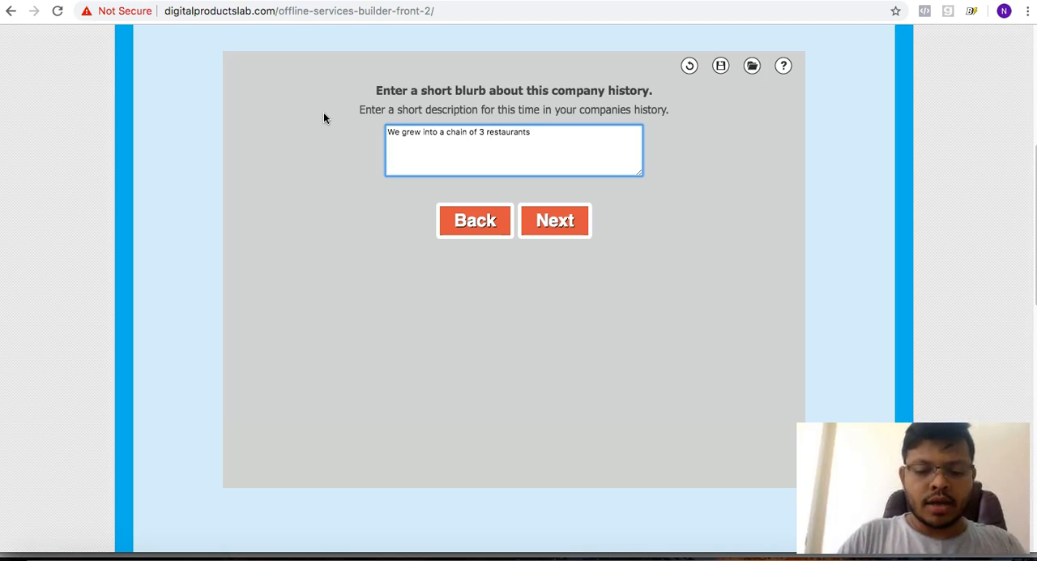
{"action": "type", "text": "serving the best Pizza"}
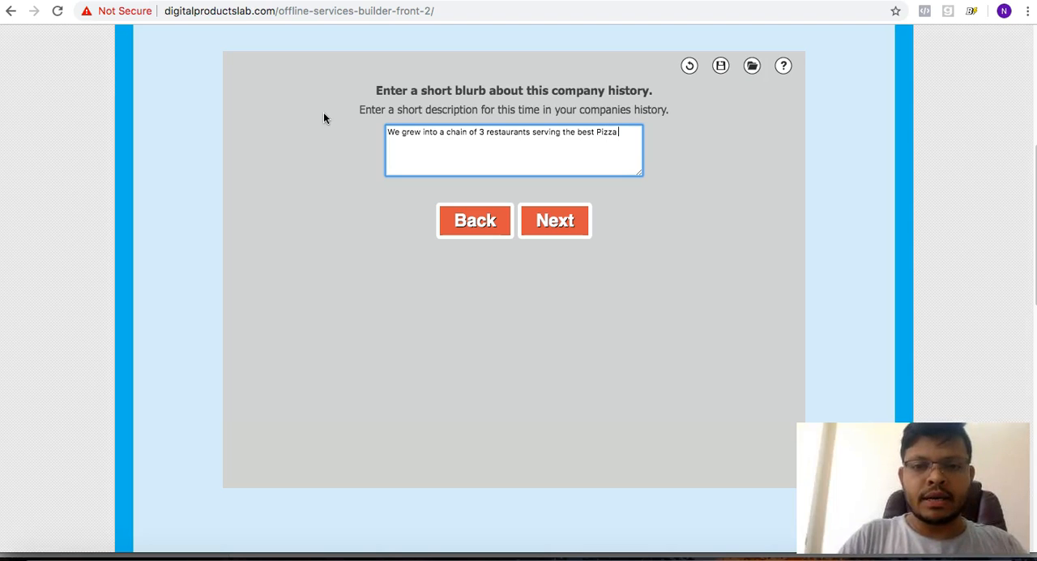
{"action": "type", "text": "in town"}
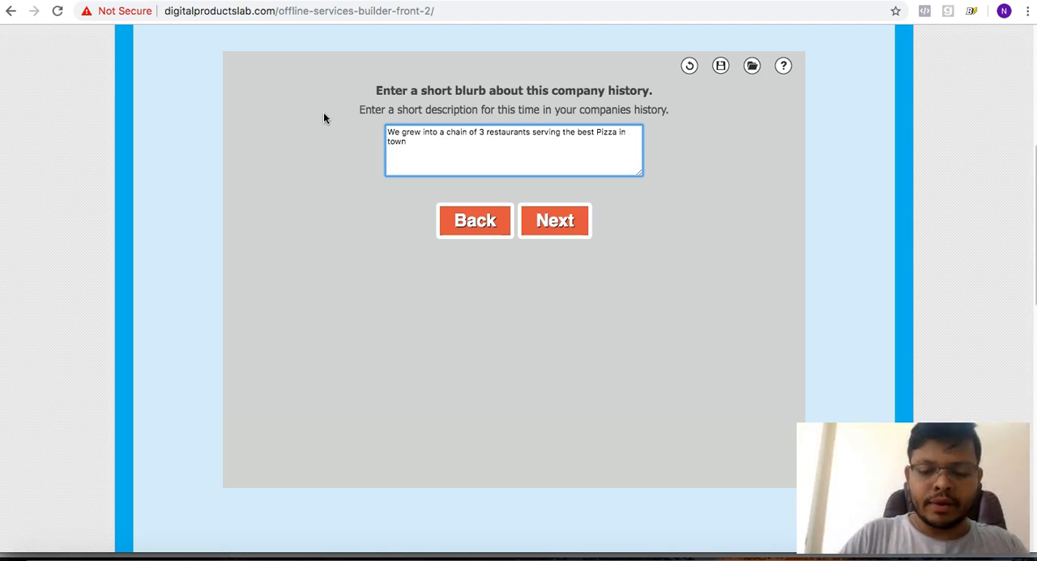
{"action": "type", "text": "."}
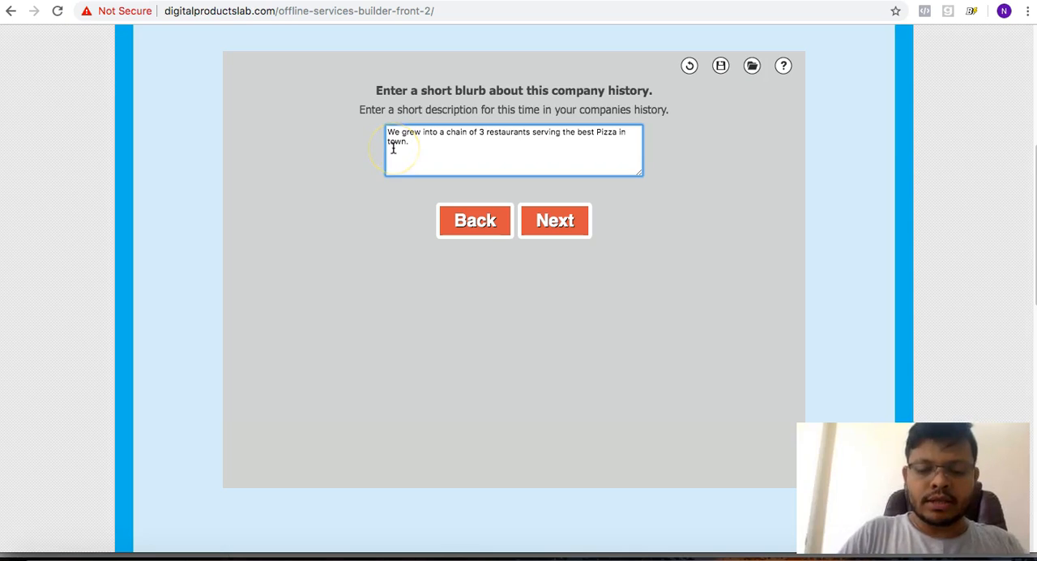
{"action": "type", "text": "Our cus"}
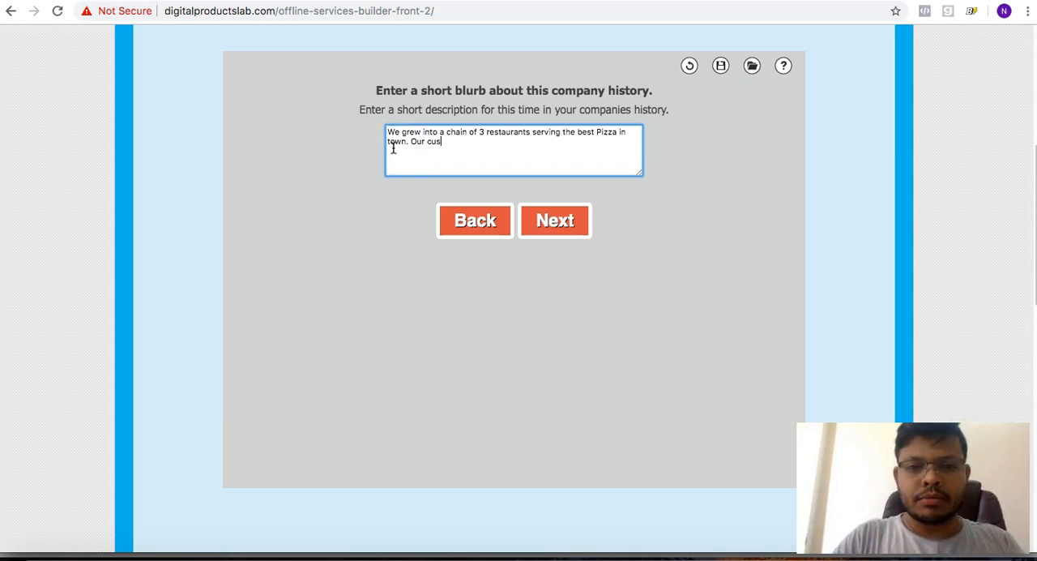
{"action": "type", "text": "tomers love us"}
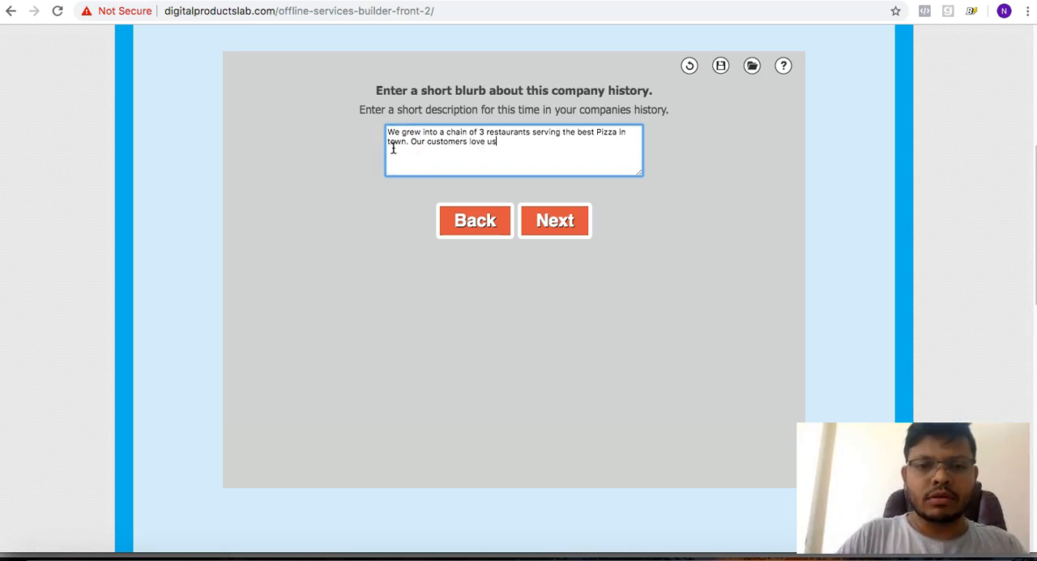
{"action": "left_click", "coordinate": [554, 220]}
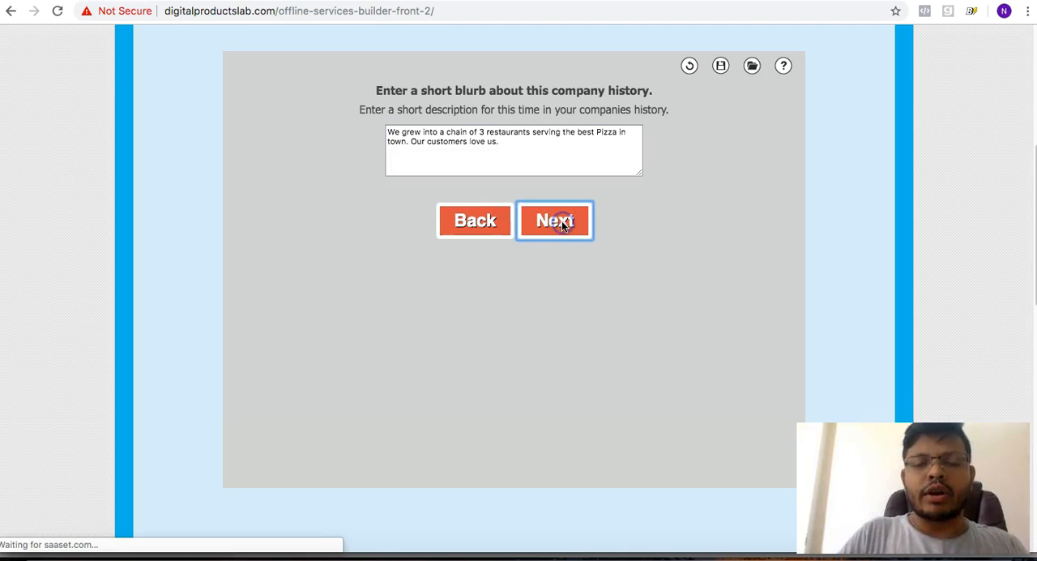
- Skip the second history image, choose 'No' for a third marker and reach Team Member #1
{"action": "left_click", "coordinate": [554, 221]}
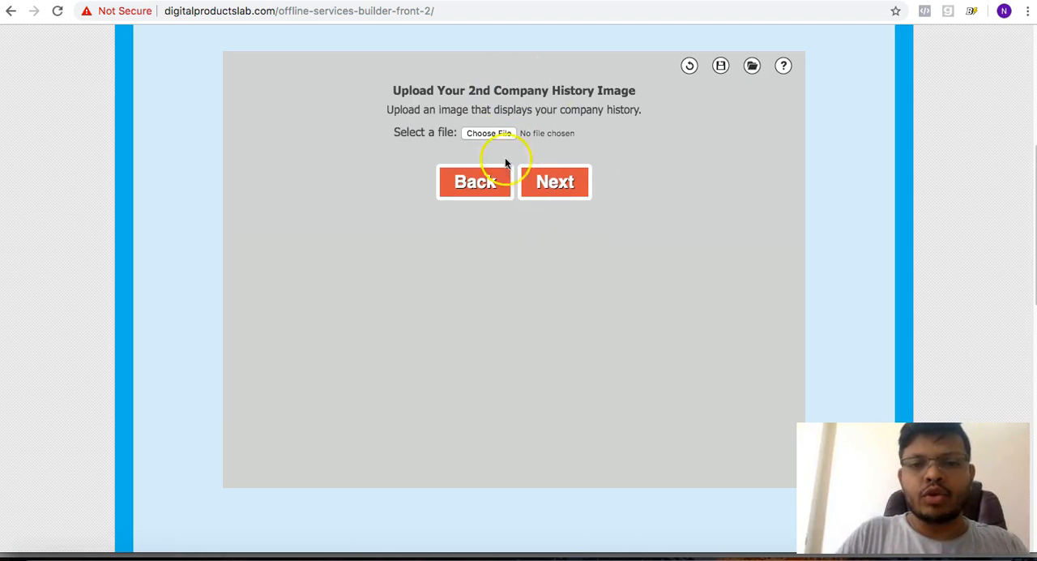
{"action": "left_click", "coordinate": [554, 182]}
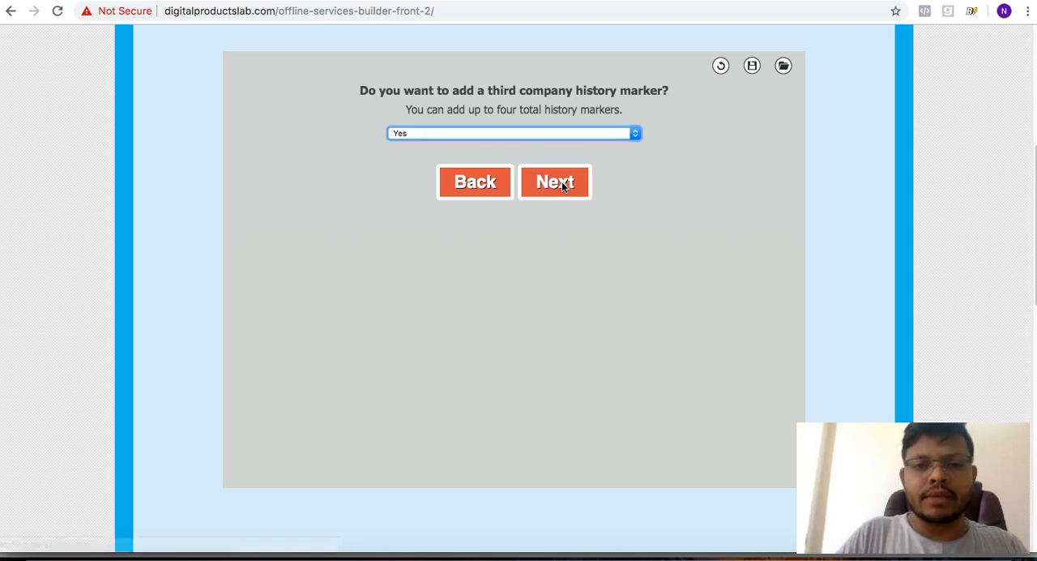
{"action": "mouse_move", "coordinate": [434, 103]}
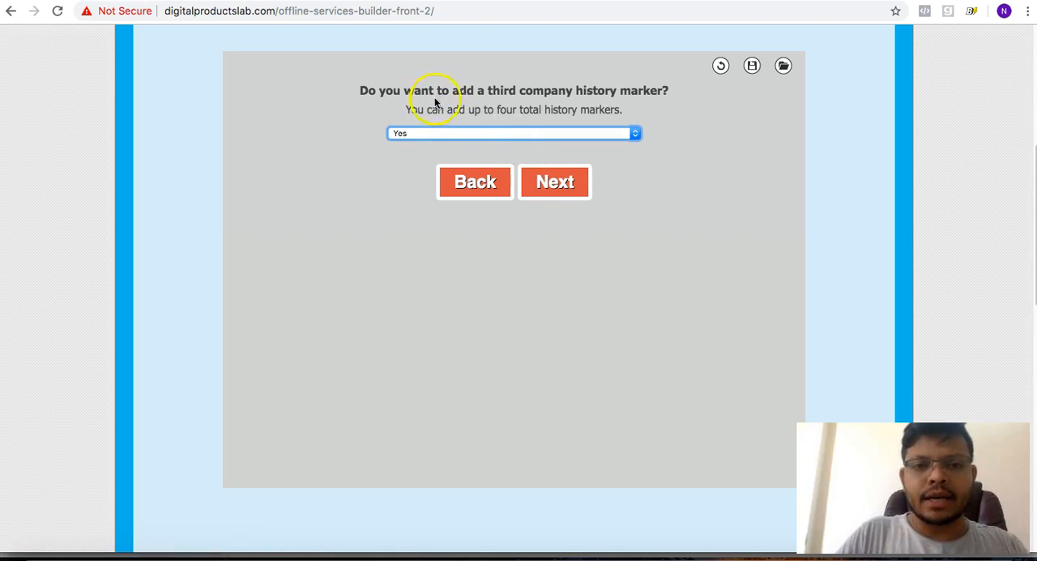
{"action": "mouse_move", "coordinate": [567, 96]}
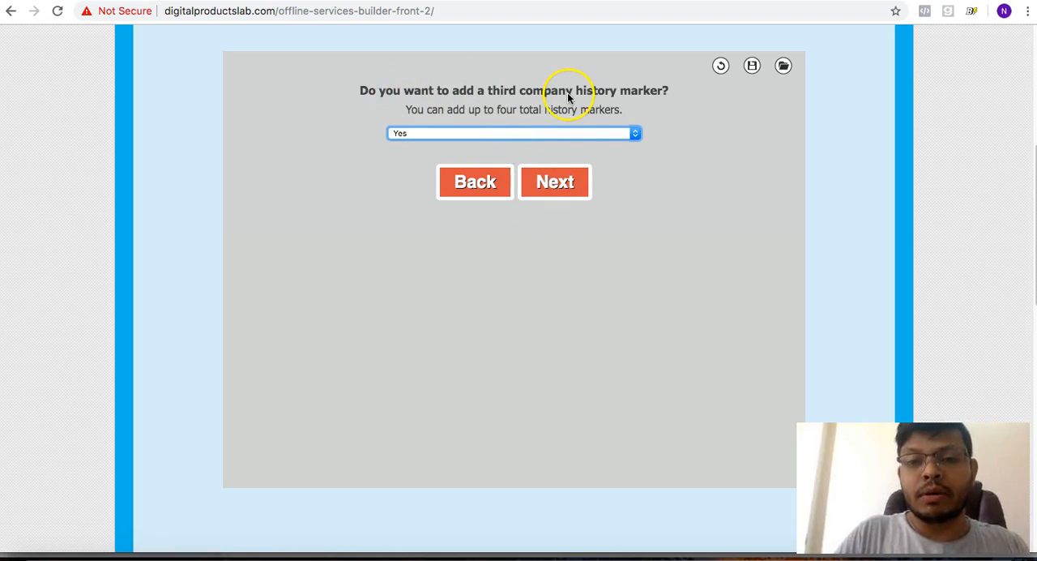
{"action": "mouse_move", "coordinate": [502, 137]}
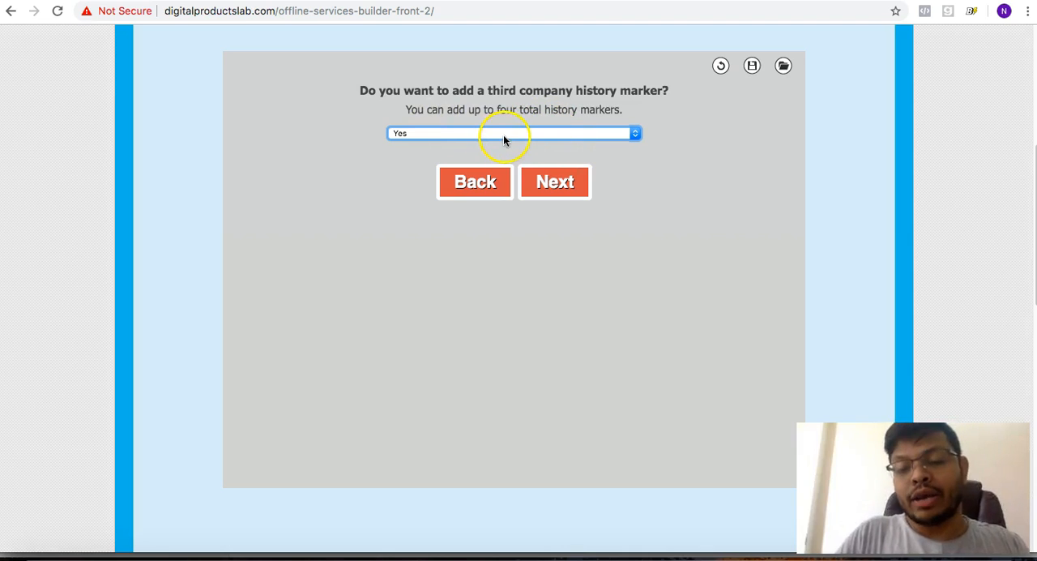
{"action": "left_click", "coordinate": [512, 133]}
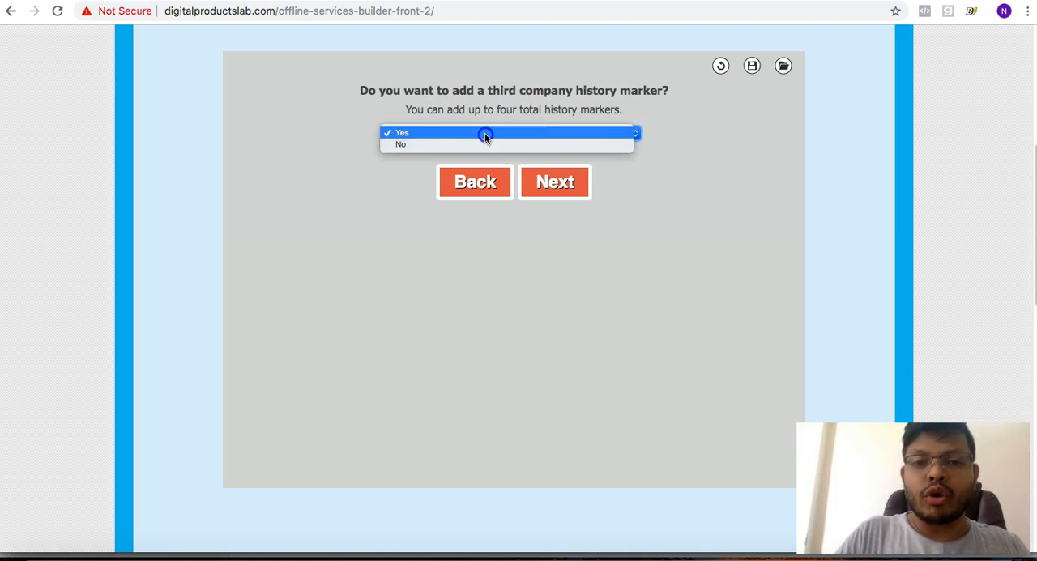
{"action": "left_click", "coordinate": [400, 144]}
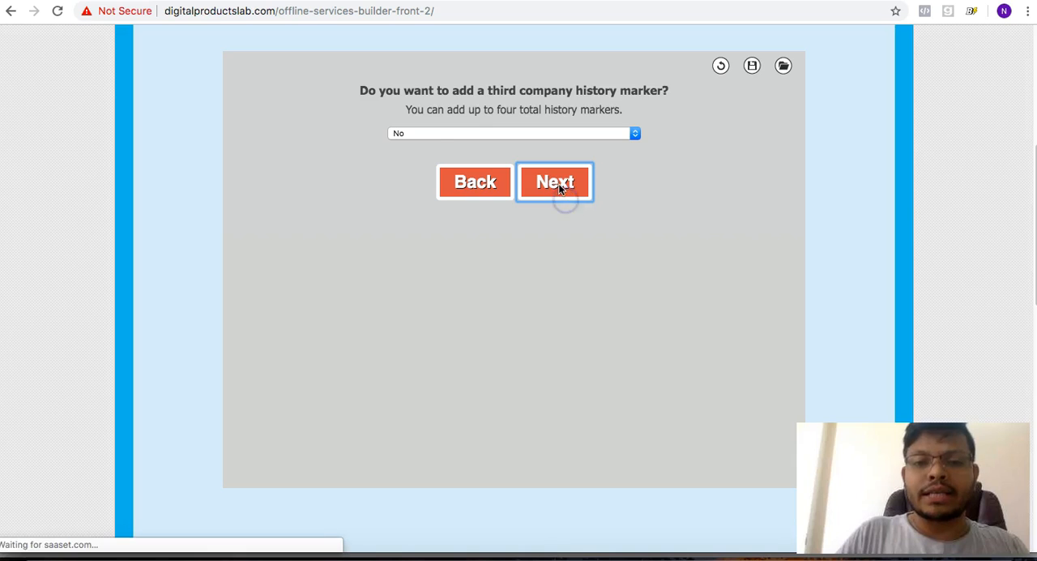
{"action": "left_click", "coordinate": [555, 182]}
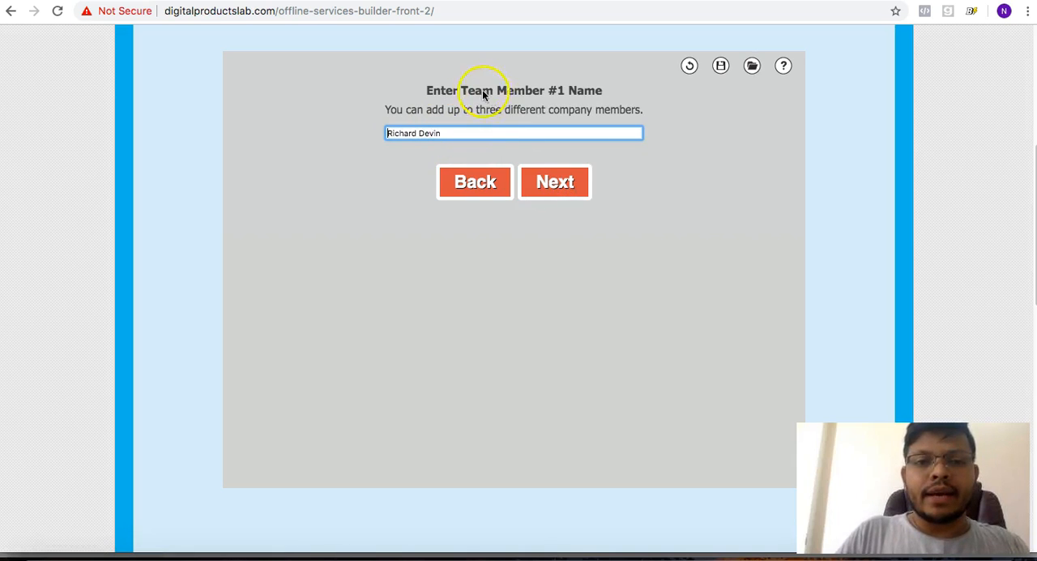
- Fill Team Member #1's name from suggestions, keep the SEO and Mobile Marketing role and add no image
{"action": "type", "text": "N"}
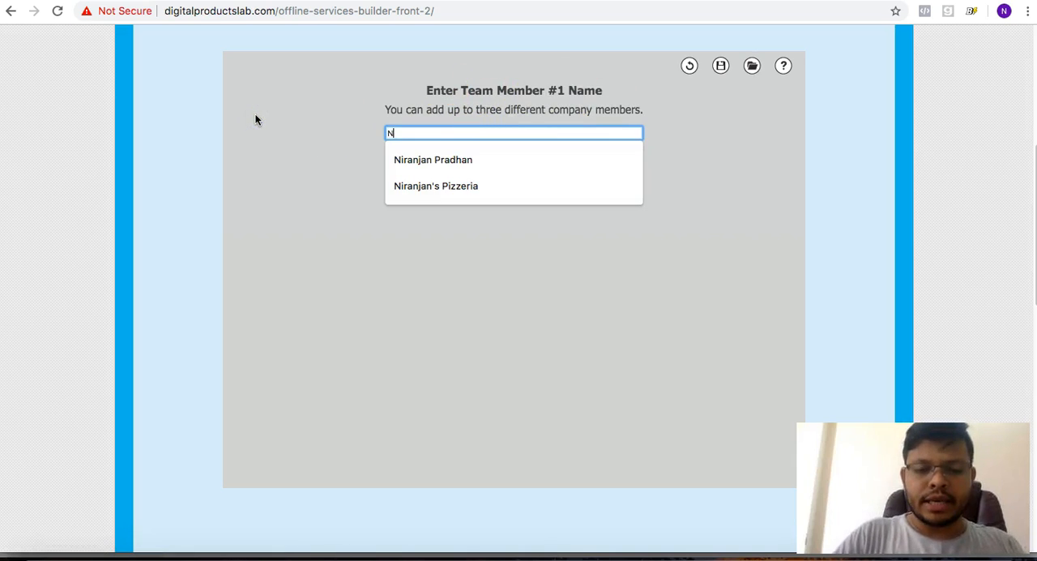
{"action": "left_click", "coordinate": [433, 158]}
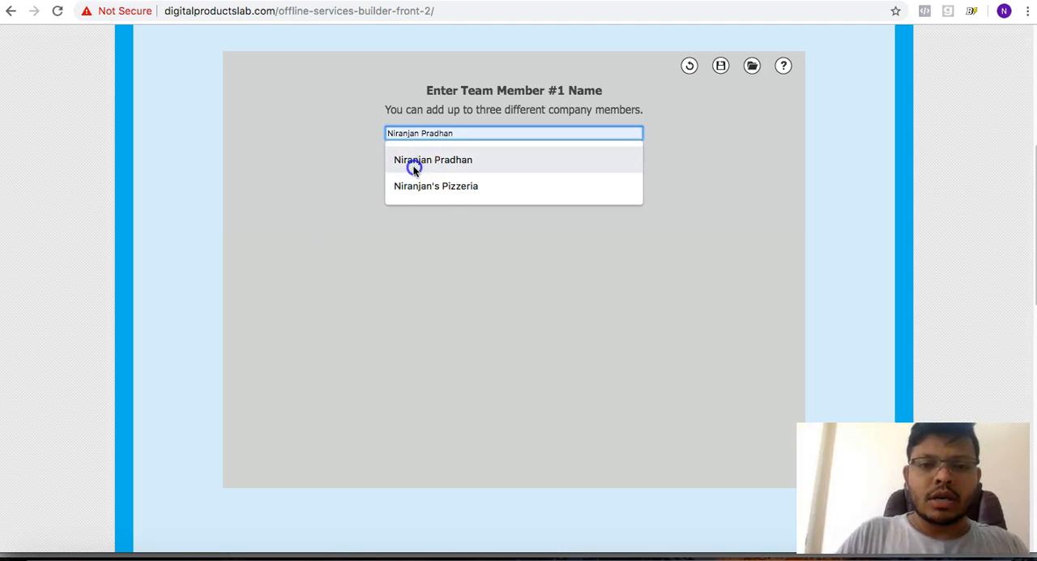
{"action": "left_click", "coordinate": [433, 159]}
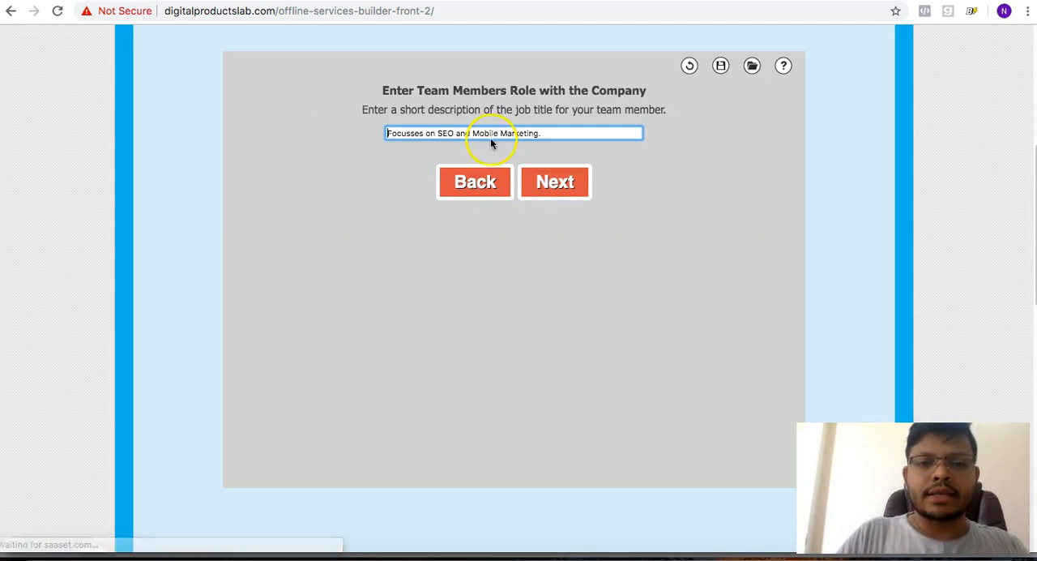
{"action": "mouse_move", "coordinate": [389, 180]}
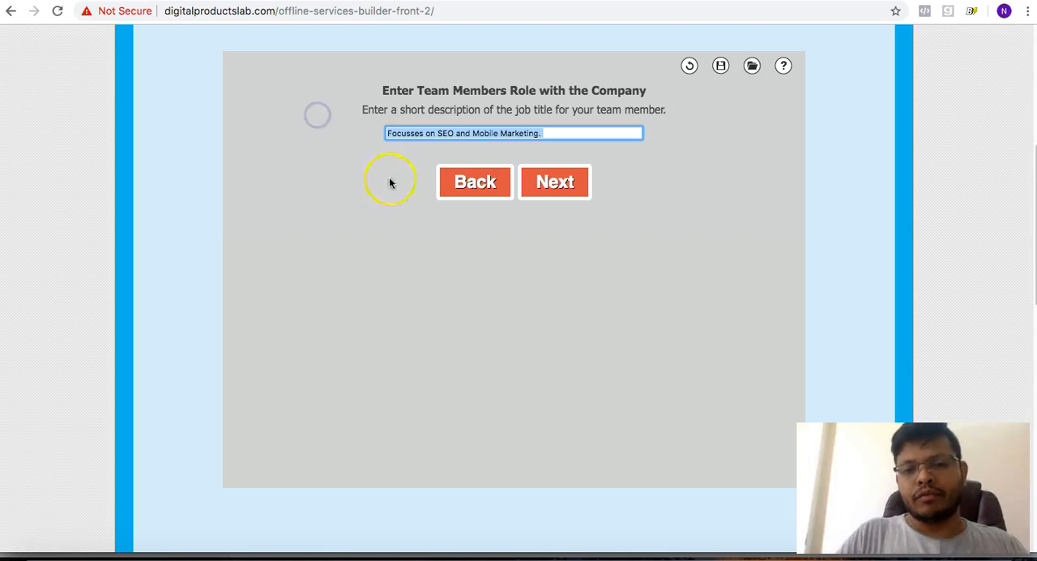
{"action": "mouse_move", "coordinate": [527, 195]}
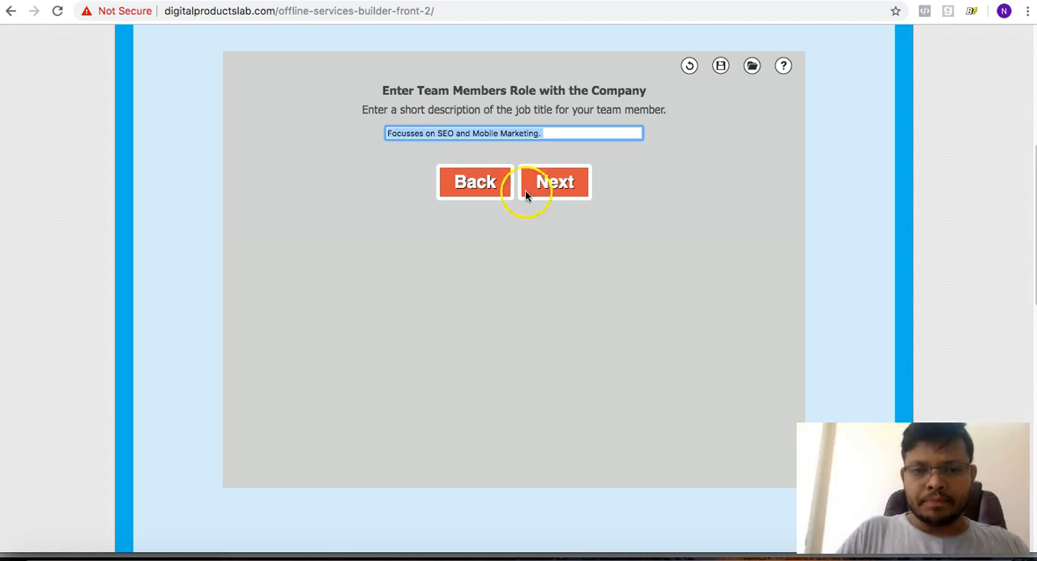
{"action": "left_click", "coordinate": [554, 181]}
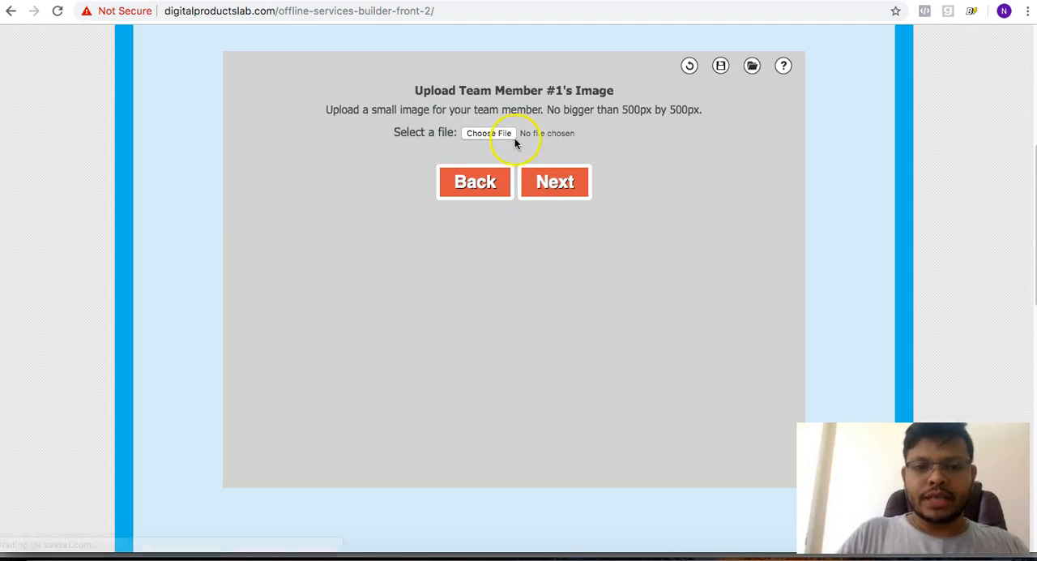
{"action": "mouse_move", "coordinate": [454, 89]}
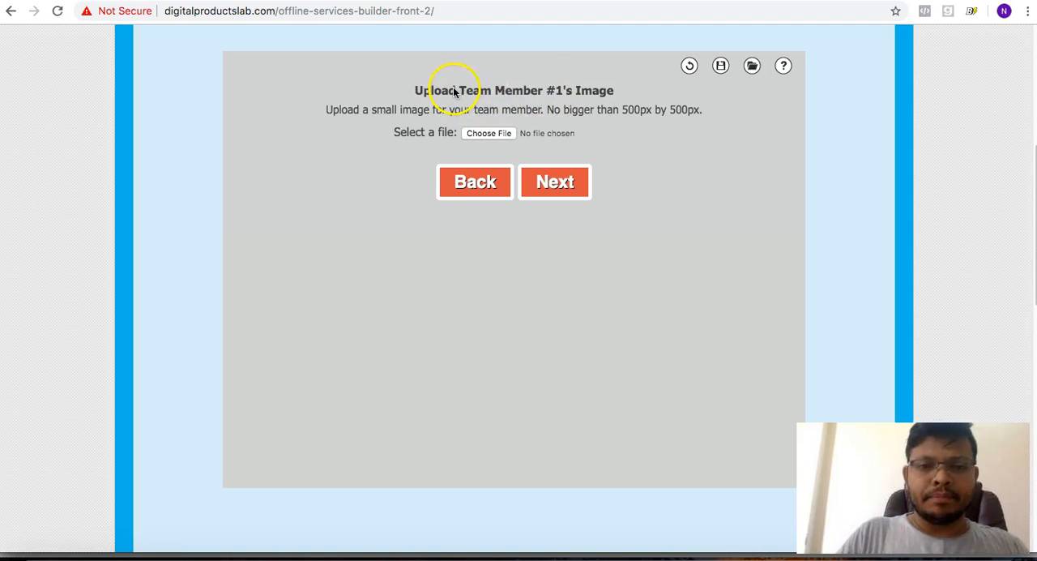
{"action": "mouse_move", "coordinate": [512, 144]}
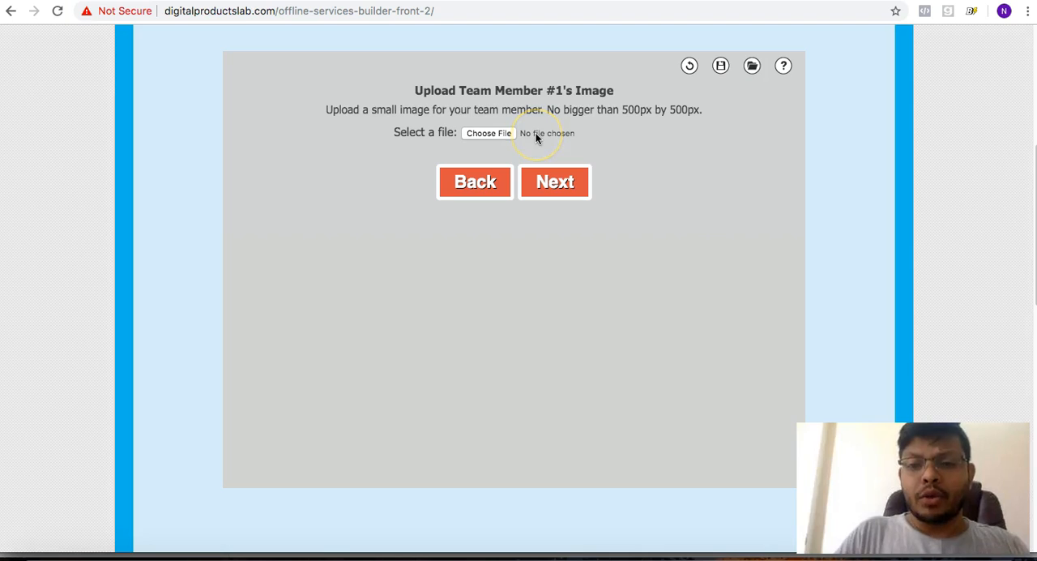
{"action": "mouse_move", "coordinate": [651, 133]}
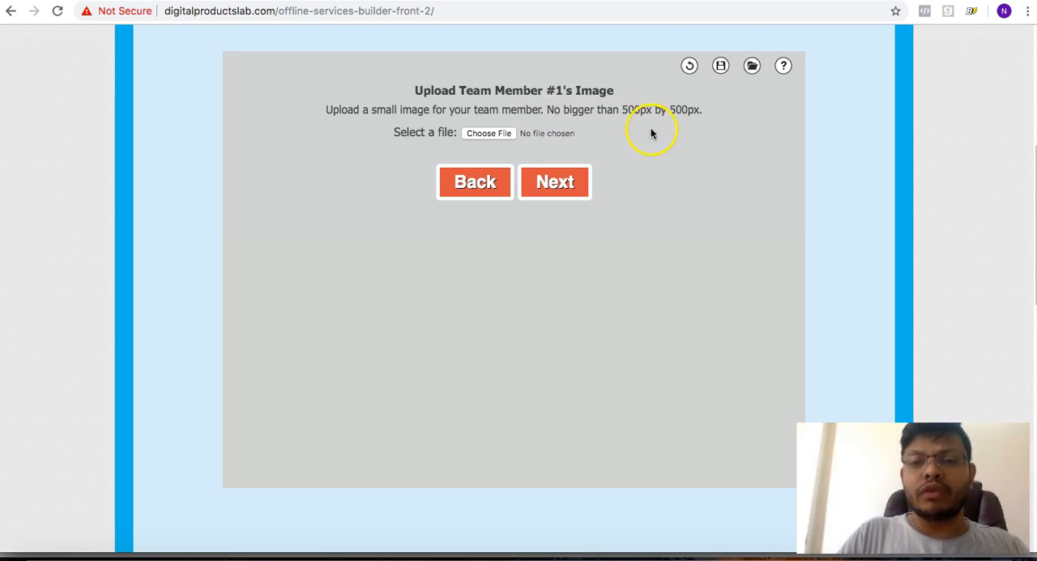
{"action": "mouse_move", "coordinate": [695, 121]}
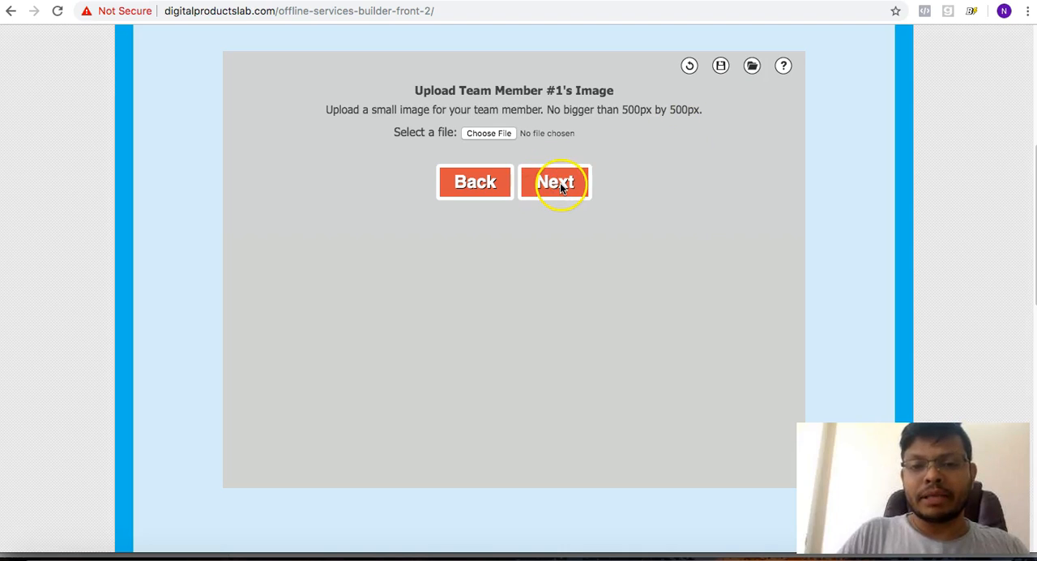
{"action": "left_click", "coordinate": [556, 182]}
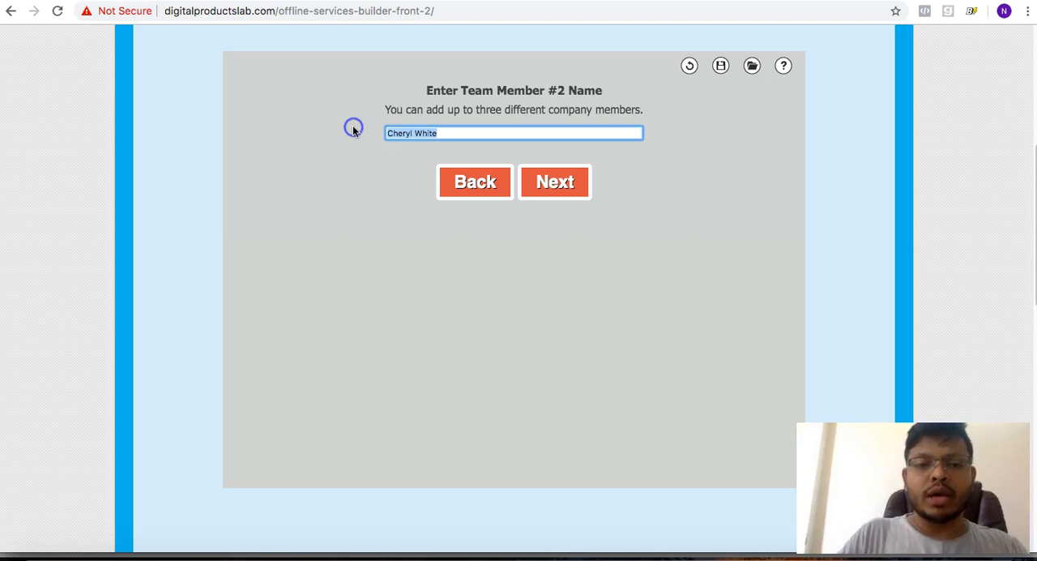
{"action": "mouse_move", "coordinate": [353, 131]}
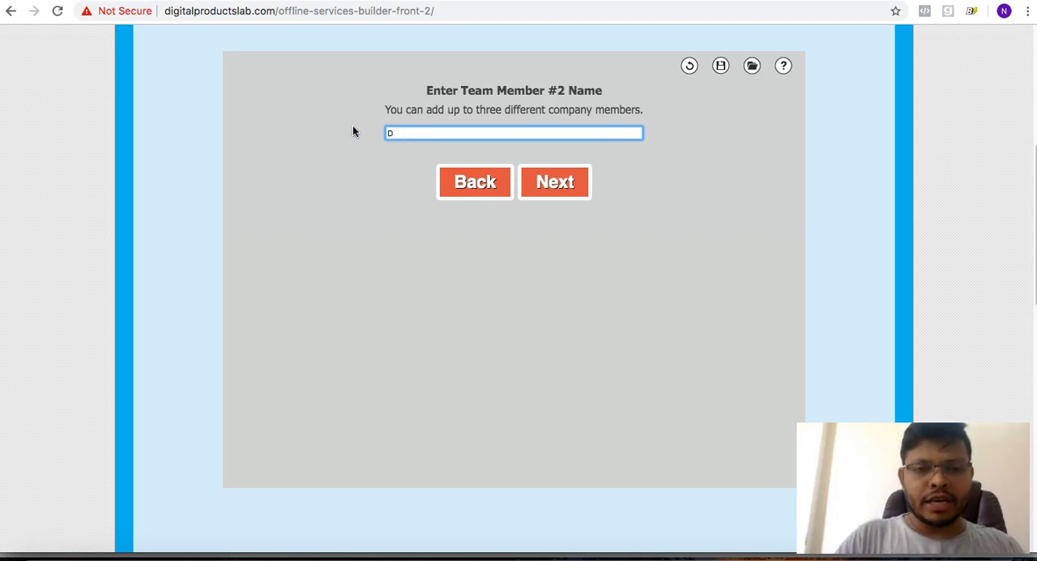
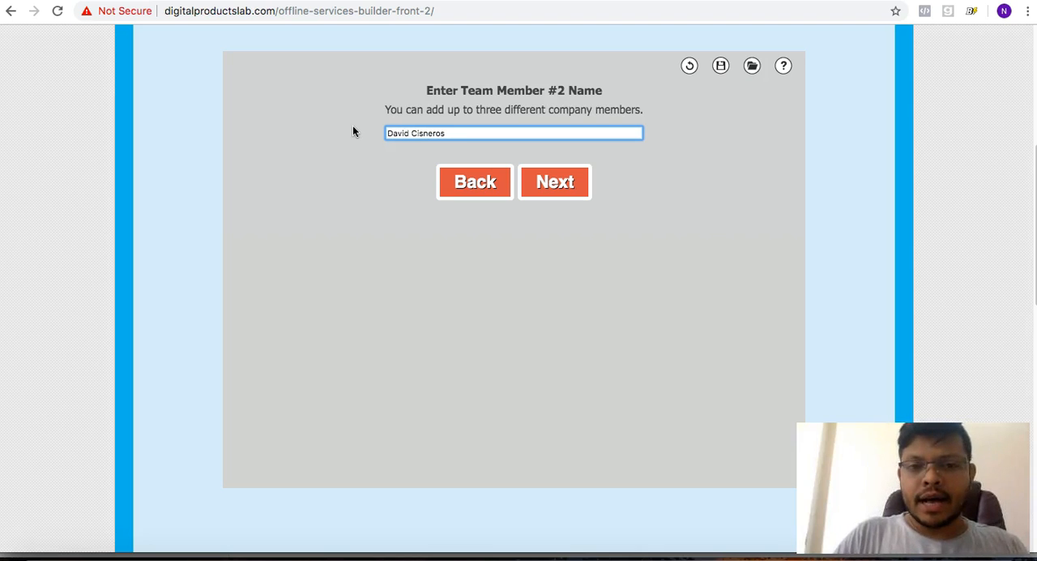
{"action": "left_click", "coordinate": [554, 181]}
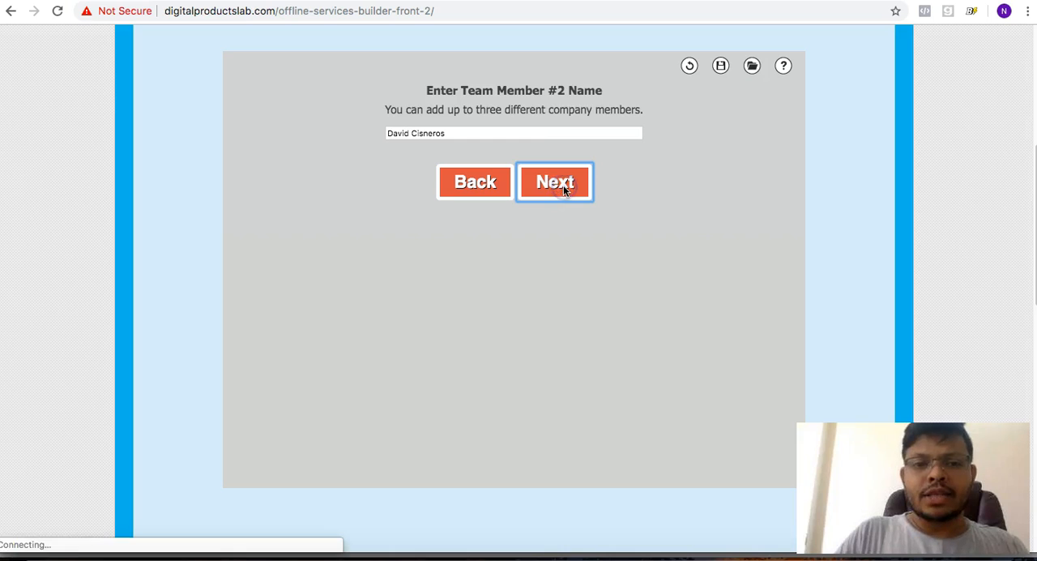
{"action": "left_click", "coordinate": [555, 182]}
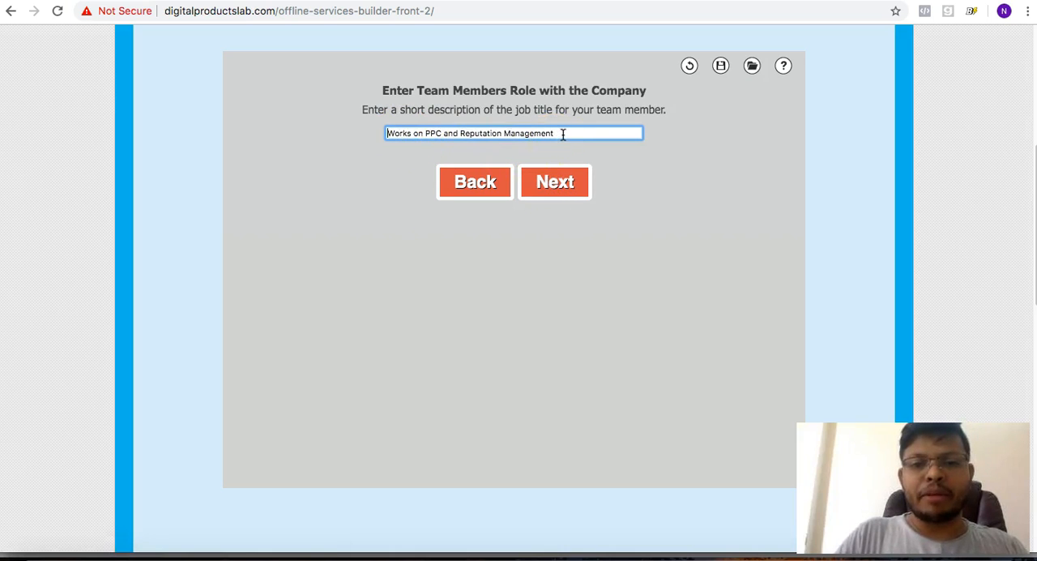
{"action": "left_click", "coordinate": [554, 182]}
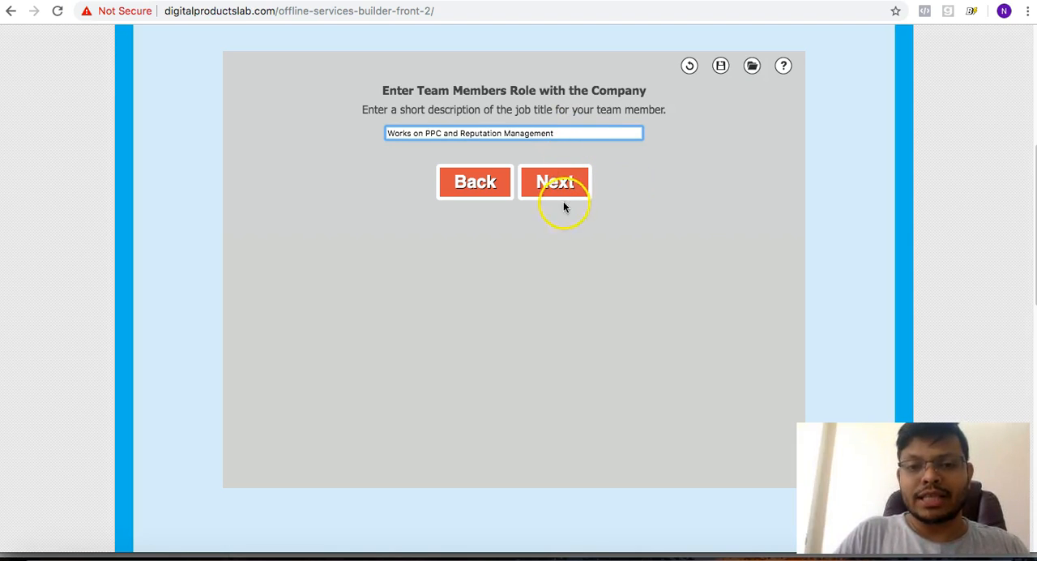
{"action": "left_click", "coordinate": [554, 181]}
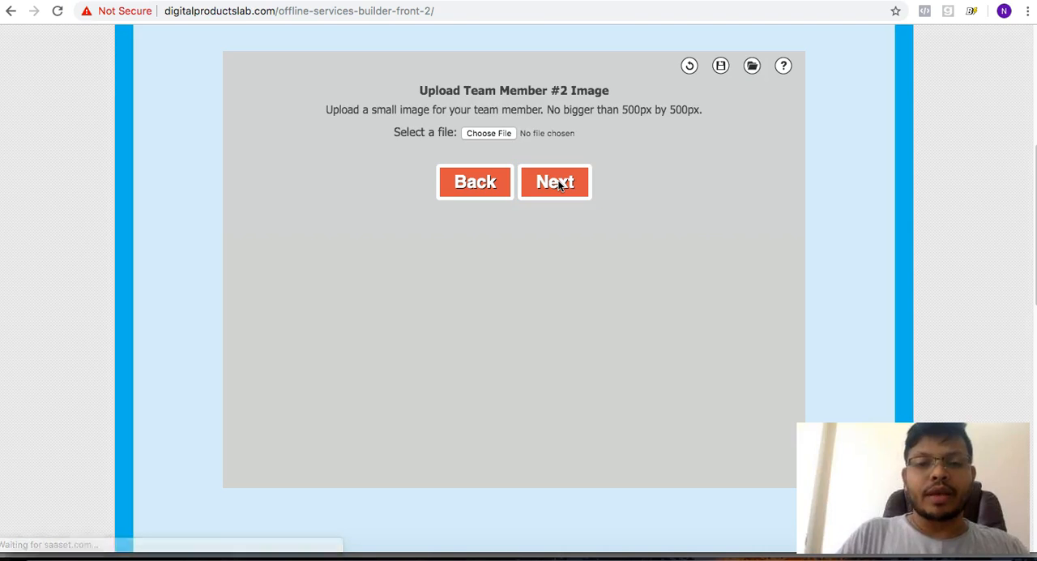
{"action": "left_click", "coordinate": [554, 182]}
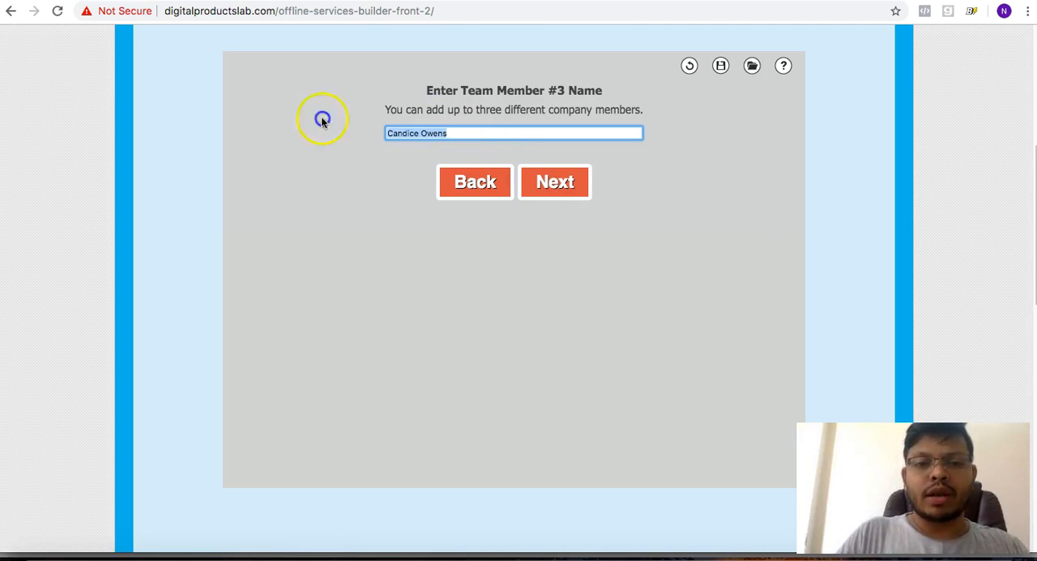
{"action": "mouse_move", "coordinate": [311, 120]}
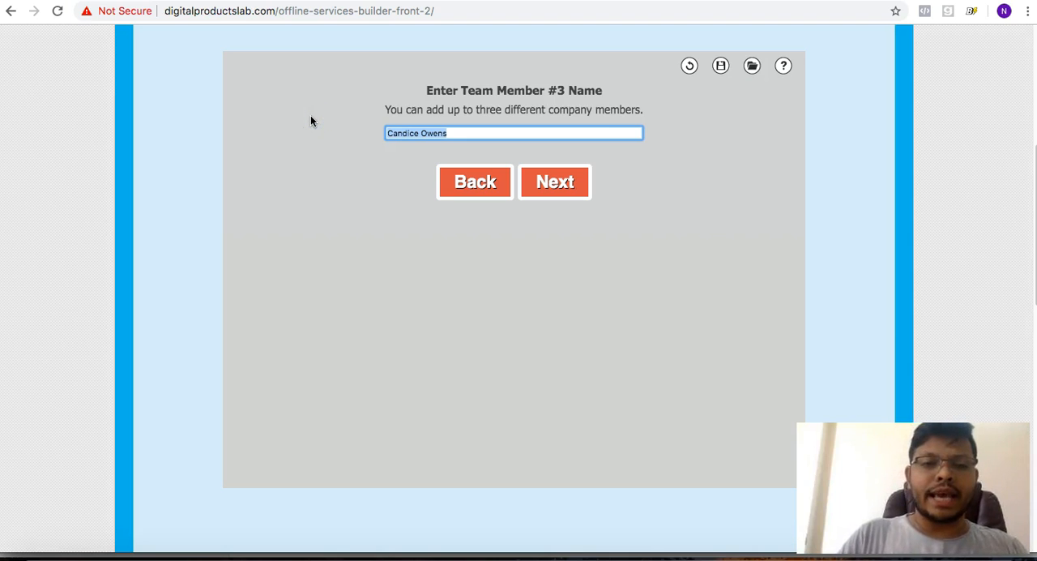
{"action": "left_click", "coordinate": [554, 182]}
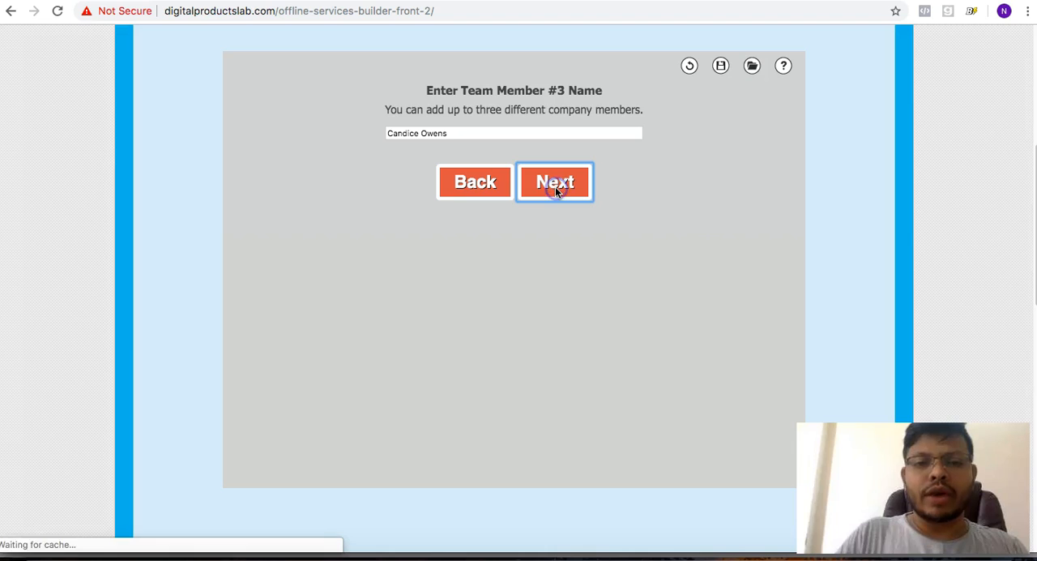
{"action": "left_click", "coordinate": [554, 182]}
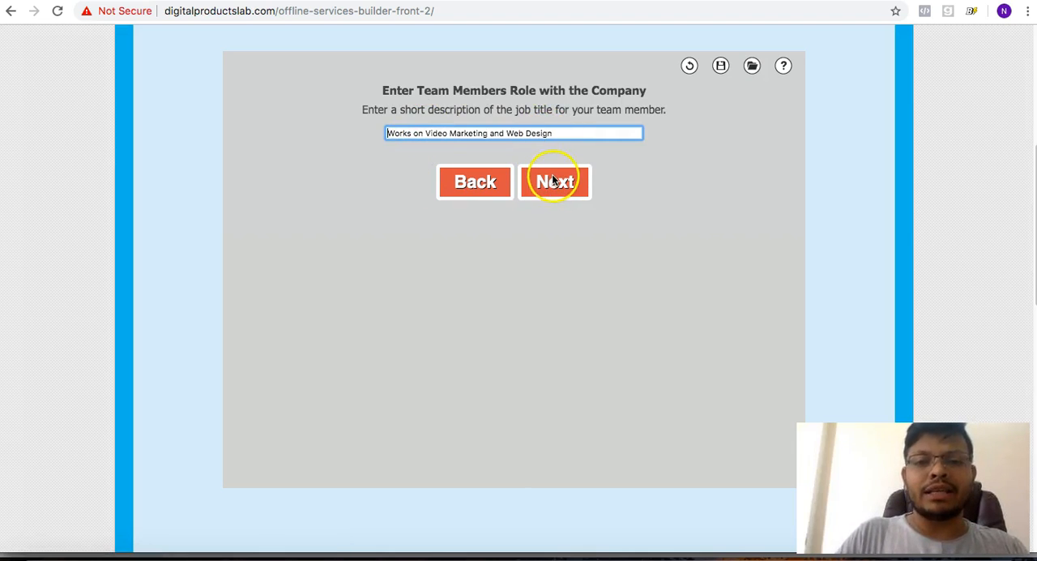
{"action": "left_click", "coordinate": [554, 182]}
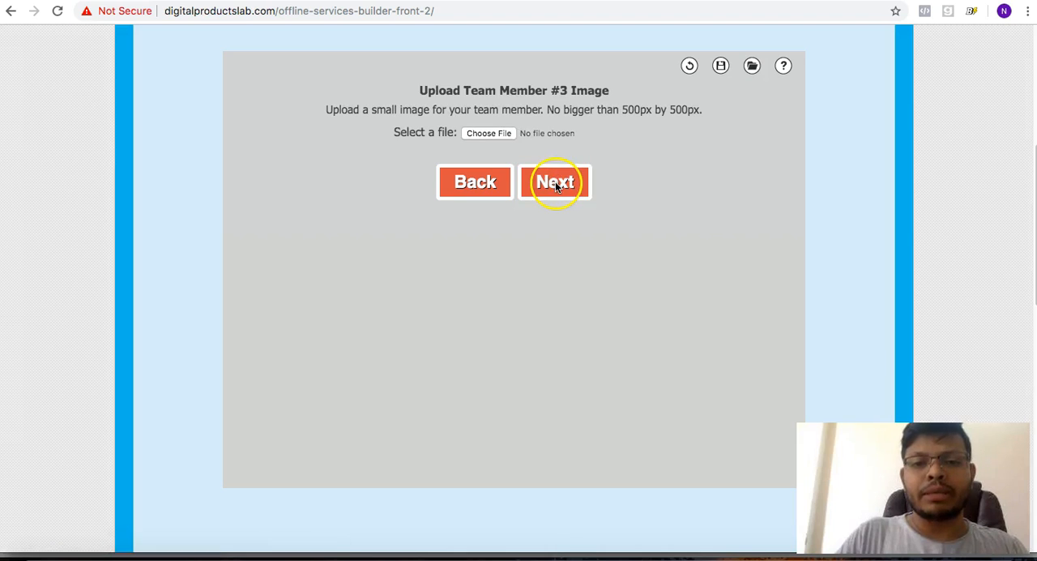
{"action": "left_click", "coordinate": [554, 182]}
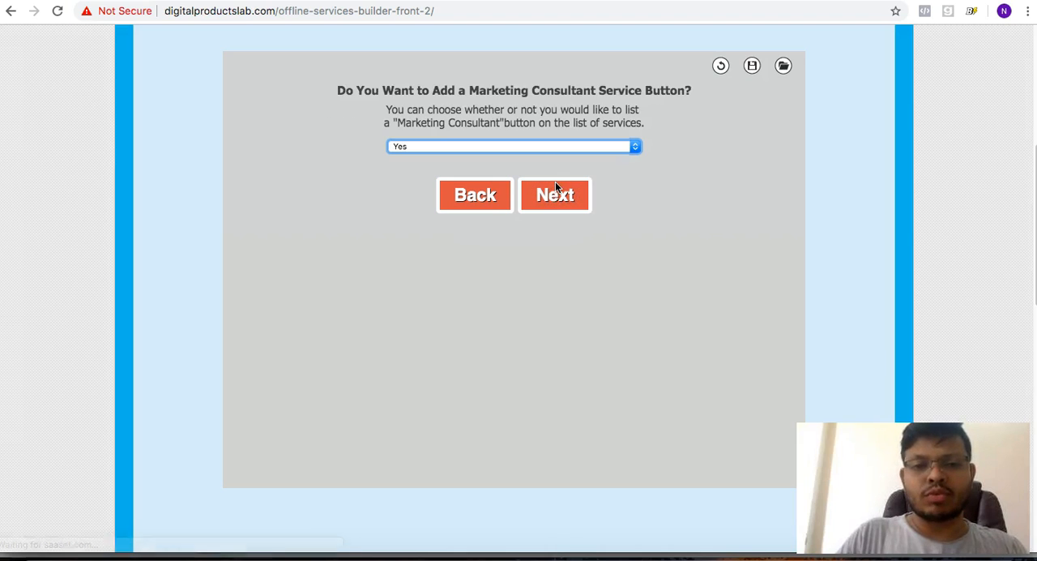
{"action": "mouse_move", "coordinate": [509, 104]}
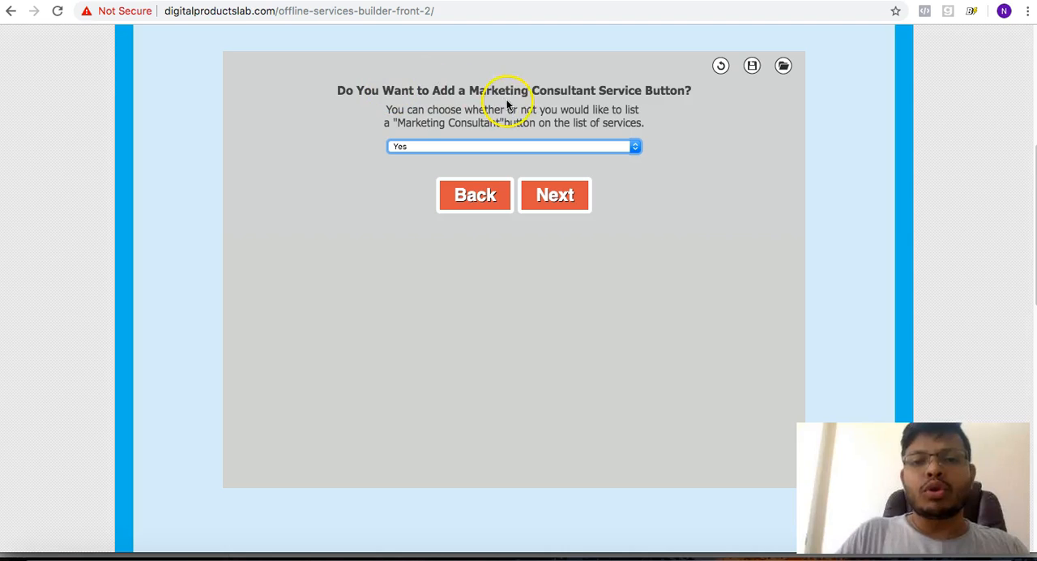
{"action": "mouse_move", "coordinate": [600, 103]}
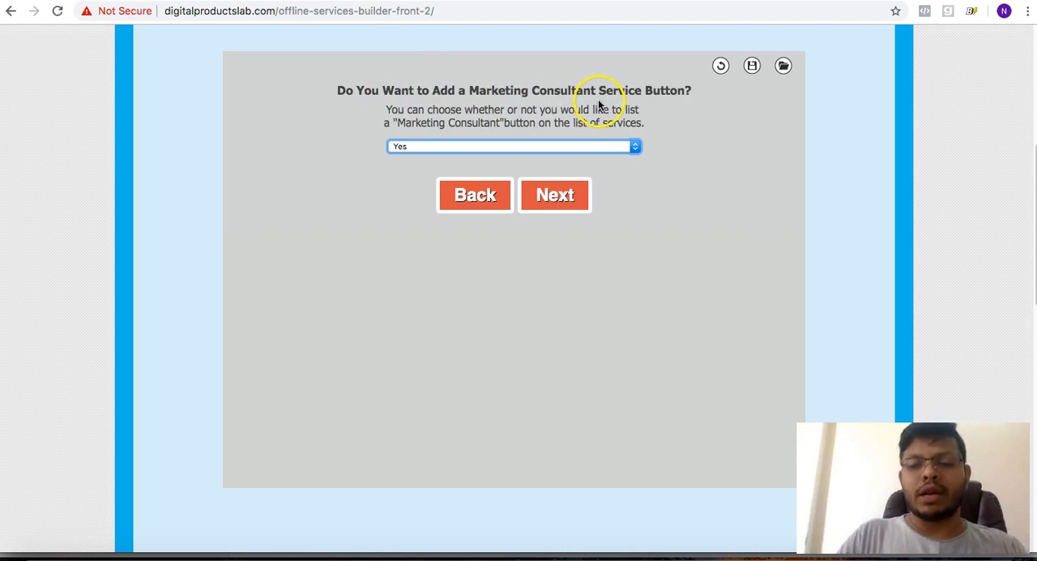
{"action": "mouse_move", "coordinate": [586, 105]}
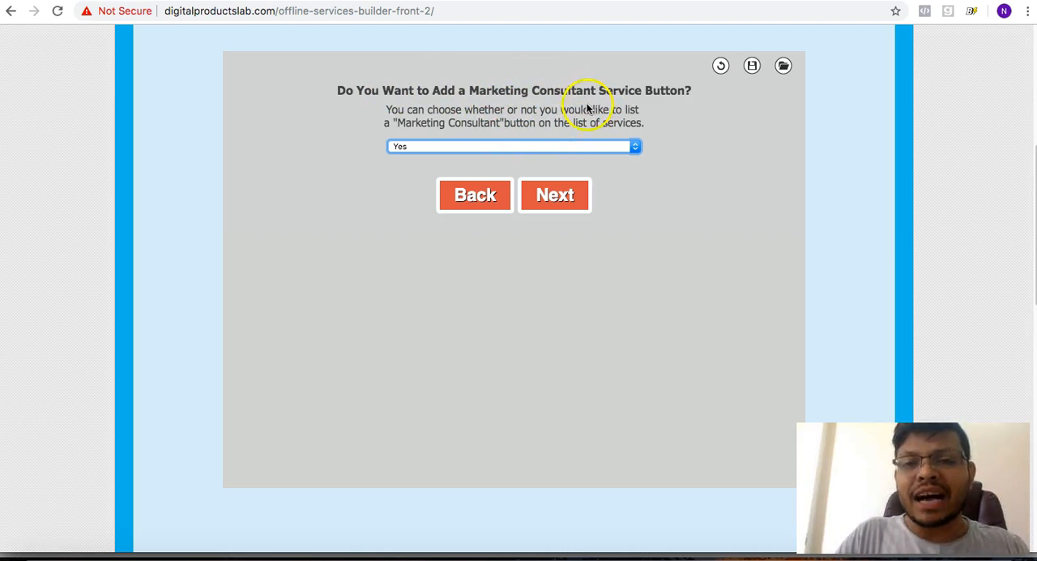
{"action": "mouse_move", "coordinate": [580, 157]}
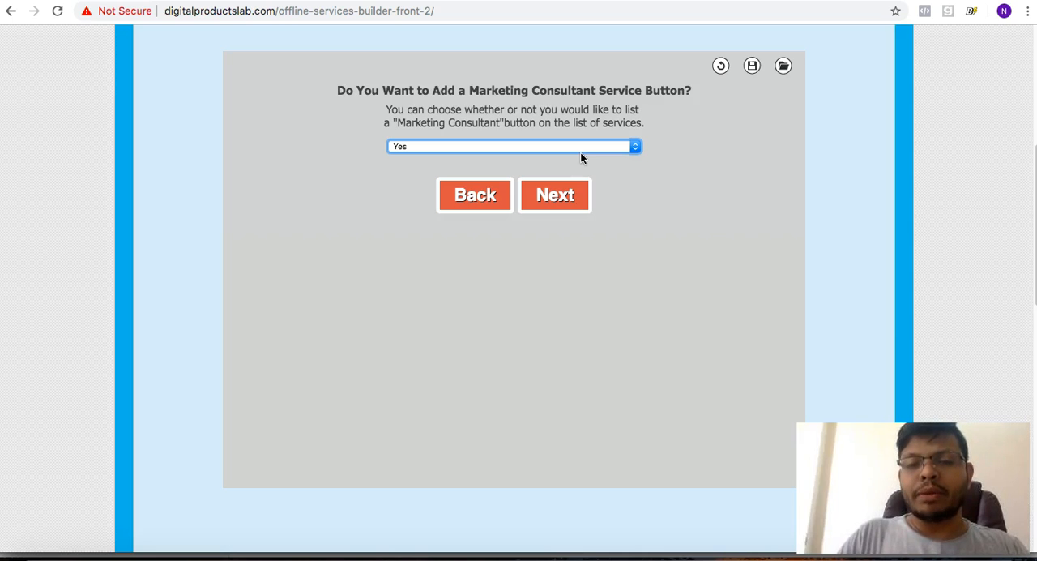
{"action": "mouse_move", "coordinate": [503, 155]}
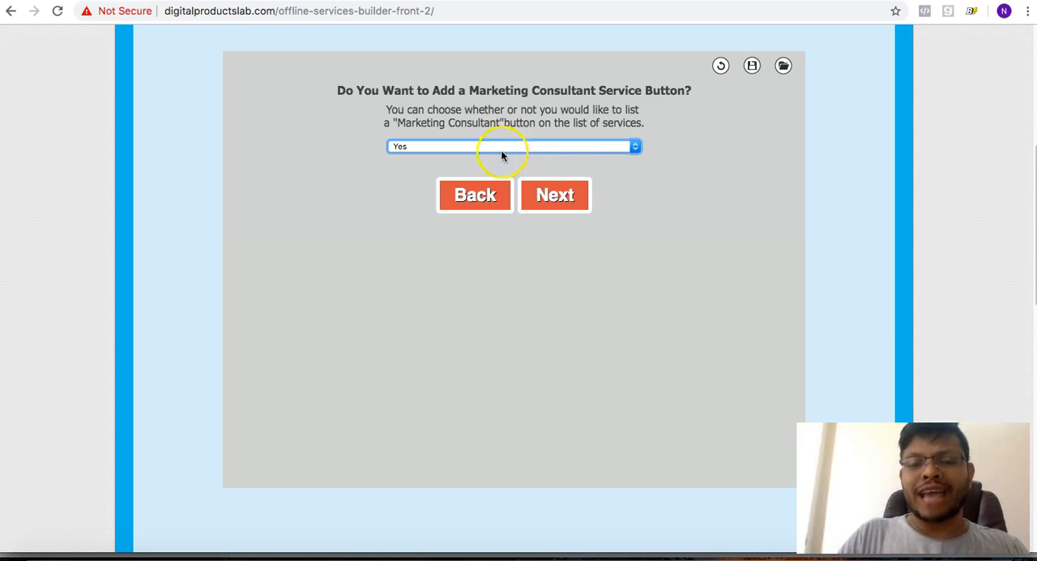
{"action": "mouse_move", "coordinate": [614, 146]}
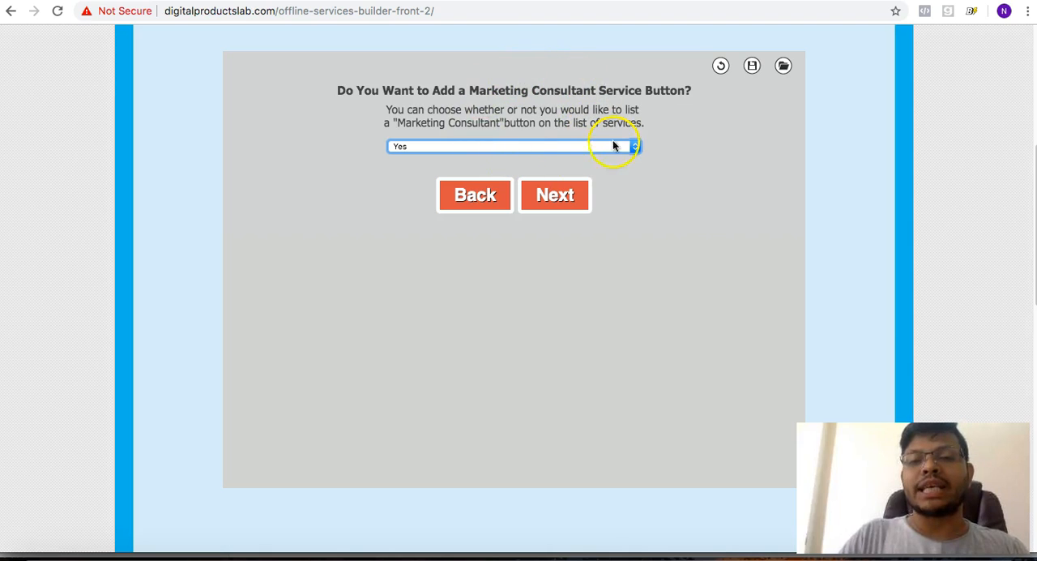
{"action": "mouse_move", "coordinate": [619, 162]}
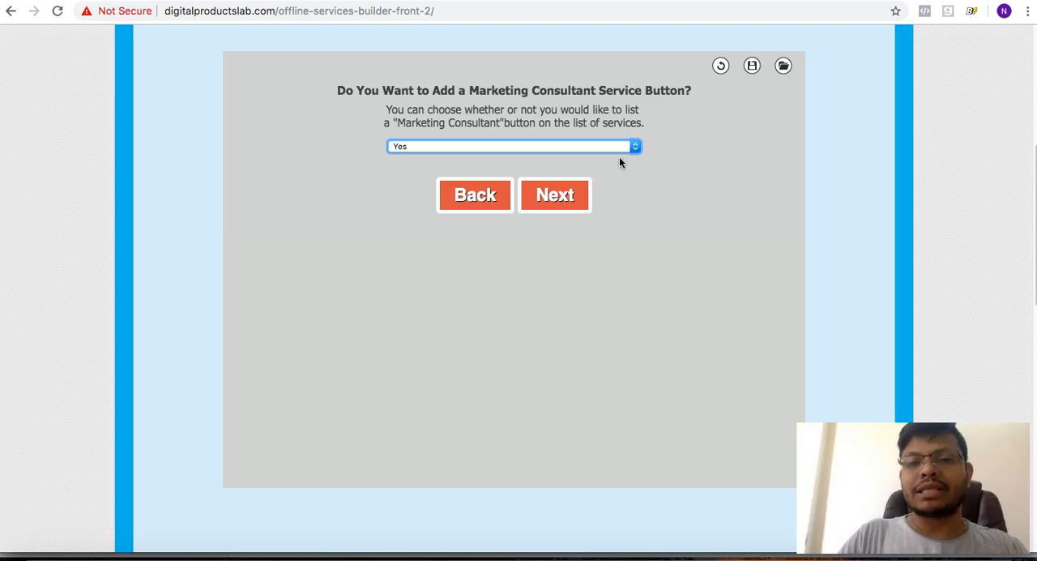
{"action": "mouse_move", "coordinate": [608, 152]}
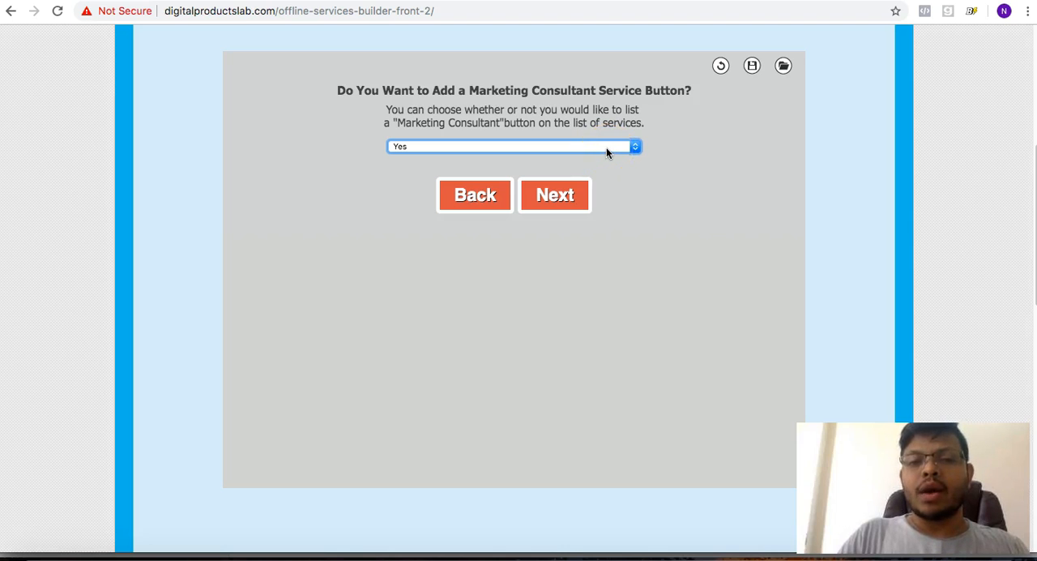
- Keep Yes for the Marketing Consultant button and advance to its report link step
{"action": "left_click", "coordinate": [511, 146]}
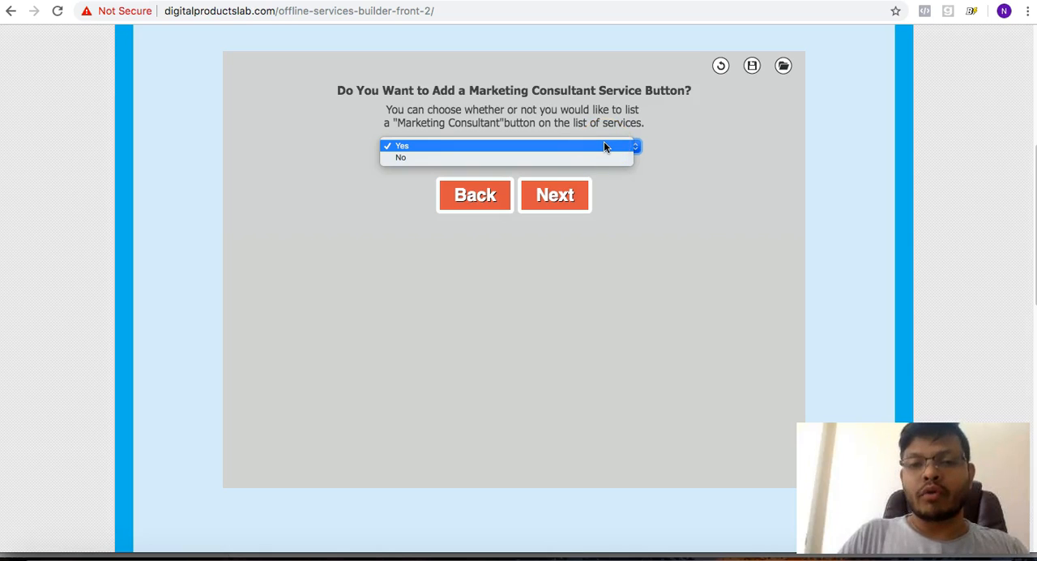
{"action": "left_click", "coordinate": [402, 146]}
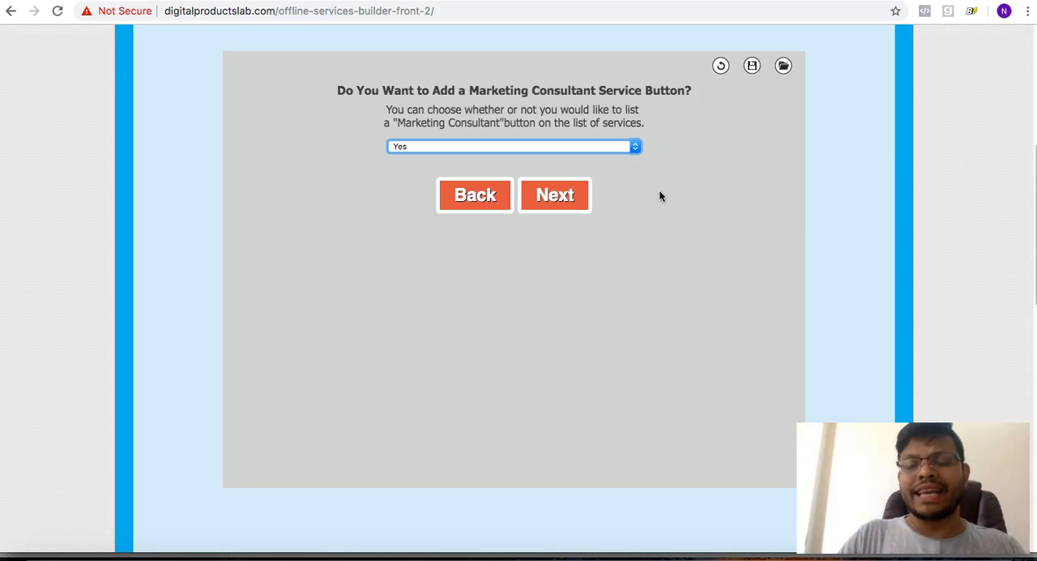
{"action": "mouse_move", "coordinate": [666, 191]}
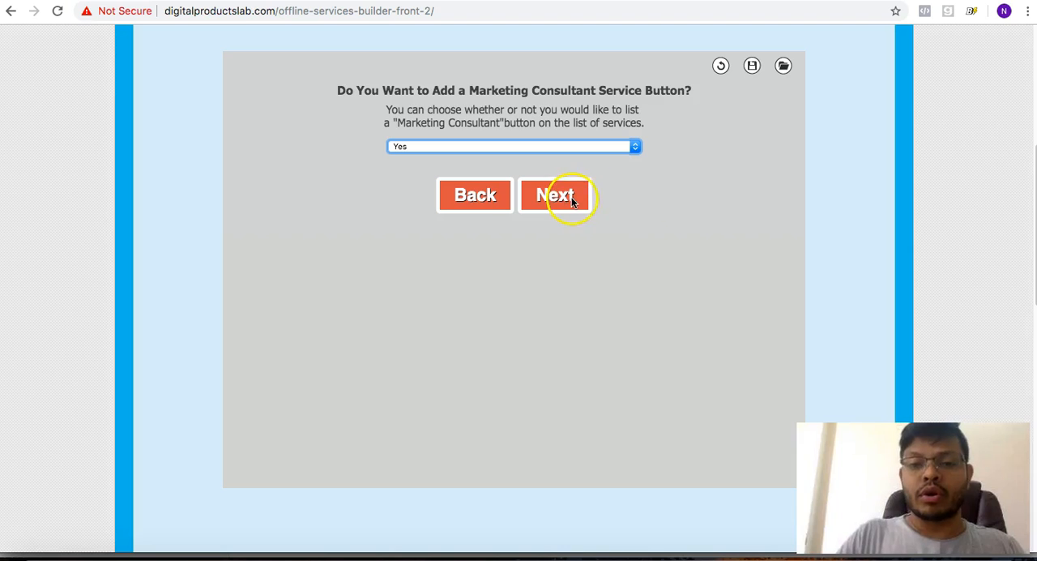
{"action": "left_click", "coordinate": [554, 195]}
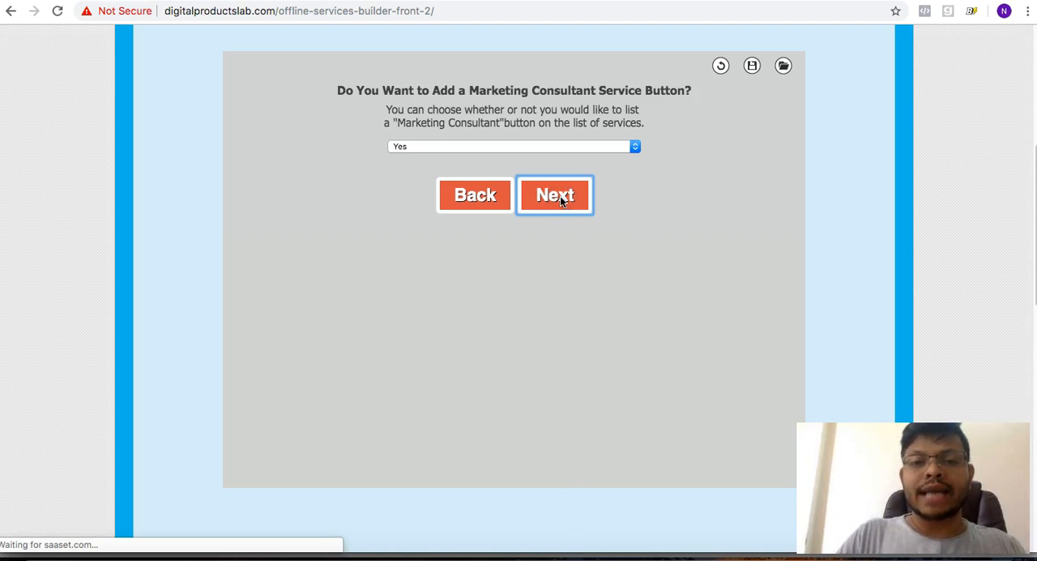
{"action": "left_click", "coordinate": [554, 195]}
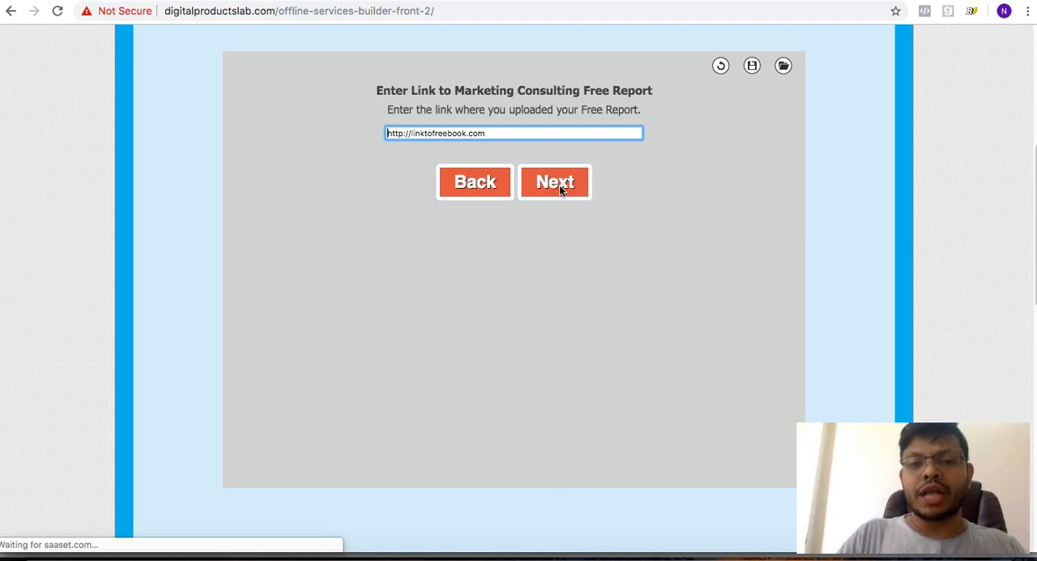
{"action": "mouse_move", "coordinate": [454, 220]}
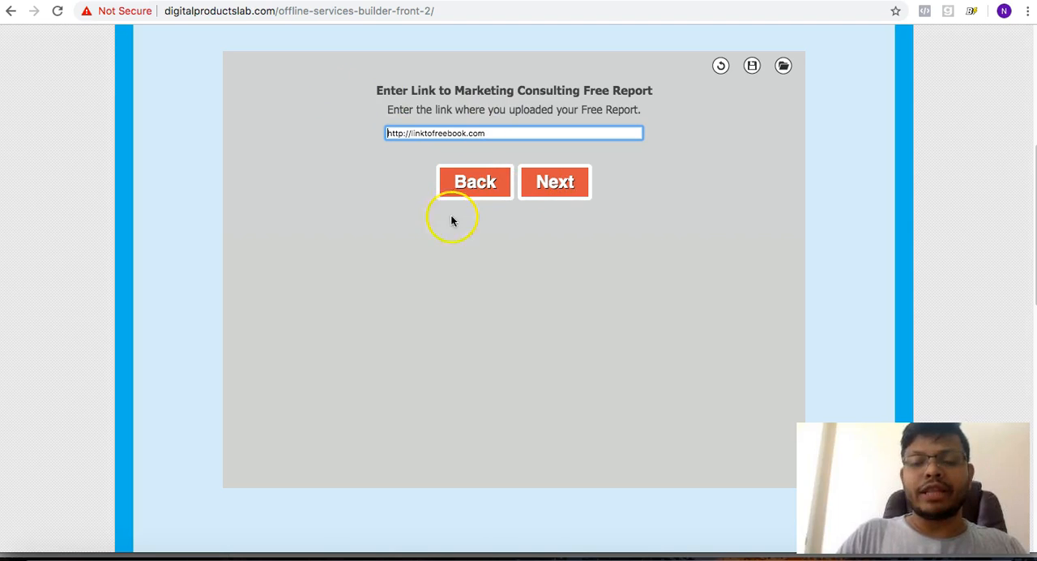
{"action": "mouse_move", "coordinate": [467, 98]}
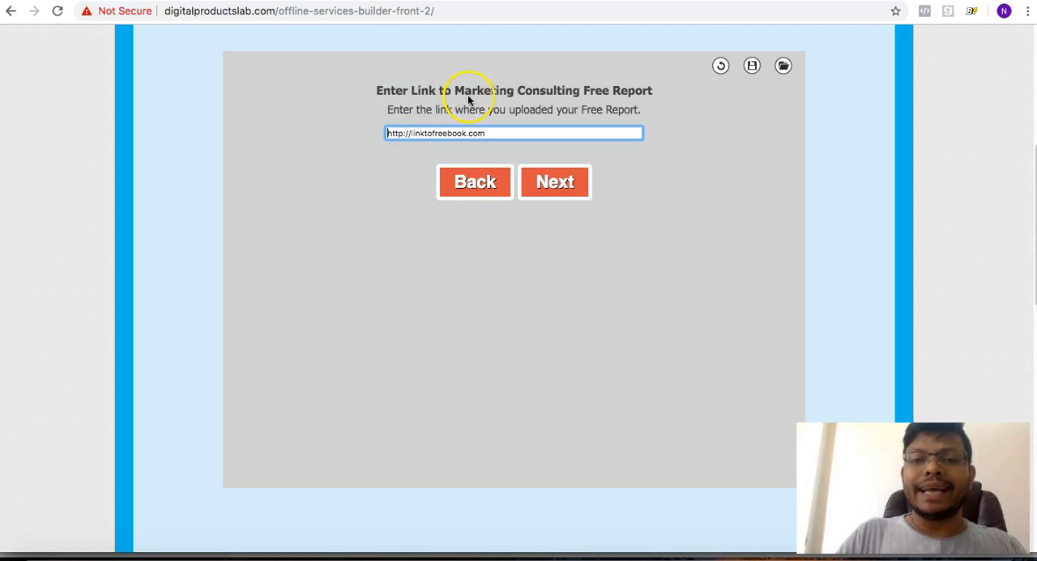
{"action": "mouse_move", "coordinate": [656, 106]}
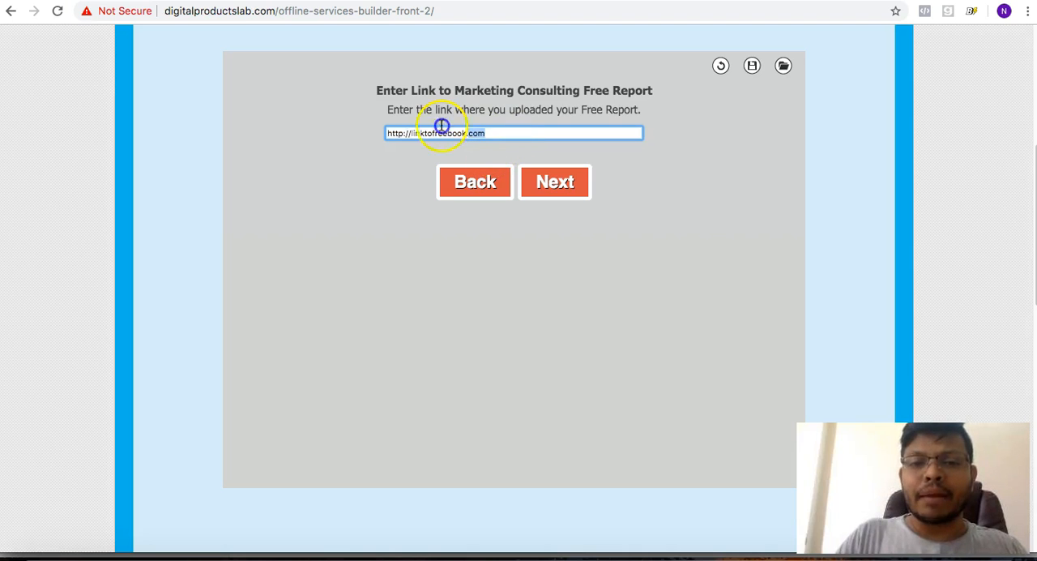
{"action": "mouse_move", "coordinate": [385, 177]}
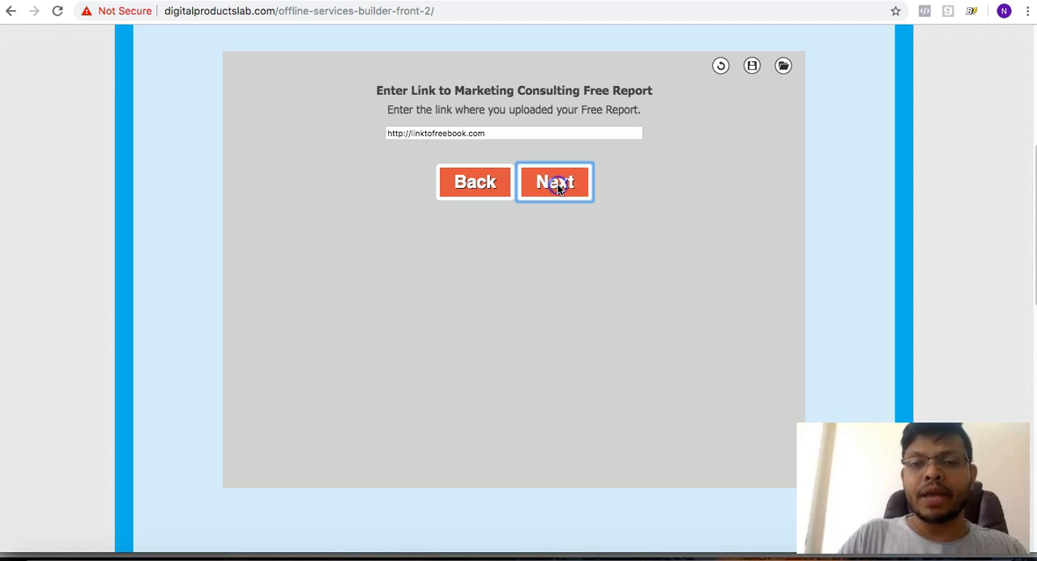
{"action": "left_click", "coordinate": [554, 181]}
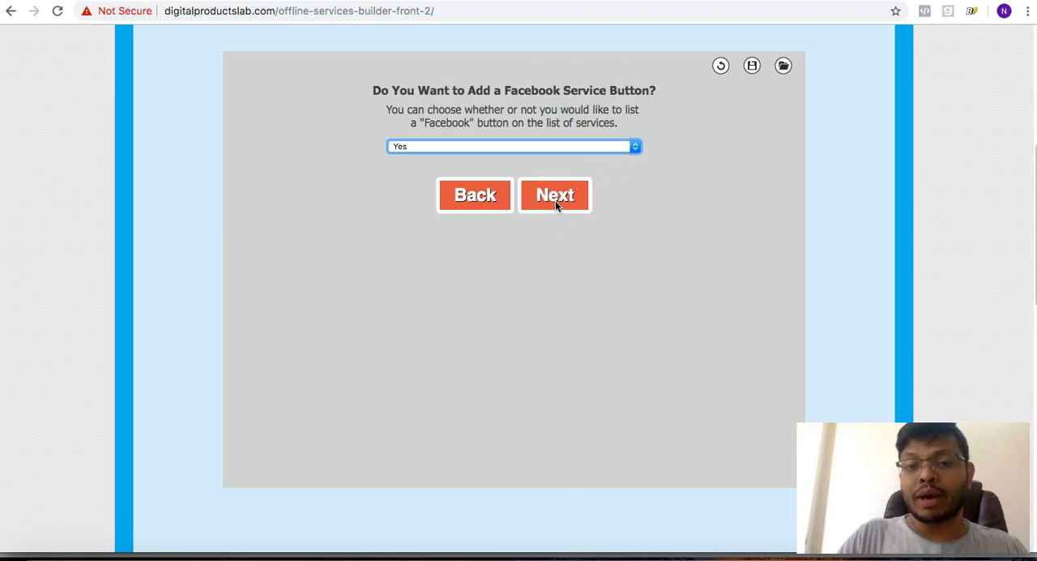
- Keep Facebook, Email Marketing, PPC and Reputation Management services with buttons and default report links
{"action": "left_click", "coordinate": [554, 195]}
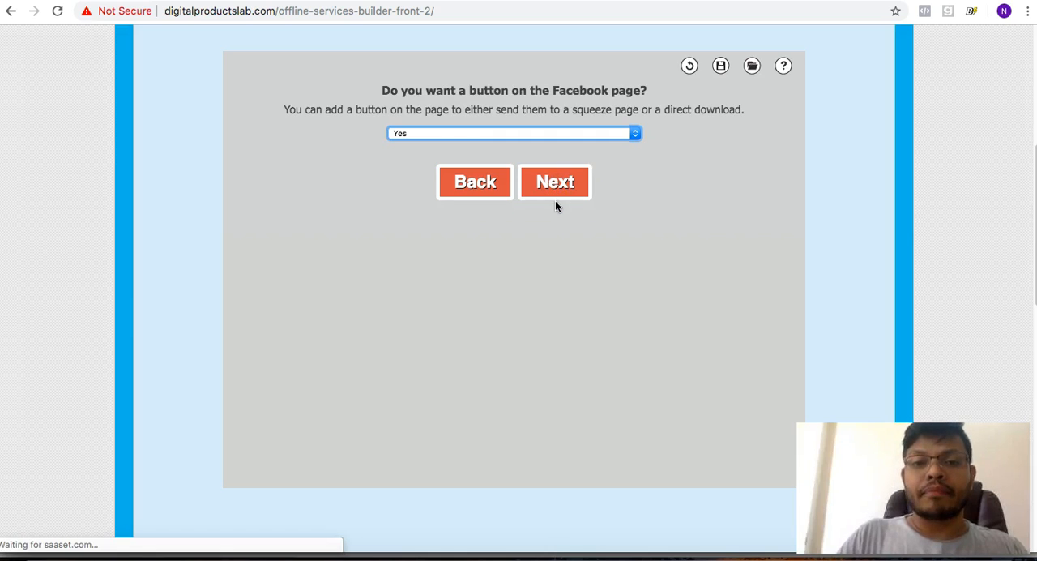
{"action": "left_click", "coordinate": [554, 182]}
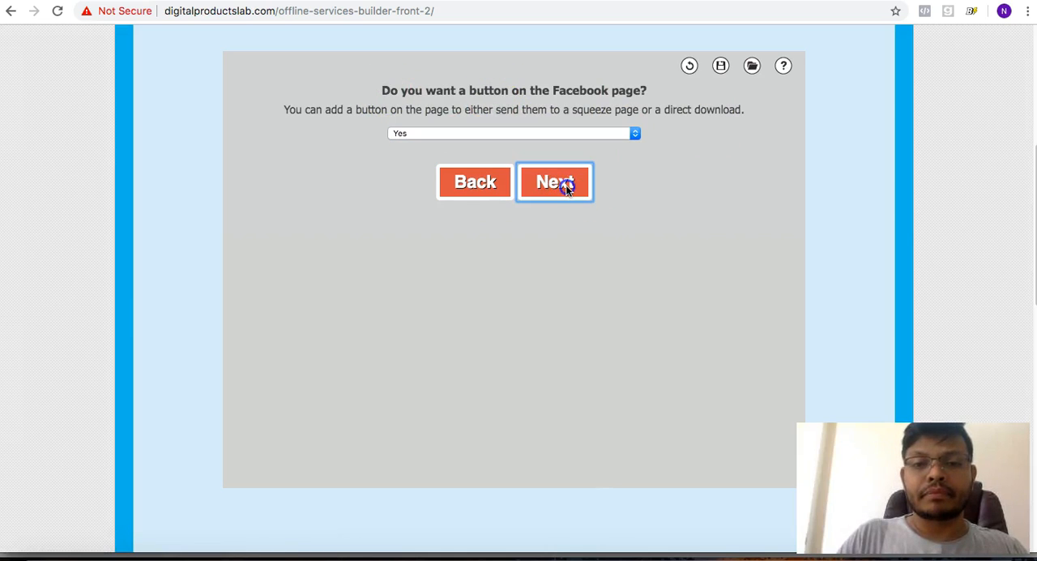
{"action": "left_click", "coordinate": [554, 181]}
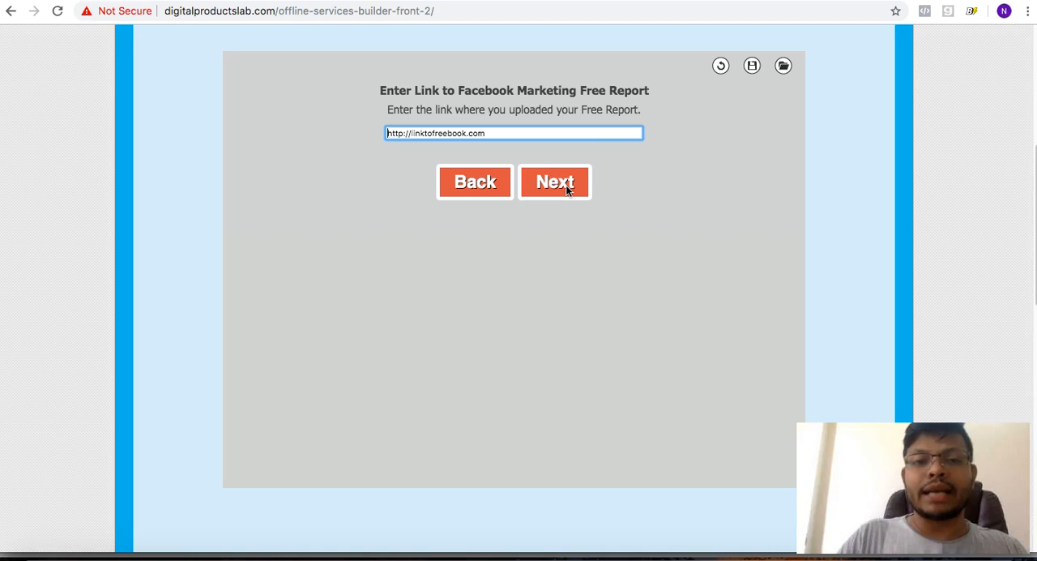
{"action": "left_click", "coordinate": [554, 182]}
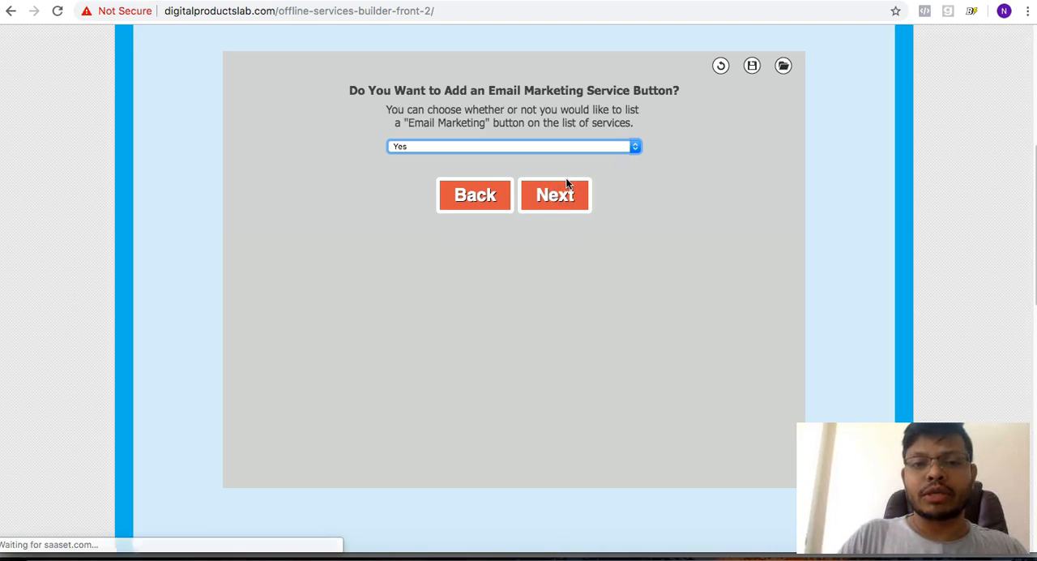
{"action": "left_click", "coordinate": [555, 194]}
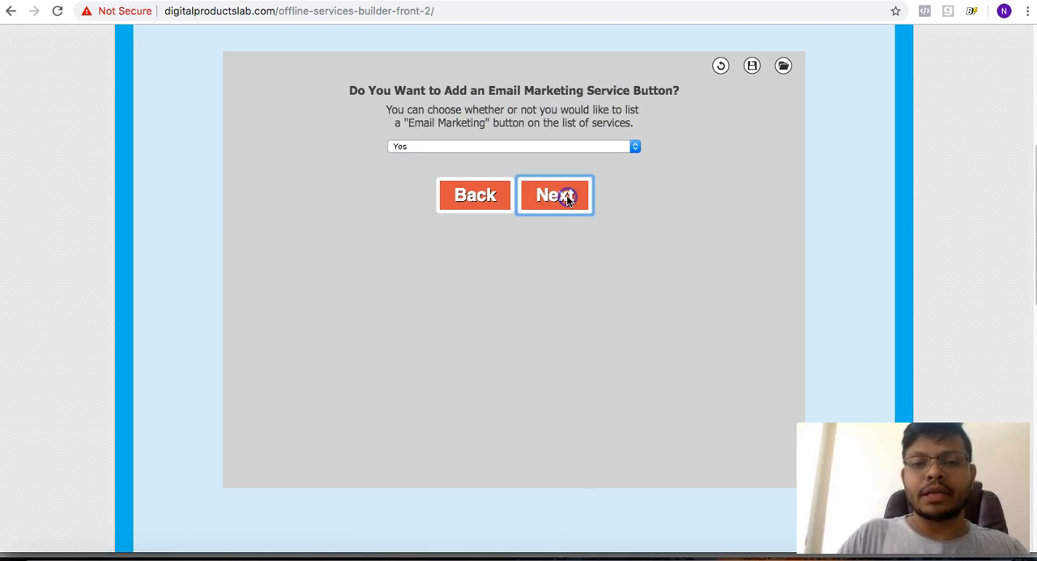
{"action": "left_click", "coordinate": [554, 194]}
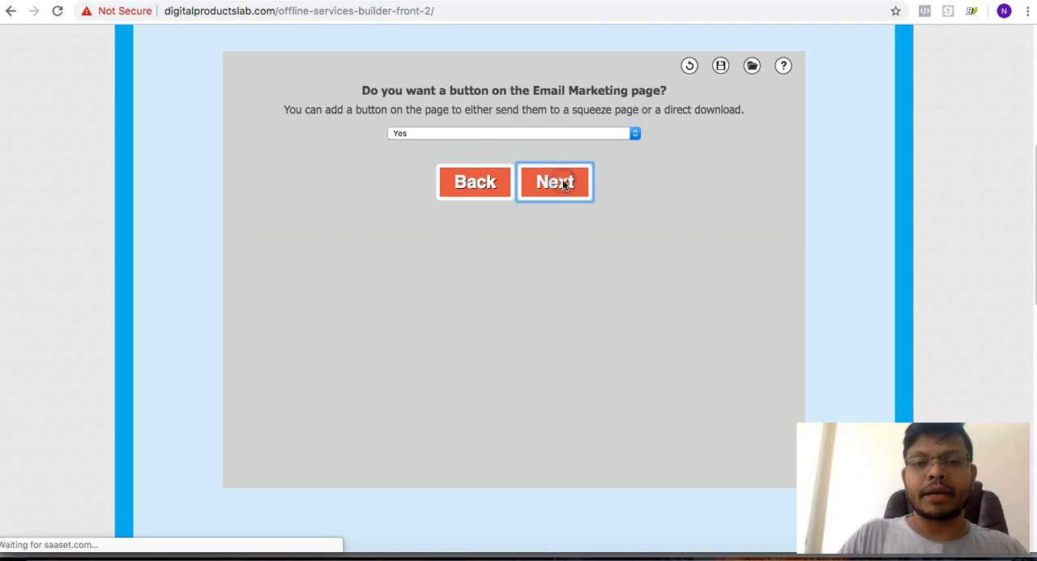
{"action": "left_click", "coordinate": [554, 181]}
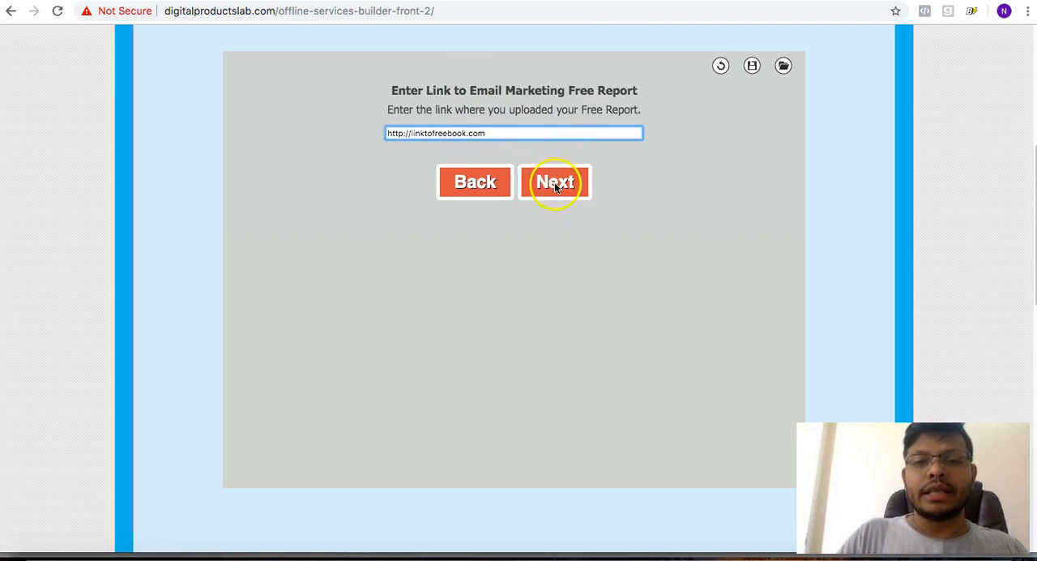
{"action": "left_click", "coordinate": [554, 182]}
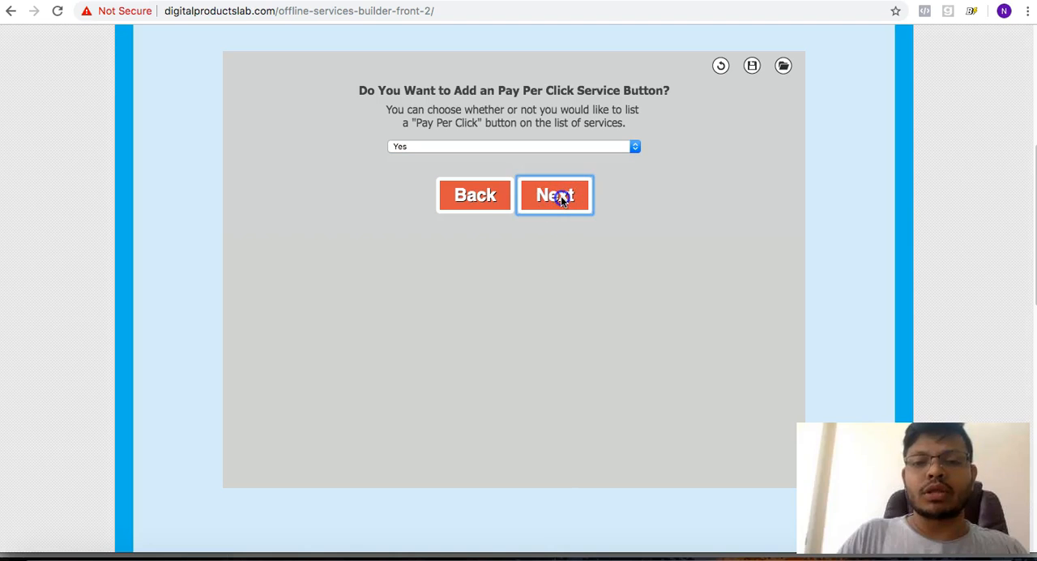
{"action": "left_click", "coordinate": [555, 194]}
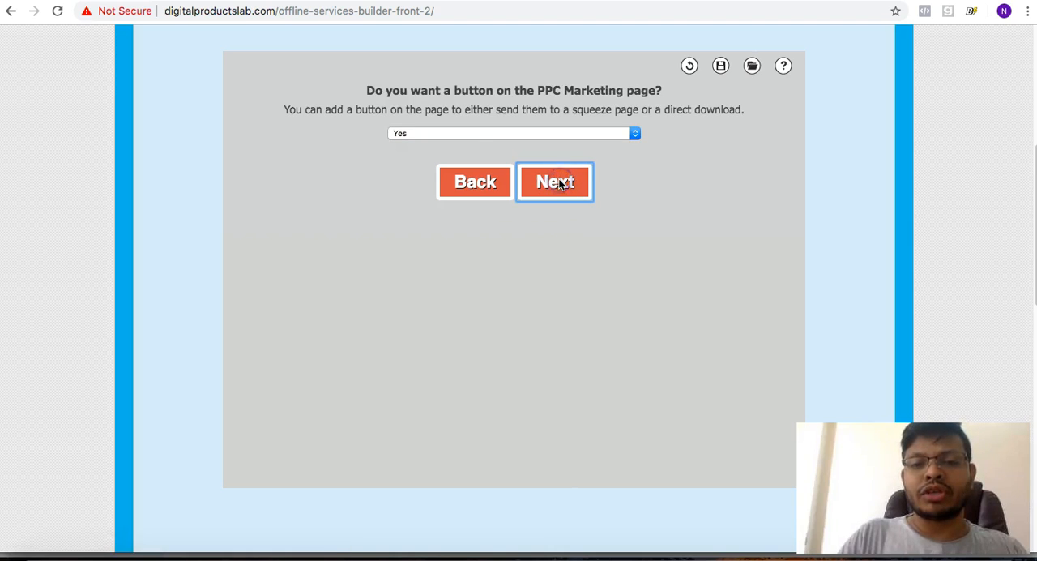
{"action": "left_click", "coordinate": [554, 181]}
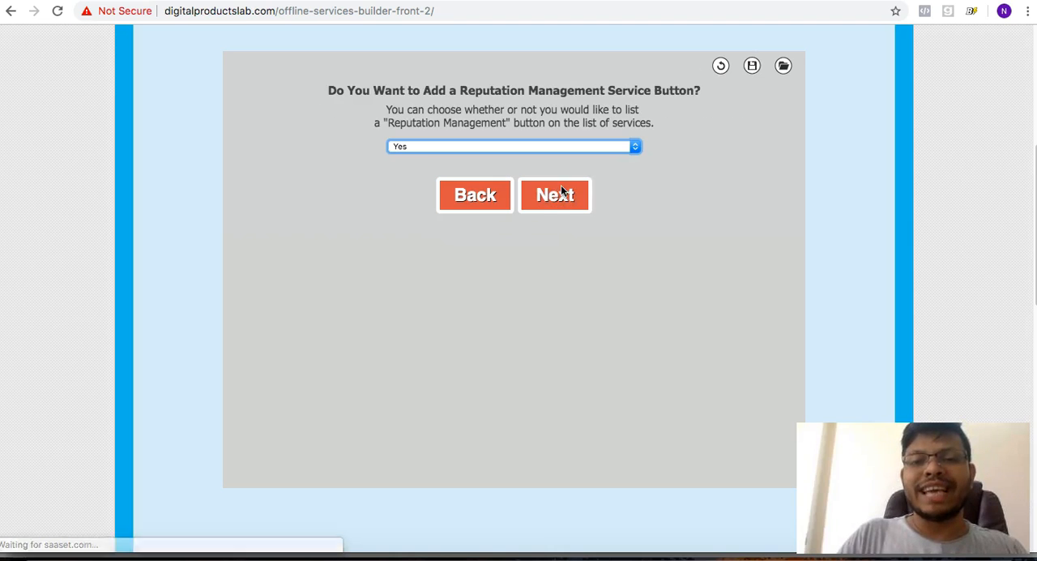
{"action": "left_click", "coordinate": [554, 194]}
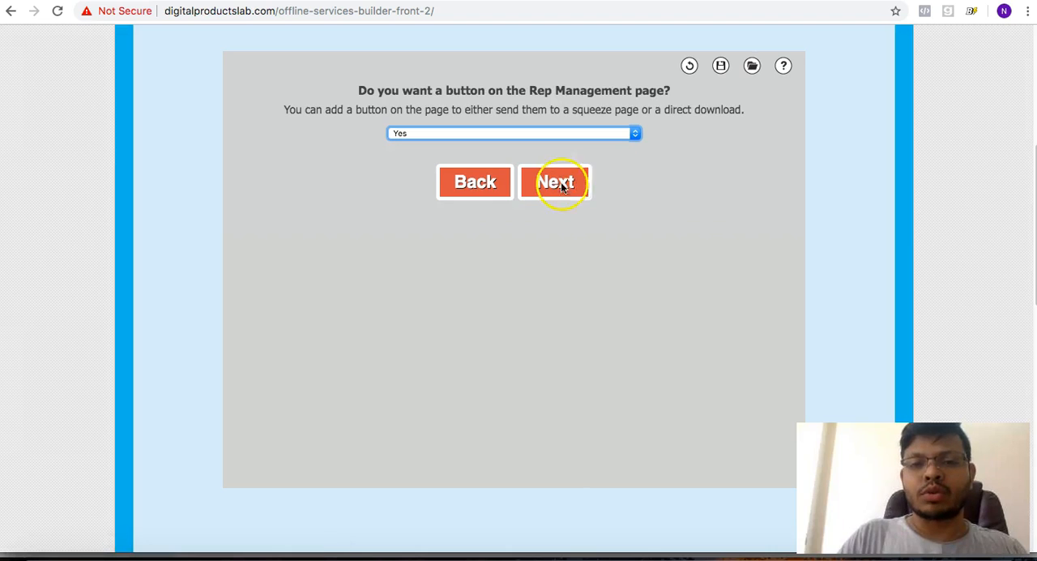
{"action": "left_click", "coordinate": [554, 181]}
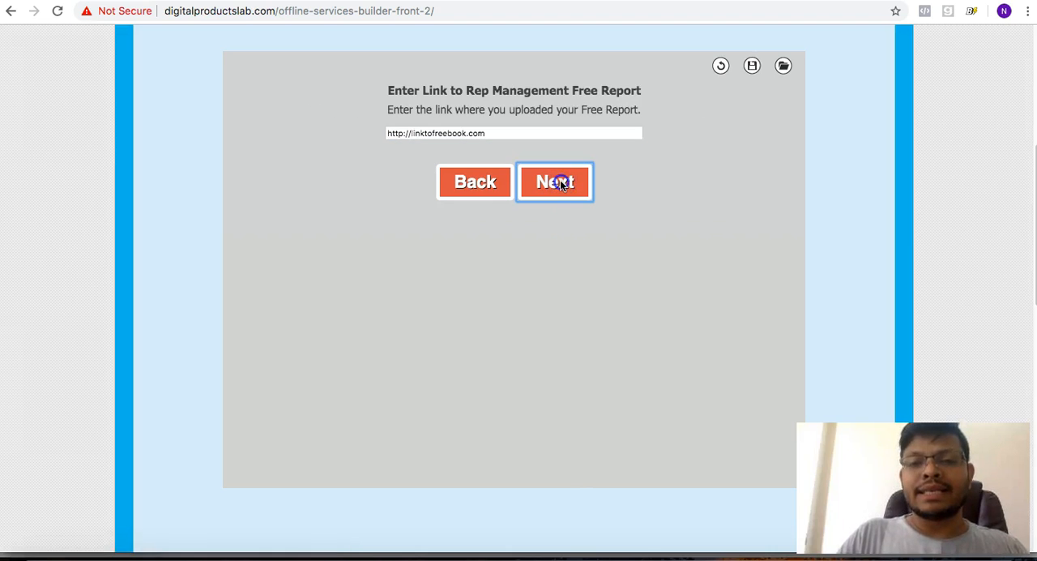
- Keep SEO, Mobile Marketing, Web Design and Video Marketing services with buttons and default report links
{"action": "left_click", "coordinate": [554, 181]}
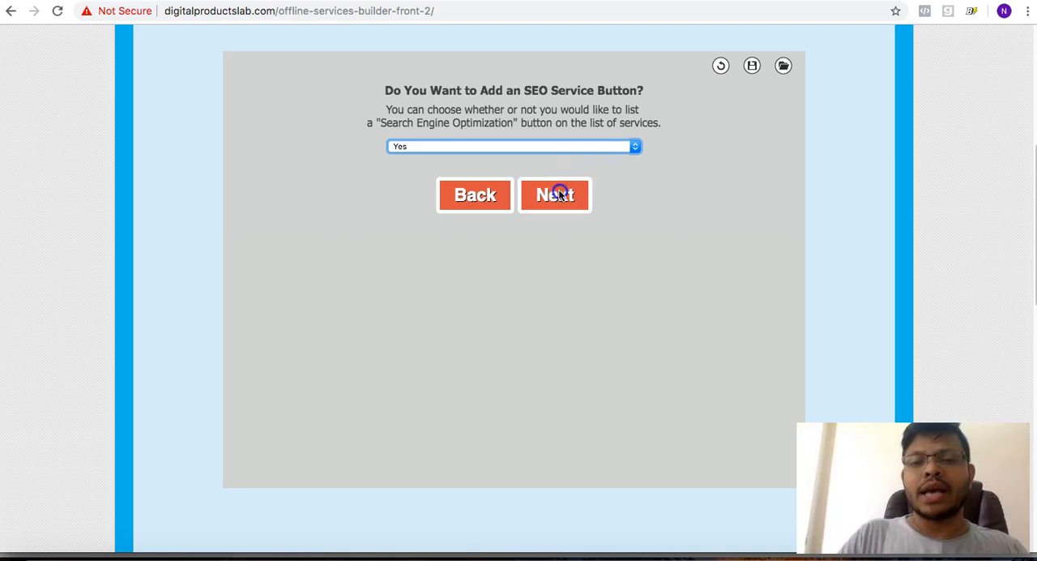
{"action": "left_click", "coordinate": [555, 194]}
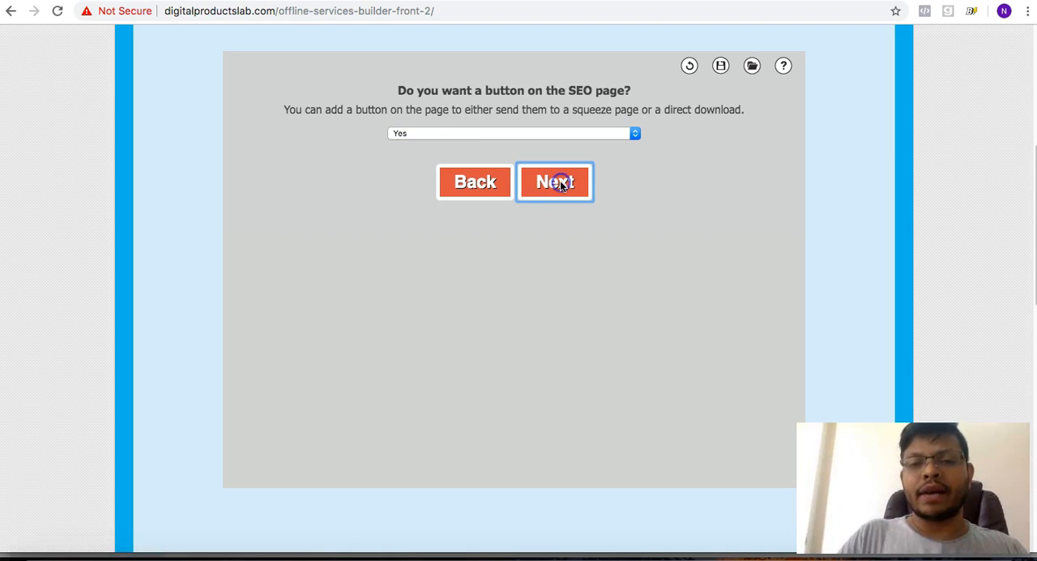
{"action": "left_click", "coordinate": [554, 182]}
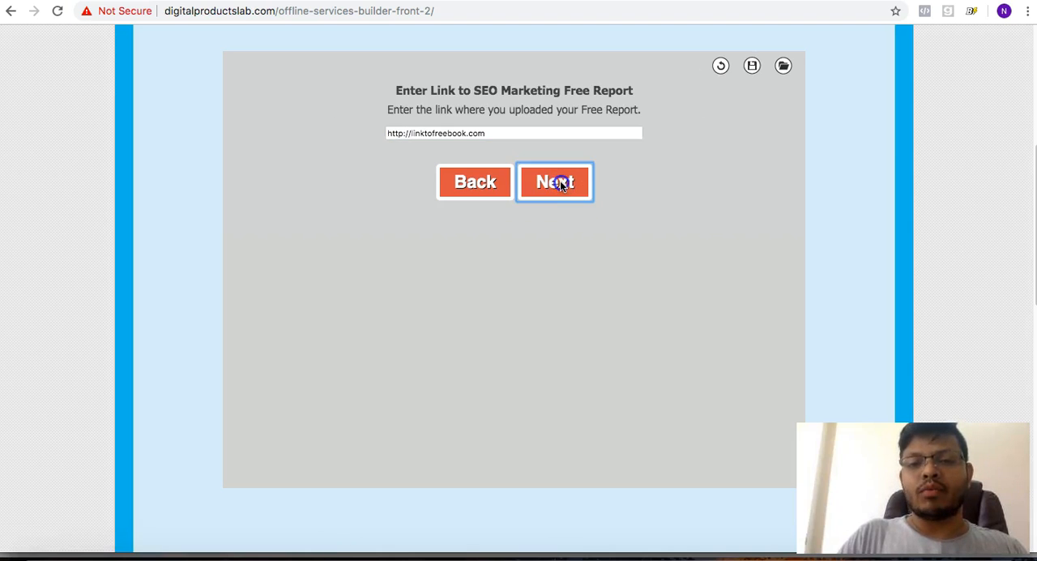
{"action": "left_click", "coordinate": [554, 181]}
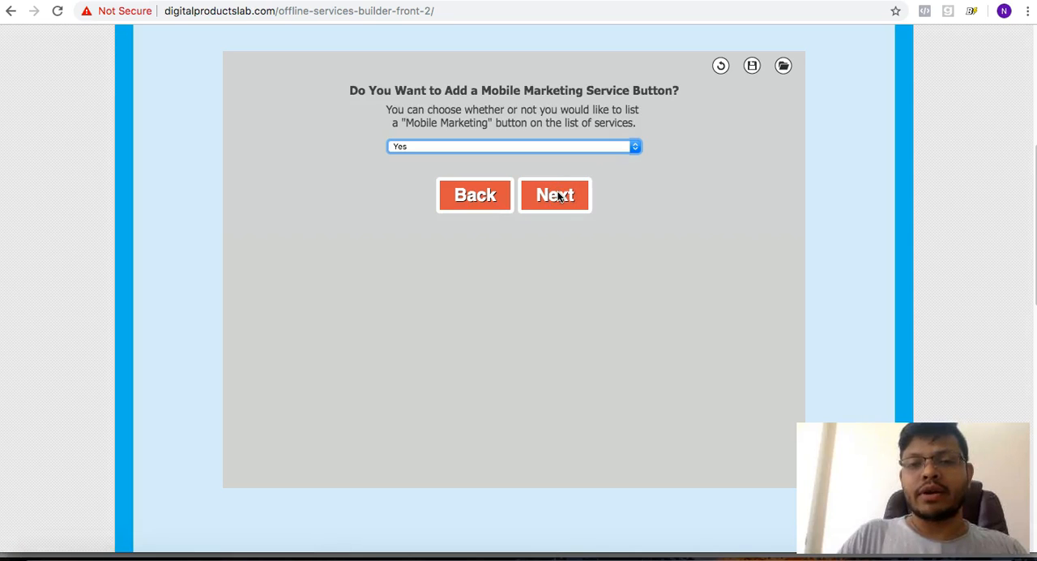
{"action": "left_click", "coordinate": [554, 194]}
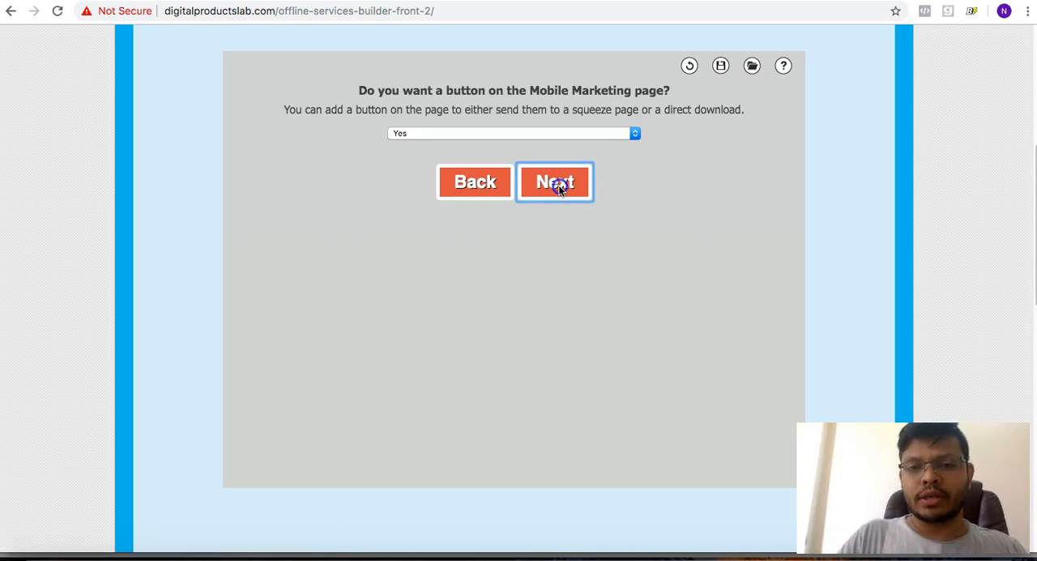
{"action": "left_click", "coordinate": [554, 181]}
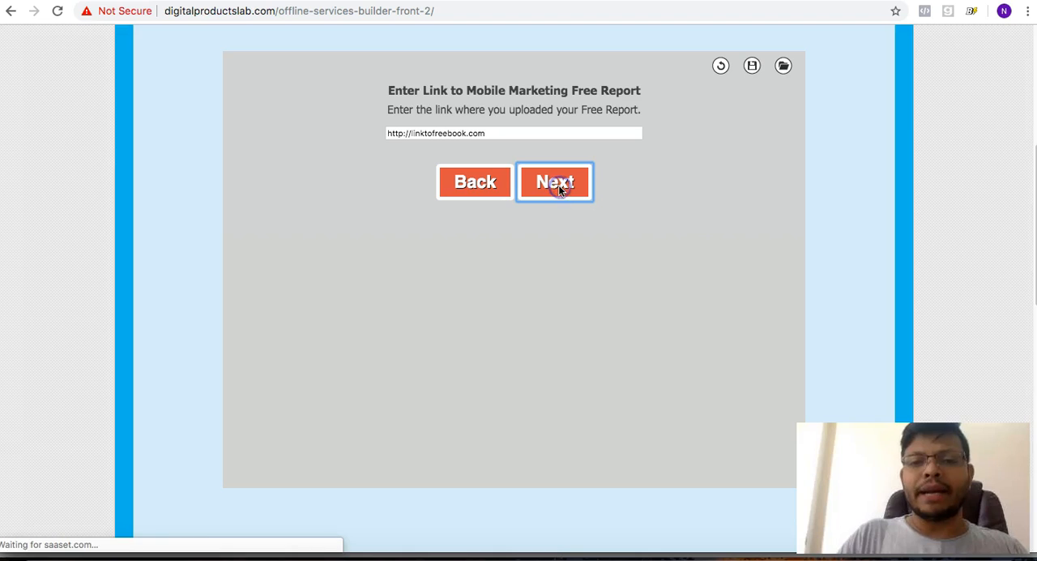
{"action": "left_click", "coordinate": [554, 182]}
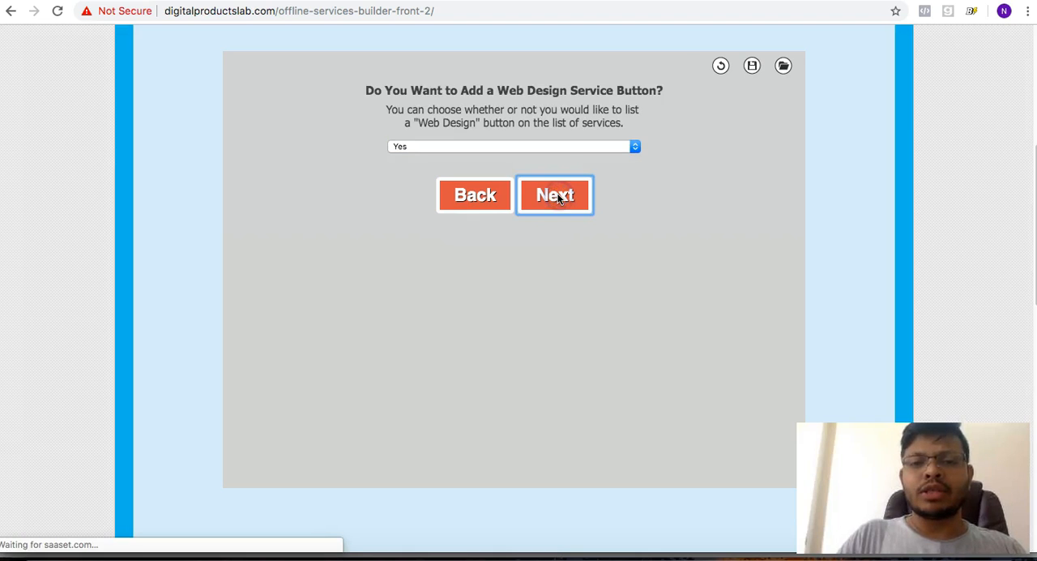
{"action": "left_click", "coordinate": [554, 194]}
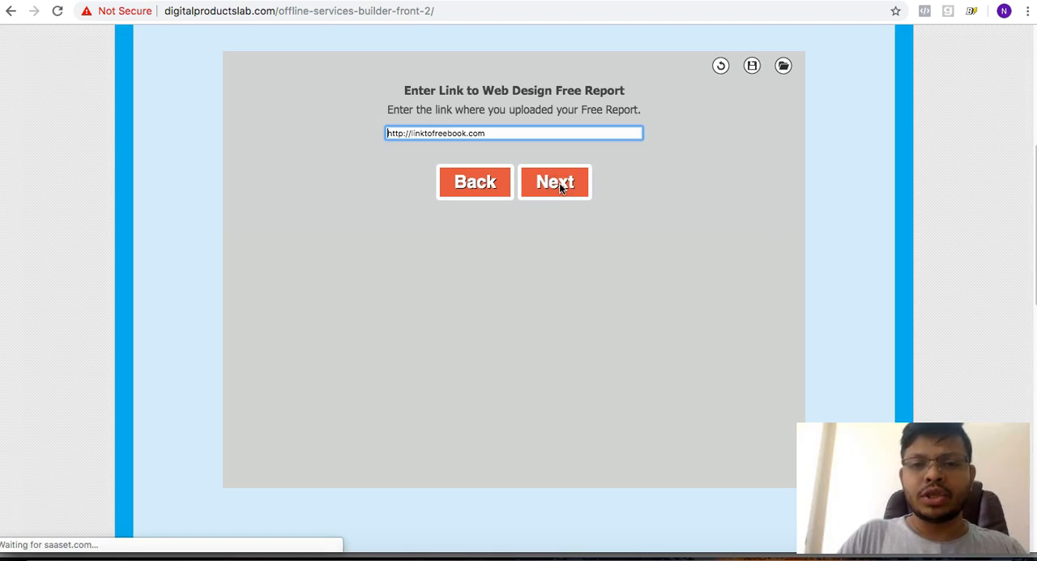
{"action": "left_click", "coordinate": [554, 181]}
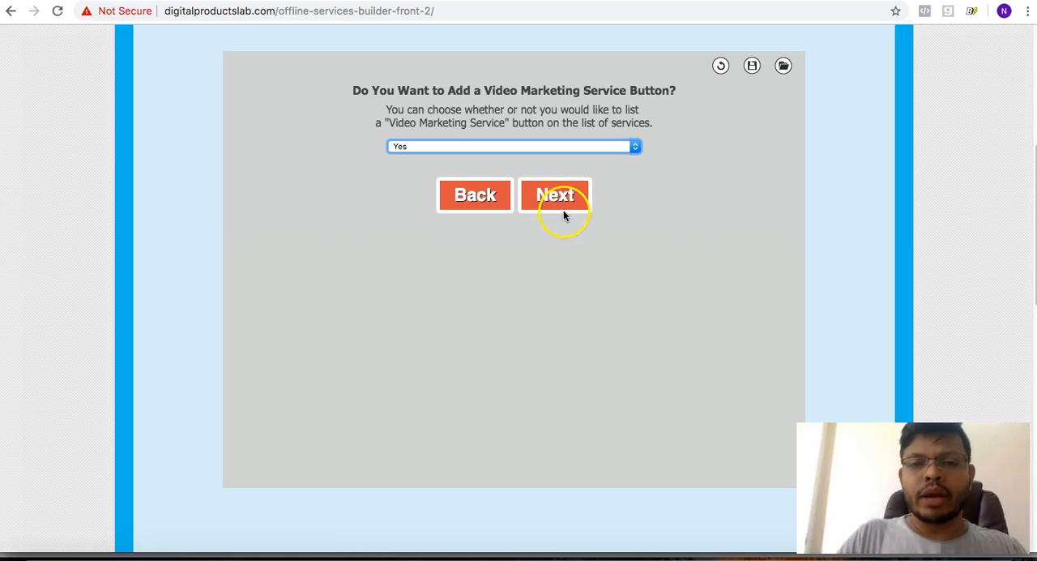
{"action": "left_click", "coordinate": [554, 195]}
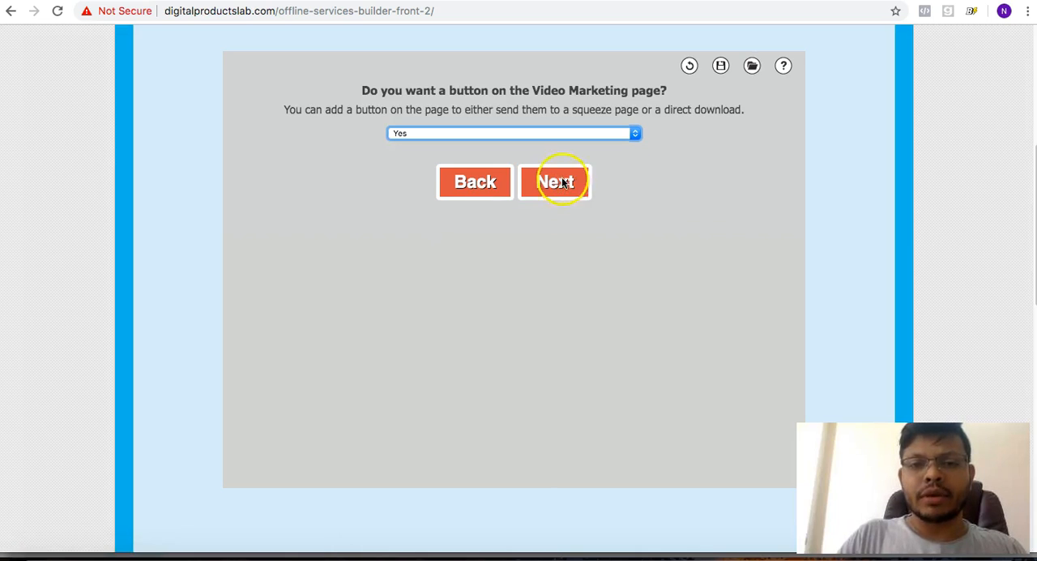
{"action": "left_click", "coordinate": [554, 181]}
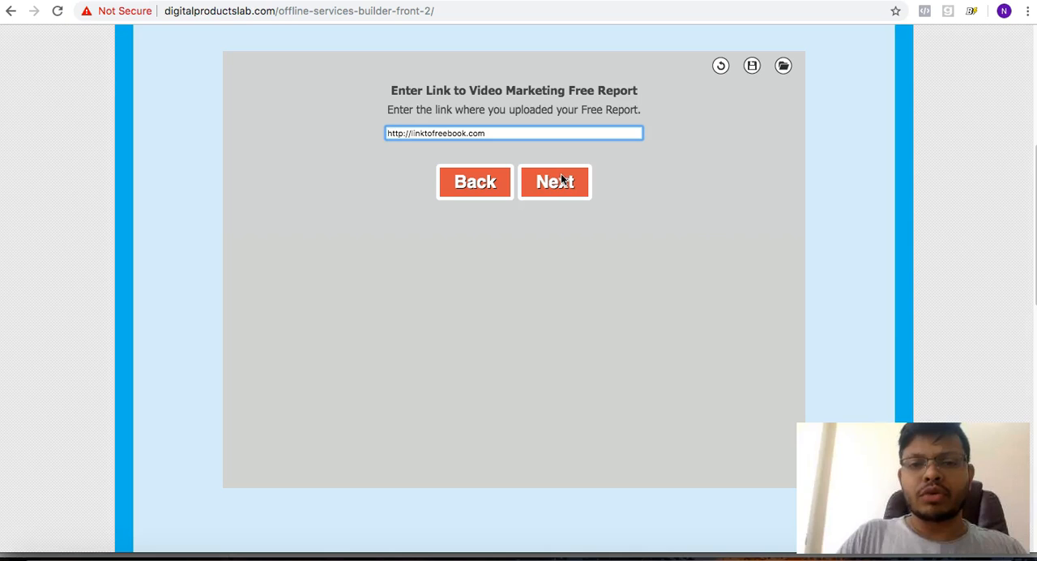
{"action": "left_click", "coordinate": [555, 182]}
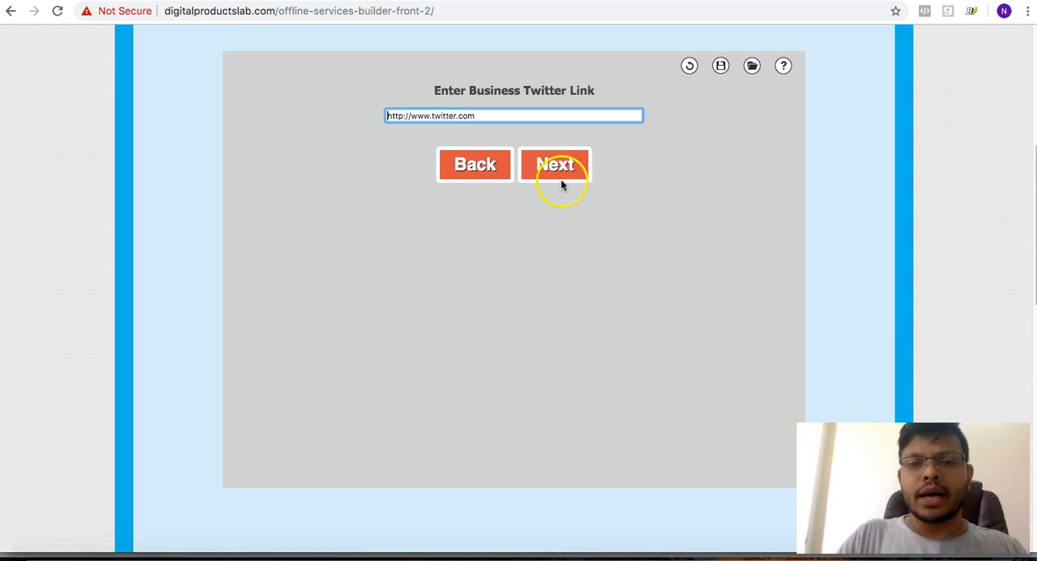
{"action": "left_click", "coordinate": [554, 163]}
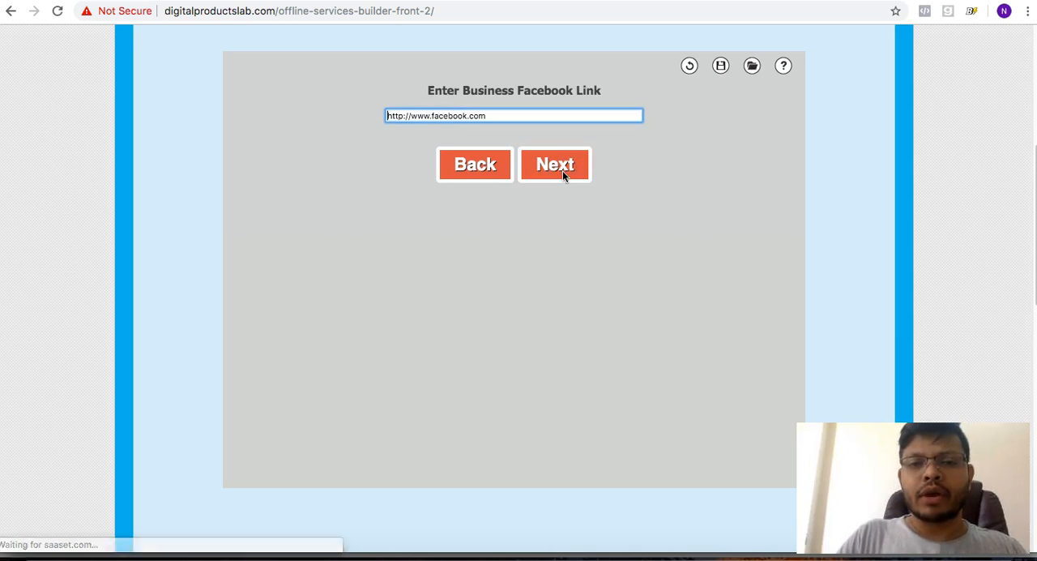
{"action": "left_click", "coordinate": [554, 164]}
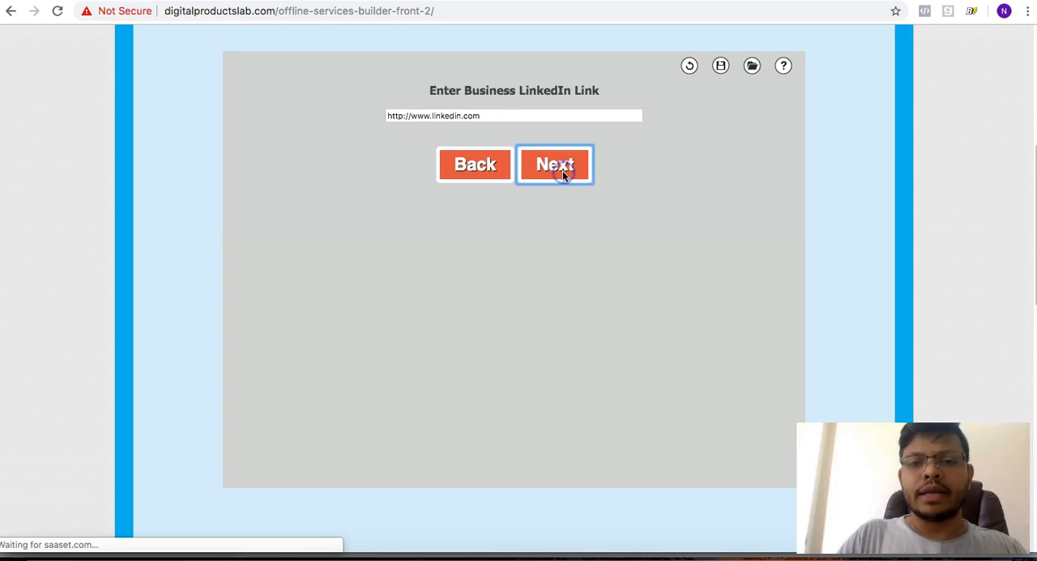
{"action": "left_click", "coordinate": [554, 163]}
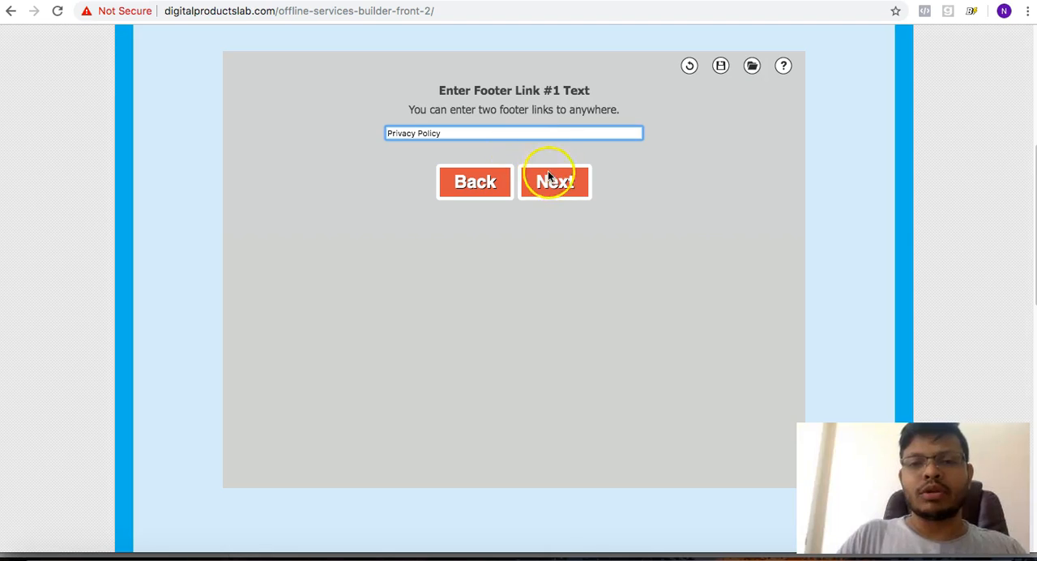
- Accept Privacy Policy and Terms and Conditions footer links, each pointing to footerlink.com
{"action": "left_click", "coordinate": [554, 181]}
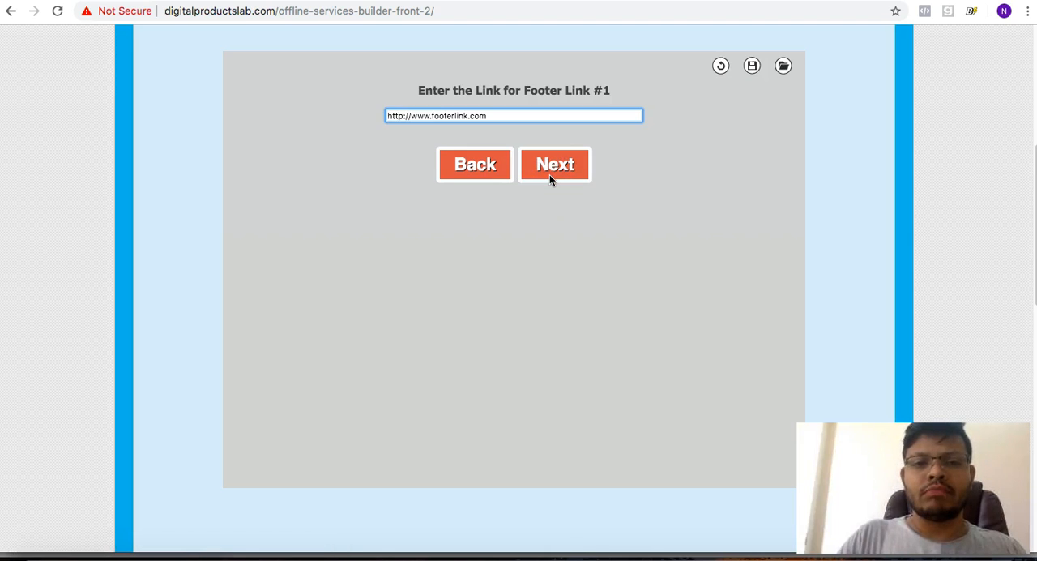
{"action": "left_click", "coordinate": [554, 164]}
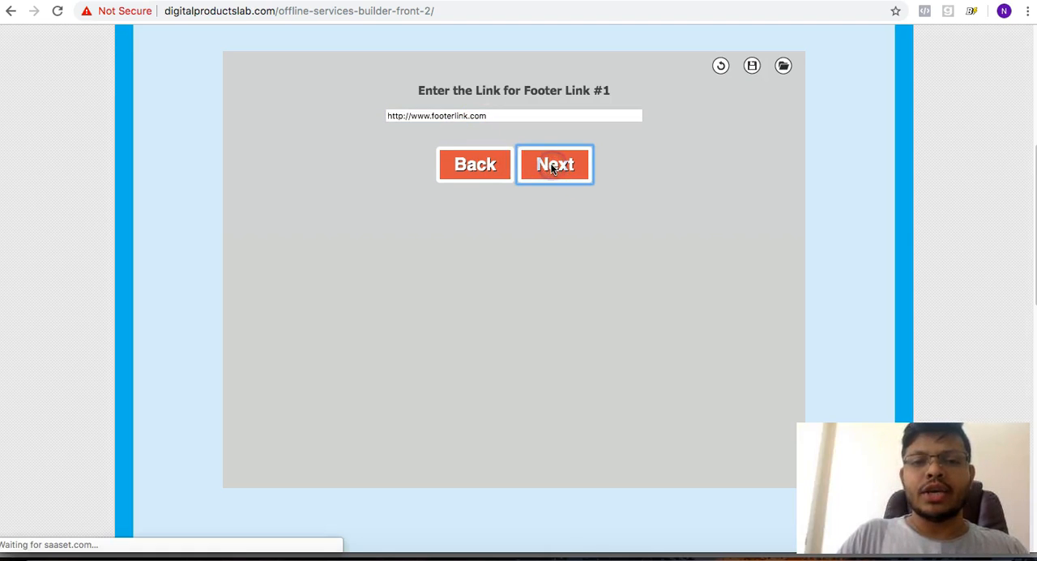
{"action": "left_click", "coordinate": [554, 166]}
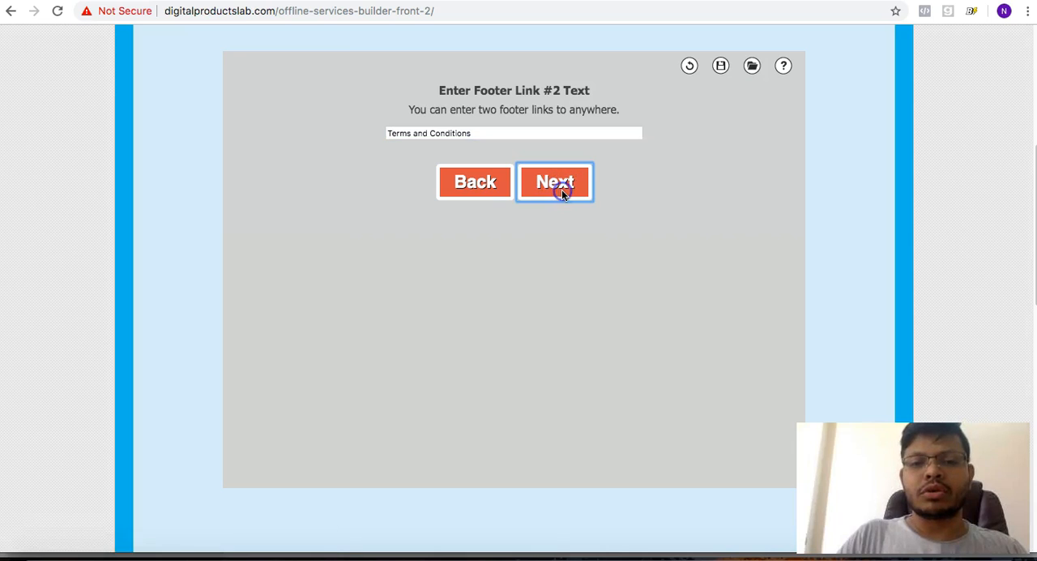
{"action": "left_click", "coordinate": [554, 181]}
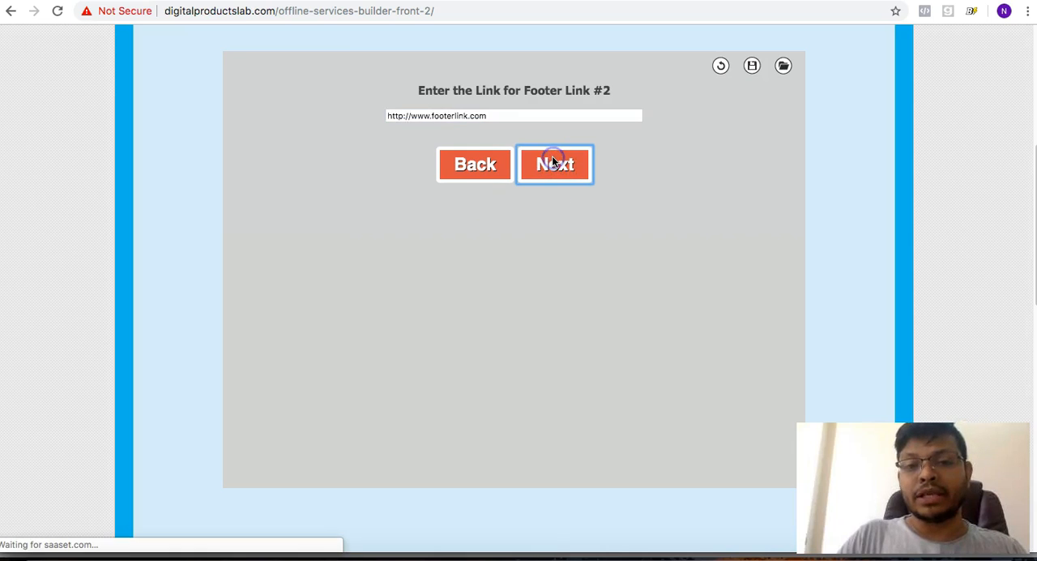
{"action": "left_click", "coordinate": [554, 164]}
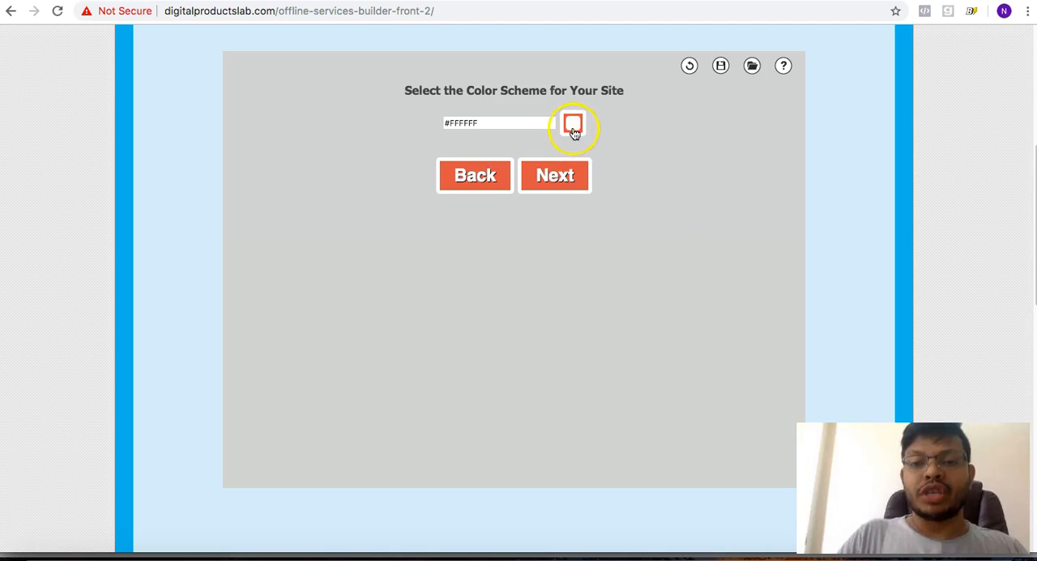
- Choose orange #FF5E0F as the site colour scheme
{"action": "left_click", "coordinate": [574, 123]}
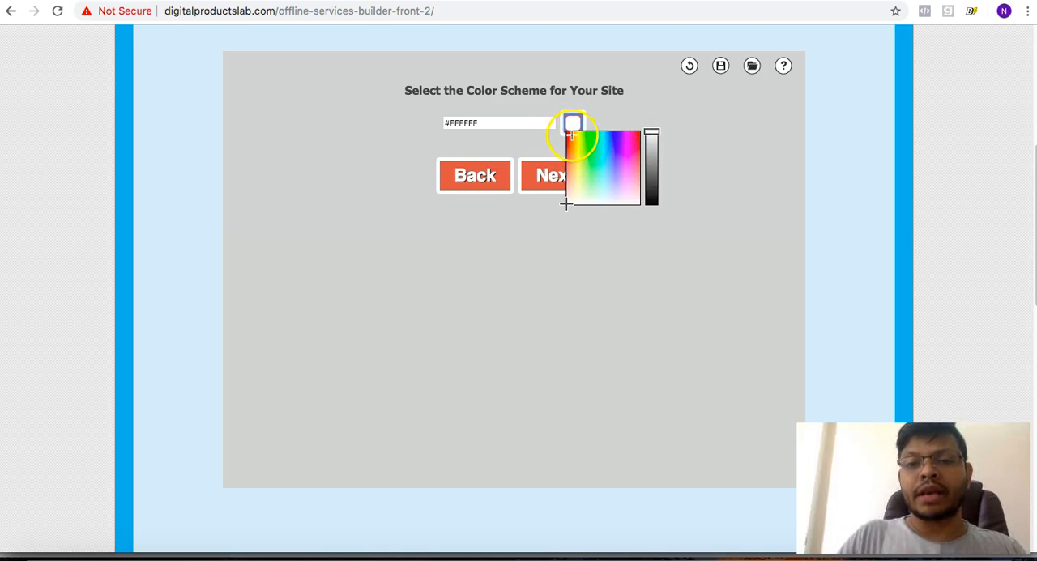
{"action": "left_click", "coordinate": [635, 104]}
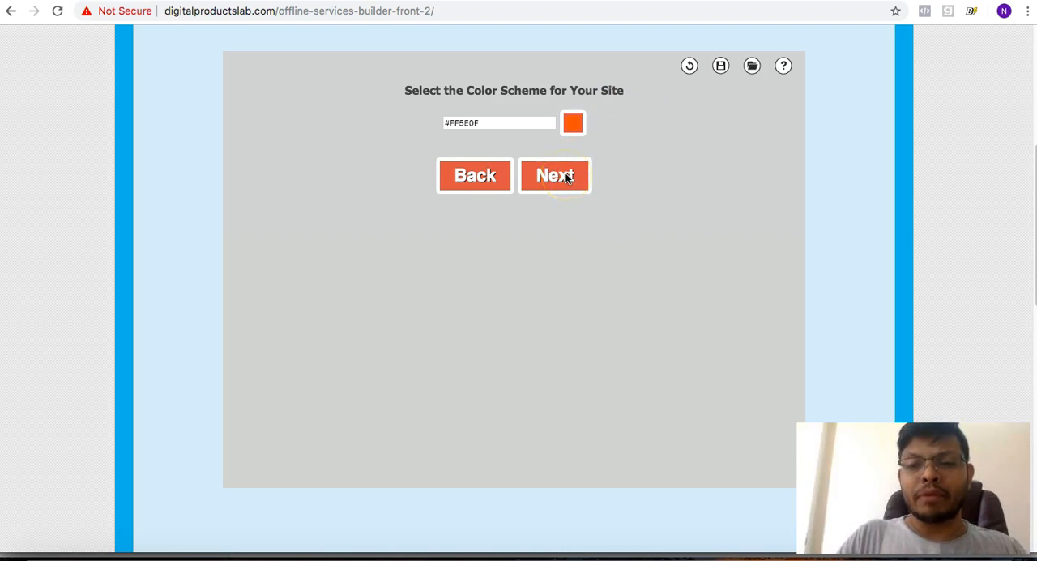
{"action": "left_click", "coordinate": [555, 175]}
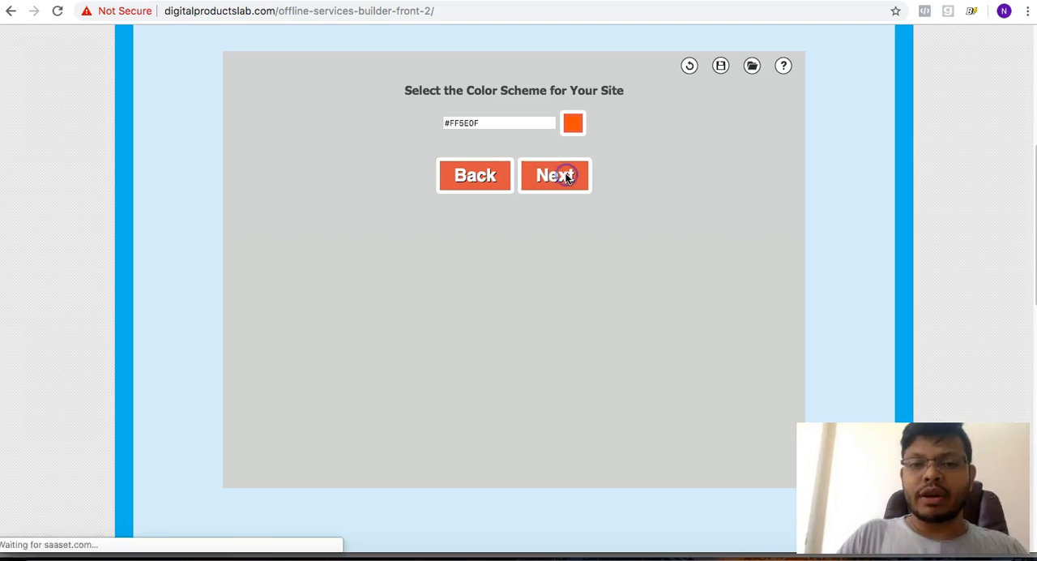
{"action": "left_click", "coordinate": [555, 175]}
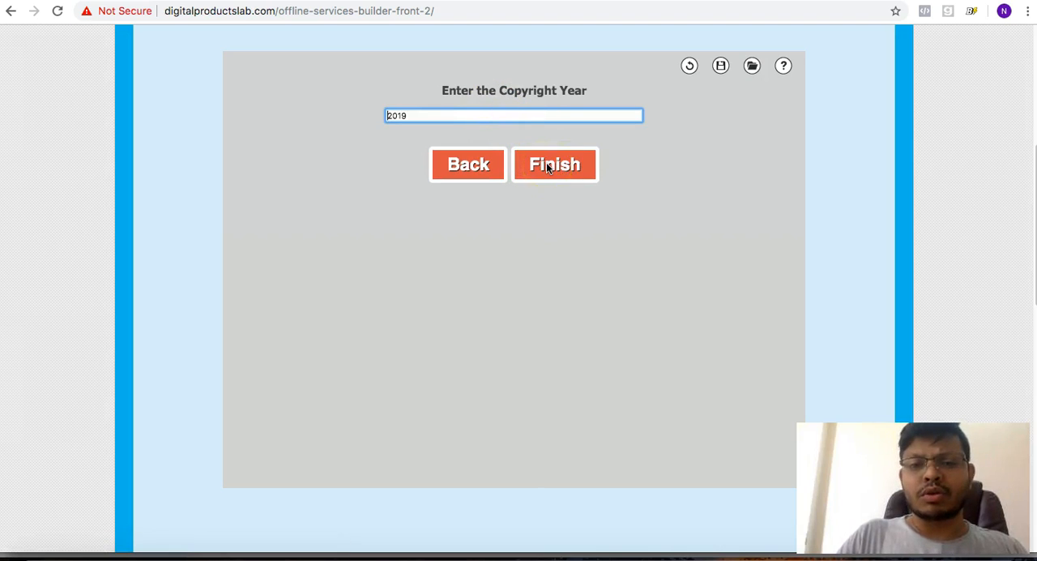
- Keep 2019 as the copyright year and finish building the page
{"action": "left_click", "coordinate": [554, 165]}
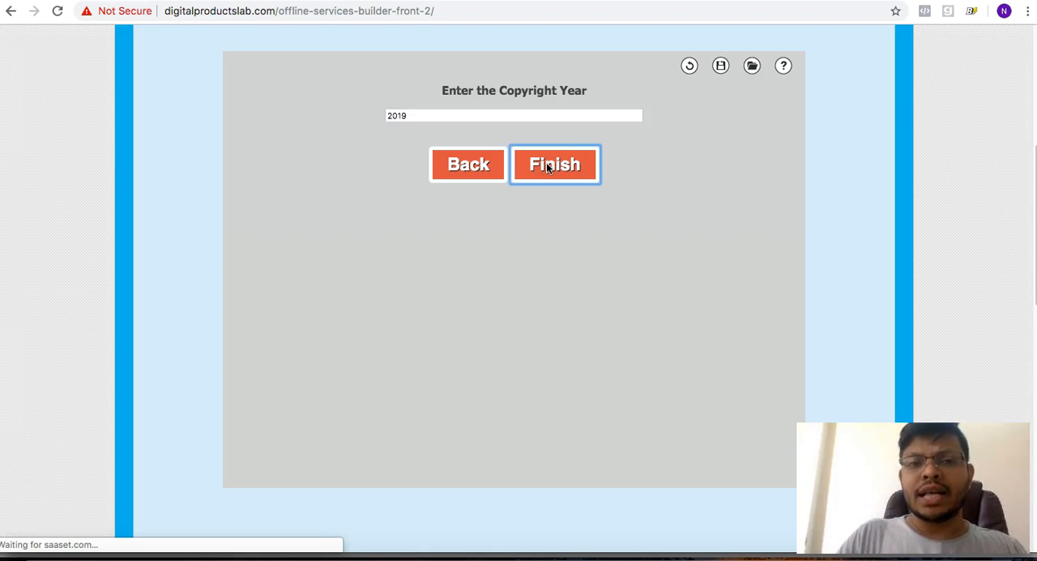
{"action": "left_click", "coordinate": [554, 166]}
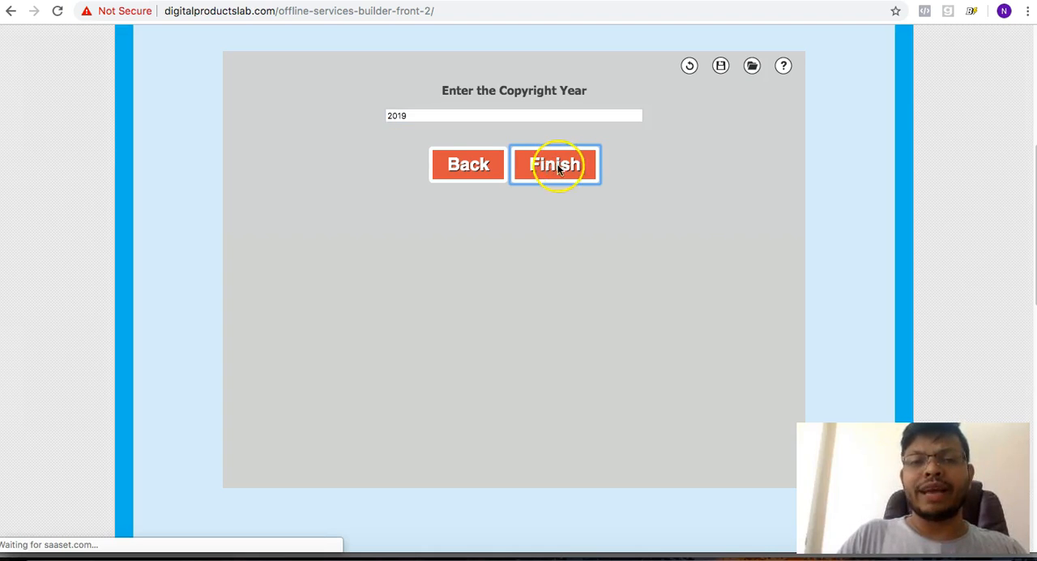
{"action": "left_click", "coordinate": [554, 165]}
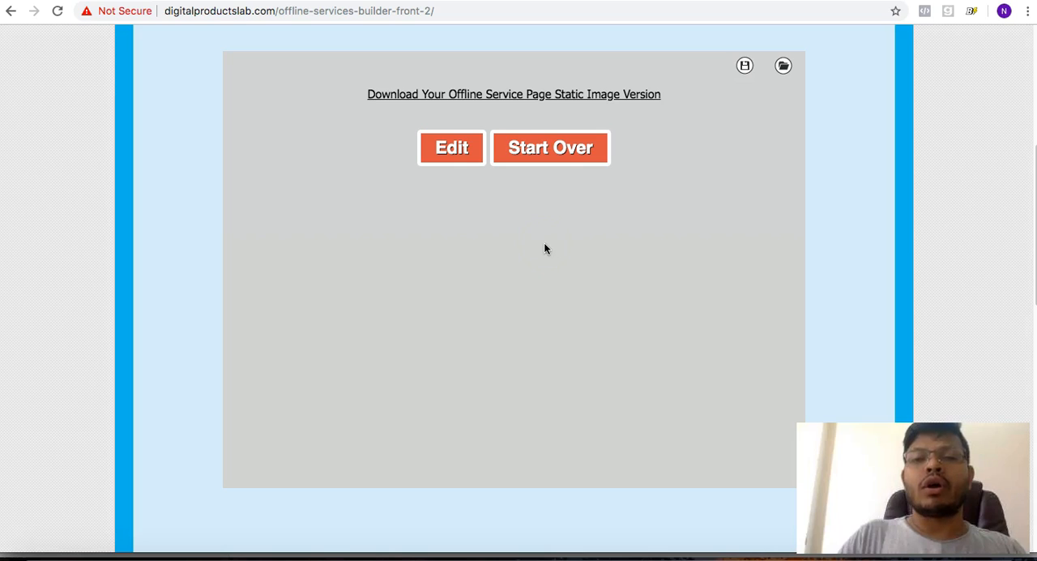
{"action": "mouse_move", "coordinate": [537, 249]}
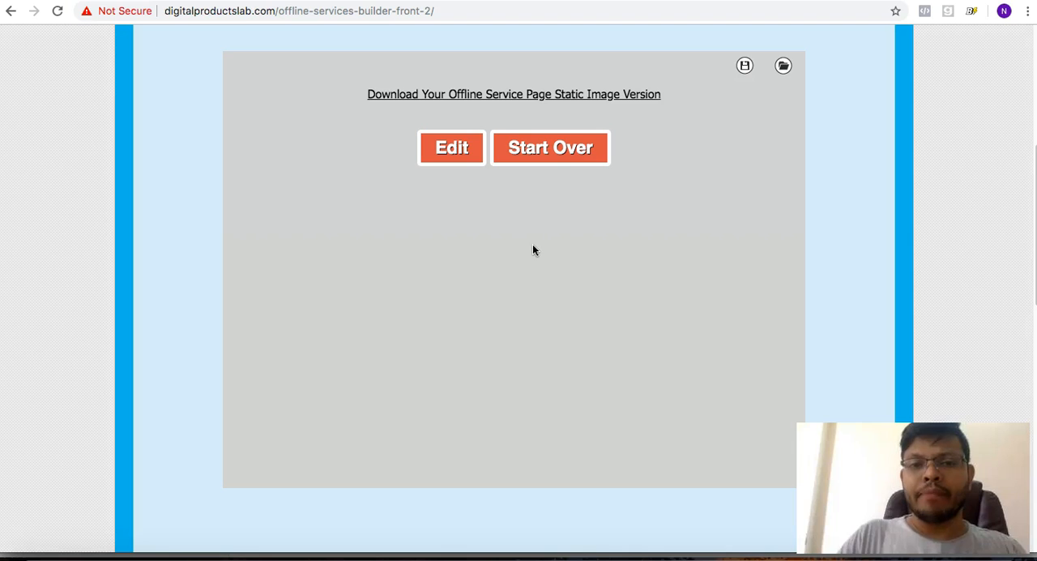
- Download the Offline Service Page static image version zip
{"action": "left_click", "coordinate": [513, 94]}
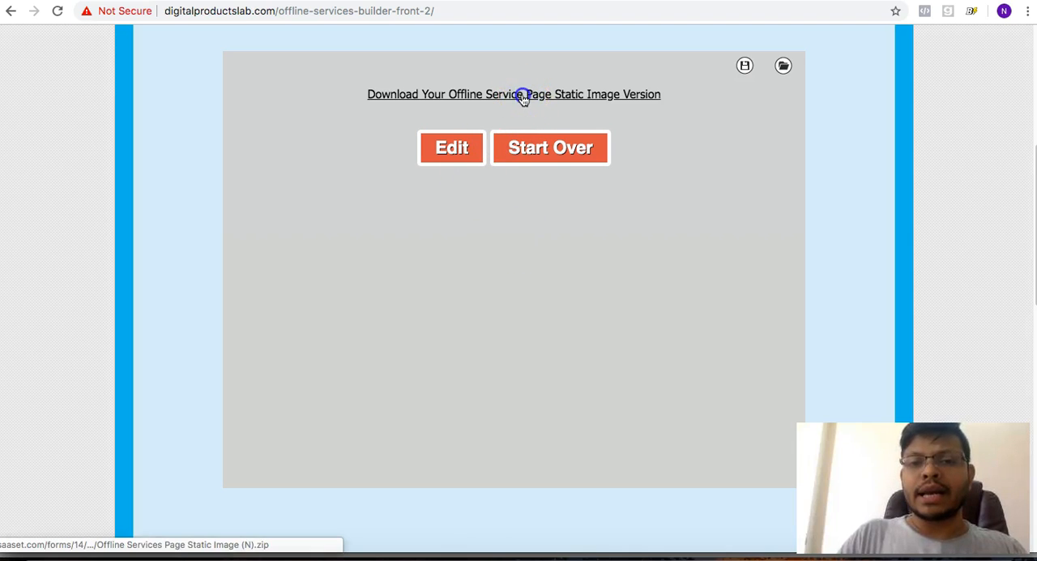
{"action": "left_click", "coordinate": [514, 94]}
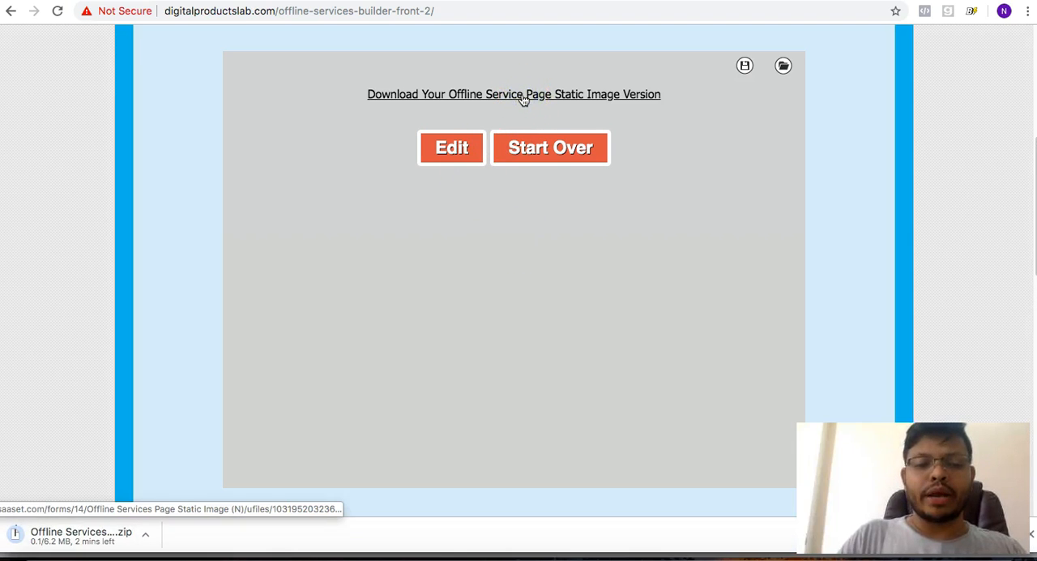
{"action": "mouse_move", "coordinate": [237, 404]}
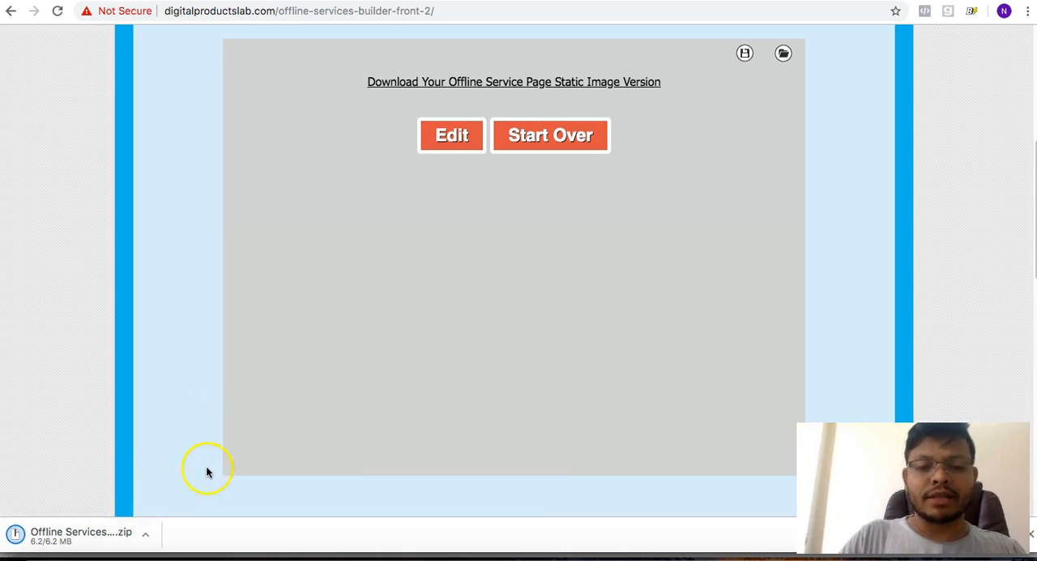
{"action": "scroll", "scroll_direction": "down", "scroll_amount": 3}
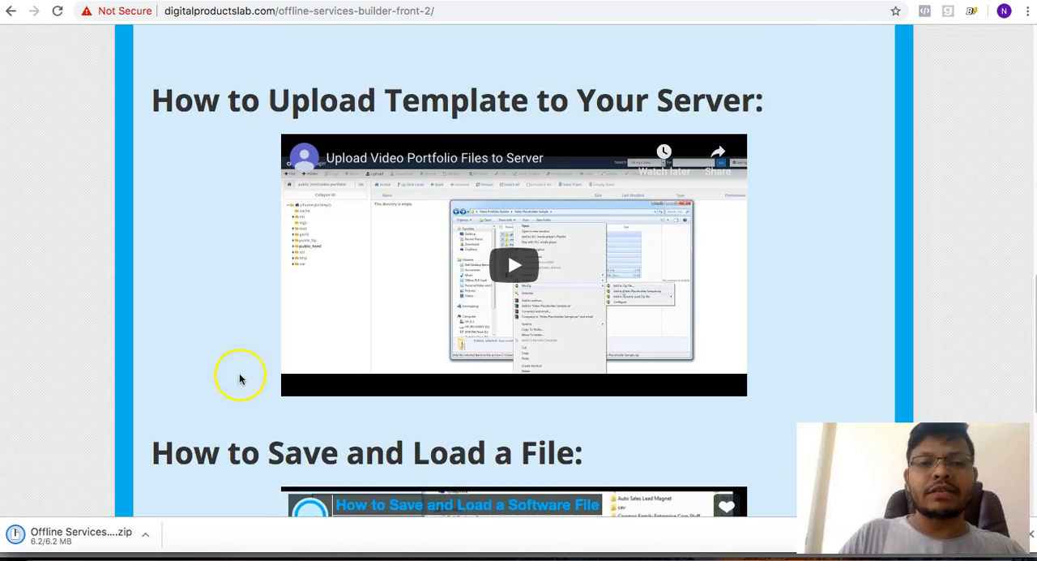
{"action": "mouse_move", "coordinate": [672, 107]}
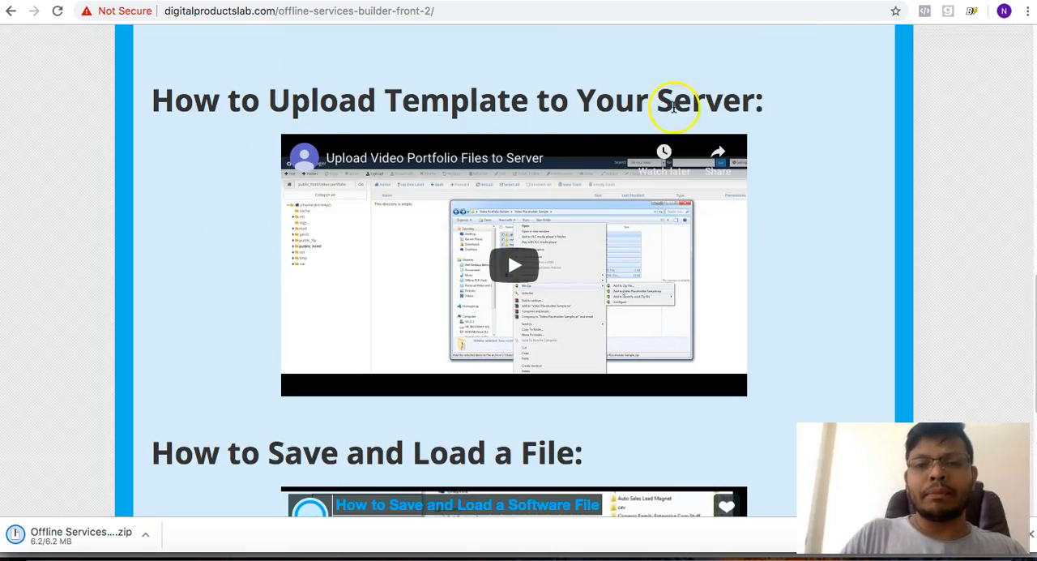
{"action": "mouse_move", "coordinate": [371, 256]}
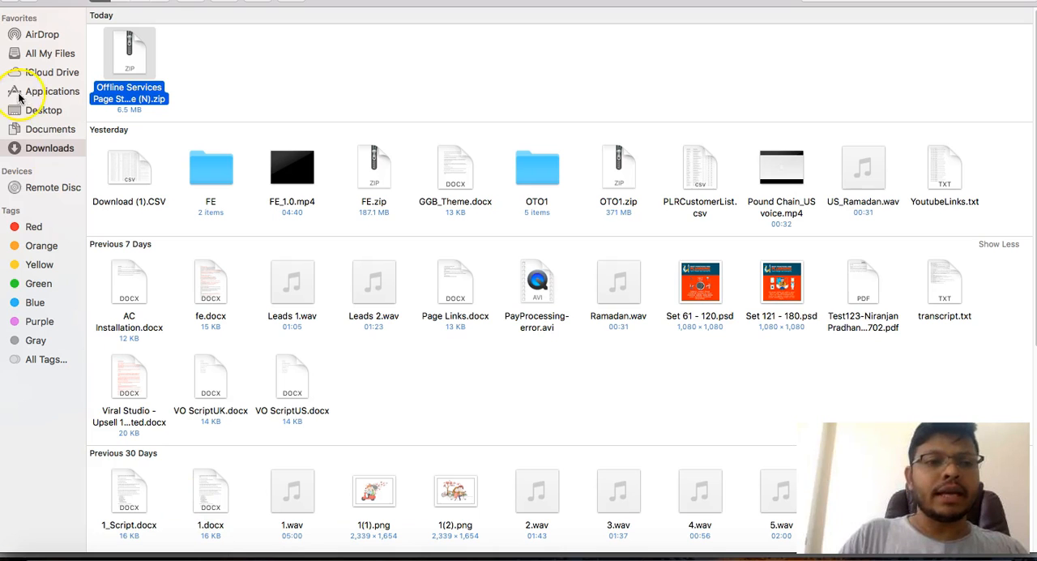
- Extract the downloaded page zip in Downloads and return to Chrome
{"action": "left_click", "coordinate": [129, 52]}
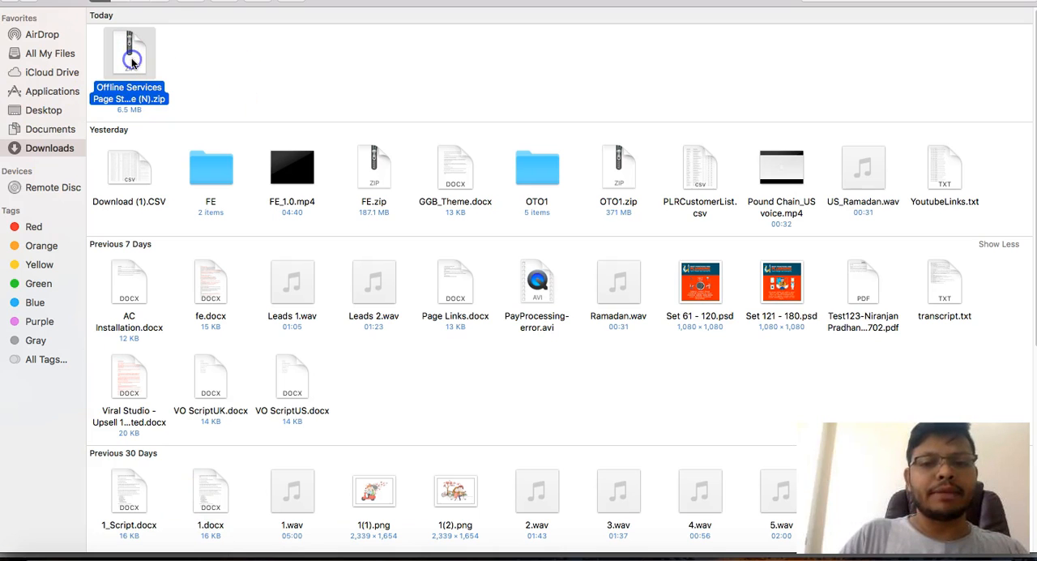
{"action": "double_click", "coordinate": [129, 55]}
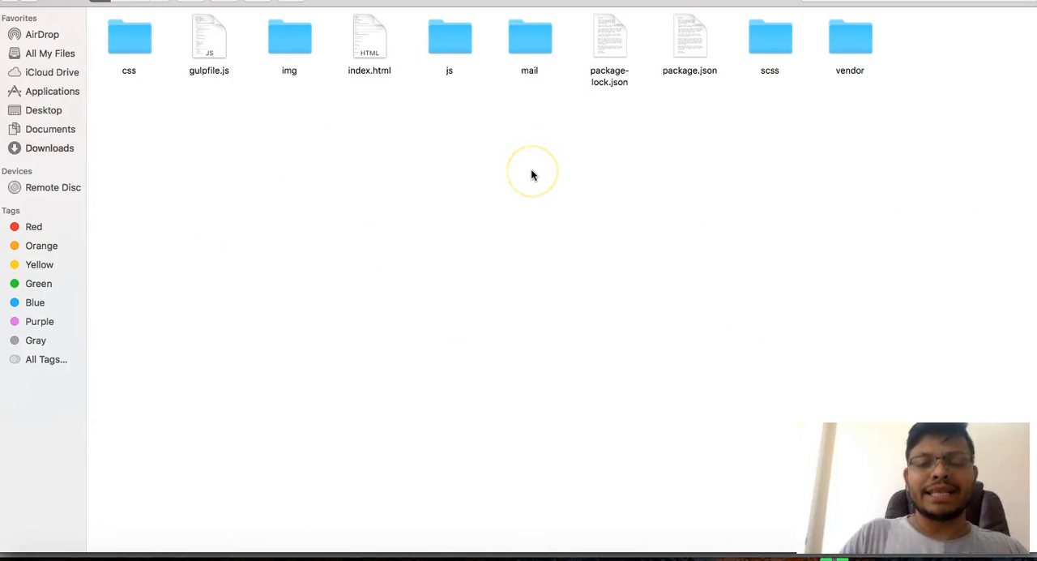
{"action": "mouse_move", "coordinate": [531, 175]}
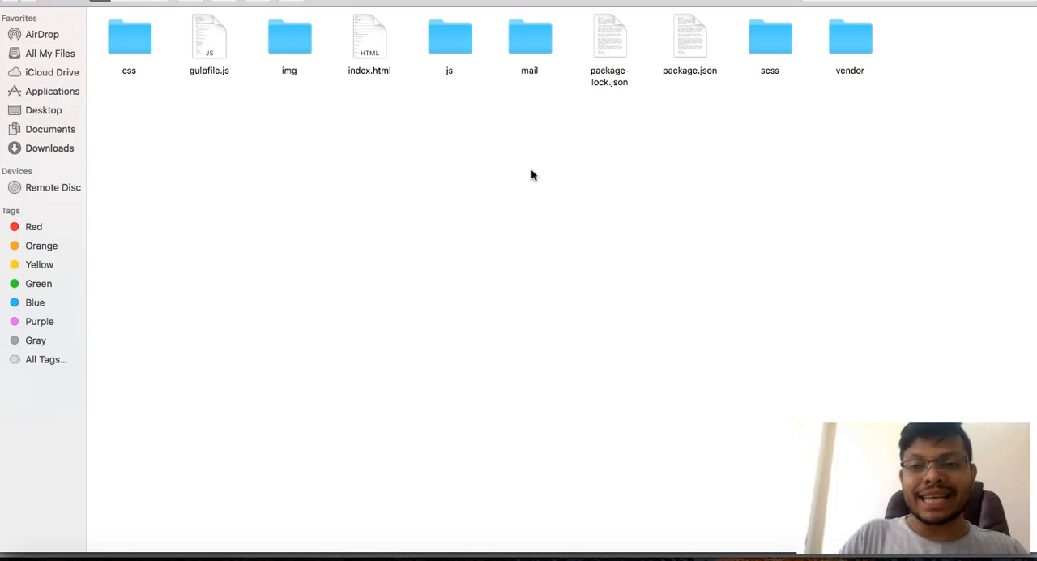
{"action": "mouse_move", "coordinate": [151, 554]}
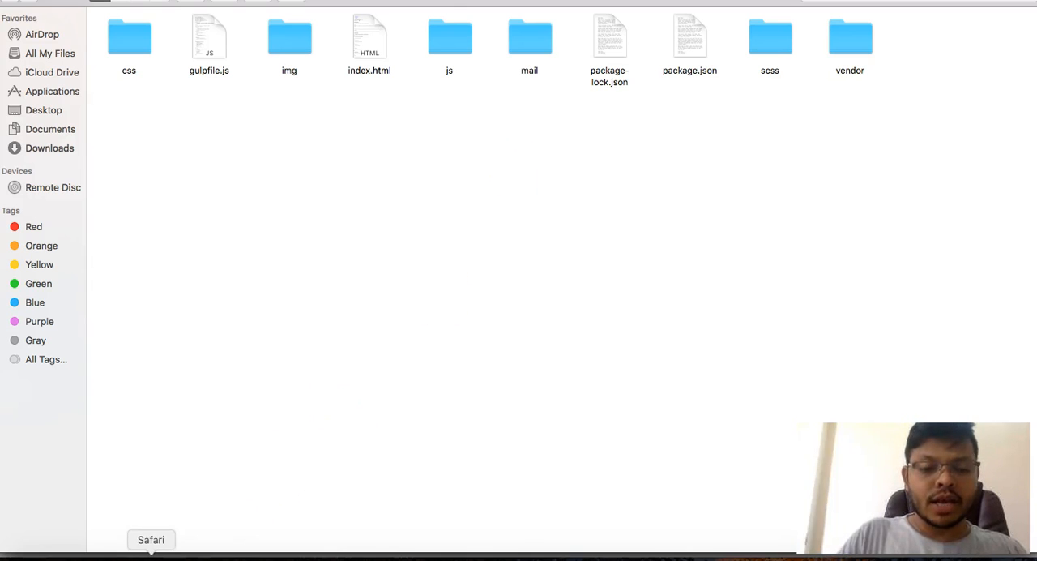
{"action": "left_click", "coordinate": [188, 539]}
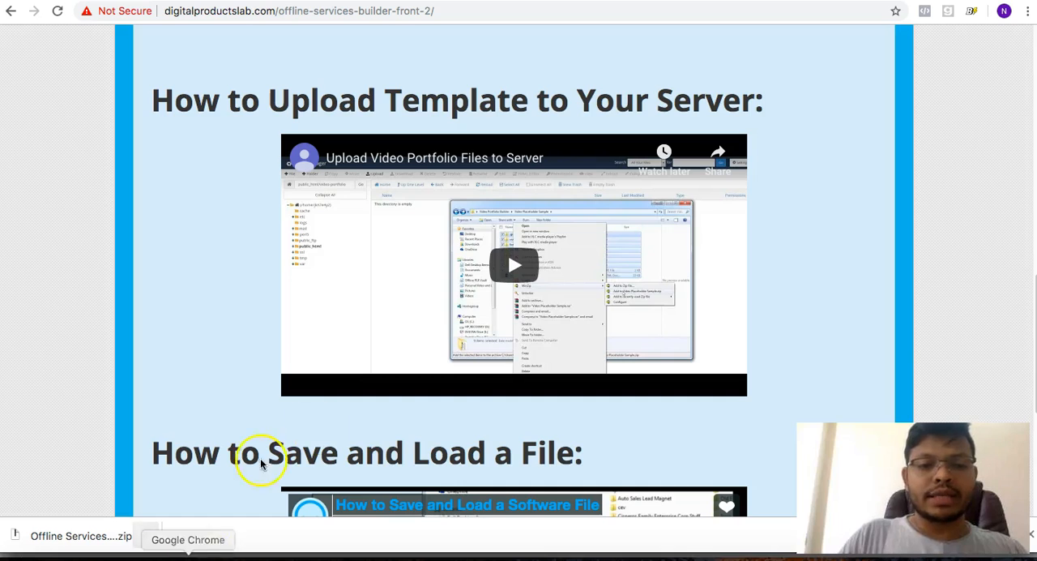
{"action": "mouse_move", "coordinate": [661, 90]}
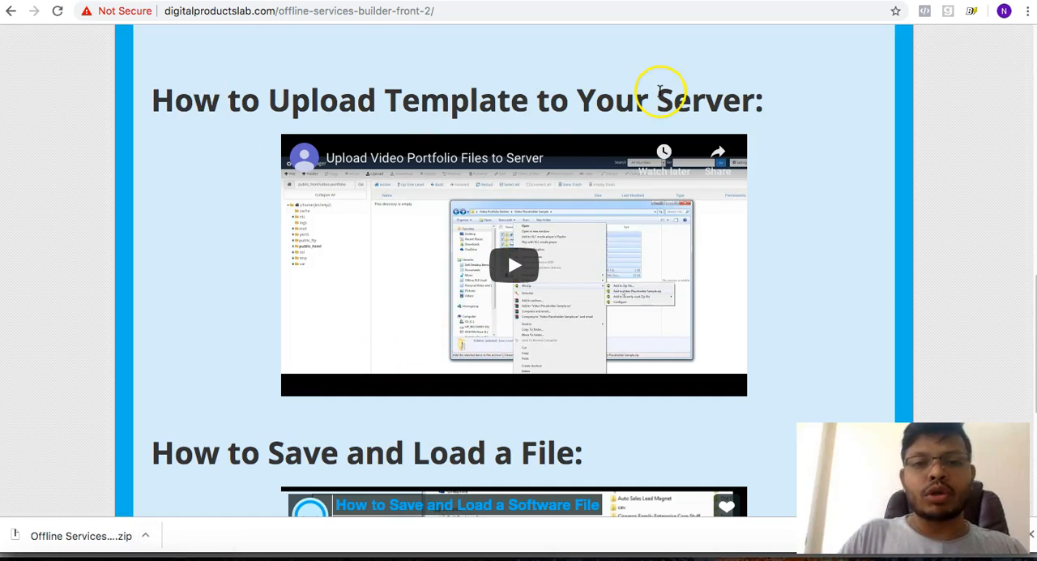
{"action": "scroll", "scroll_direction": "down", "scroll_amount": 3}
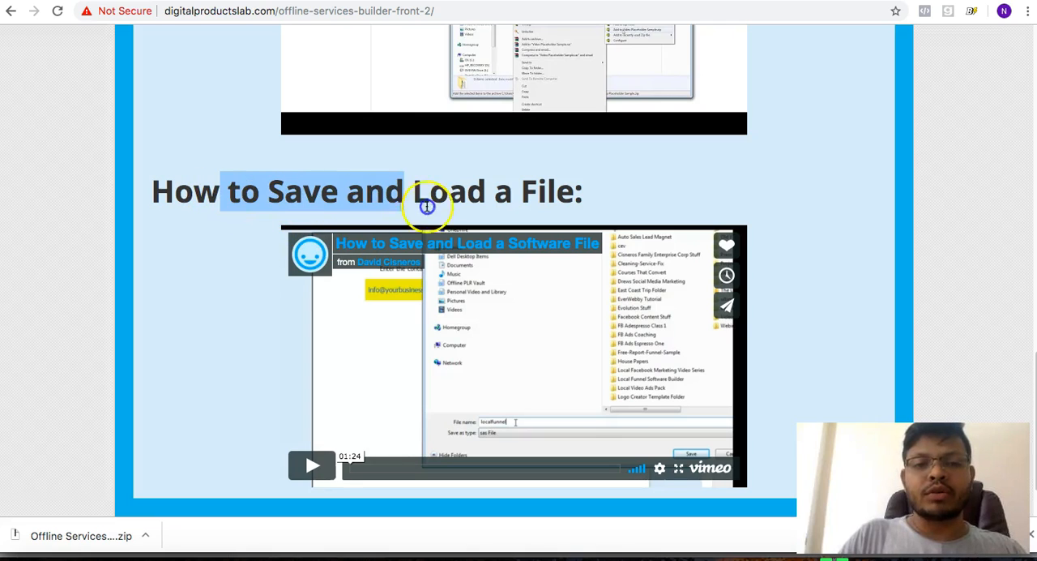
{"action": "scroll", "scroll_direction": "down", "scroll_amount": 3}
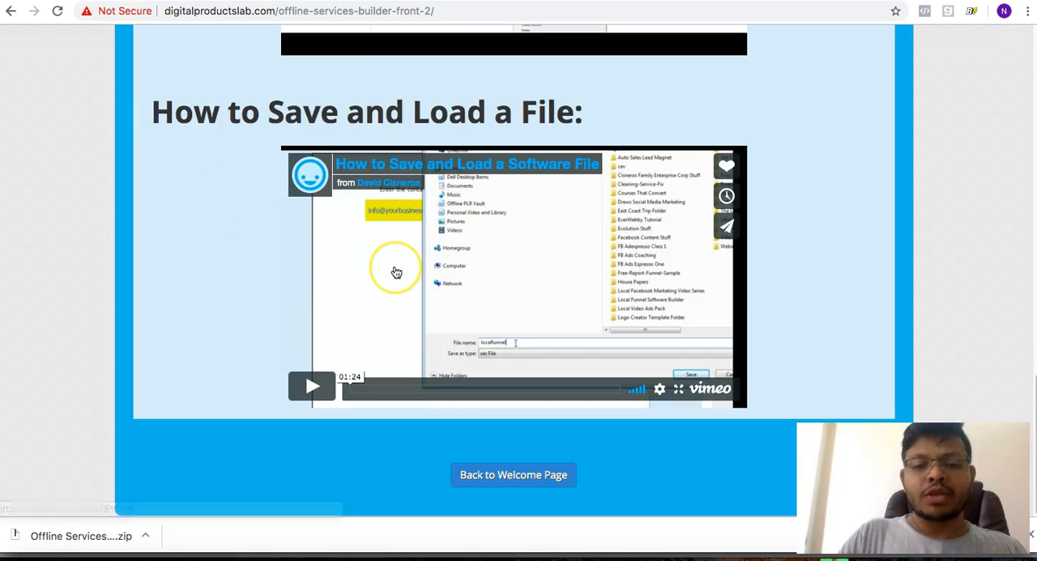
{"action": "scroll", "scroll_direction": "down", "scroll_amount": 3}
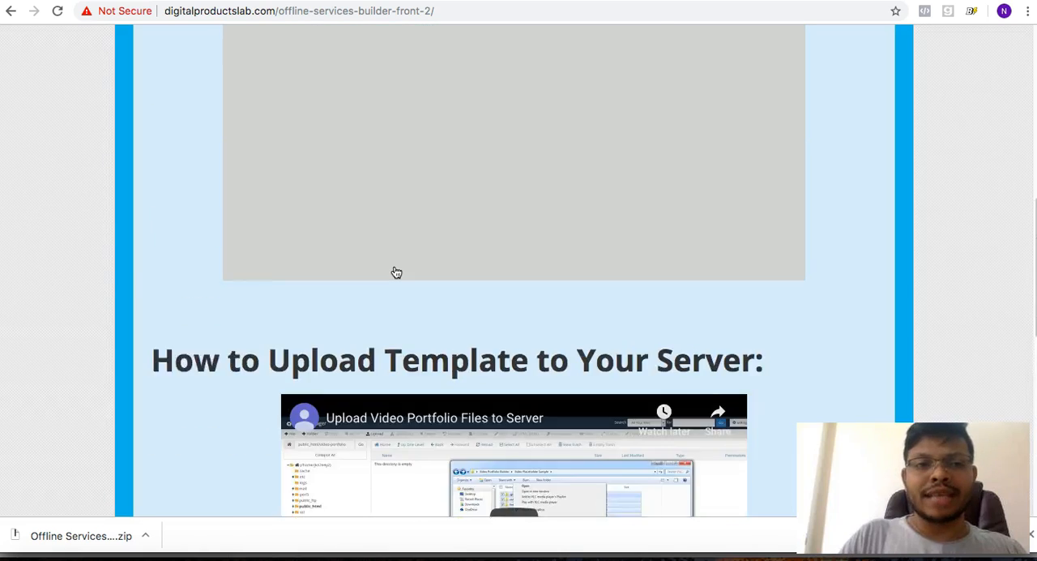
{"action": "scroll", "scroll_direction": "up", "scroll_amount": 3}
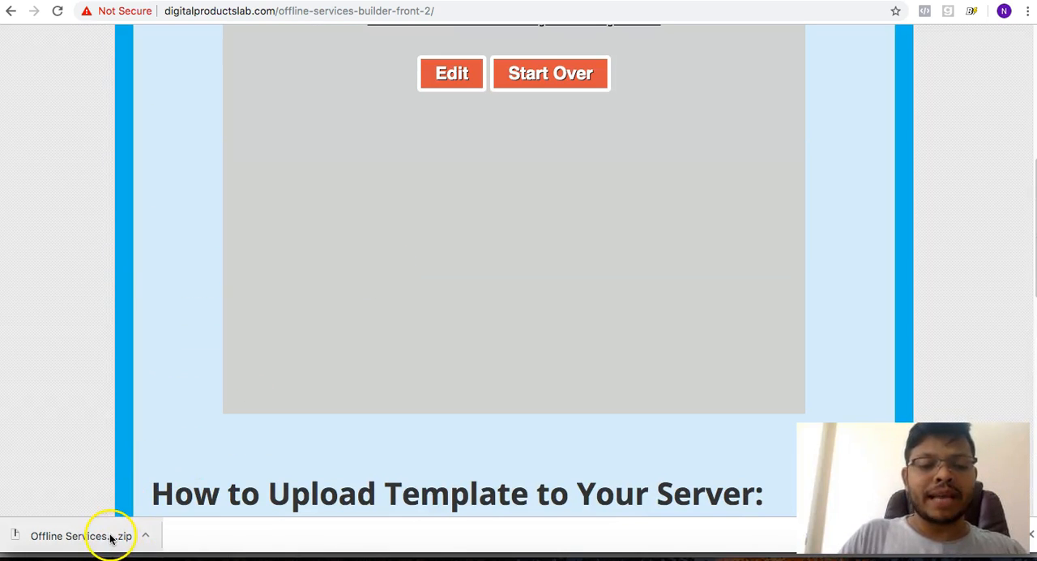
{"action": "left_click", "coordinate": [146, 535]}
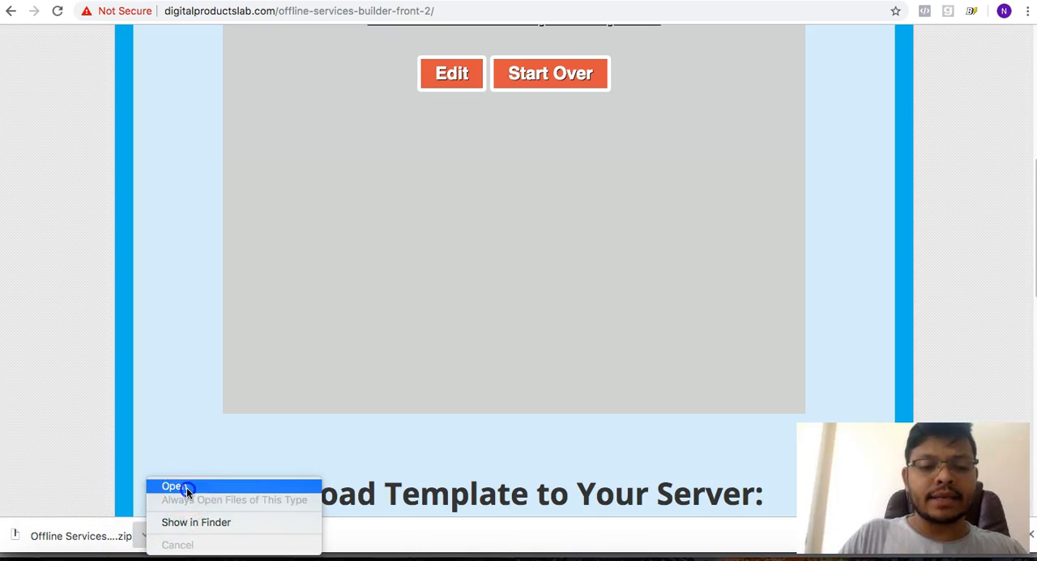
- Open the extracted template folder and launch its index.html in the browser
{"action": "left_click", "coordinate": [172, 486]}
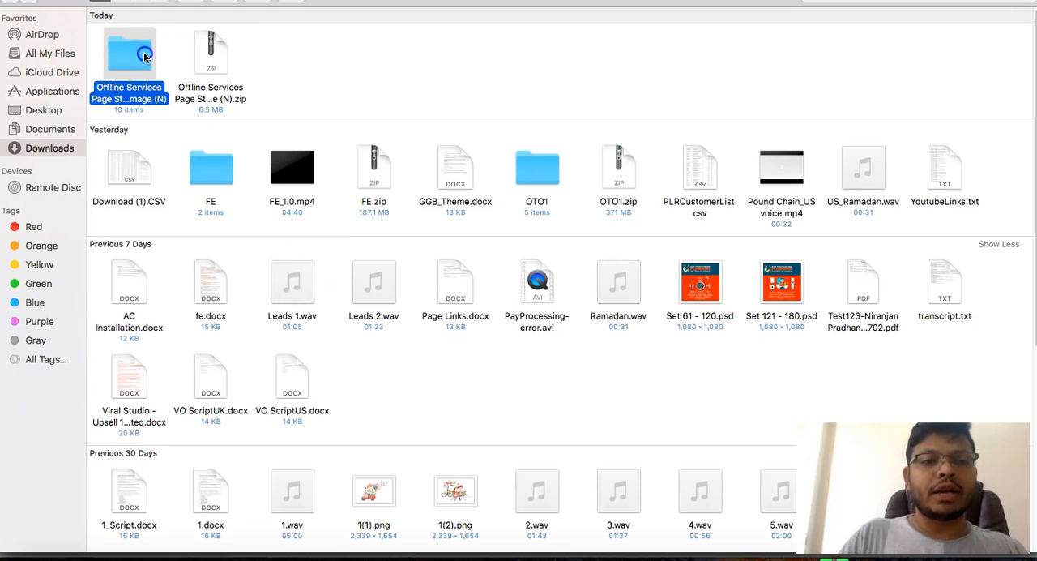
{"action": "double_click", "coordinate": [129, 52]}
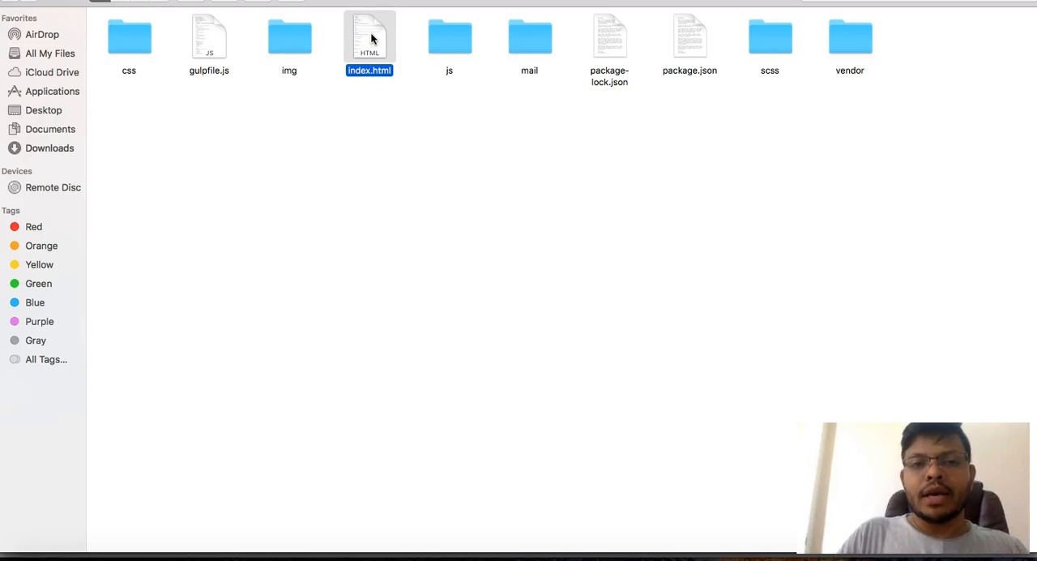
{"action": "double_click", "coordinate": [370, 37]}
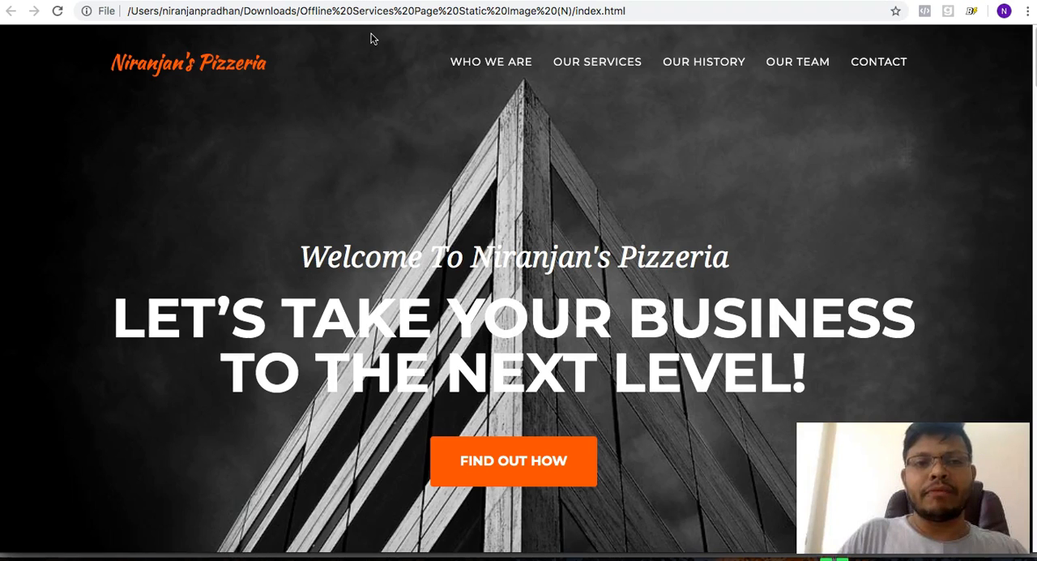
{"action": "mouse_move", "coordinate": [580, 234]}
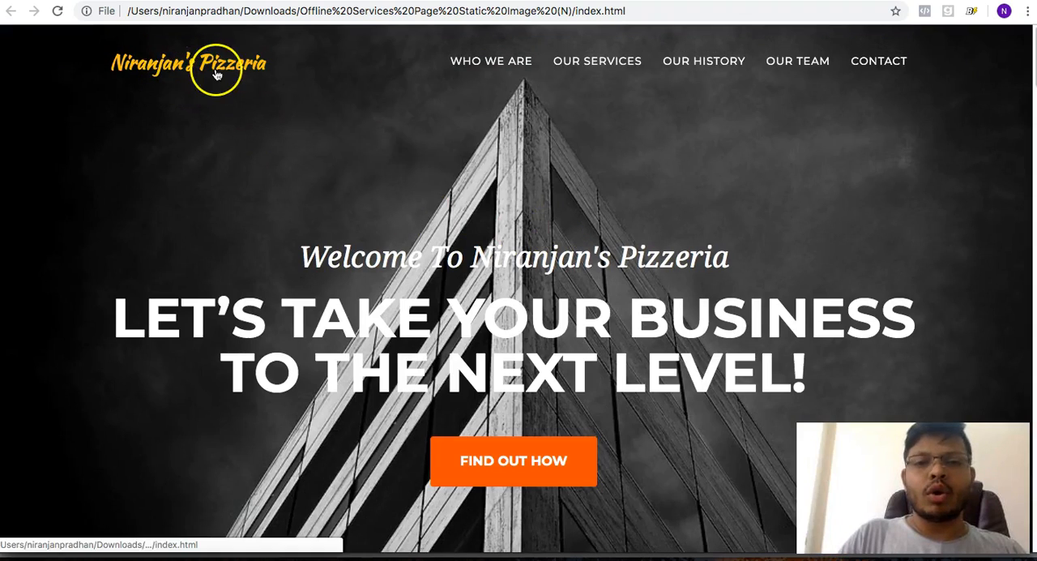
- Scroll the local pizzeria page to the Who Are We and Our Services sections
{"action": "scroll", "scroll_direction": "down", "scroll_amount": 3}
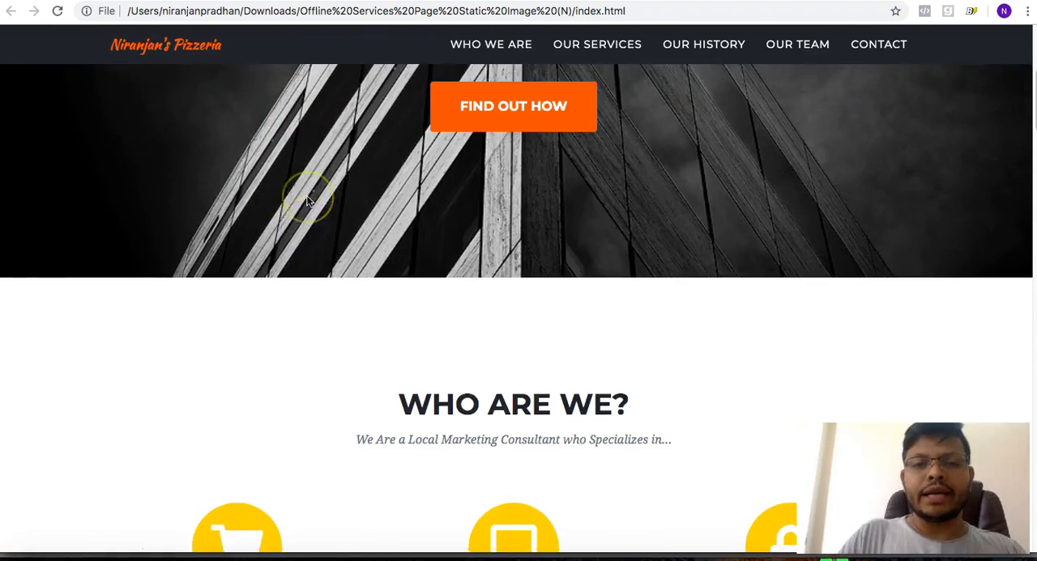
{"action": "scroll", "scroll_direction": "down", "scroll_amount": 3}
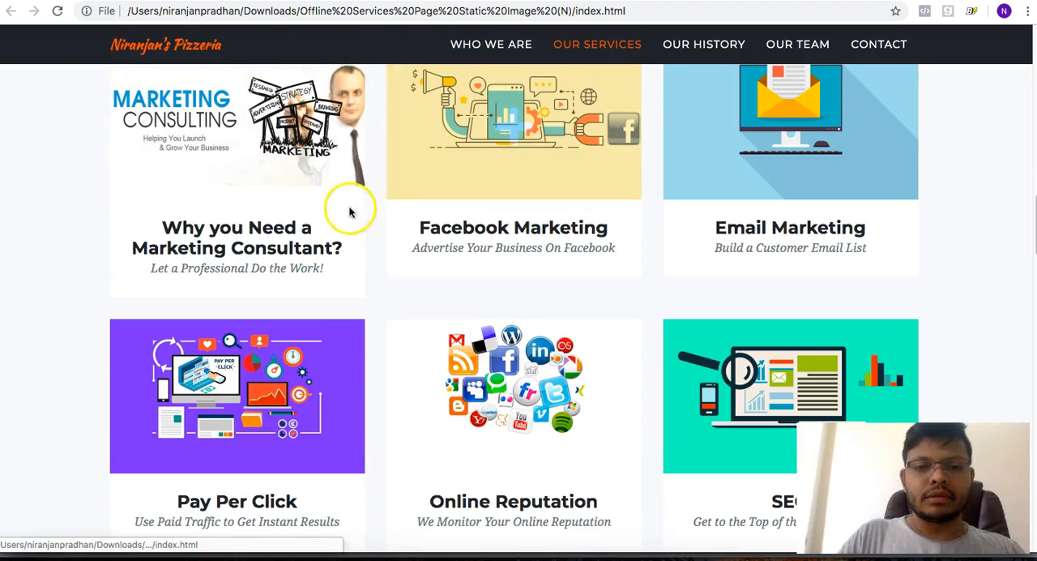
{"action": "scroll", "scroll_direction": "down", "scroll_amount": 3}
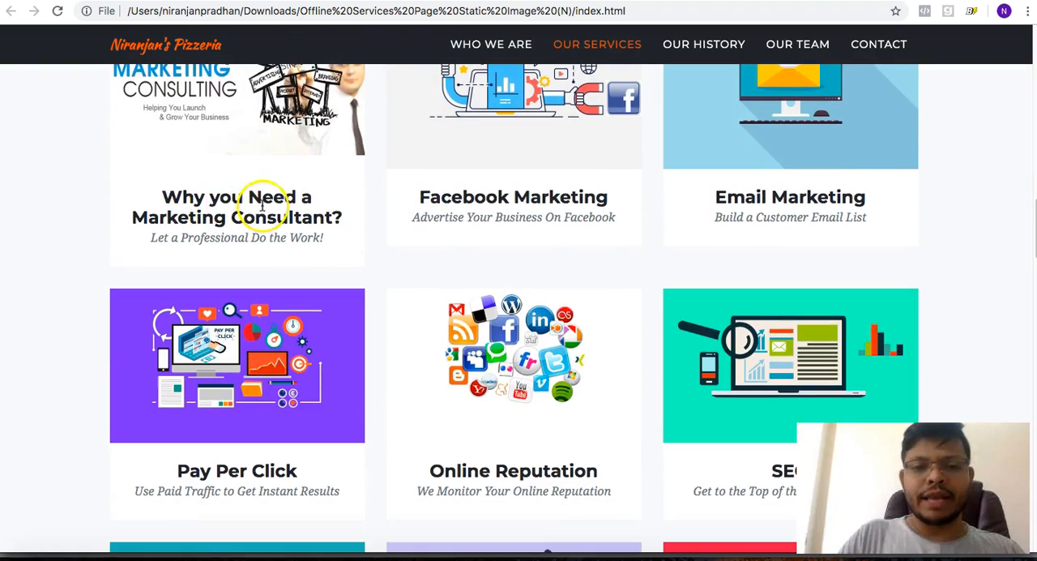
{"action": "scroll", "scroll_direction": "up", "scroll_amount": 3}
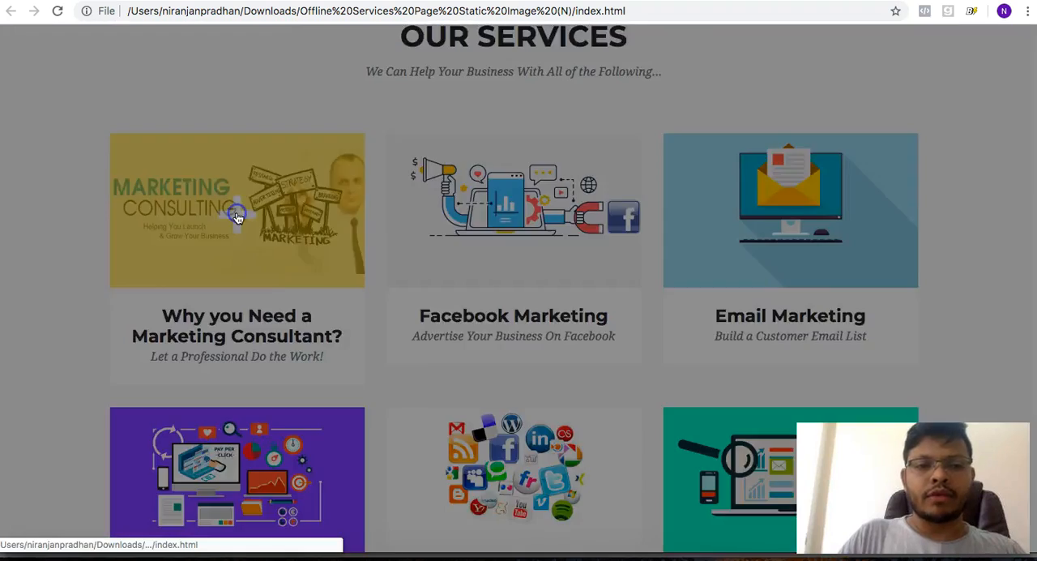
{"action": "left_click", "coordinate": [237, 210]}
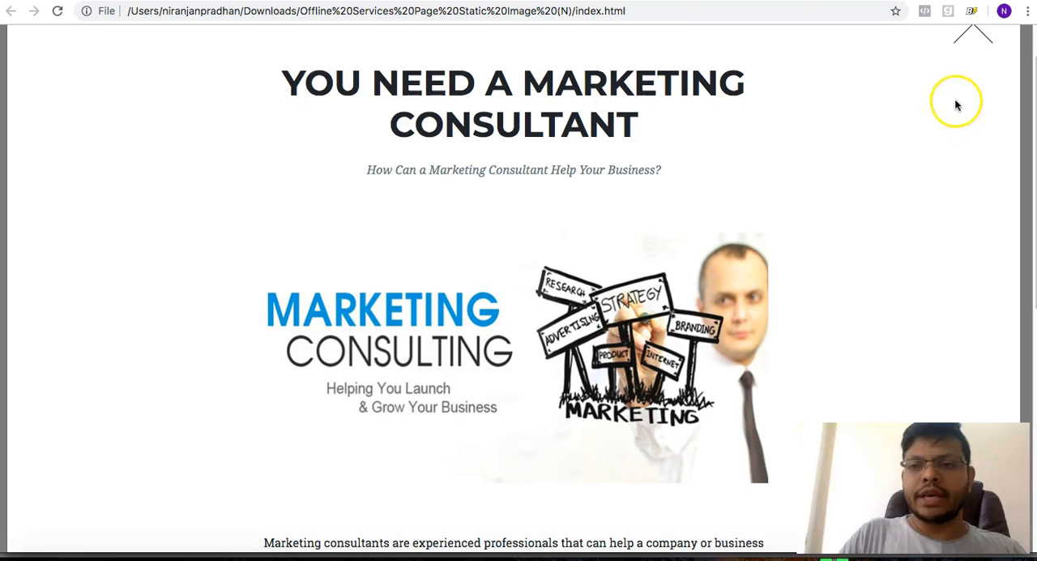
{"action": "scroll", "scroll_direction": "down", "scroll_amount": 3}
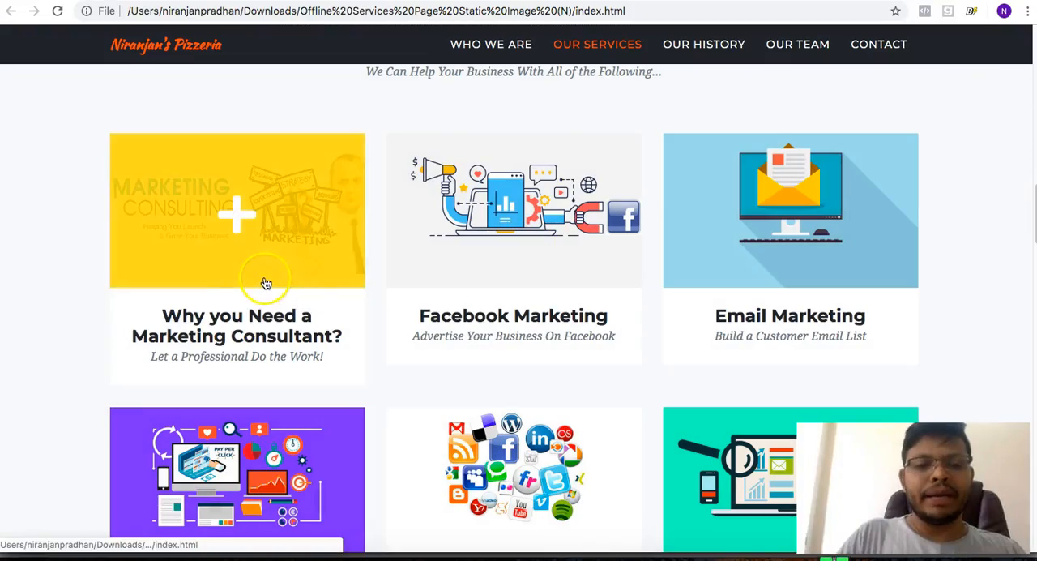
{"action": "left_click", "coordinate": [237, 211]}
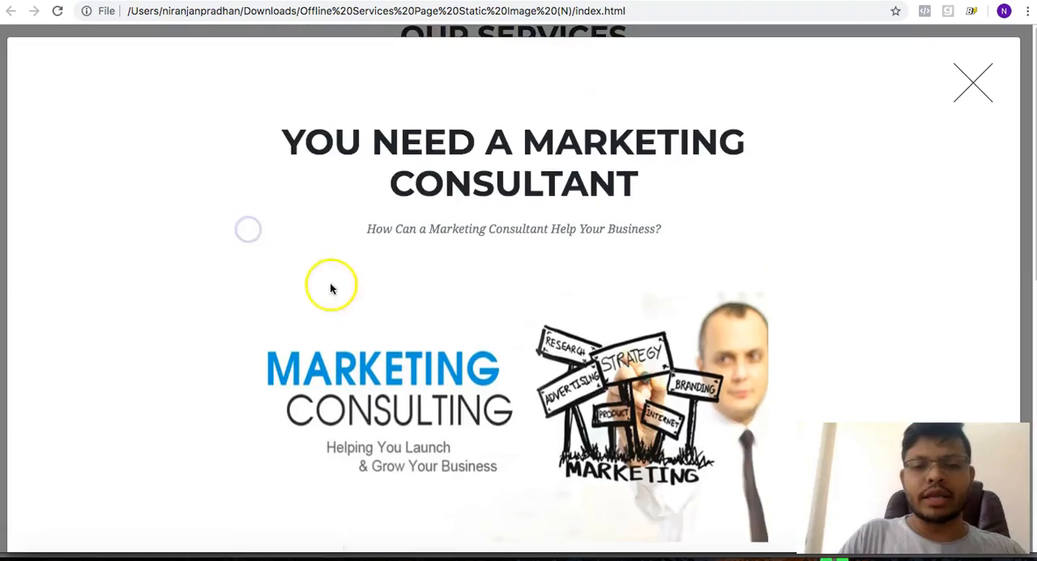
{"action": "scroll", "scroll_direction": "down", "scroll_amount": 3}
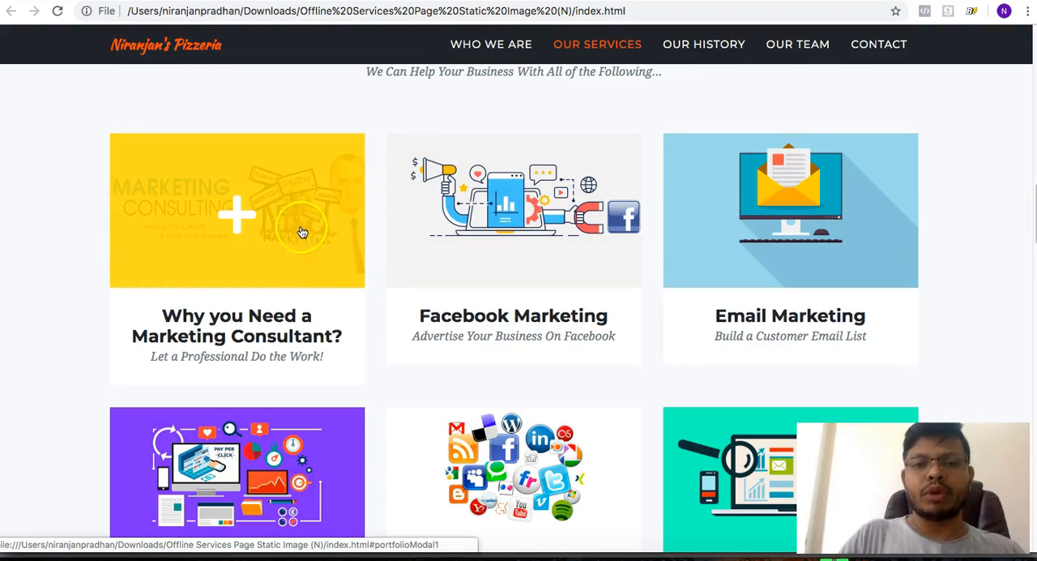
{"action": "mouse_move", "coordinate": [313, 250]}
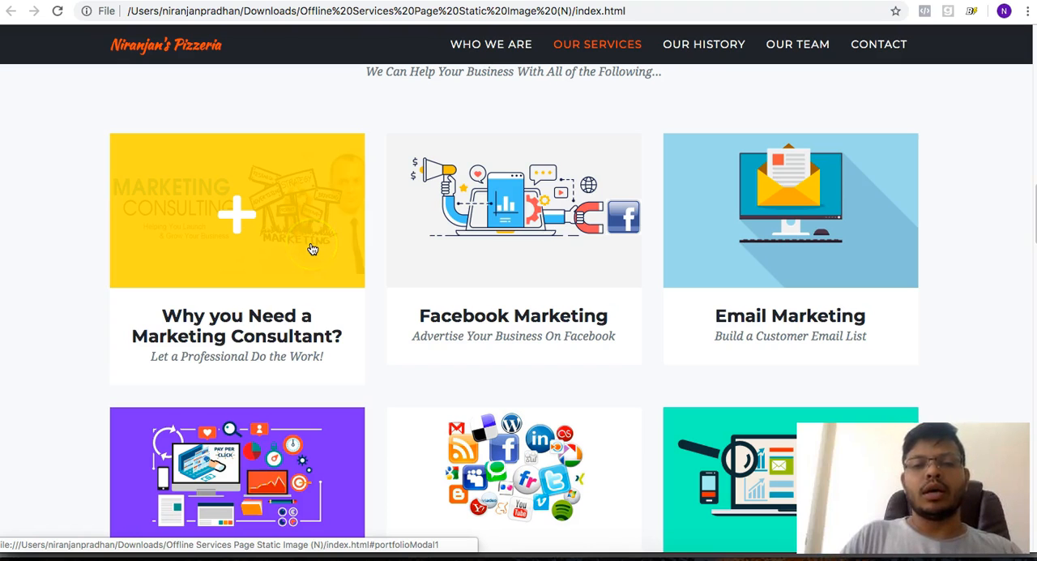
{"action": "mouse_move", "coordinate": [275, 240]}
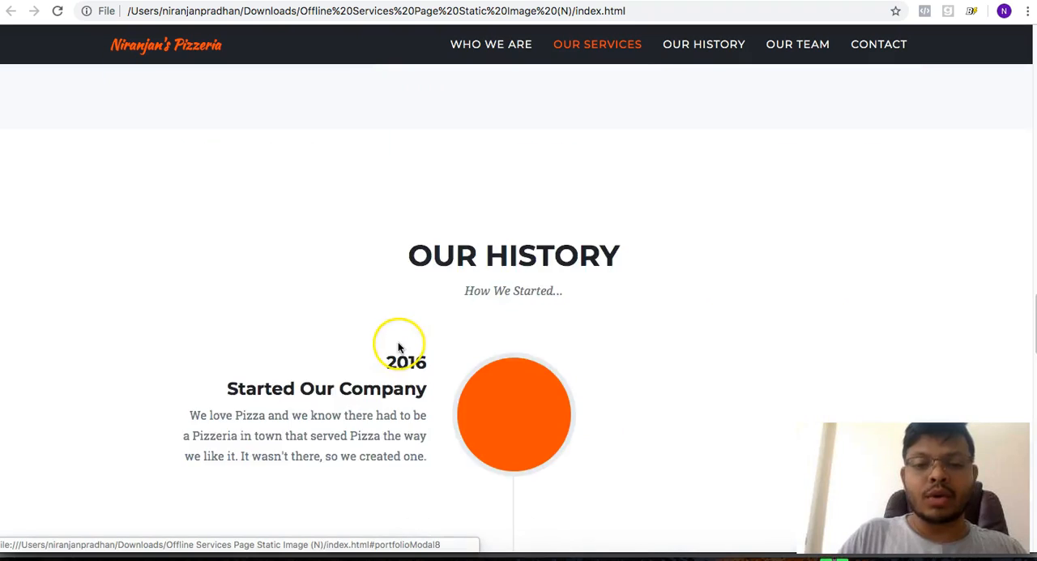
- Scroll through Our History, Our Amazing Team and the contact form, then jump back to Who We Are
{"action": "scroll", "scroll_direction": "down", "scroll_amount": 3}
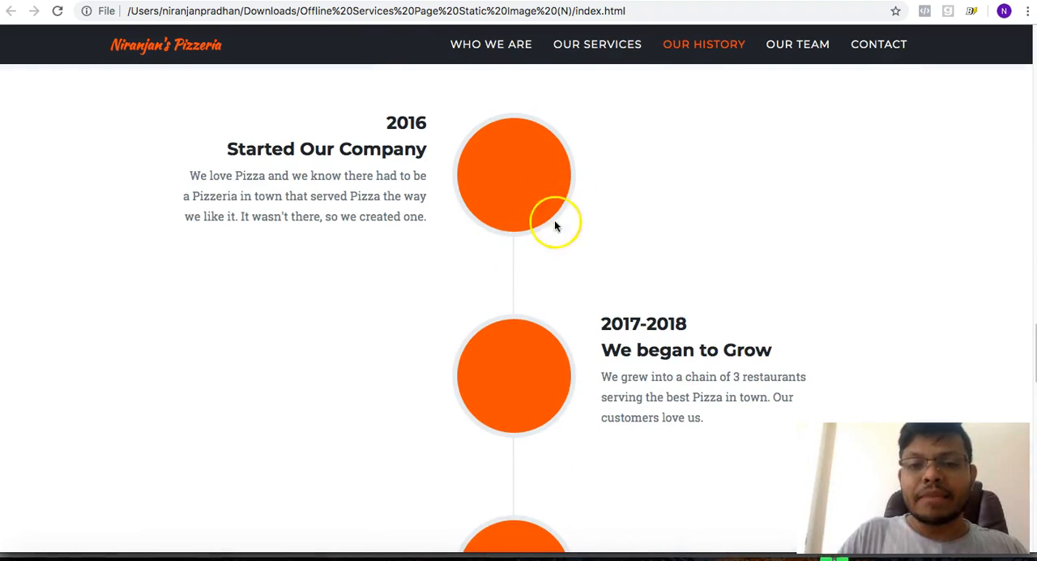
{"action": "scroll", "scroll_direction": "down", "scroll_amount": 3}
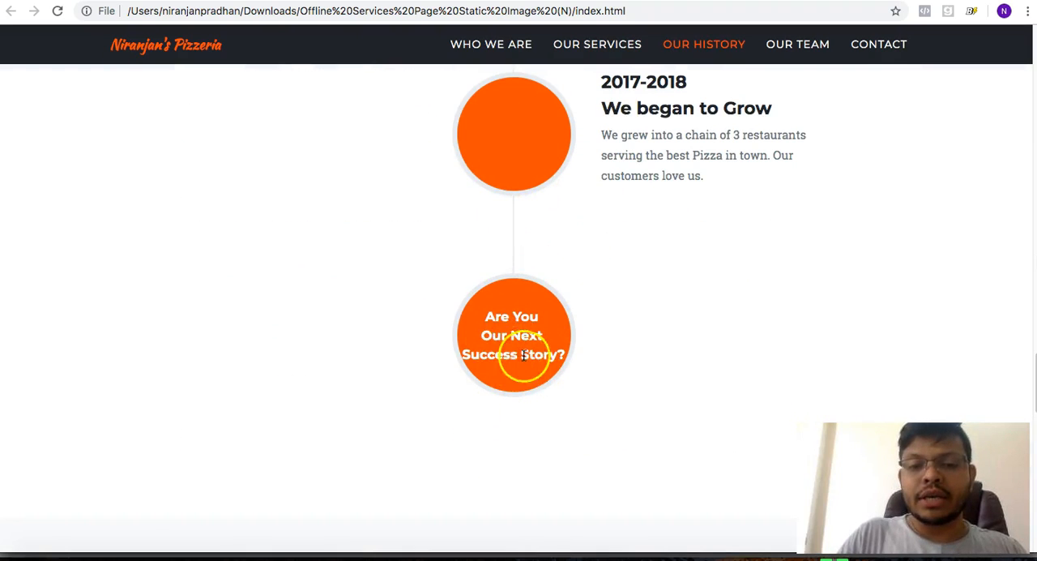
{"action": "scroll", "scroll_direction": "up", "scroll_amount": 3}
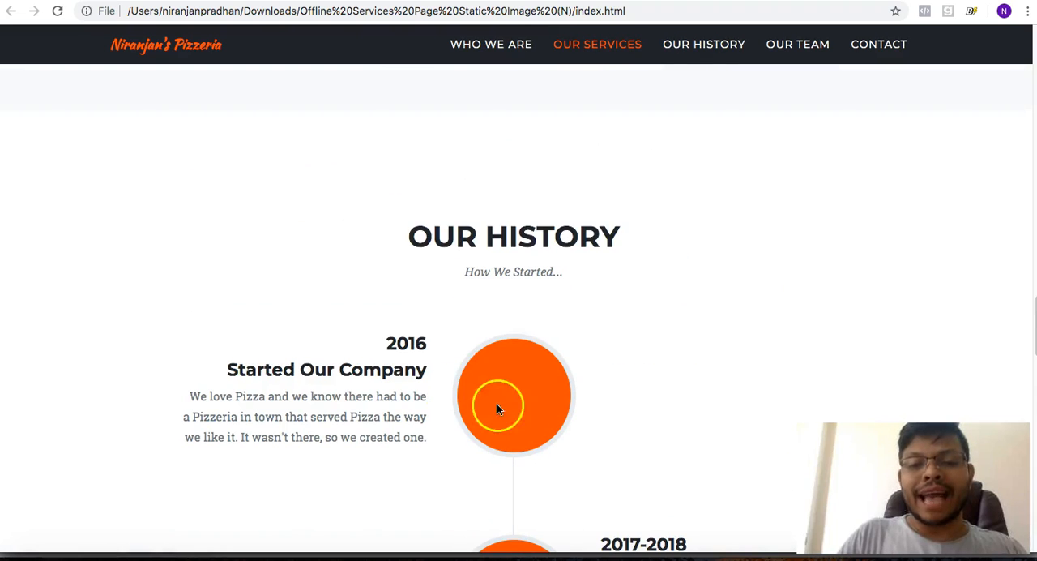
{"action": "scroll", "scroll_direction": "down", "scroll_amount": 3}
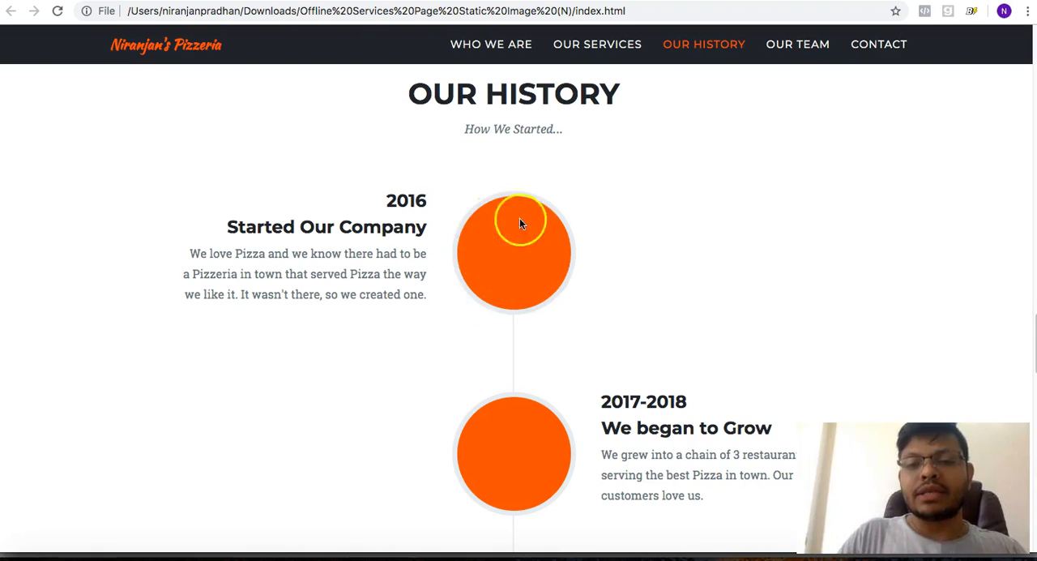
{"action": "scroll", "scroll_direction": "down", "scroll_amount": 3}
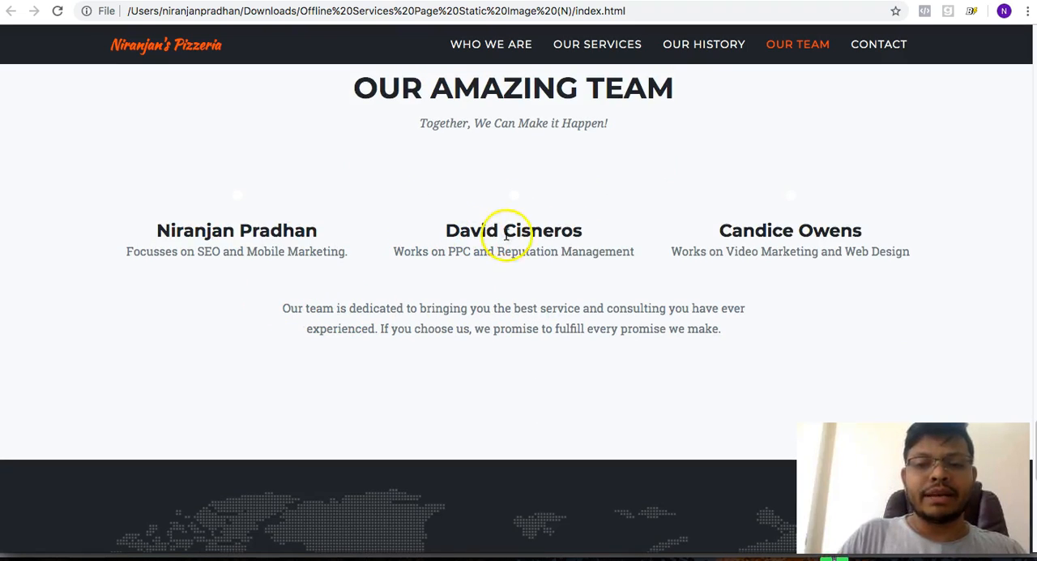
{"action": "mouse_move", "coordinate": [226, 142]}
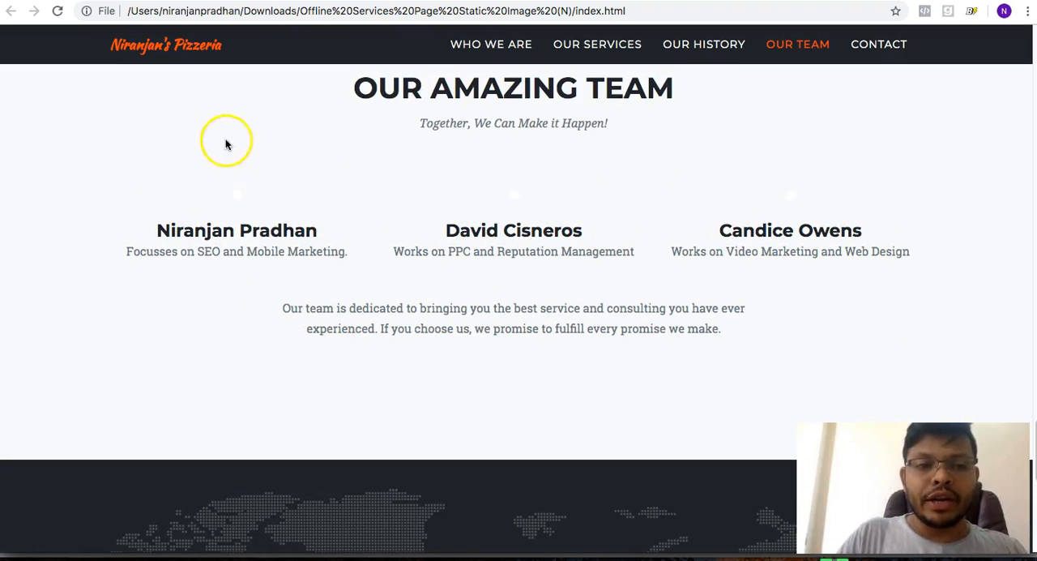
{"action": "mouse_move", "coordinate": [497, 176]}
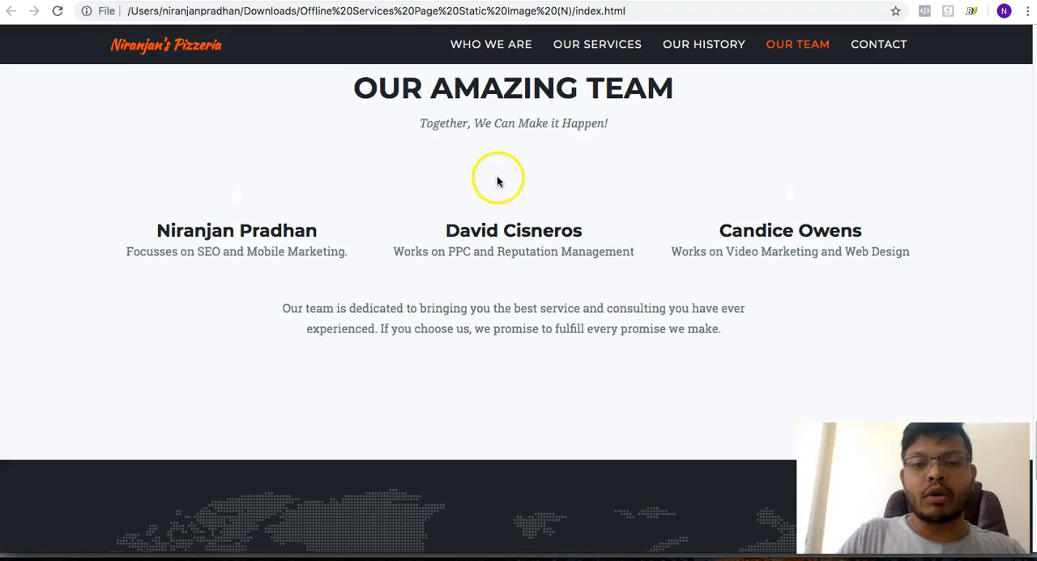
{"action": "mouse_move", "coordinate": [808, 162]}
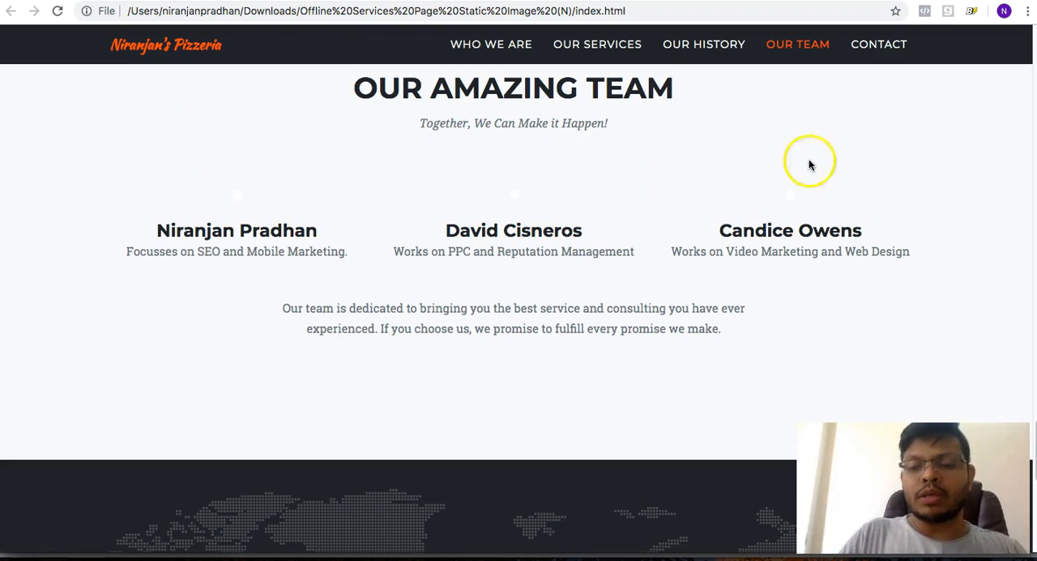
{"action": "mouse_move", "coordinate": [807, 188]}
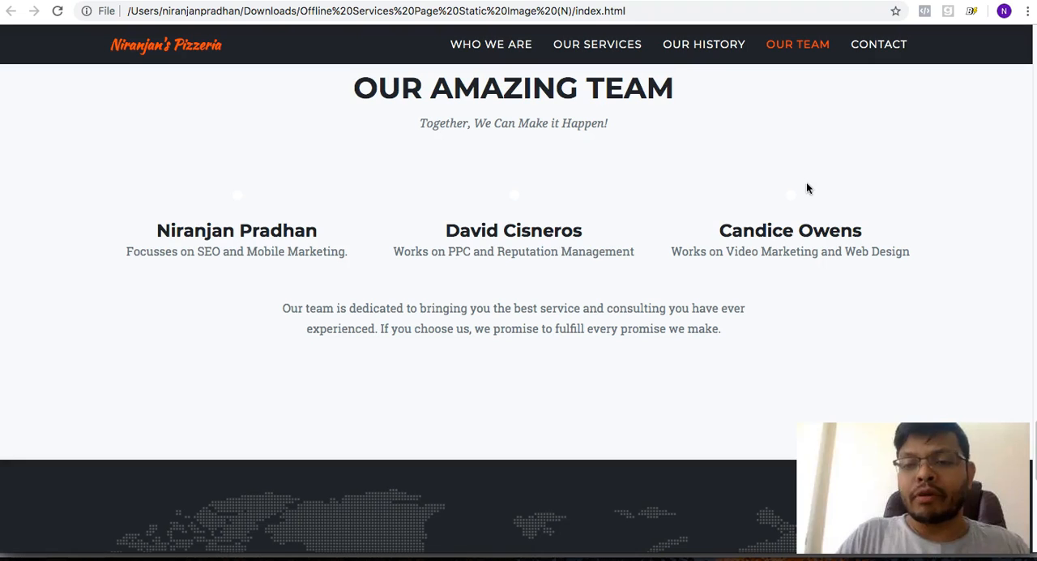
{"action": "mouse_move", "coordinate": [752, 159]}
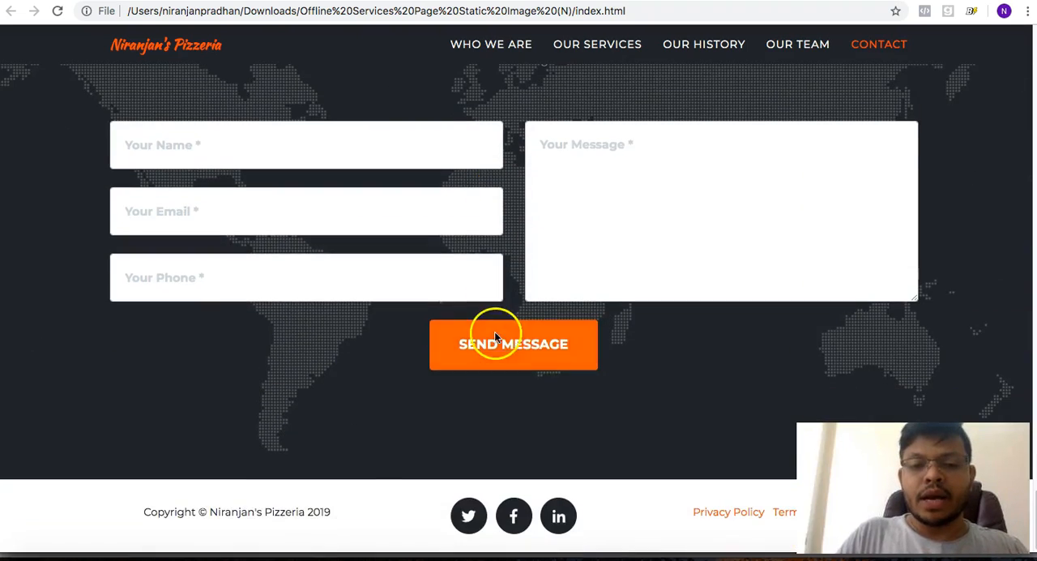
{"action": "mouse_move", "coordinate": [292, 329]}
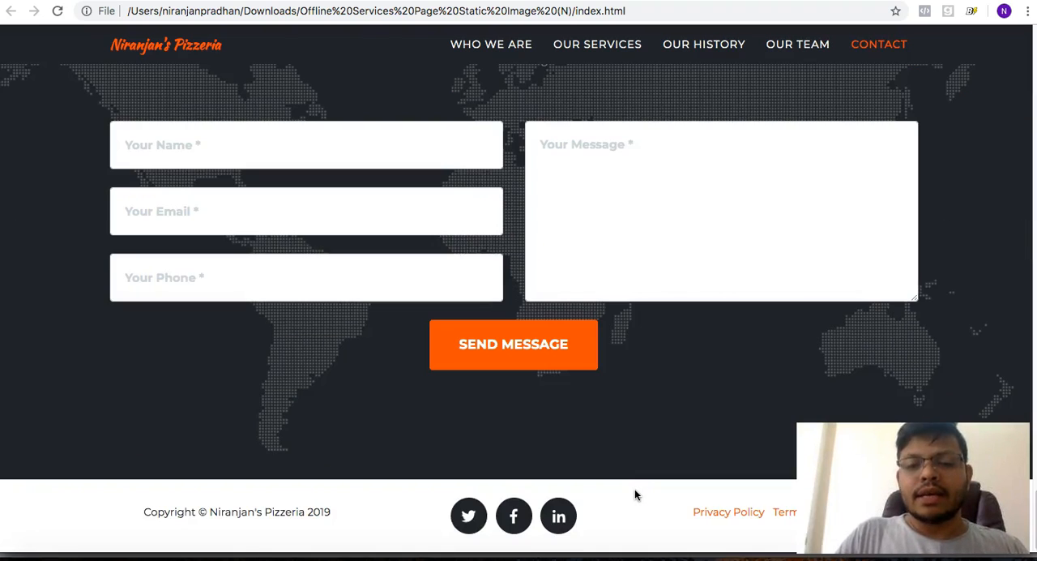
{"action": "scroll", "scroll_direction": "up", "scroll_amount": 3}
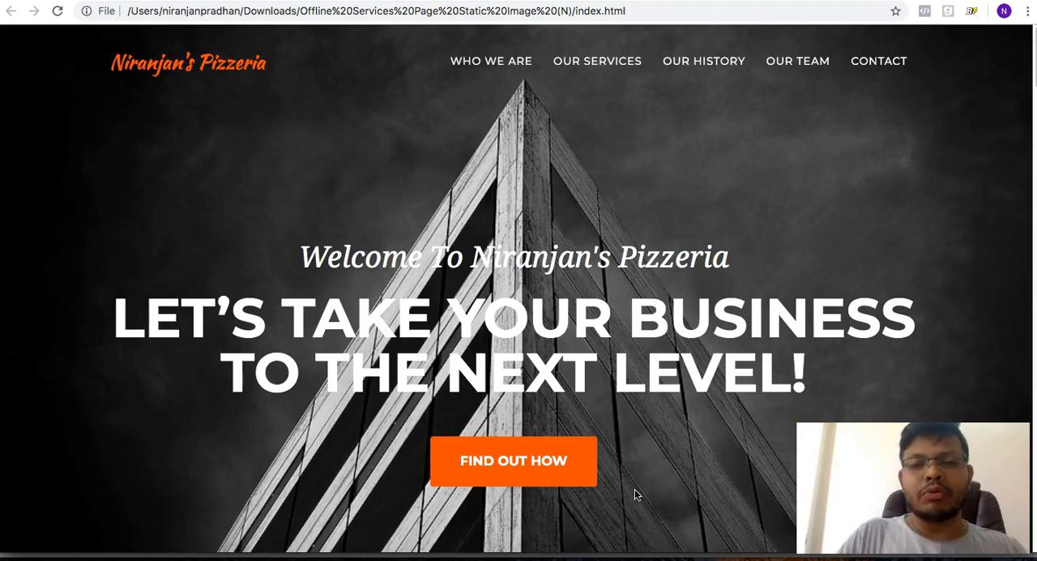
{"action": "left_click", "coordinate": [597, 62]}
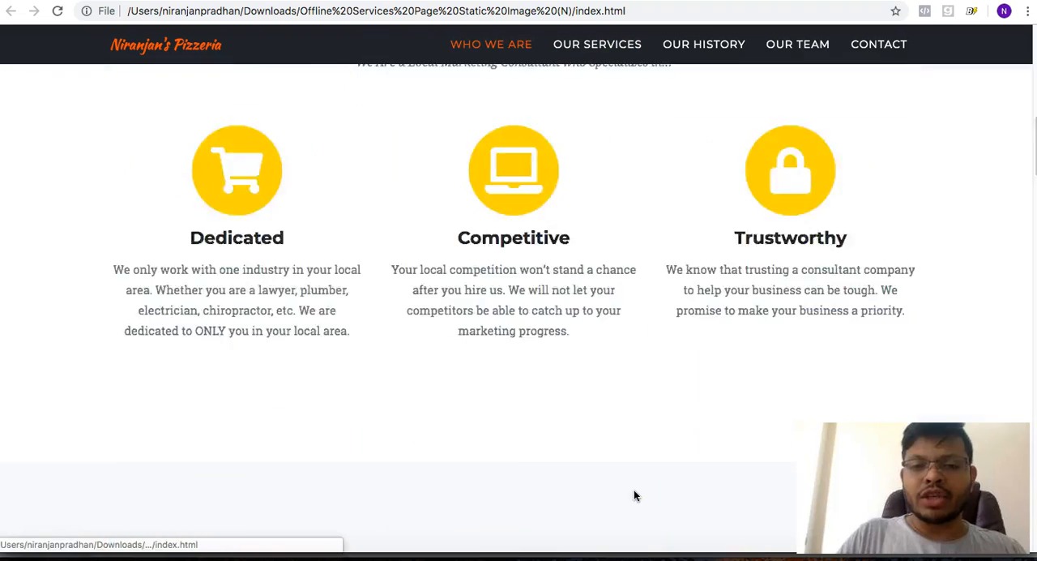
{"action": "scroll", "scroll_direction": "up", "scroll_amount": 3}
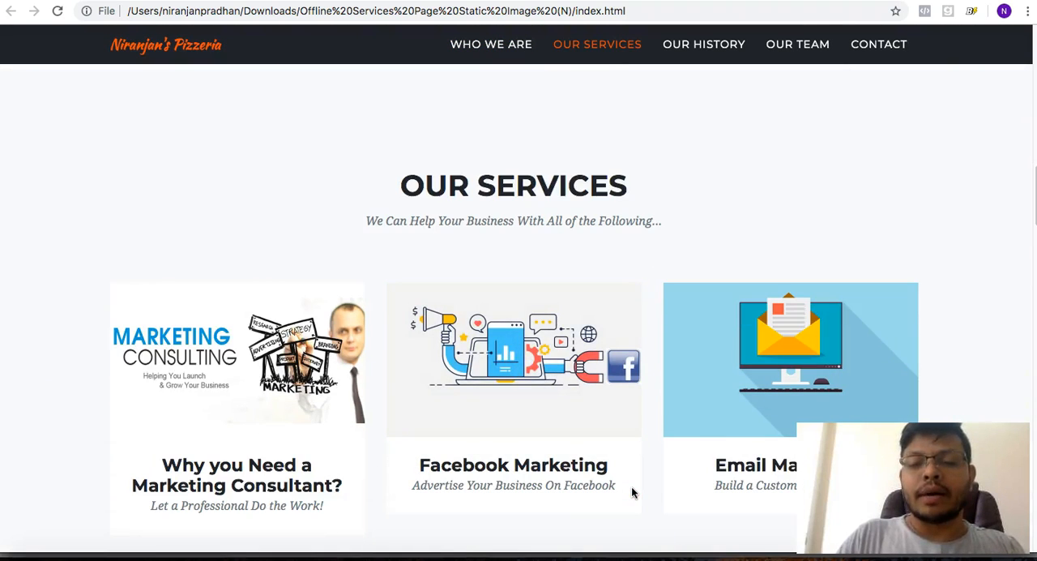
{"action": "scroll", "scroll_direction": "down", "scroll_amount": 3}
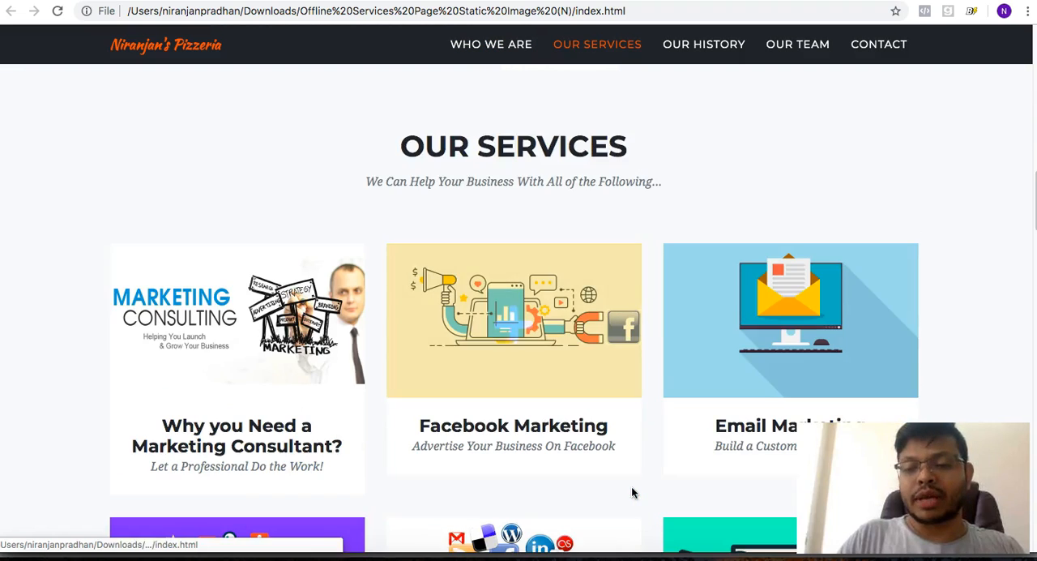
{"action": "scroll", "scroll_direction": "down", "scroll_amount": 3}
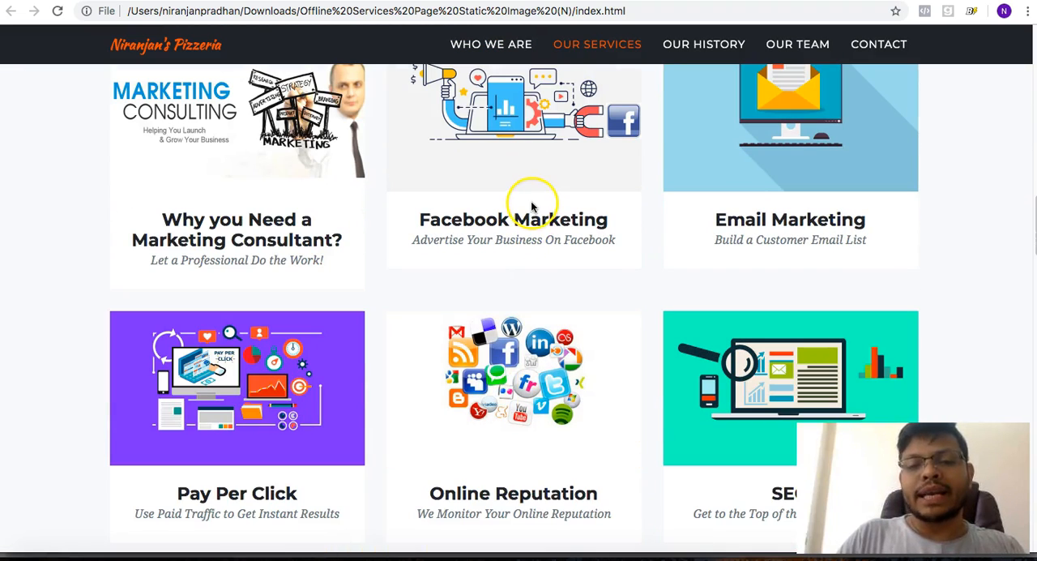
{"action": "scroll", "scroll_direction": "down", "scroll_amount": 3}
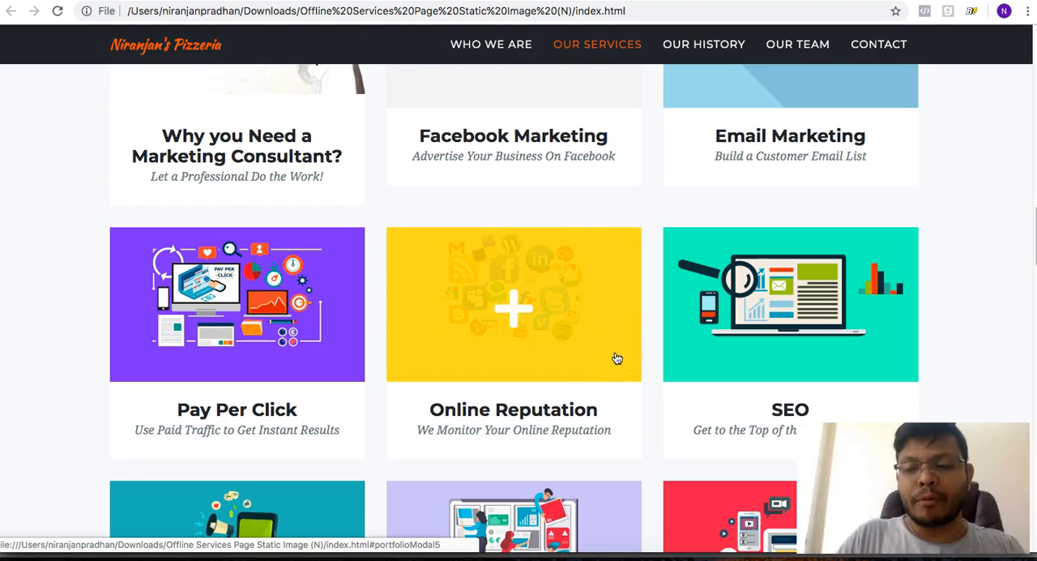
{"action": "mouse_move", "coordinate": [622, 353]}
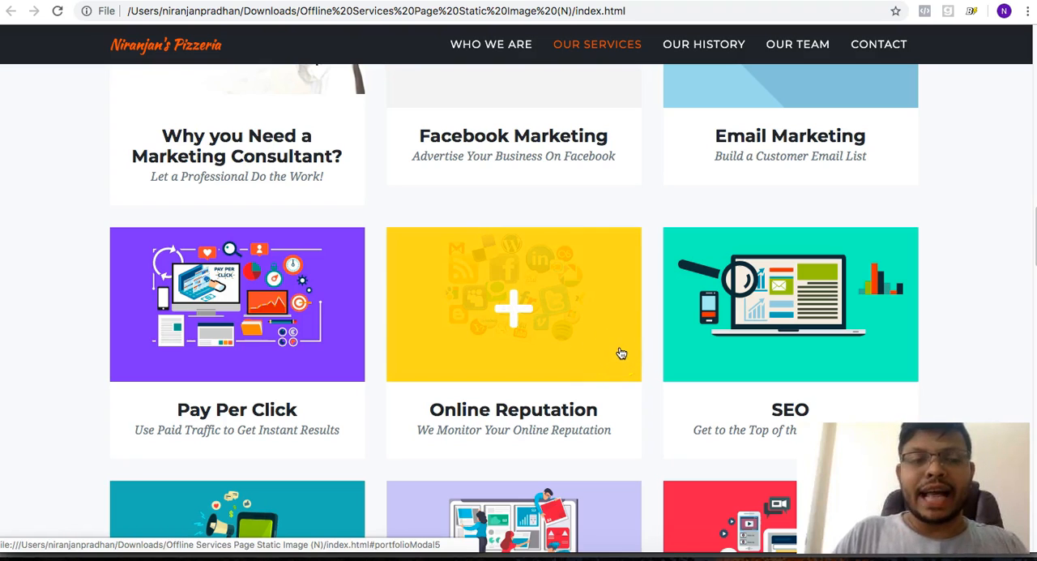
{"action": "mouse_move", "coordinate": [651, 328]}
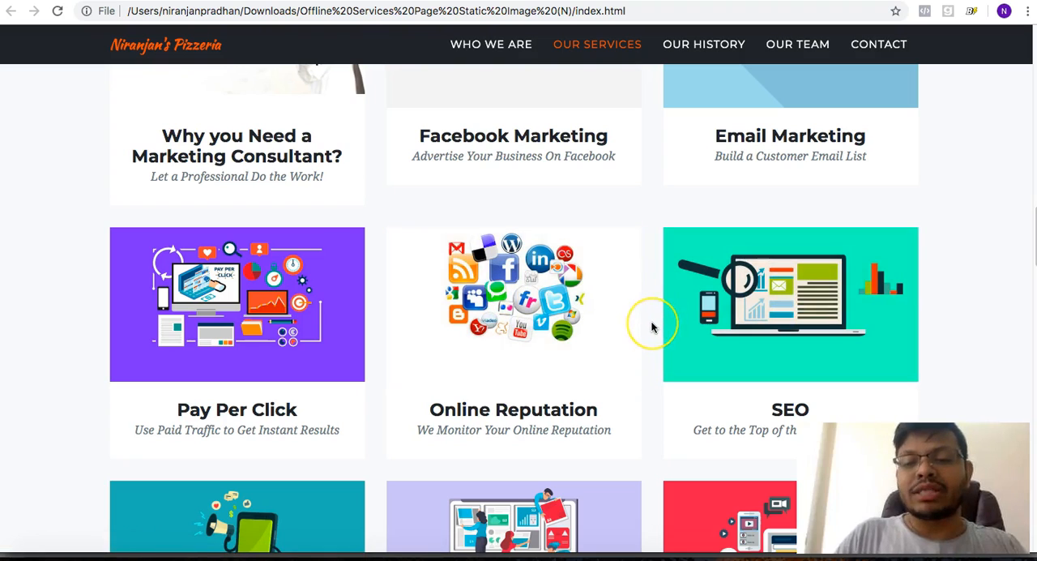
{"action": "mouse_move", "coordinate": [651, 327]}
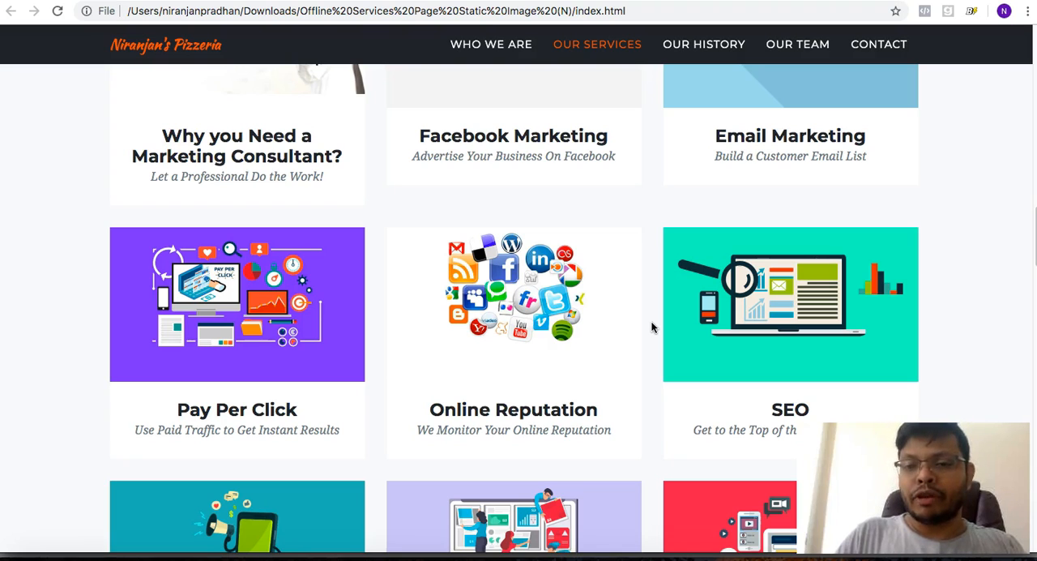
{"action": "mouse_move", "coordinate": [655, 386]}
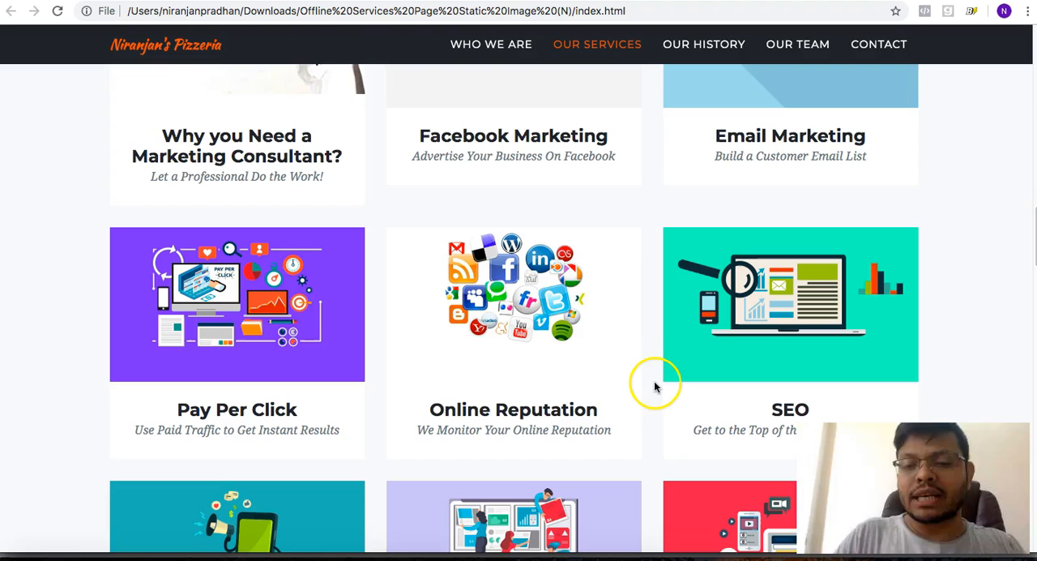
{"action": "scroll", "scroll_direction": "down", "scroll_amount": 3}
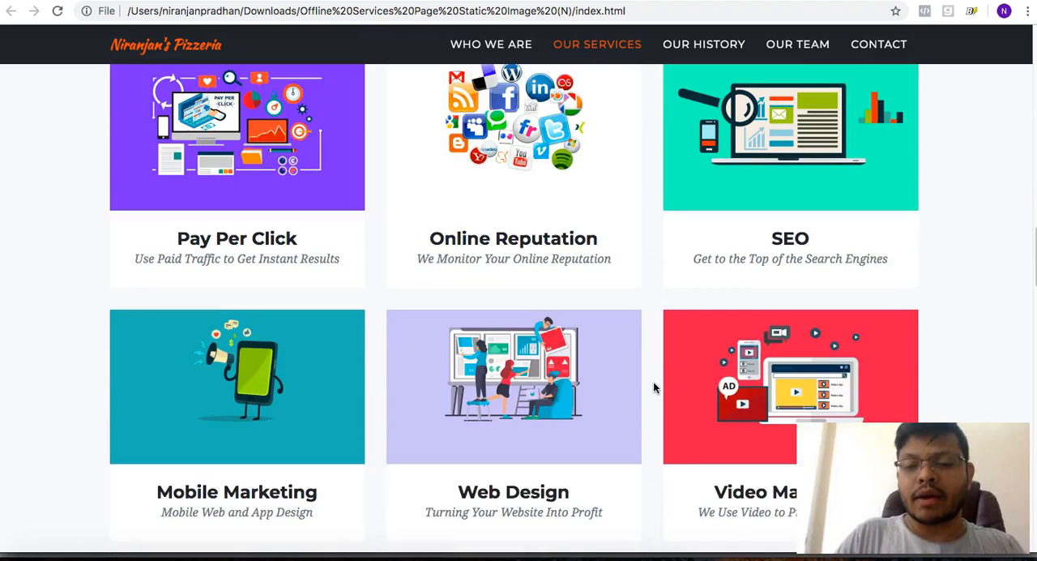
{"action": "scroll", "scroll_direction": "up", "scroll_amount": 3}
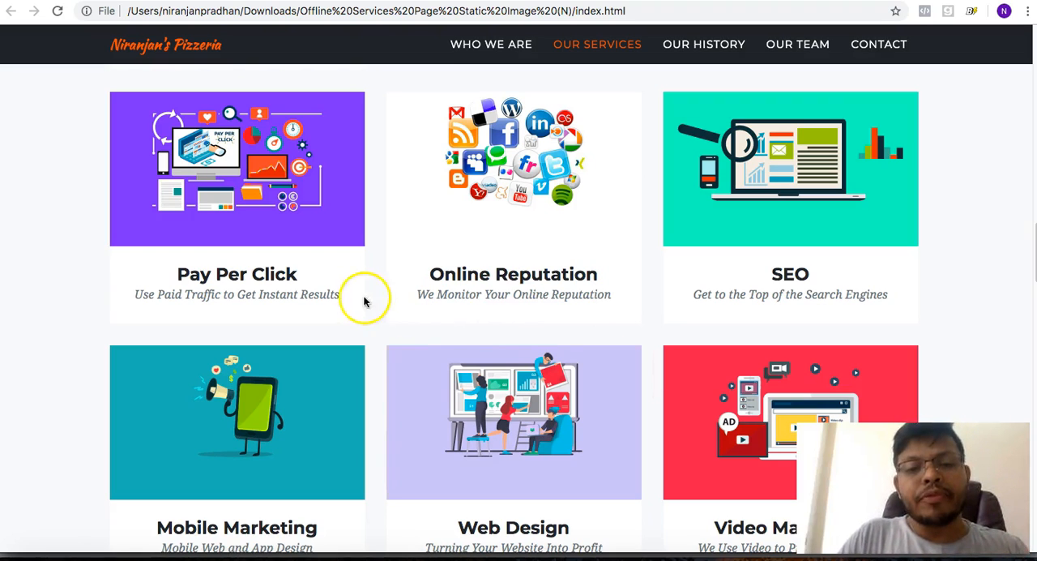
{"action": "mouse_move", "coordinate": [364, 319]}
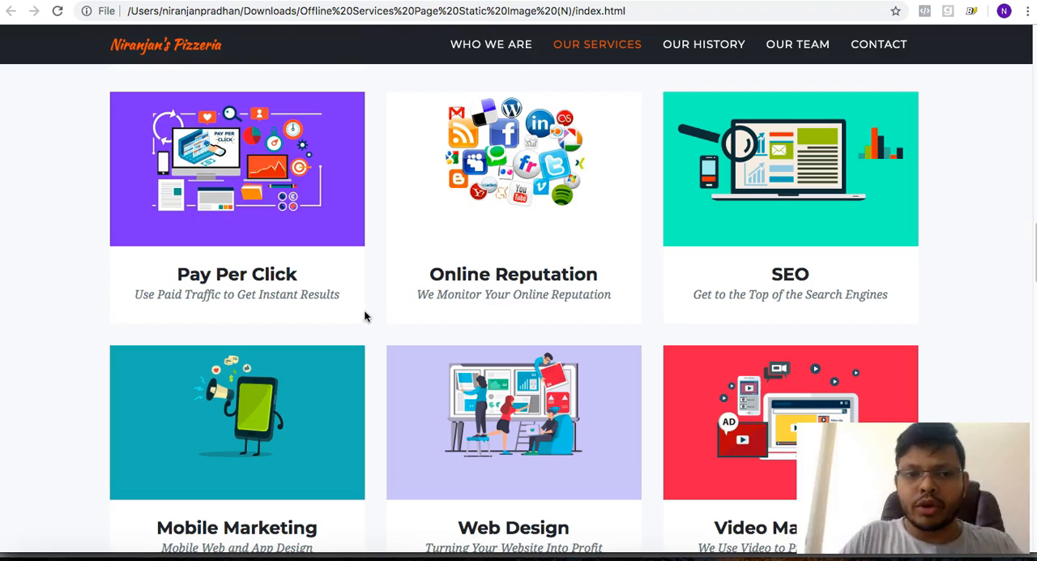
{"action": "mouse_move", "coordinate": [374, 314]}
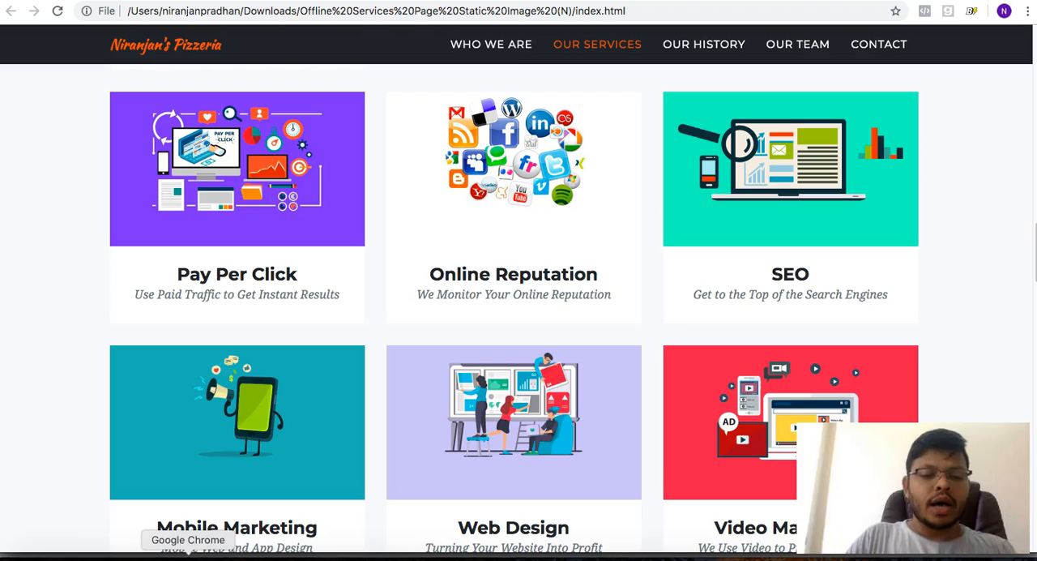
{"action": "mouse_move", "coordinate": [115, 539]}
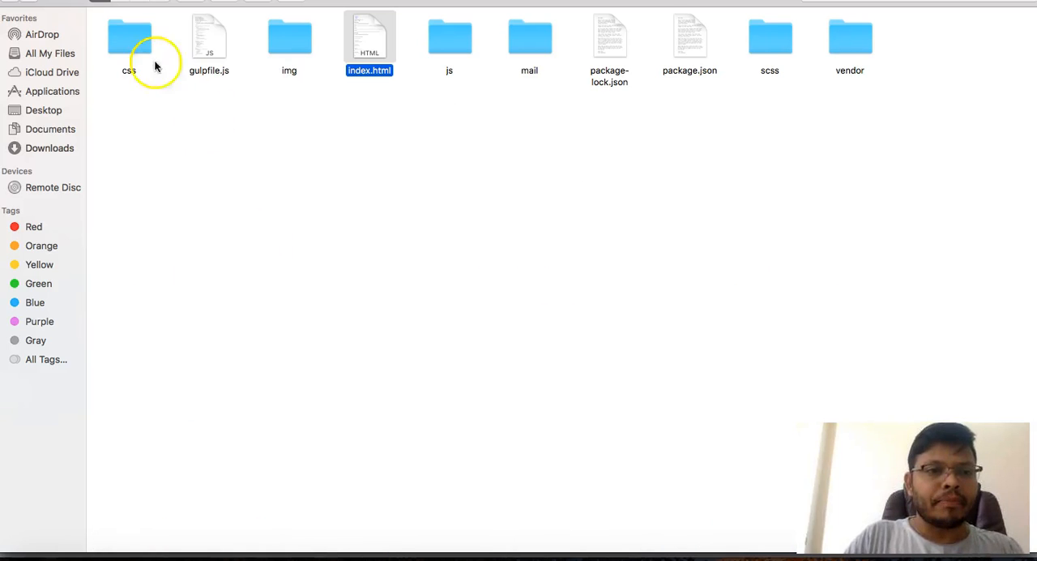
{"action": "mouse_move", "coordinate": [46, 152]}
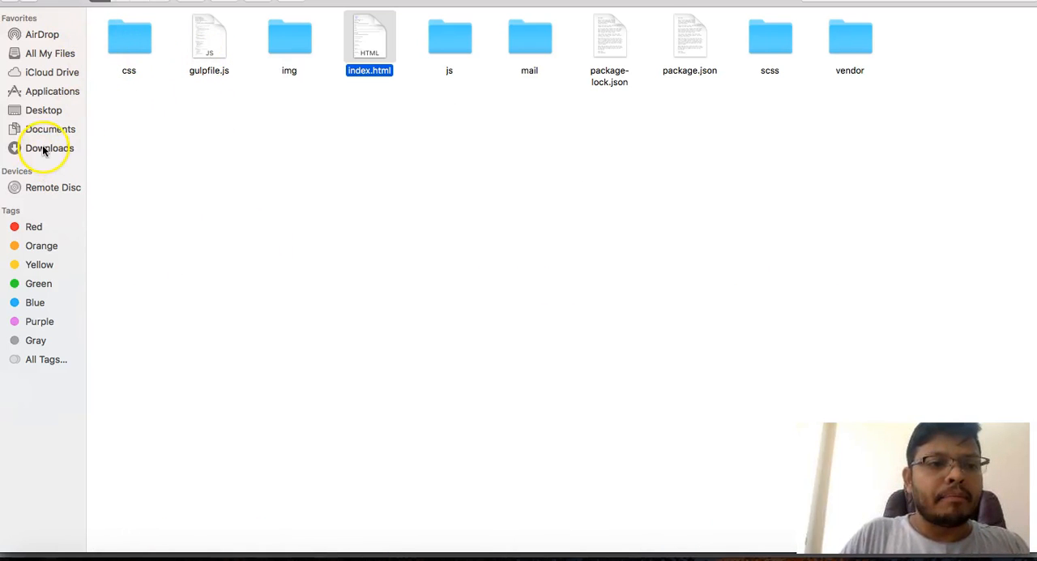
- Show the Downloads folder listing the site zip beside its extracted folder
{"action": "left_click", "coordinate": [49, 147]}
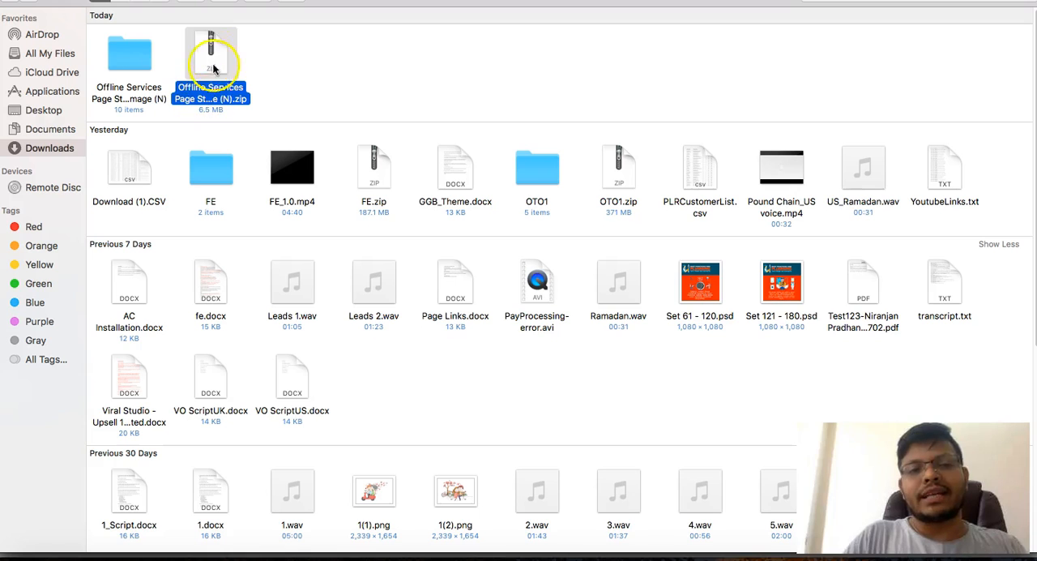
{"action": "mouse_move", "coordinate": [212, 68]}
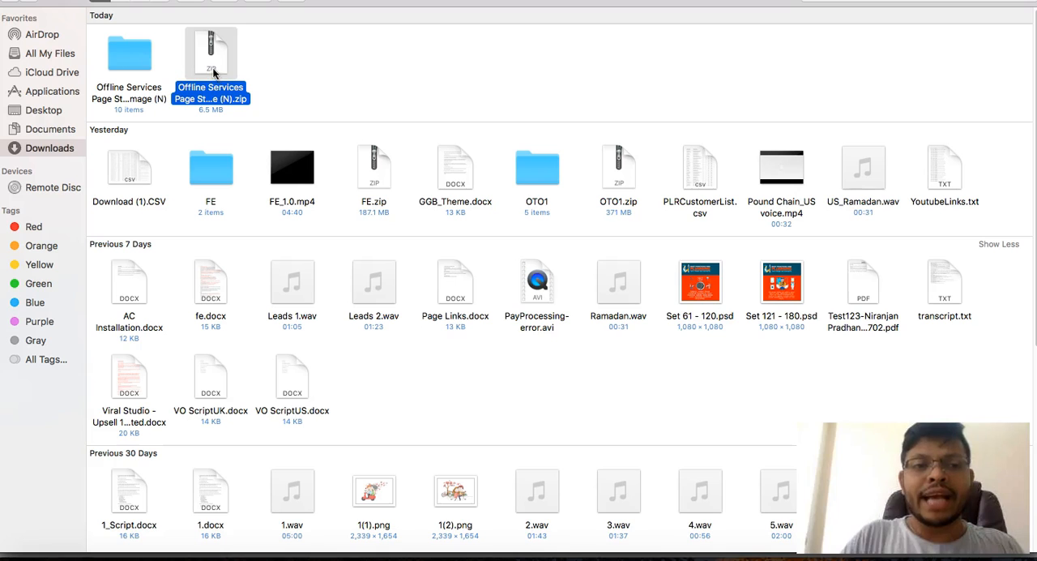
{"action": "mouse_move", "coordinate": [214, 65]}
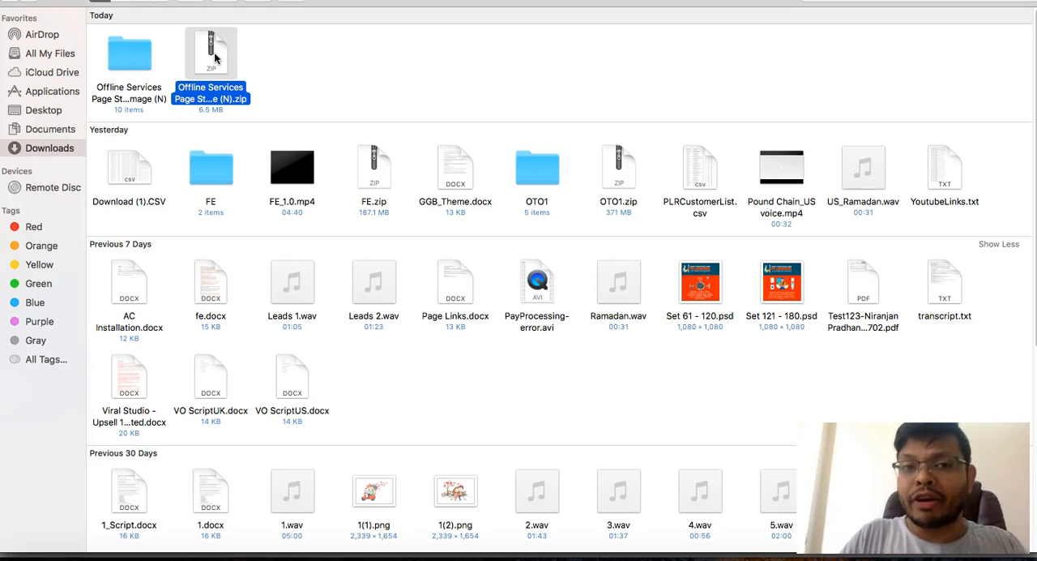
{"action": "mouse_move", "coordinate": [201, 36]}
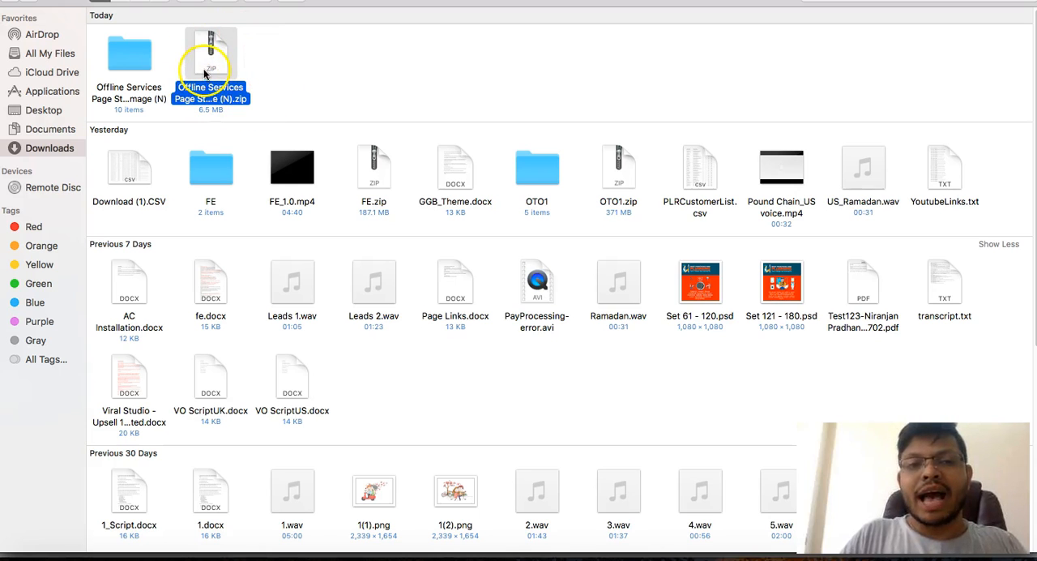
{"action": "mouse_move", "coordinate": [230, 111]}
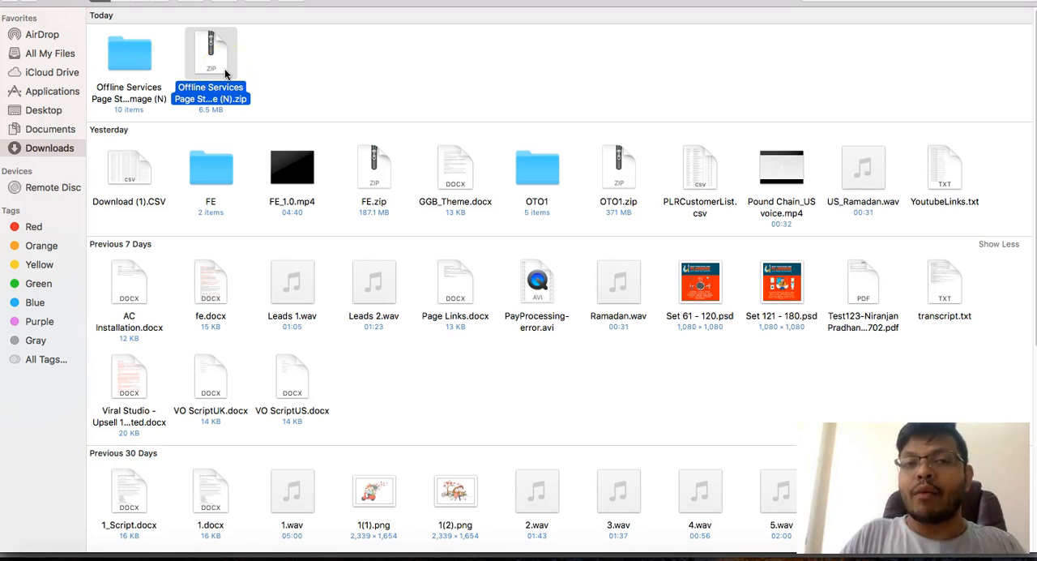
{"action": "mouse_move", "coordinate": [292, 84]}
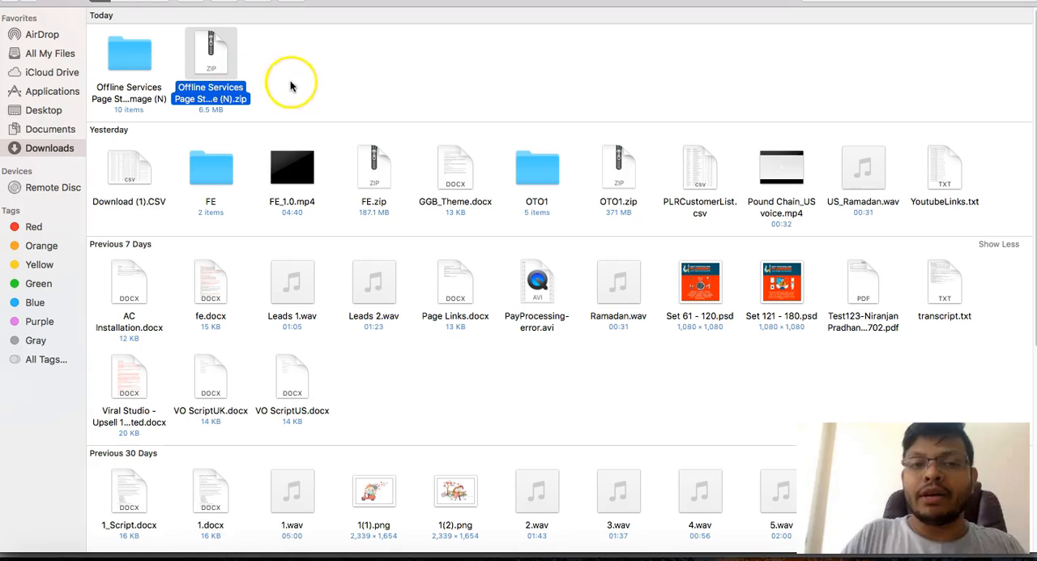
{"action": "mouse_move", "coordinate": [300, 88]}
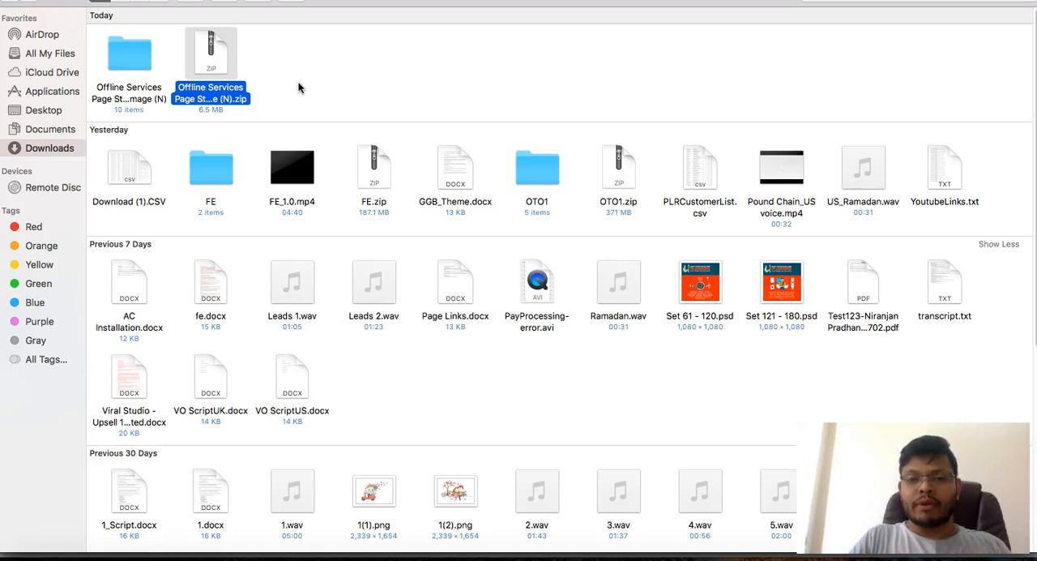
{"action": "mouse_move", "coordinate": [405, 105]}
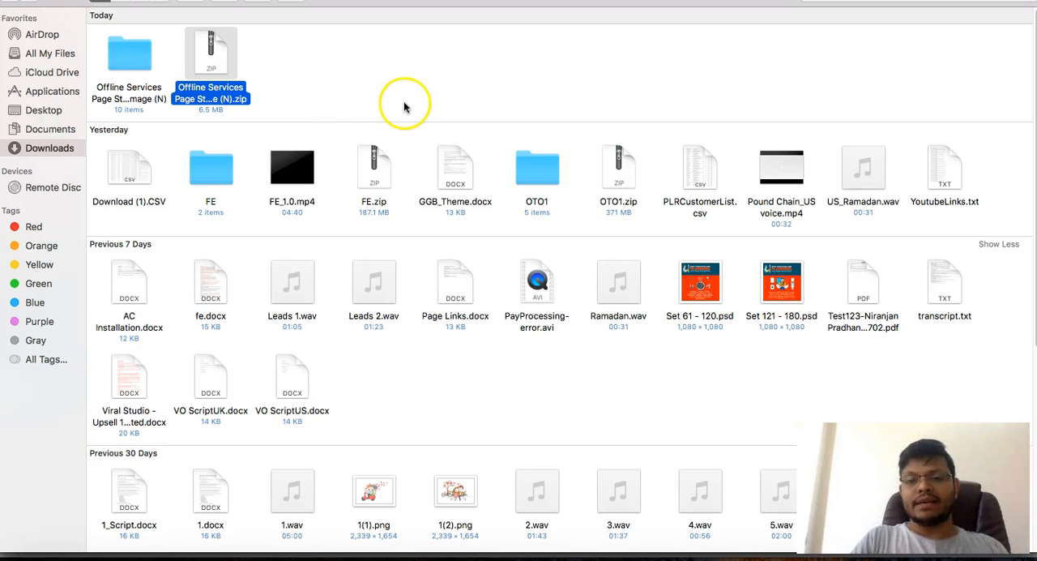
{"action": "mouse_move", "coordinate": [353, 236]}
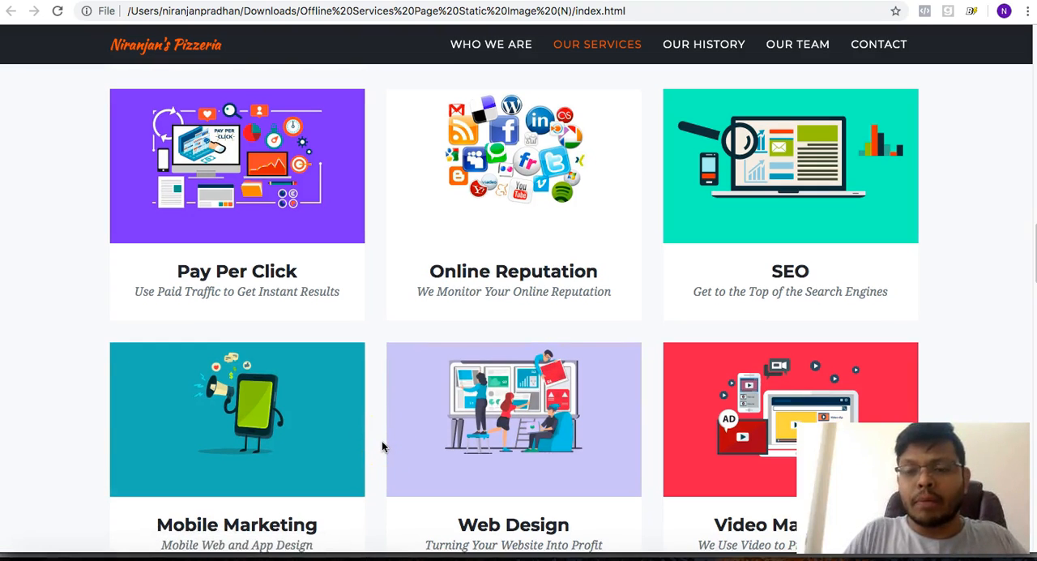
{"action": "scroll", "scroll_direction": "down", "scroll_amount": 3}
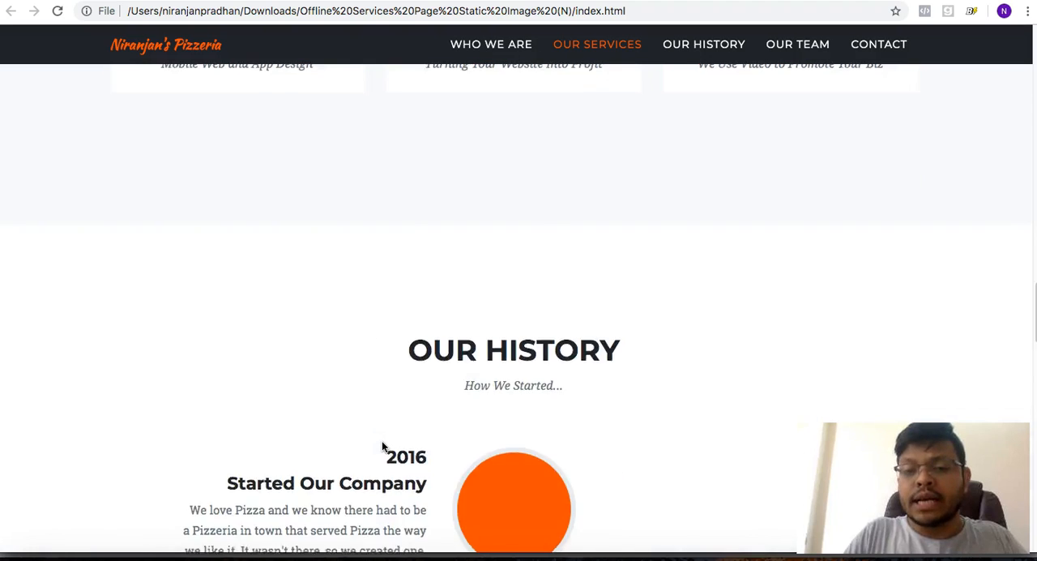
{"action": "scroll", "scroll_direction": "down", "scroll_amount": 3}
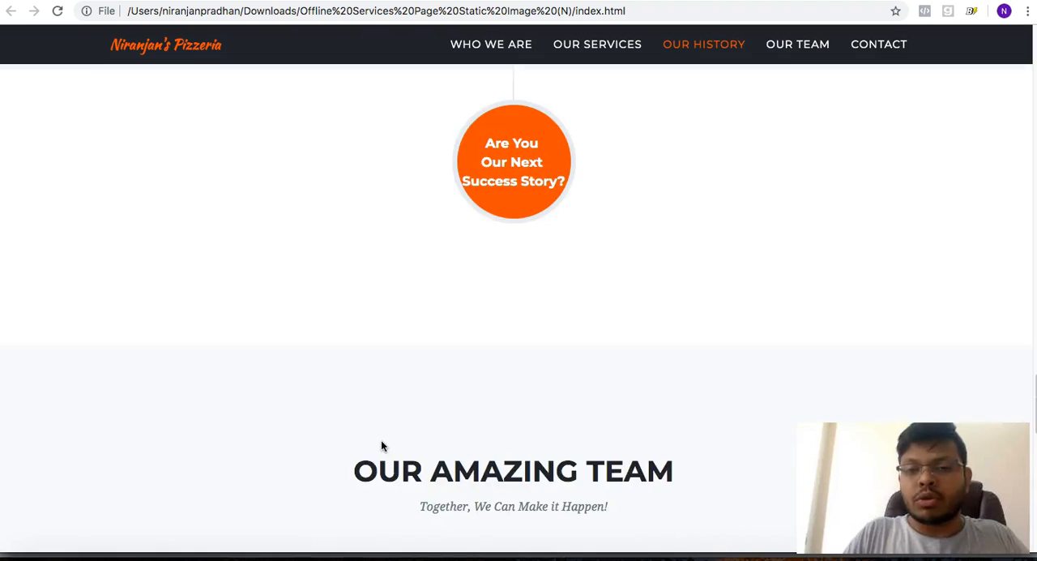
{"action": "scroll", "scroll_direction": "up", "scroll_amount": 3}
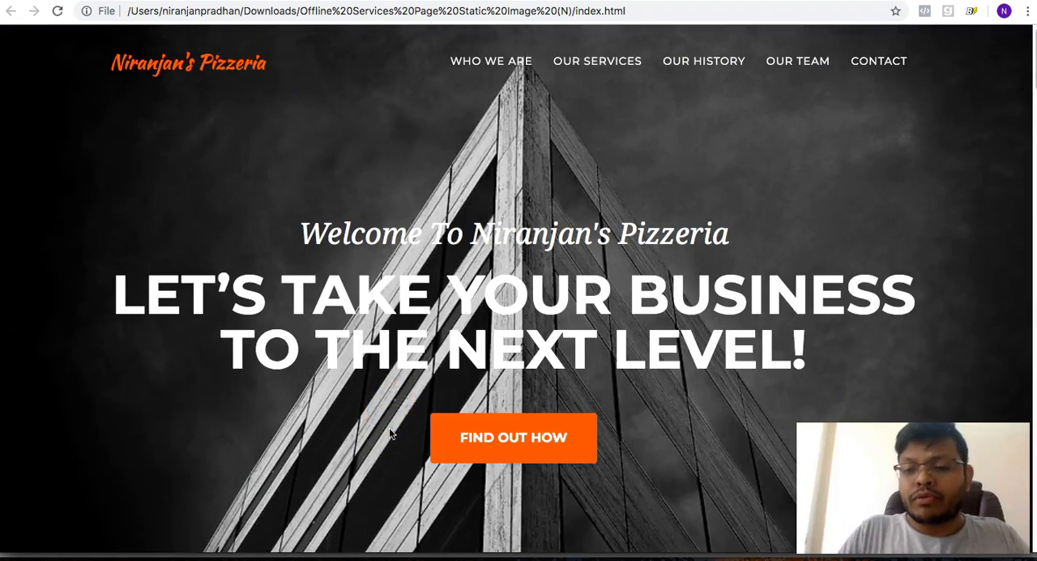
{"action": "scroll", "scroll_direction": "down", "scroll_amount": 3}
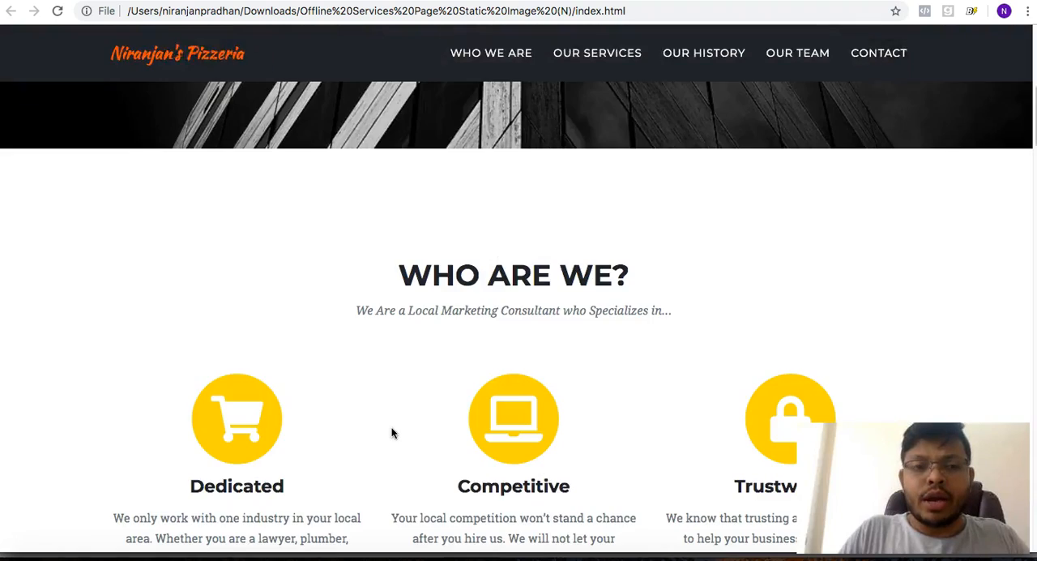
{"action": "scroll", "scroll_direction": "up", "scroll_amount": 3}
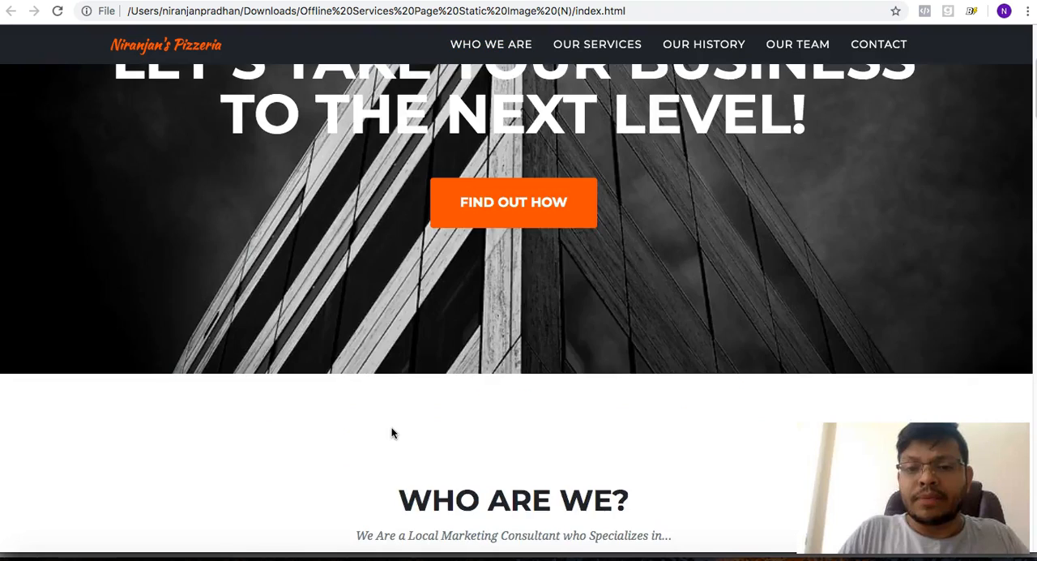
{"action": "scroll", "scroll_direction": "down", "scroll_amount": 3}
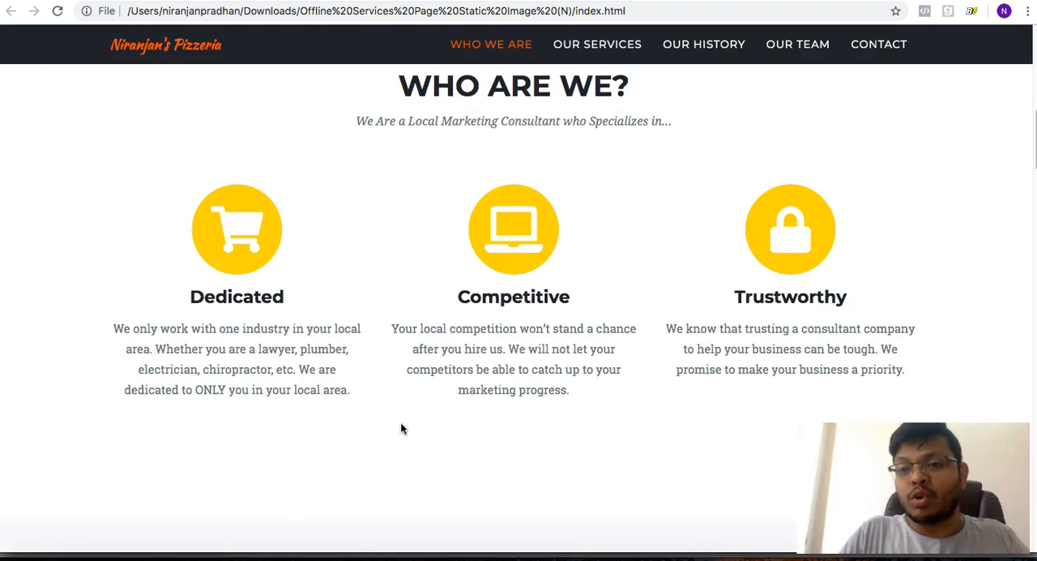
{"action": "scroll", "scroll_direction": "down", "scroll_amount": 3}
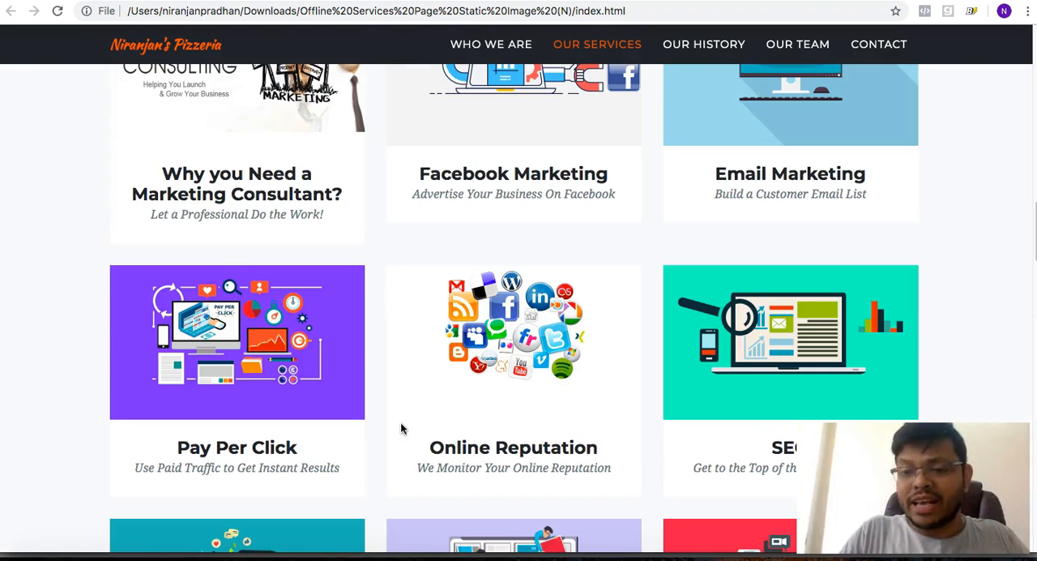
{"action": "mouse_move", "coordinate": [396, 431]}
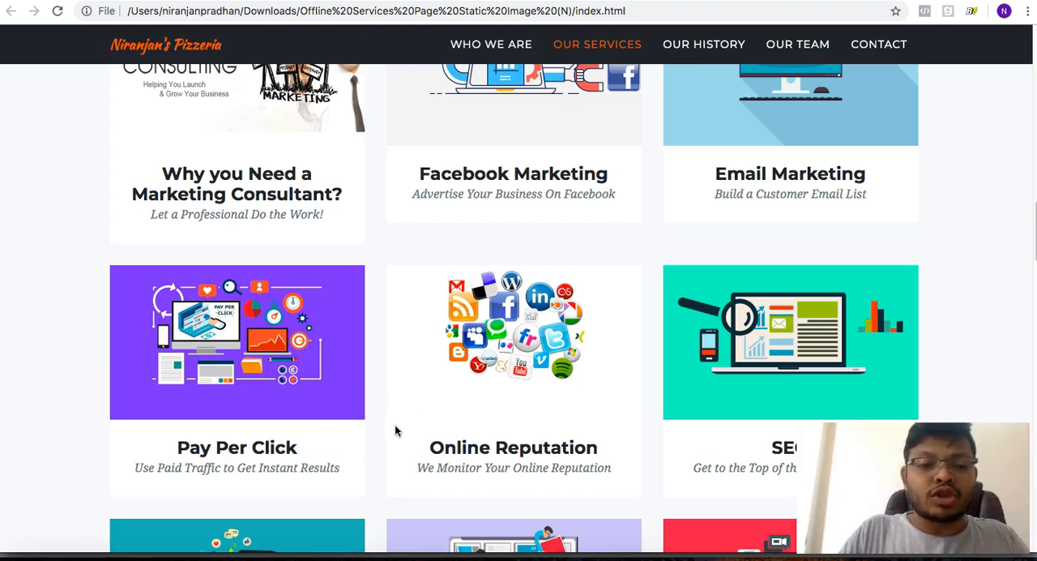
{"action": "mouse_move", "coordinate": [42, 406]}
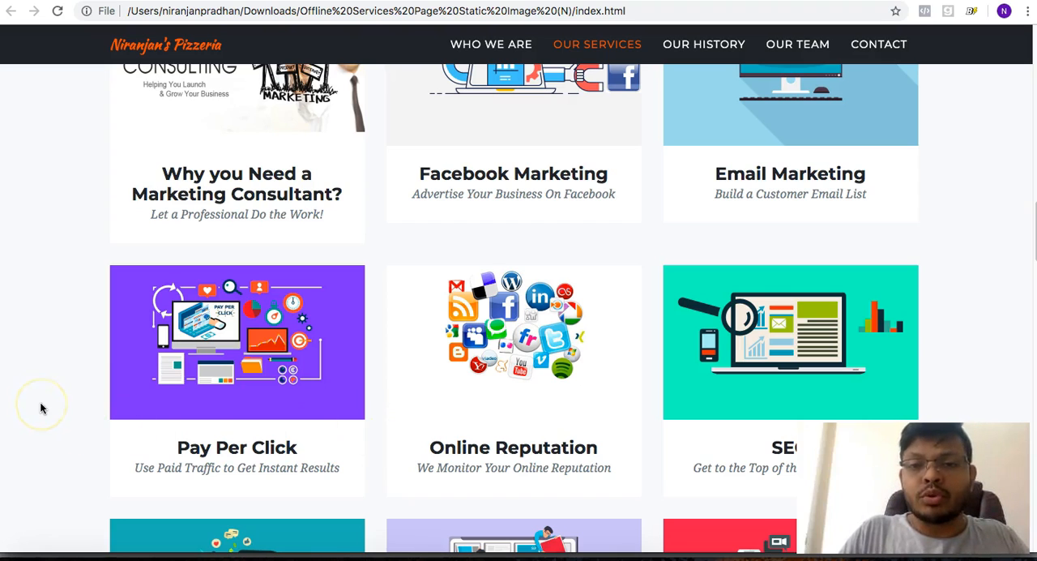
{"action": "mouse_move", "coordinate": [52, 333]}
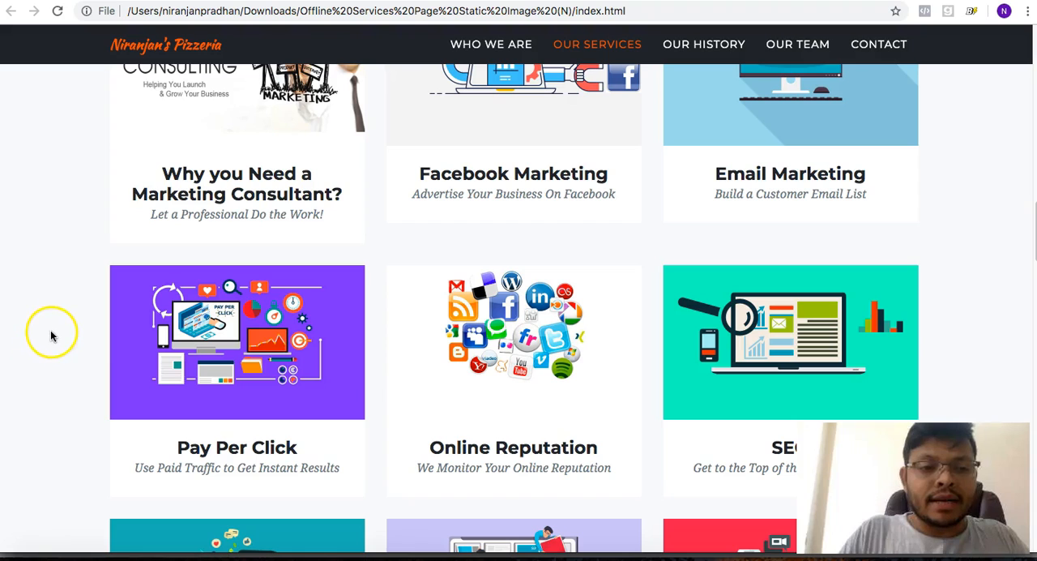